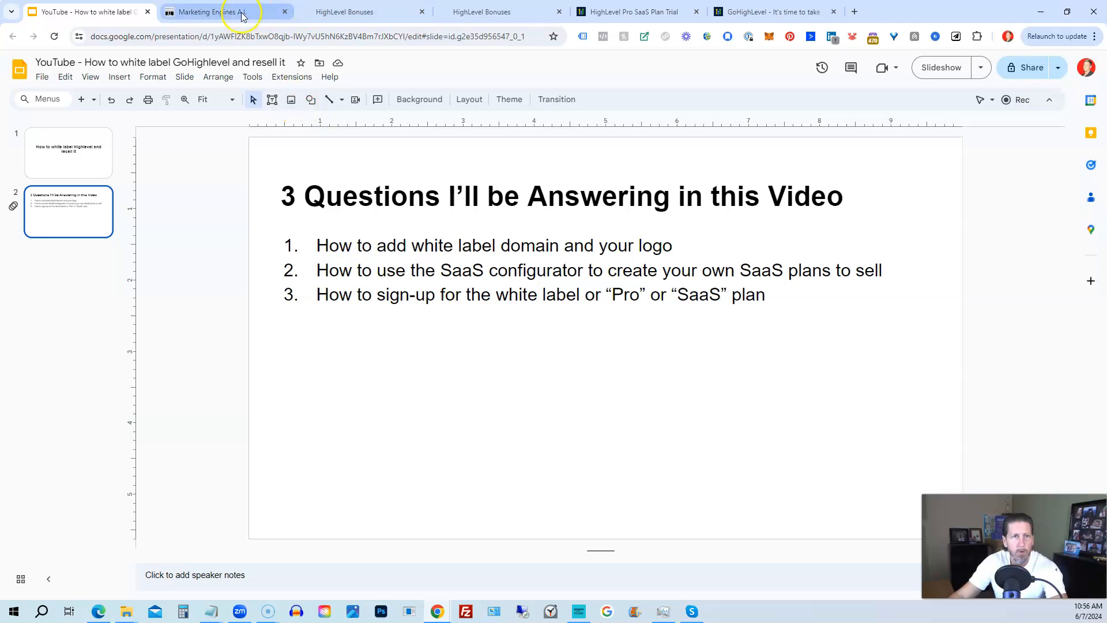
Switch to the Marketing Engines A.I. tab showing Settings > Company.
click(205, 13)
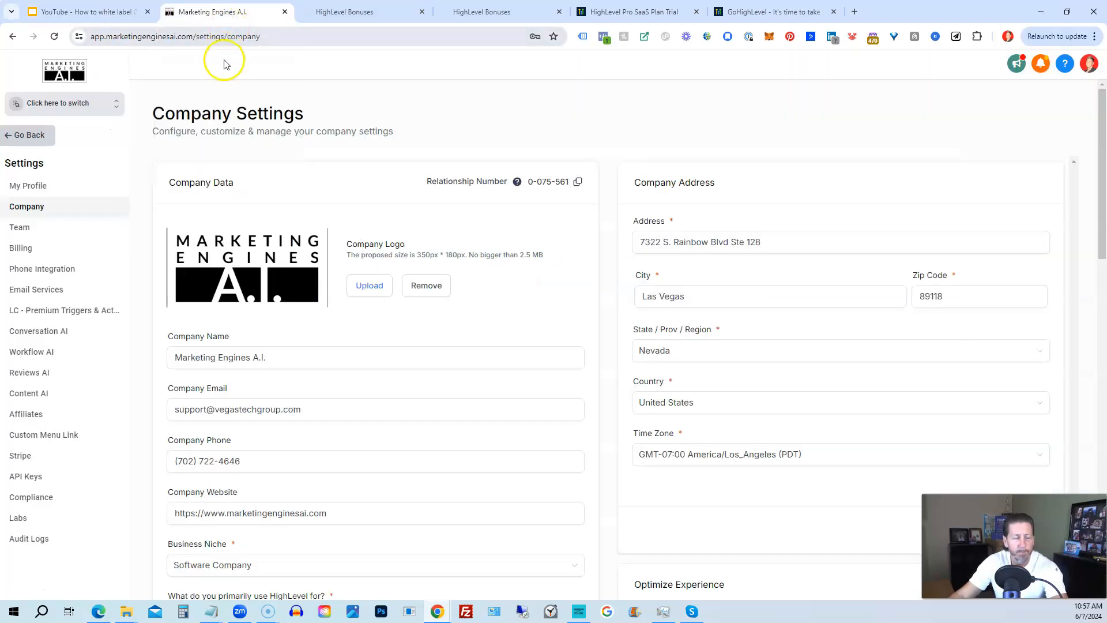
mouse_move(196, 70)
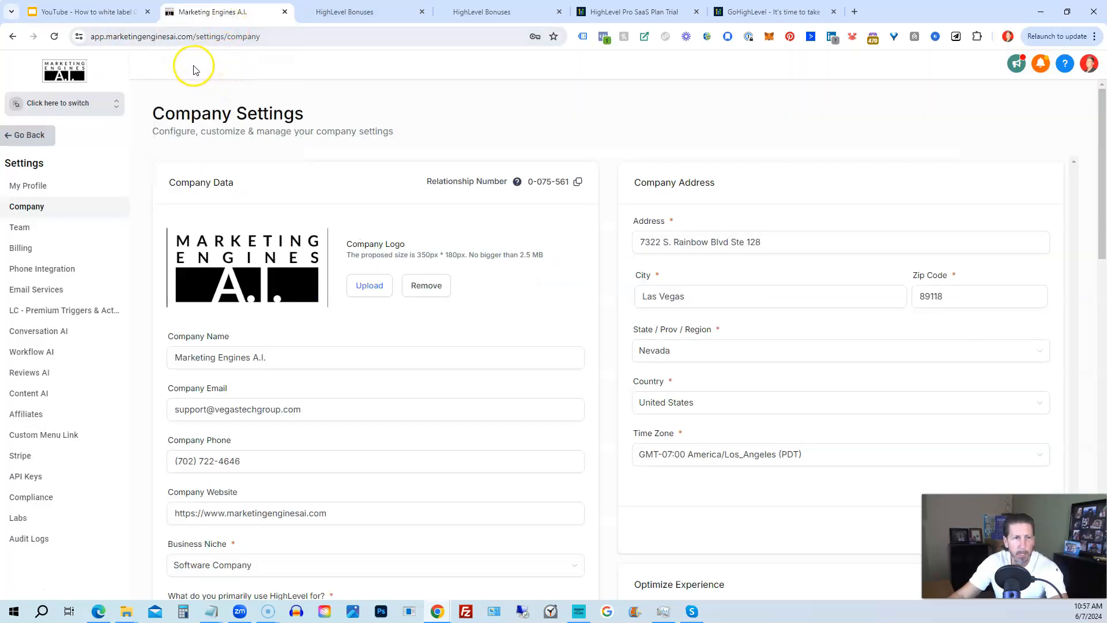
mouse_move(180, 67)
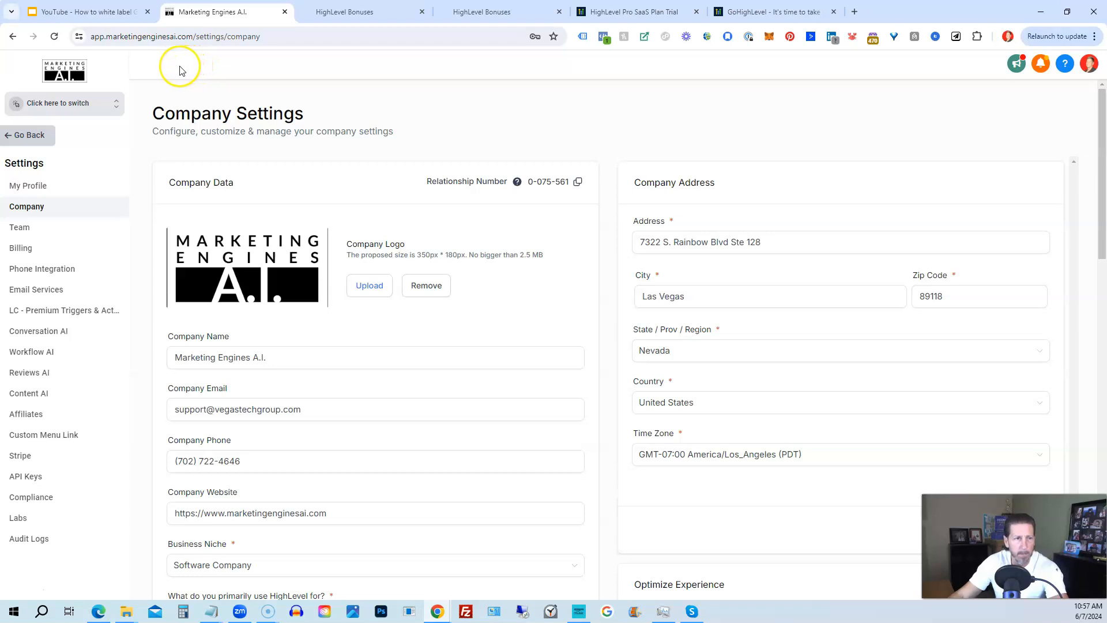
mouse_move(175, 78)
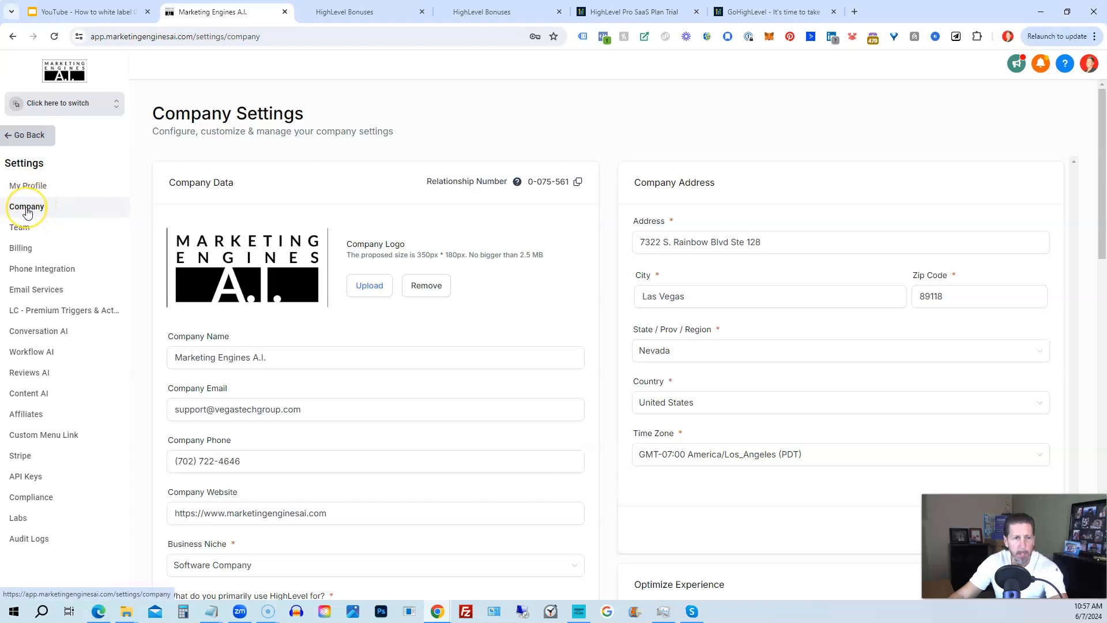
mouse_move(368, 289)
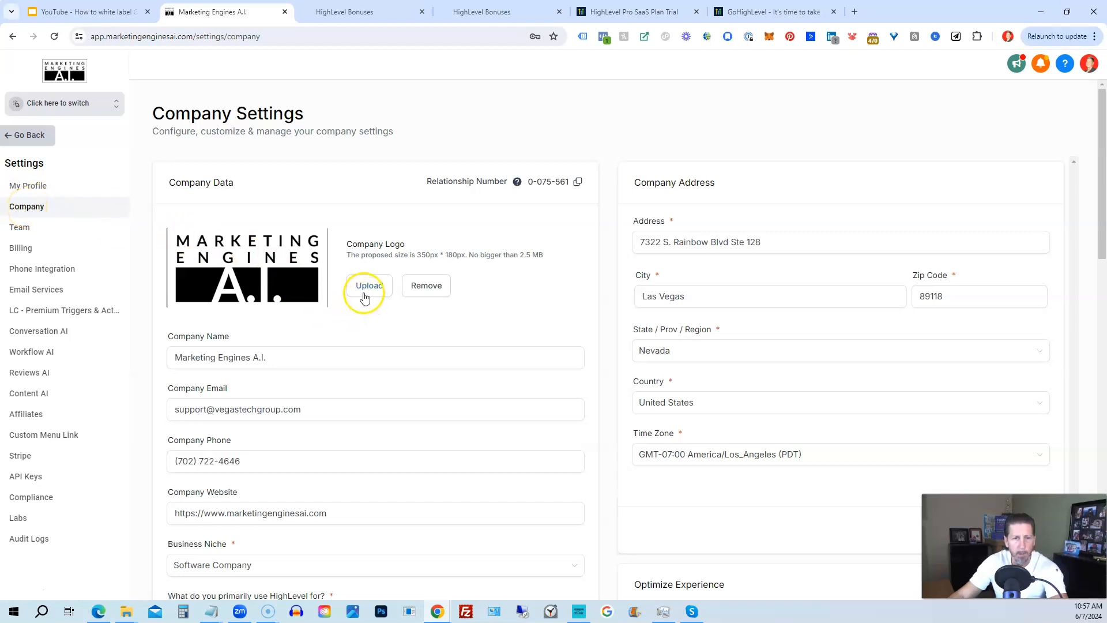
mouse_move(280, 234)
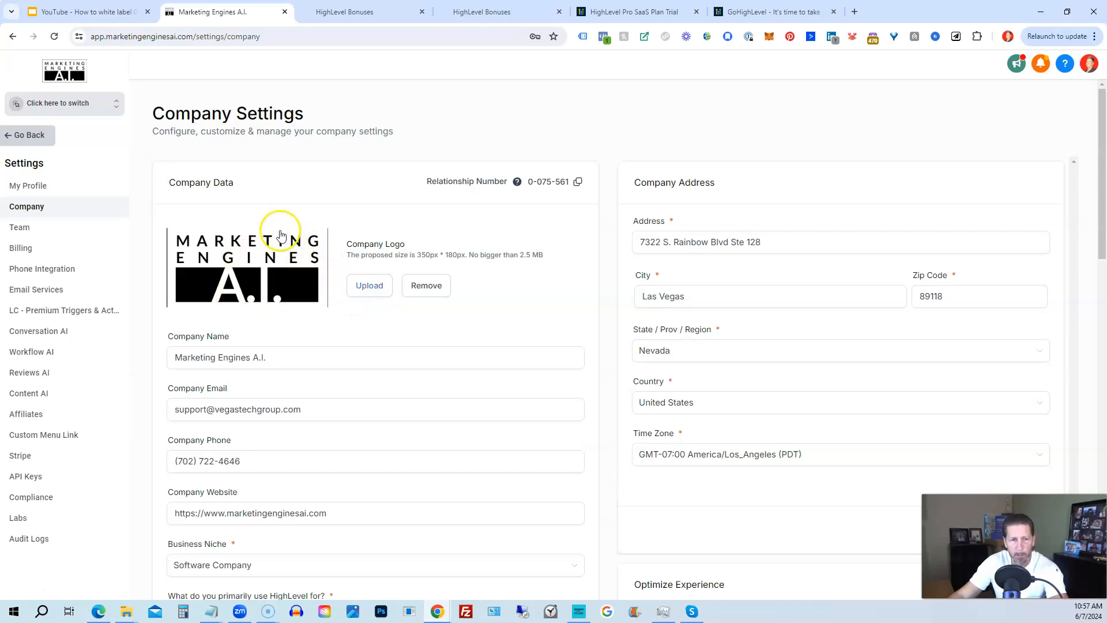
mouse_move(263, 242)
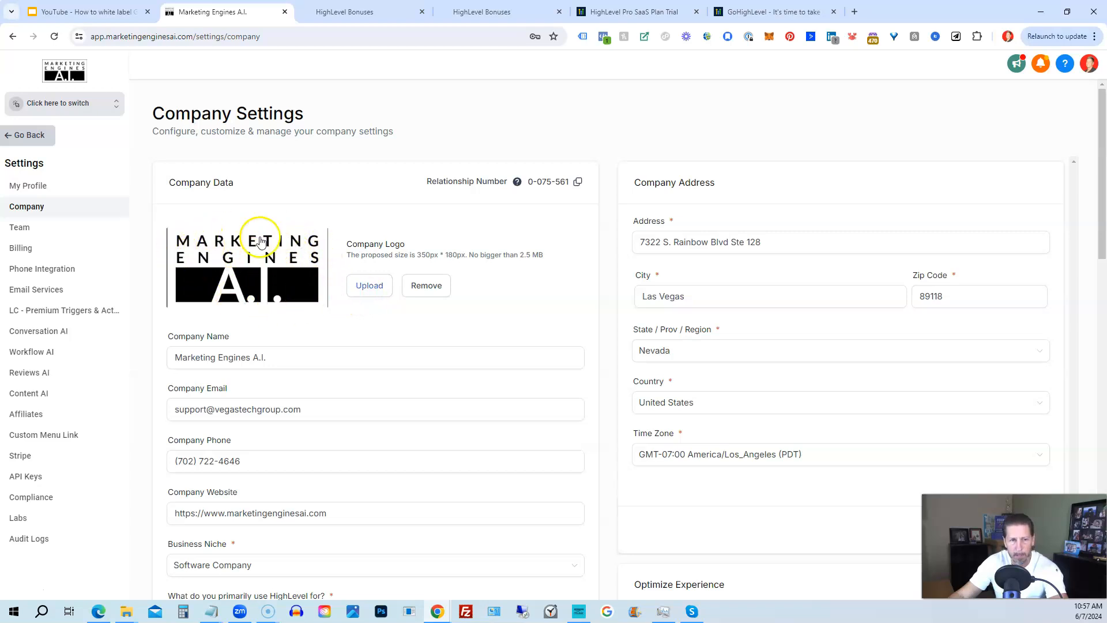
mouse_move(356, 215)
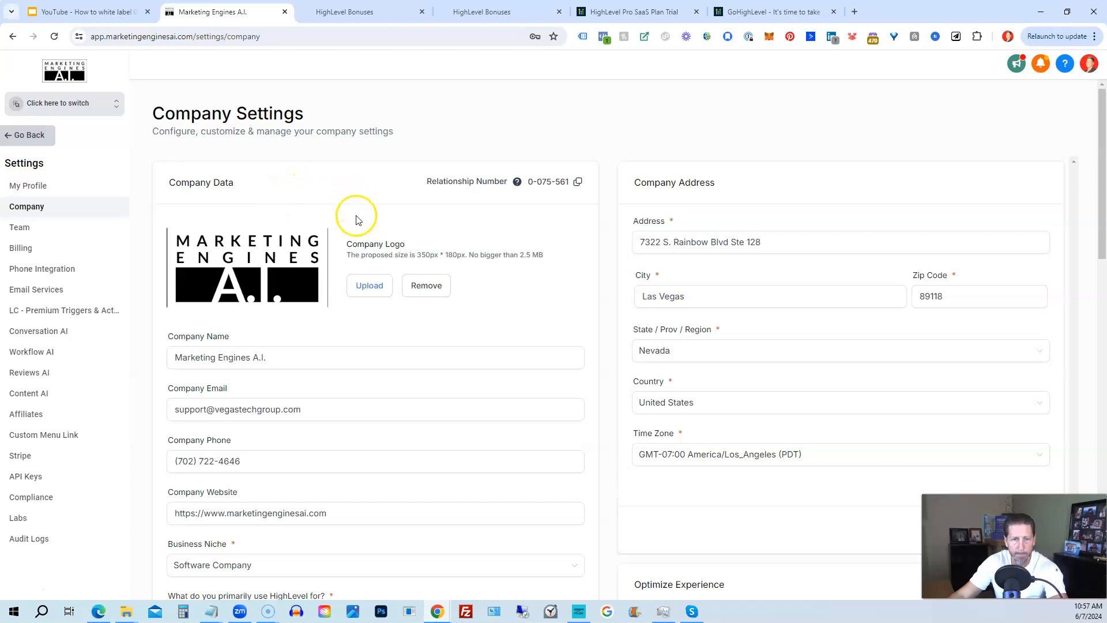
scroll(down, 3)
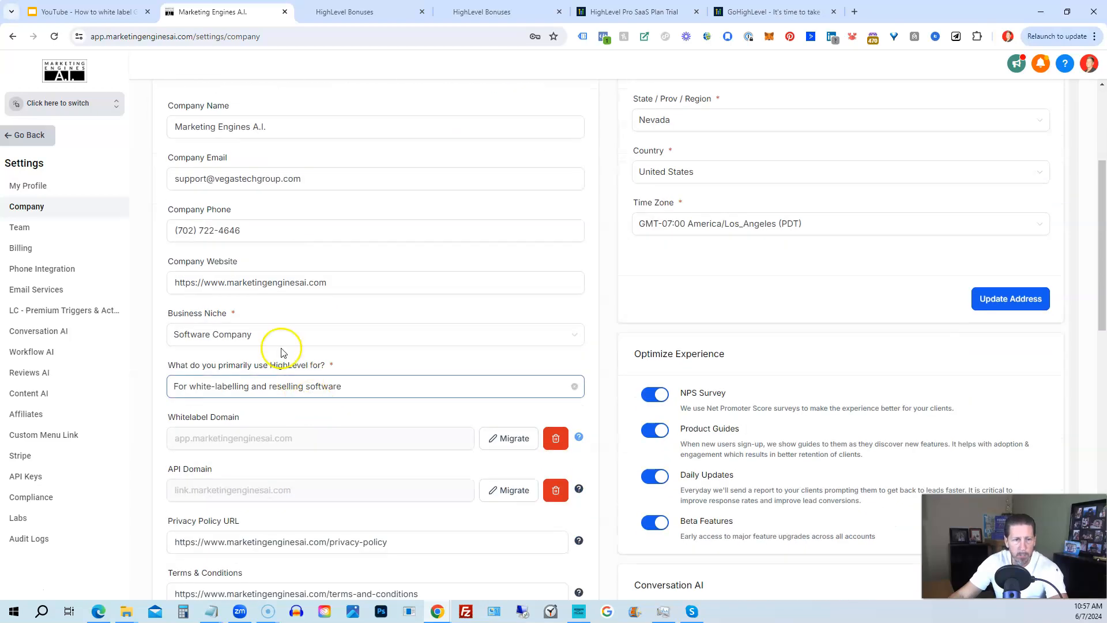
click(233, 282)
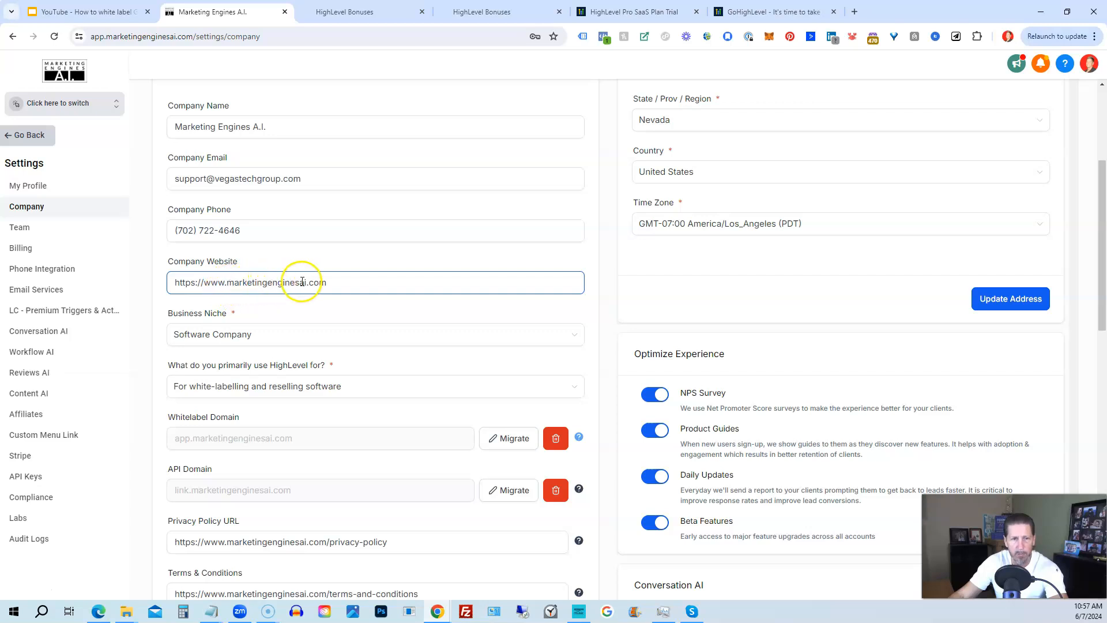
scroll(down, 3)
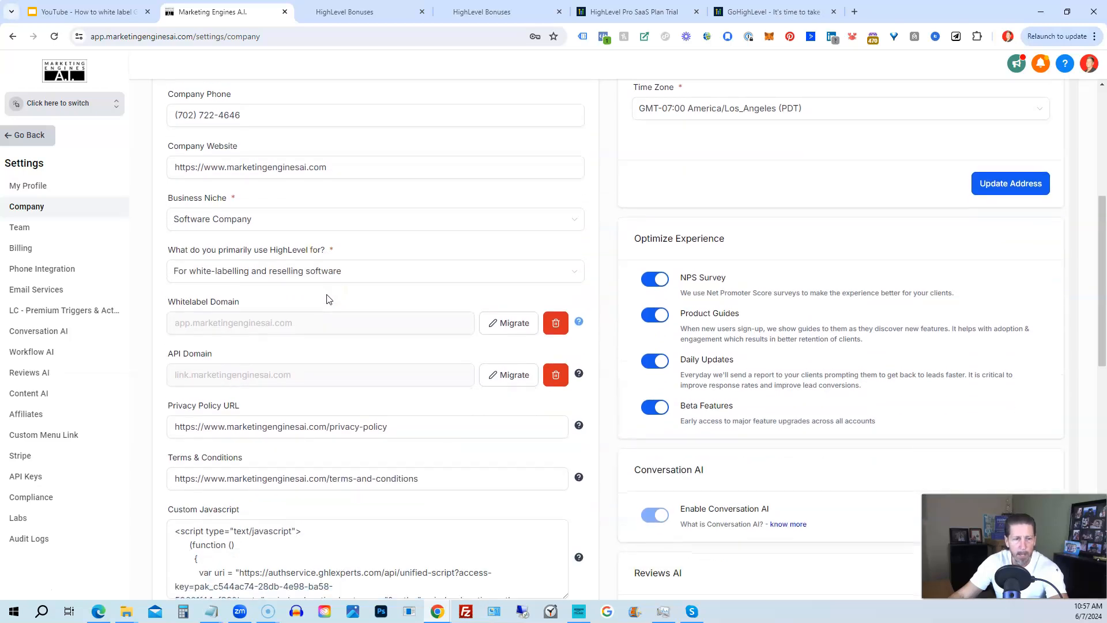
mouse_move(172, 302)
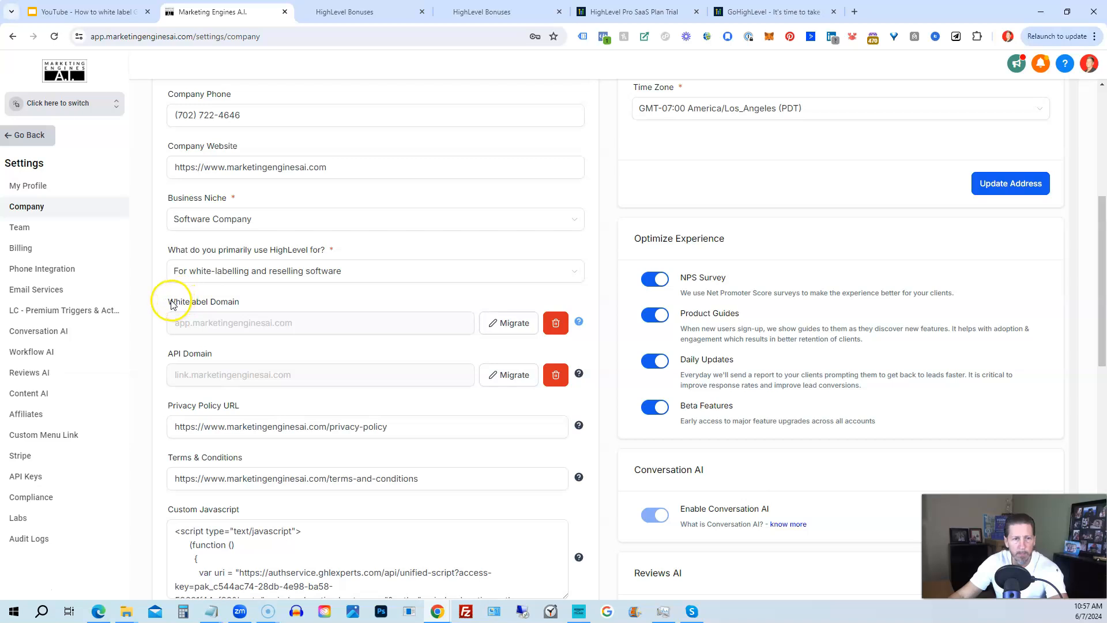
double_click(202, 302)
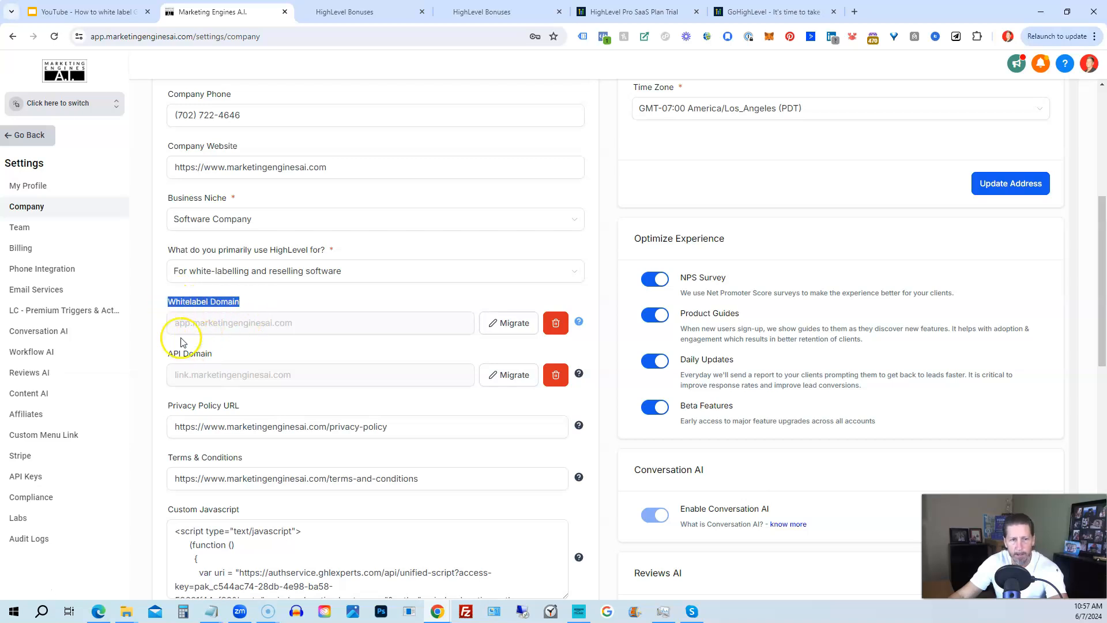
mouse_move(179, 328)
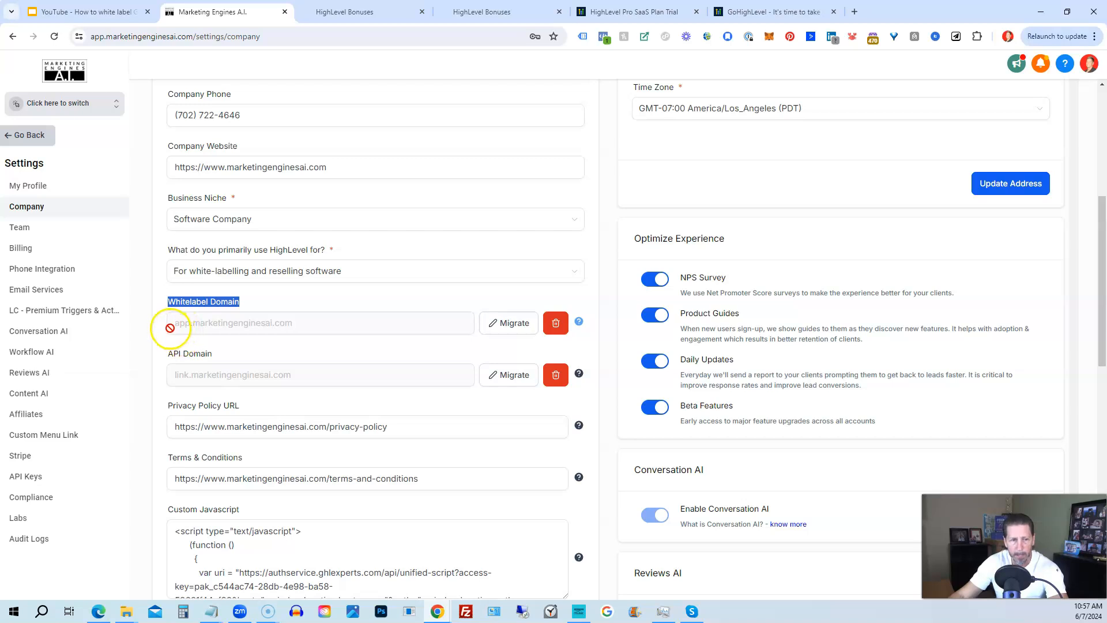
mouse_move(259, 325)
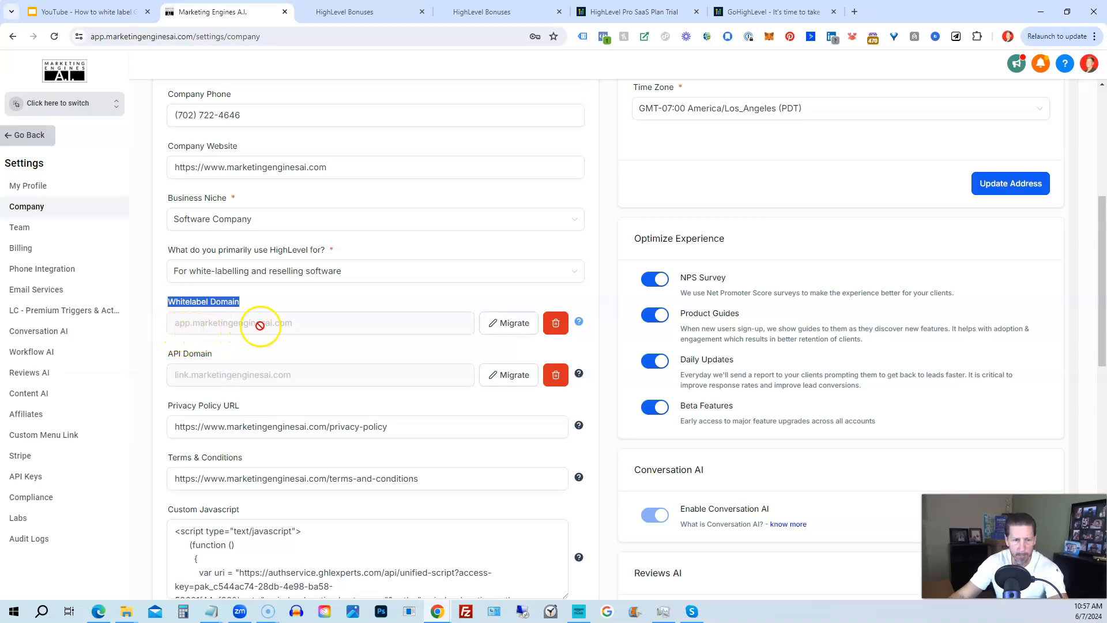
mouse_move(331, 343)
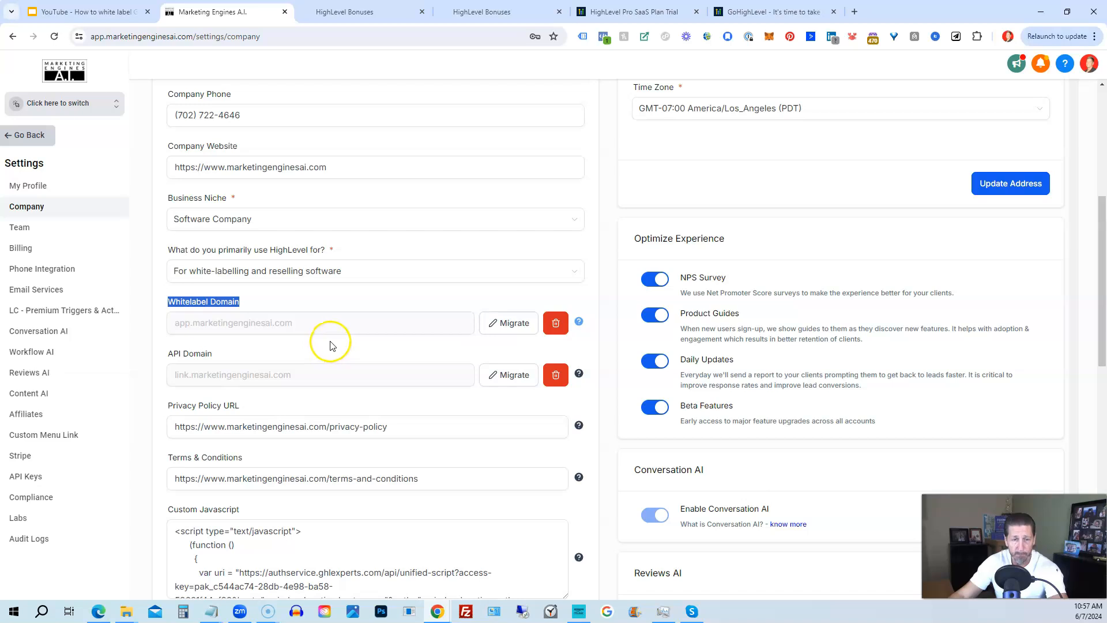
mouse_move(334, 349)
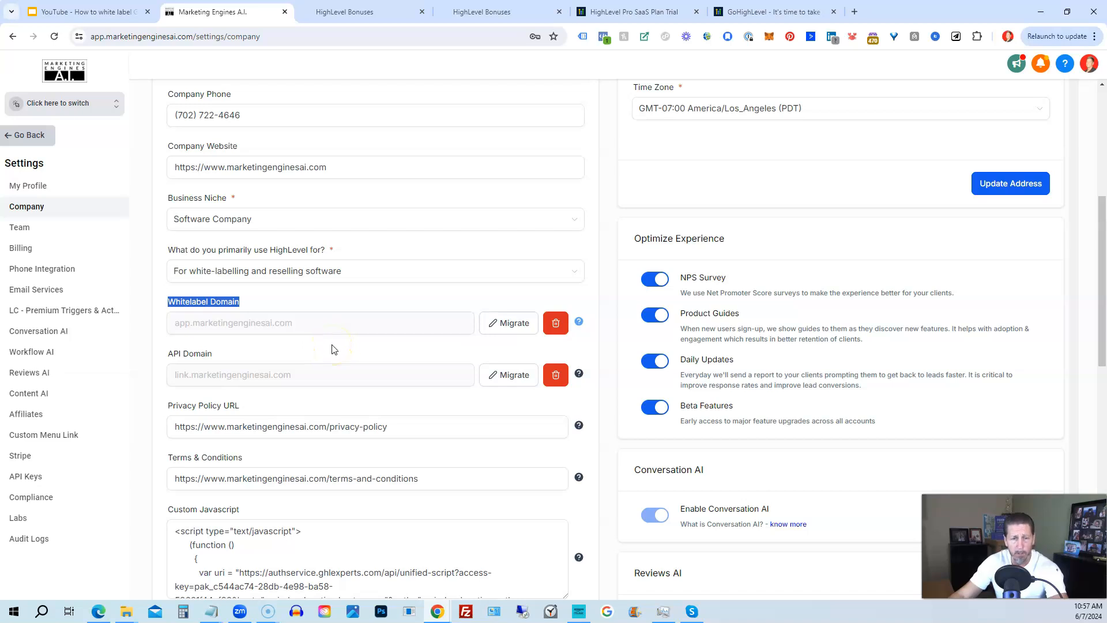
mouse_move(331, 345)
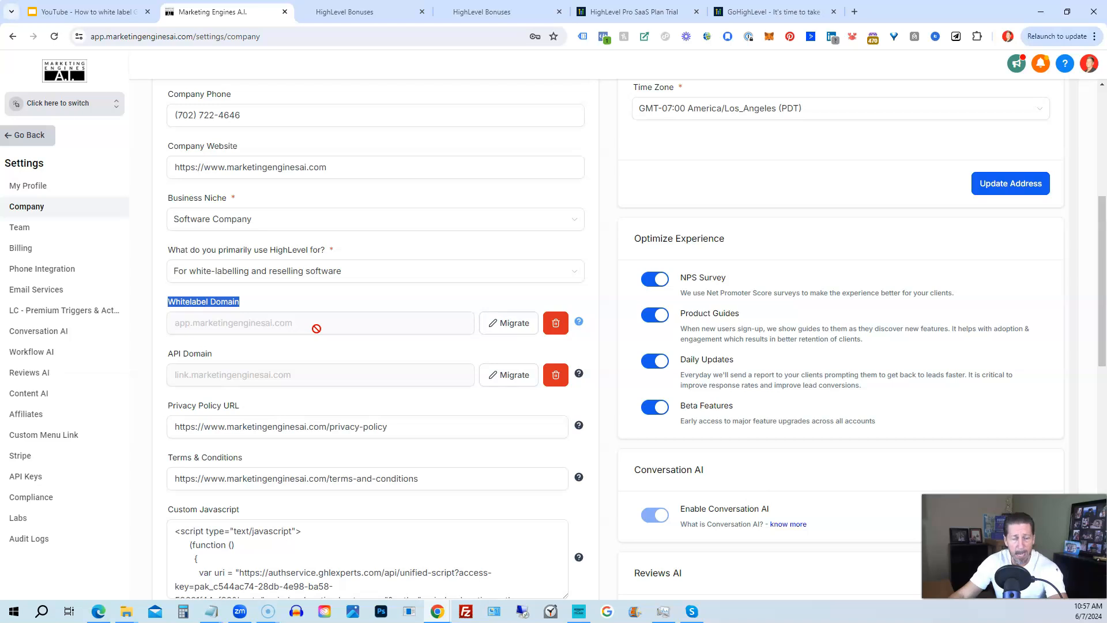
mouse_move(311, 346)
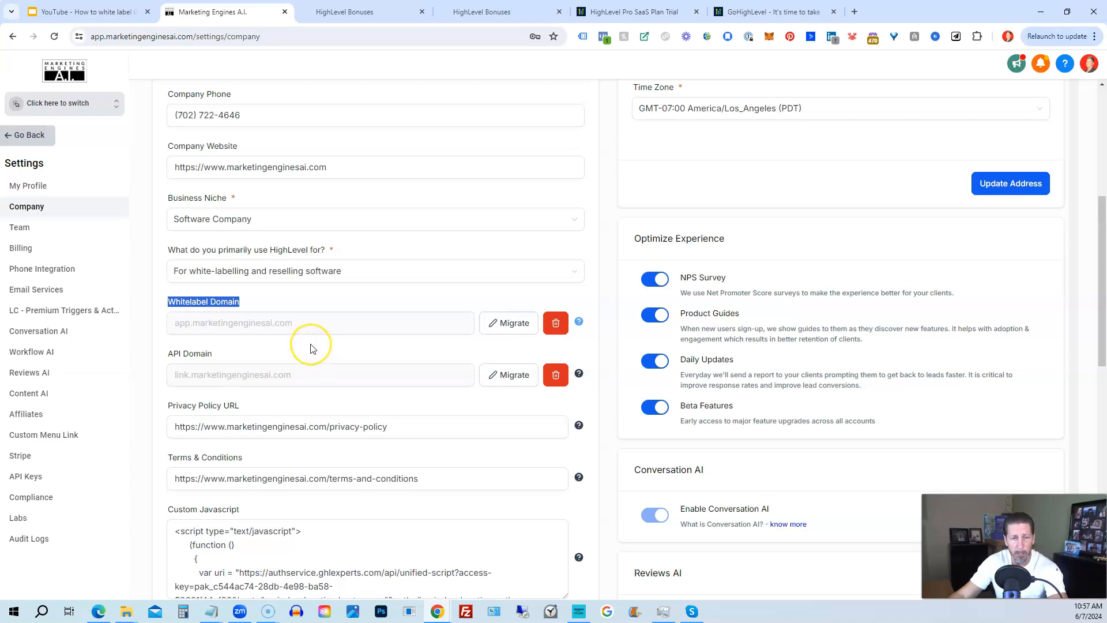
mouse_move(312, 323)
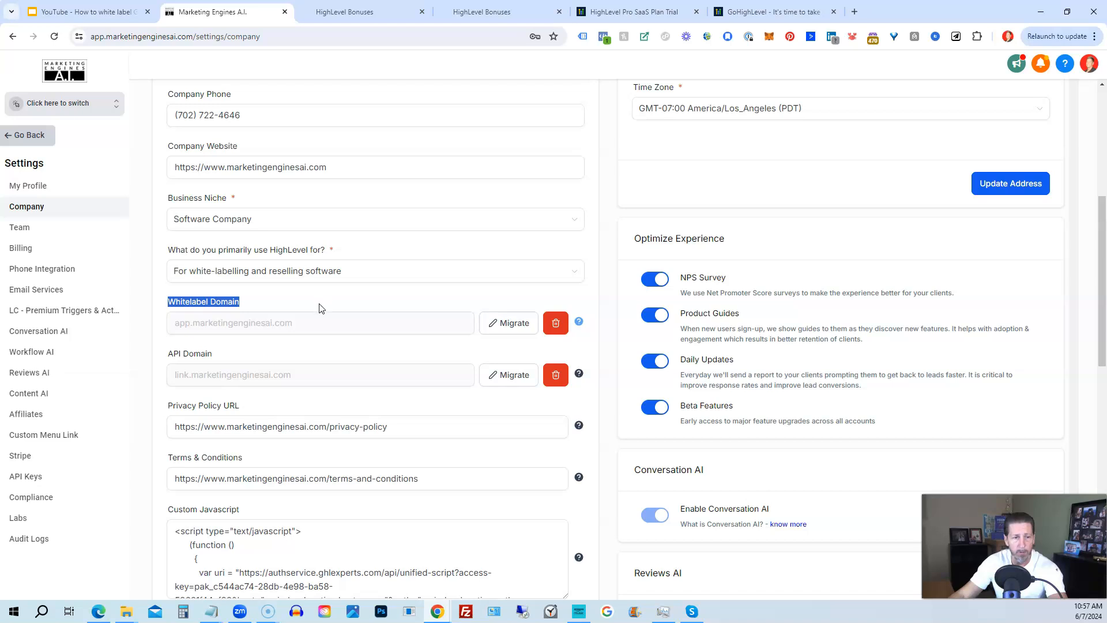
mouse_move(29, 135)
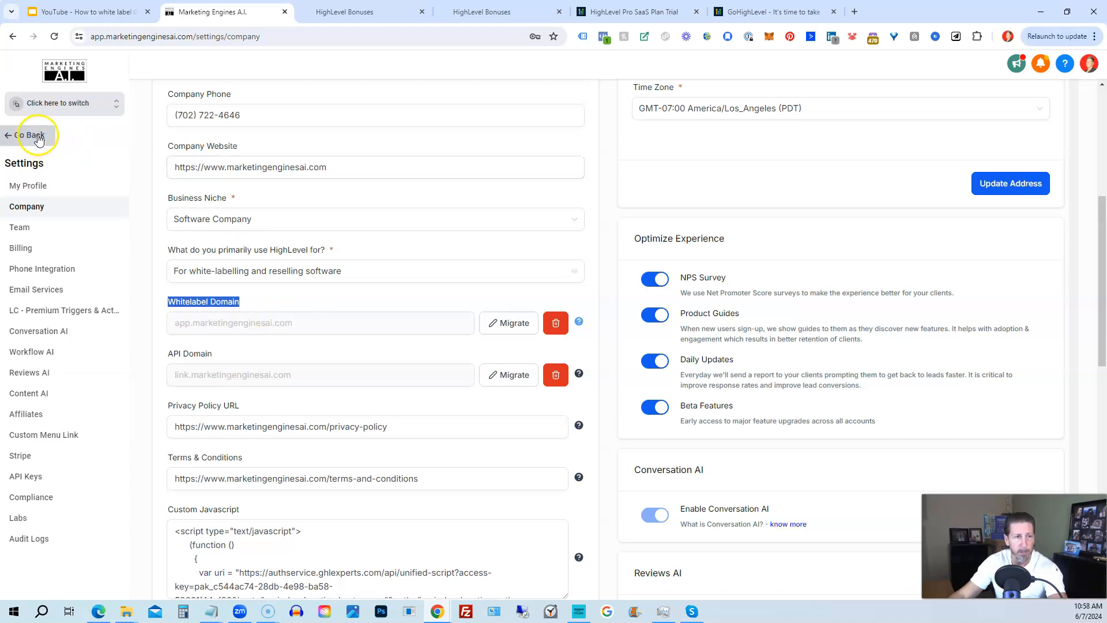
Go back from settings and open the SaaS Configurator's Plans & Pricing overview.
click(29, 135)
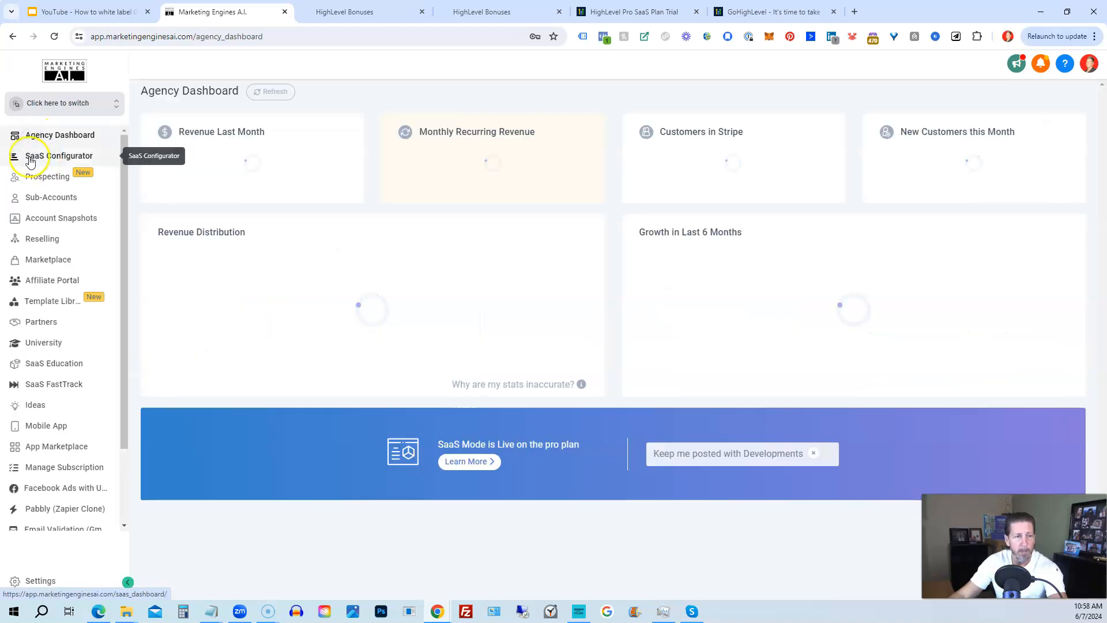
click(58, 155)
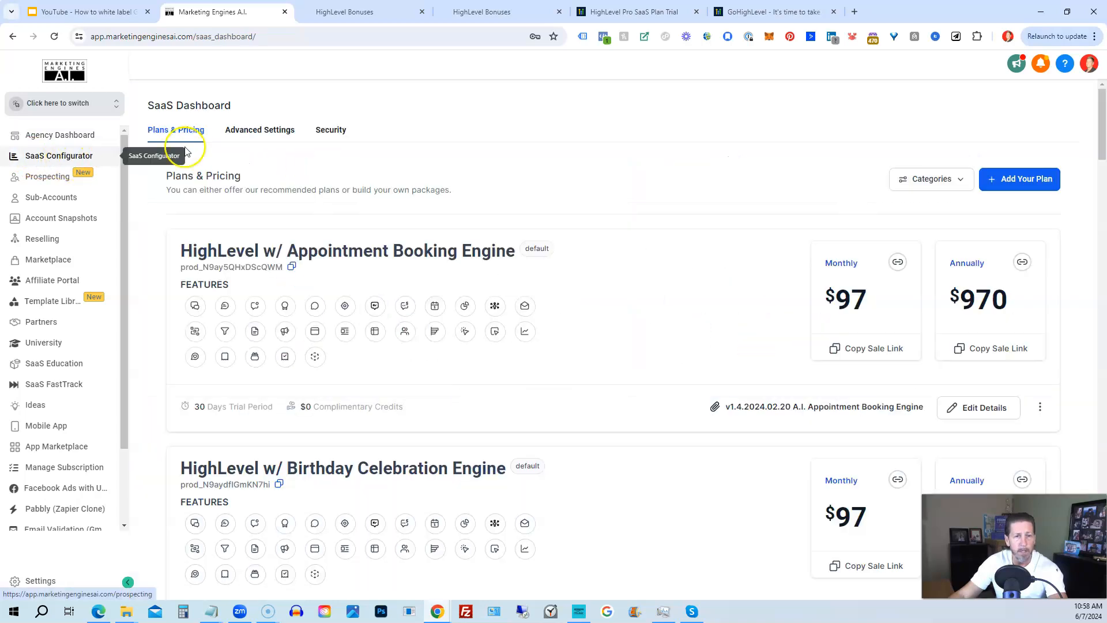
mouse_move(471, 145)
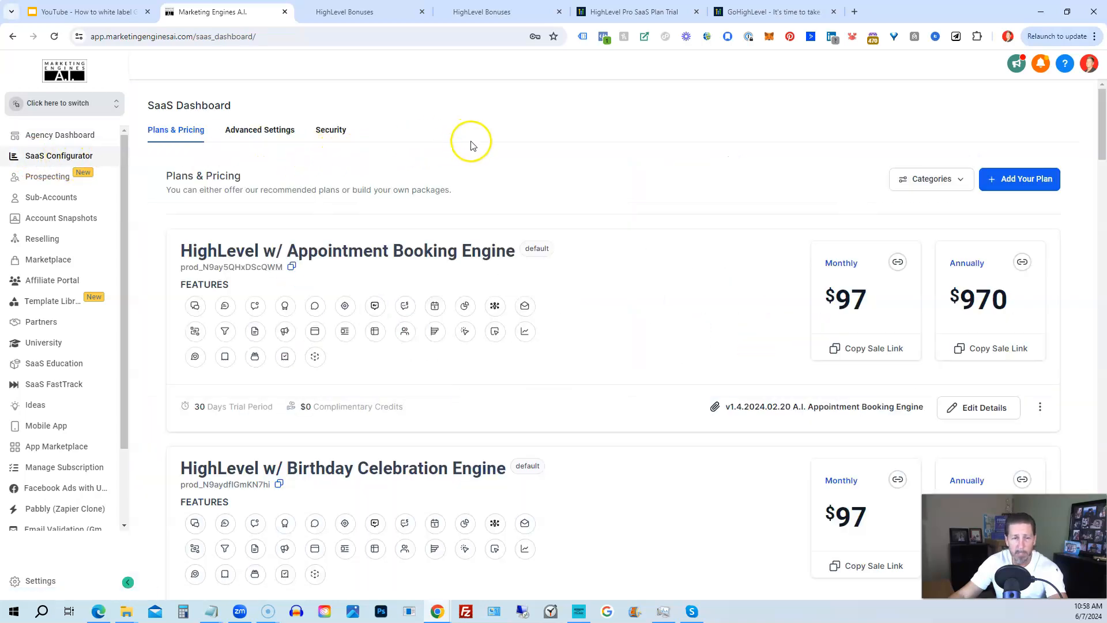
mouse_move(454, 167)
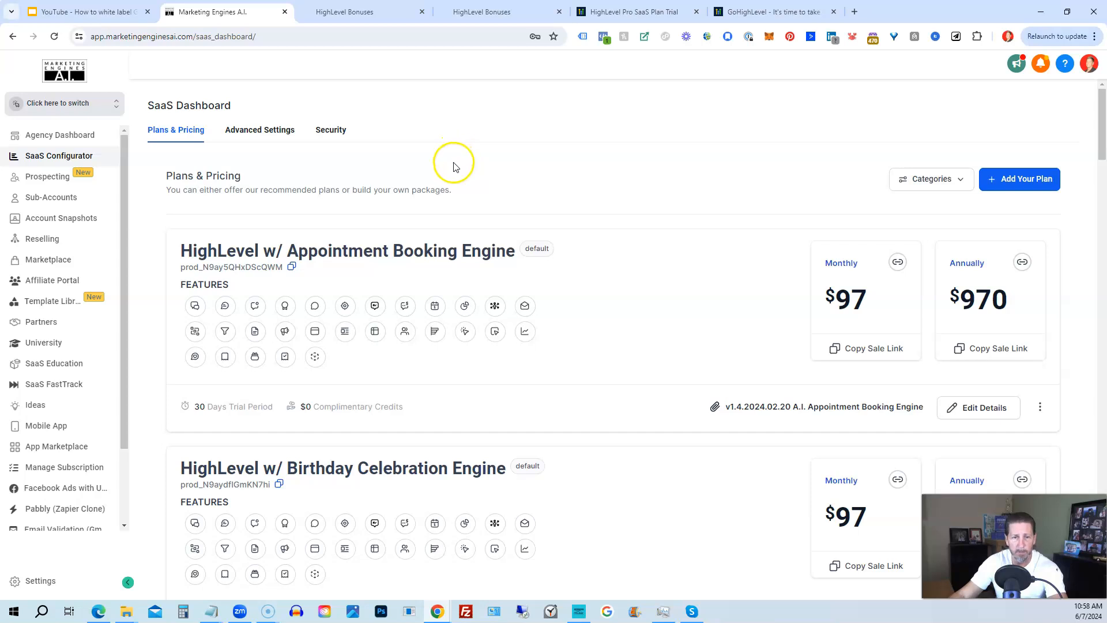
mouse_move(459, 185)
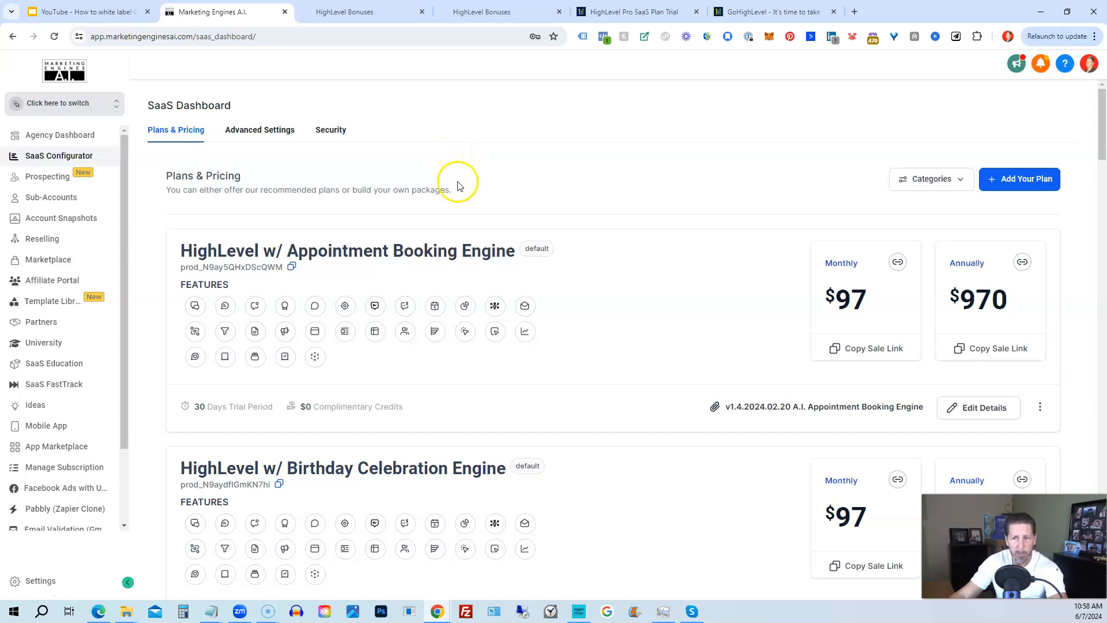
mouse_move(513, 176)
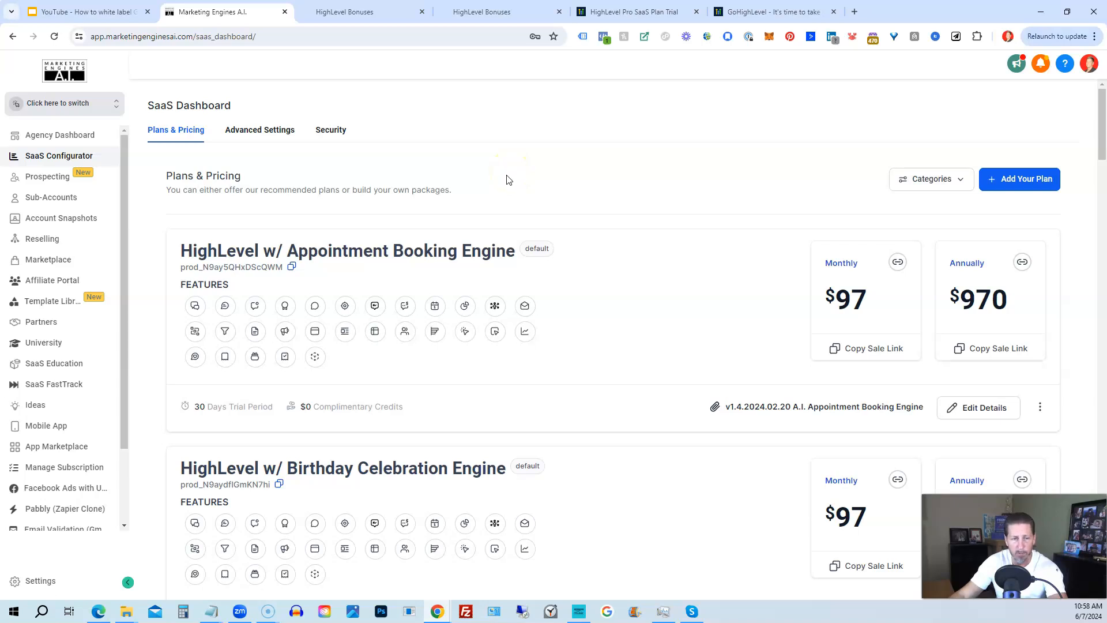
mouse_move(1019, 179)
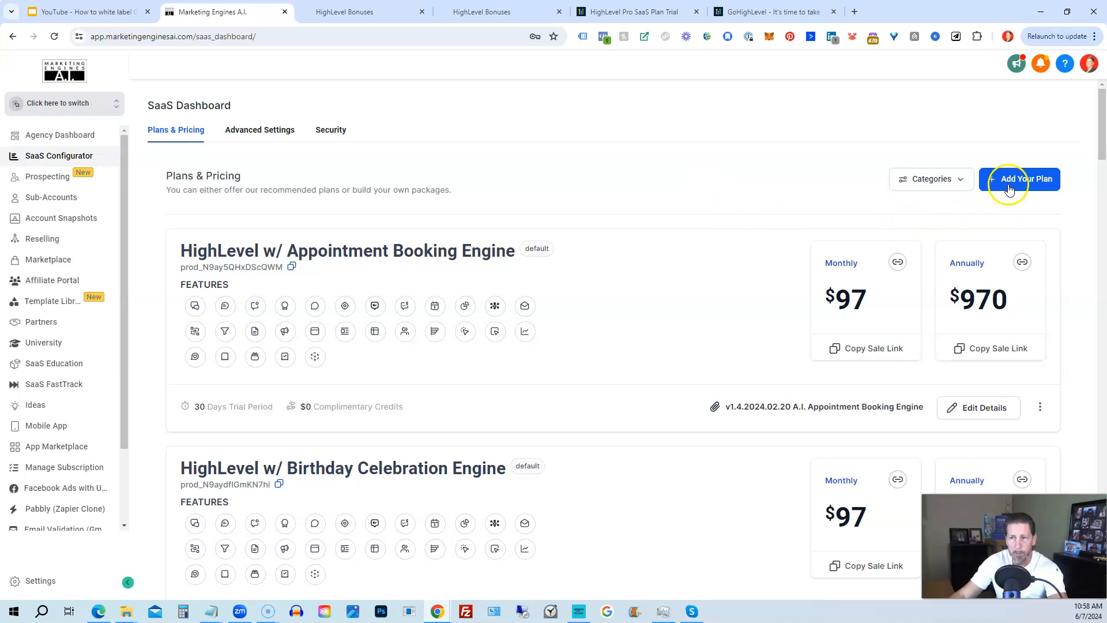
Create a new plan with 'Your SaaS Plan Name' as both name and description.
click(1025, 179)
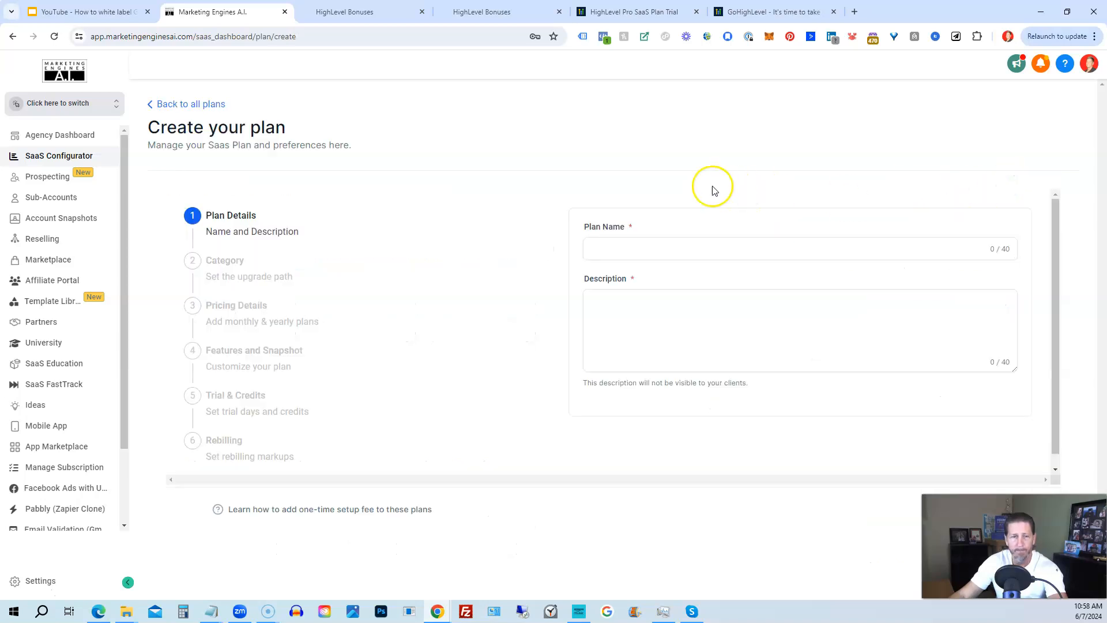
click(777, 248)
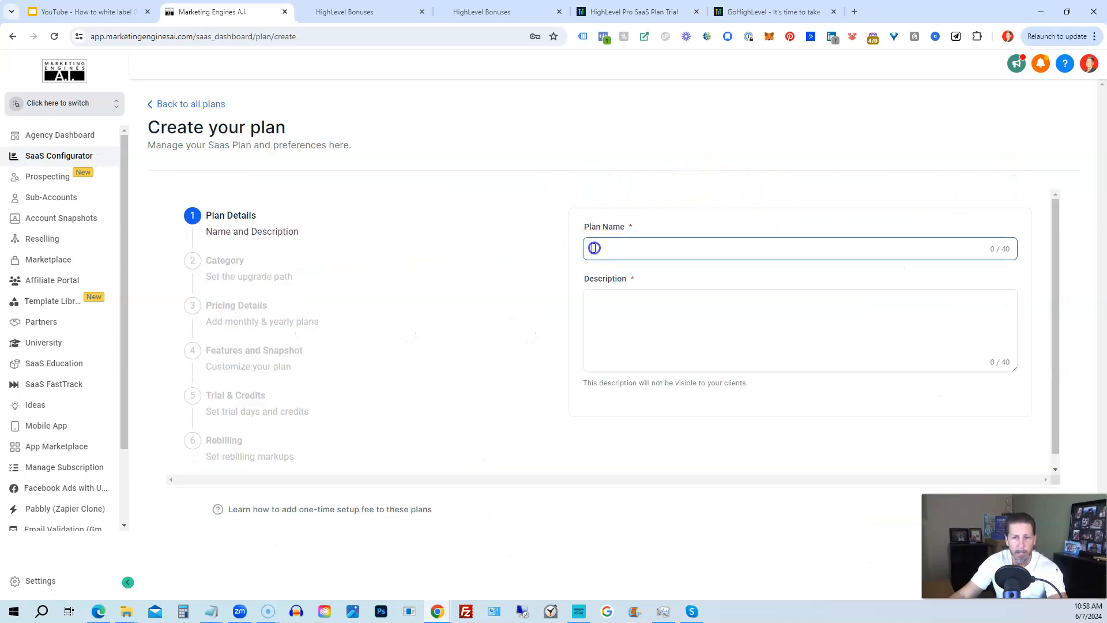
text(Your)
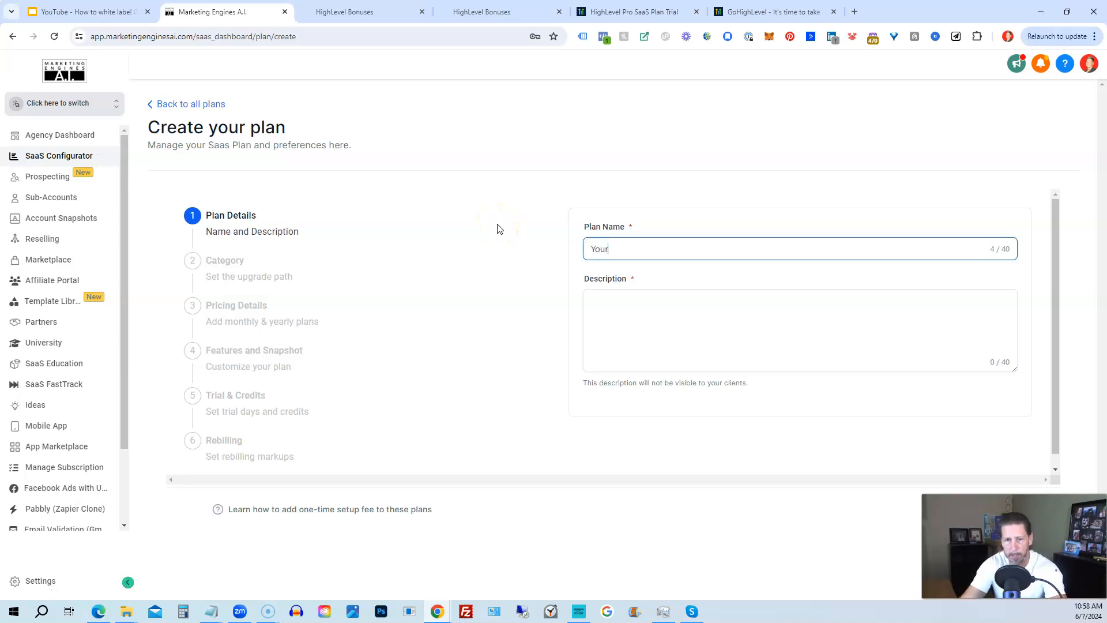
text(SaaS Plan Name)
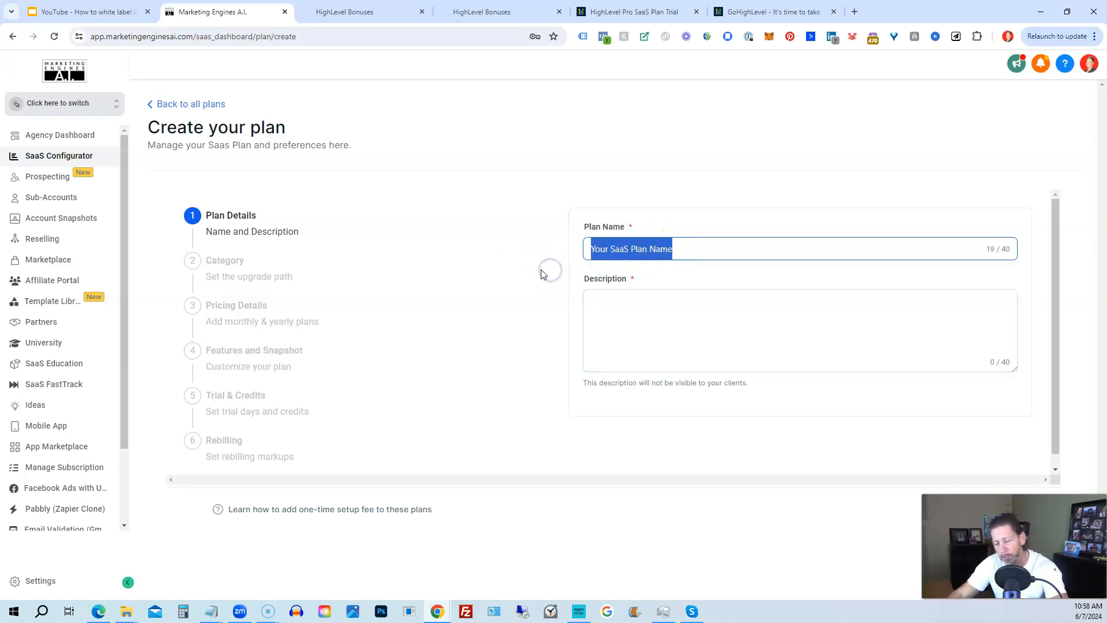
text(Your SaaS Plan Name)
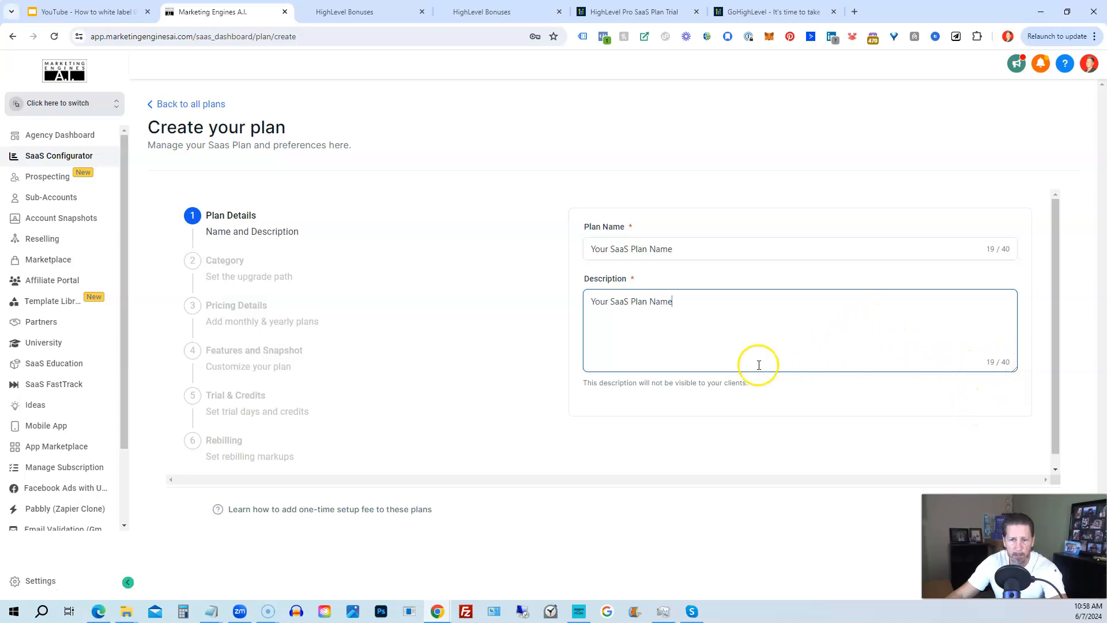
mouse_move(513, 324)
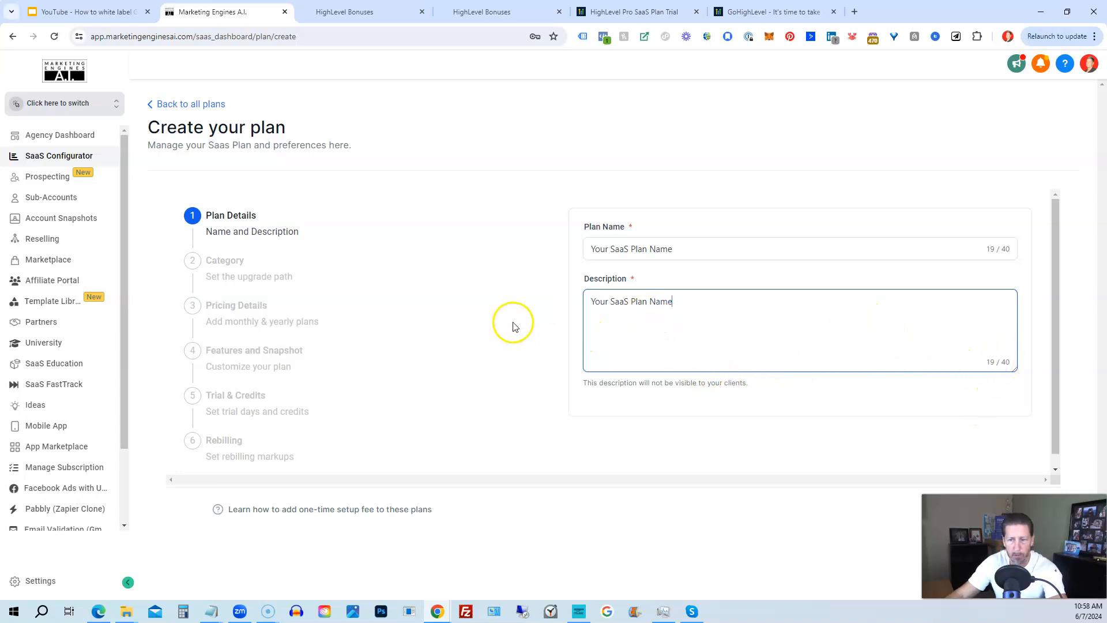
scroll(up, 3)
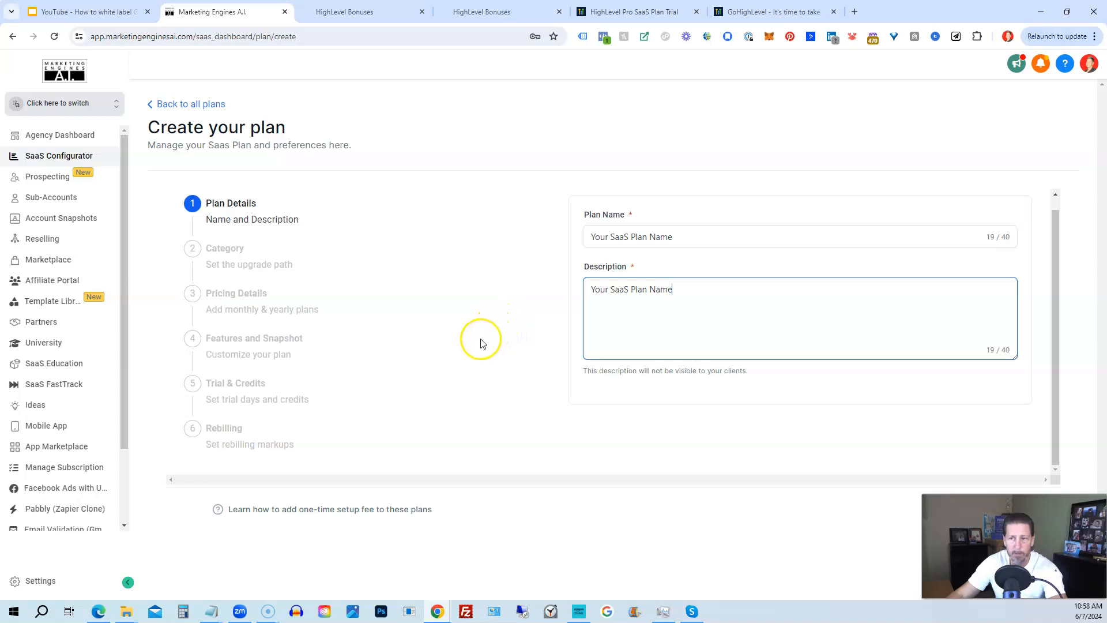
mouse_move(207, 249)
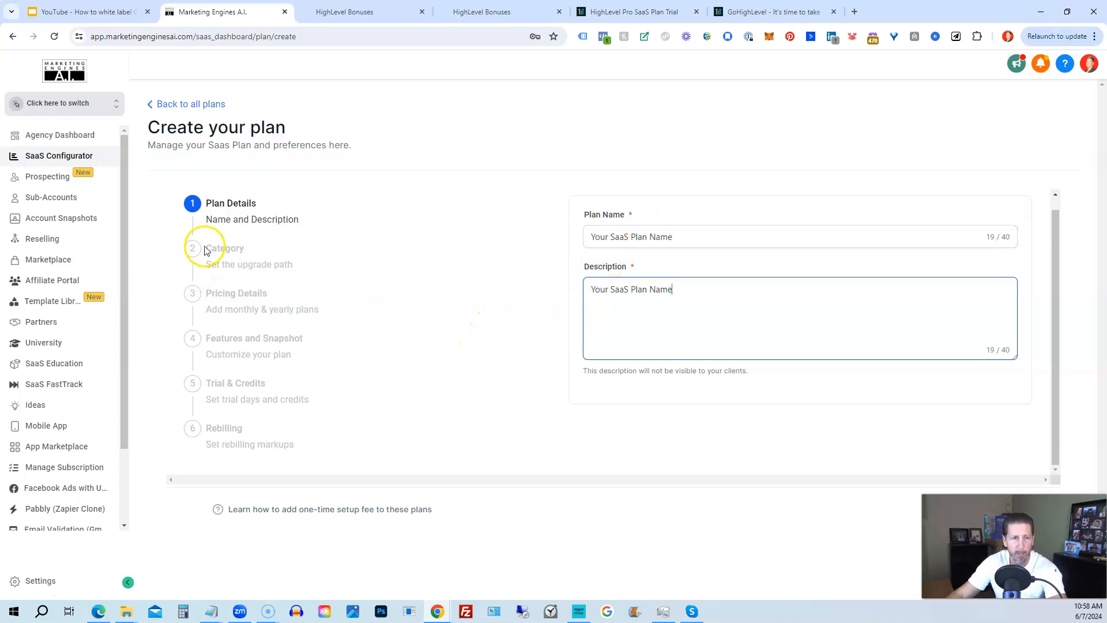
mouse_move(951, 486)
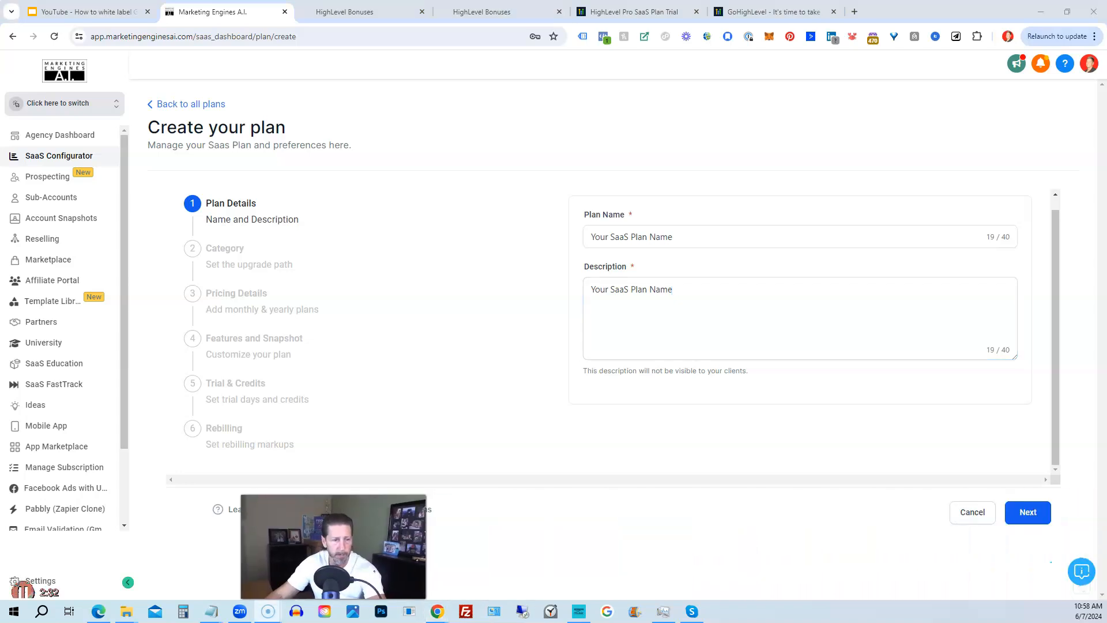
Advance to the category step and choose the default (USD) category.
click(1027, 512)
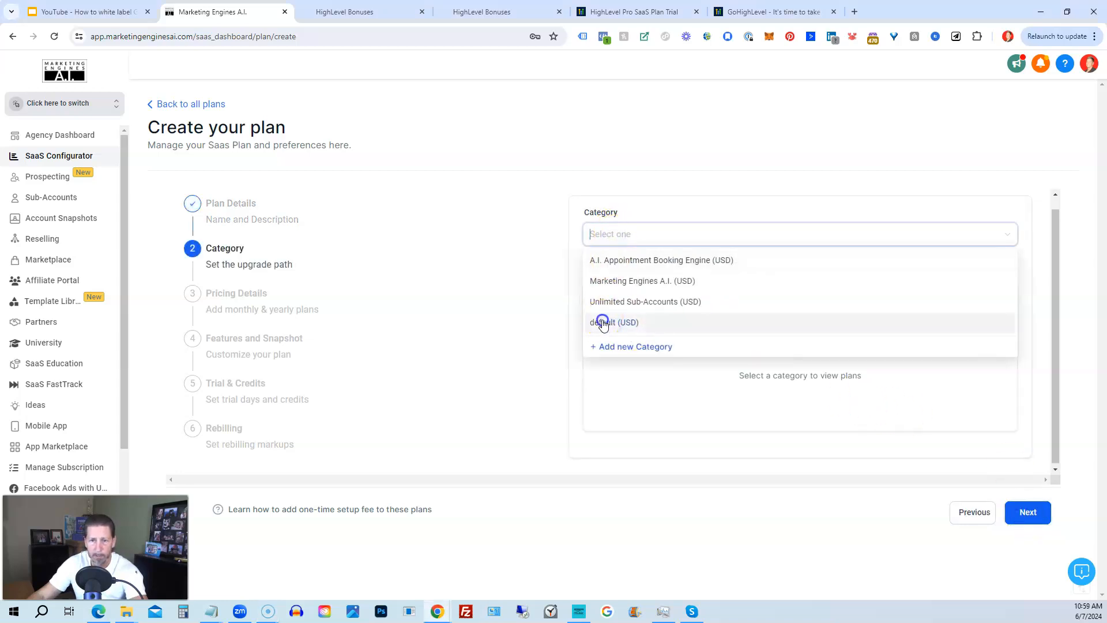
click(614, 322)
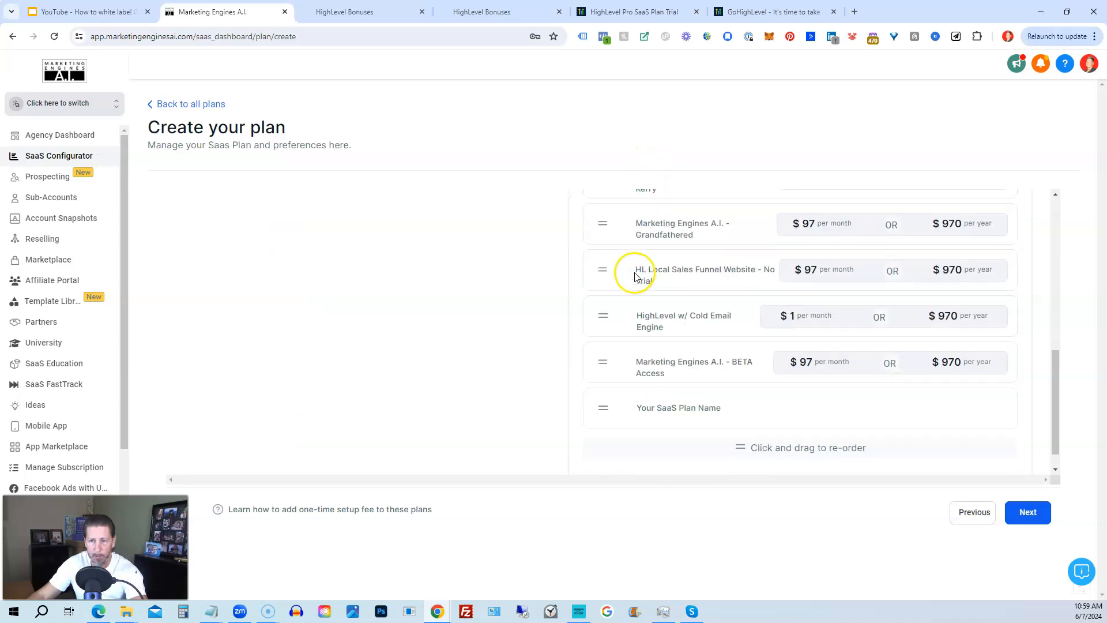
mouse_move(636, 415)
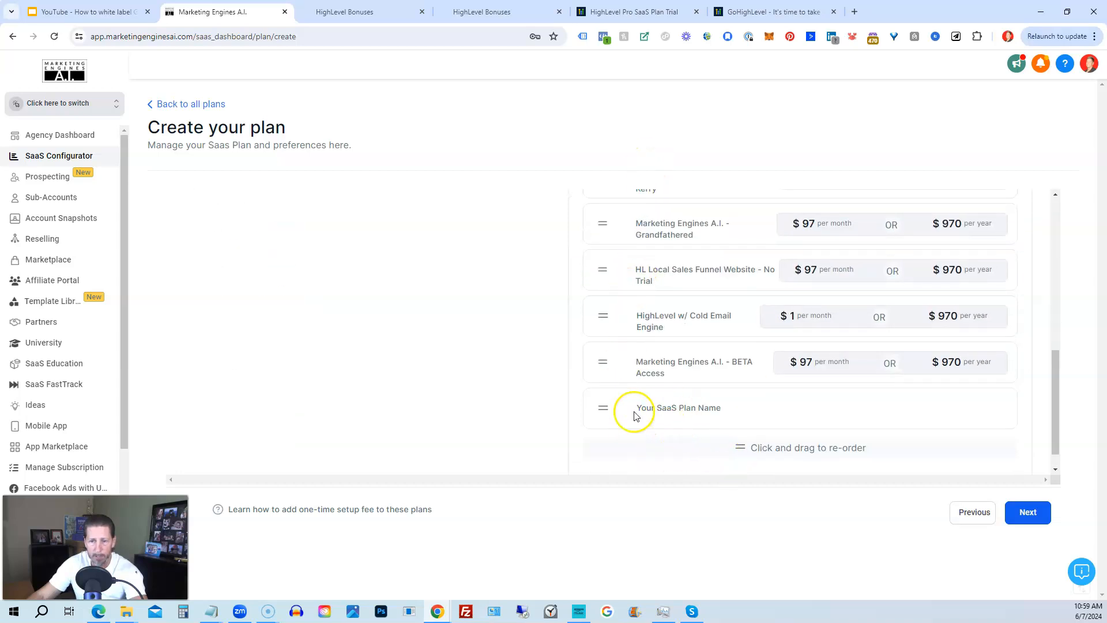
mouse_move(669, 331)
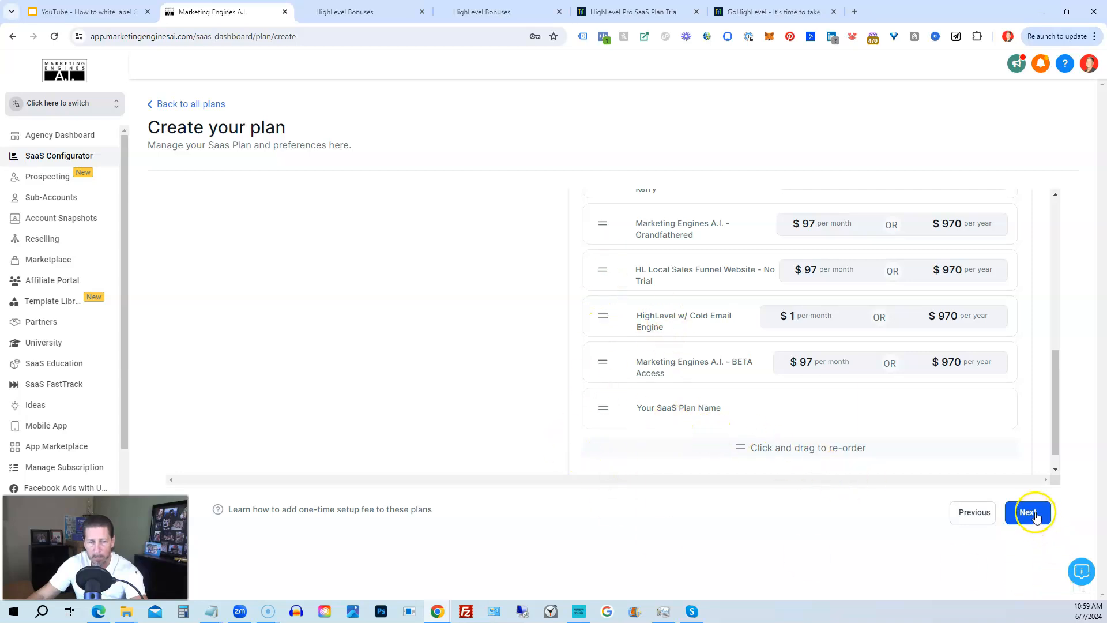
Set the plan's monthly price to $497 and annual price to $4970.
click(1028, 512)
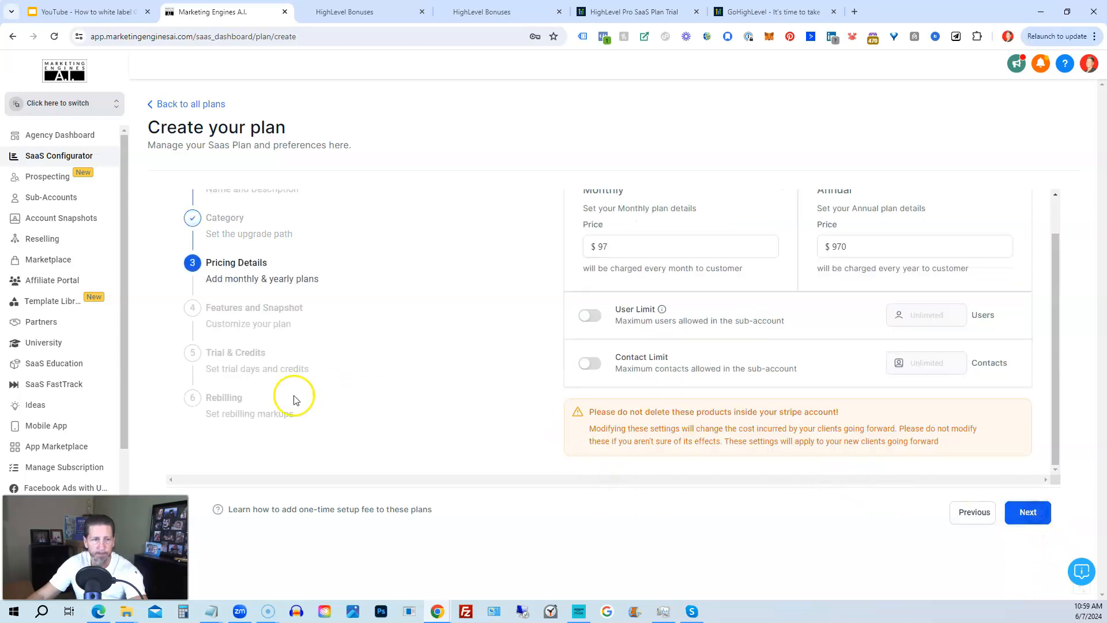
click(680, 246)
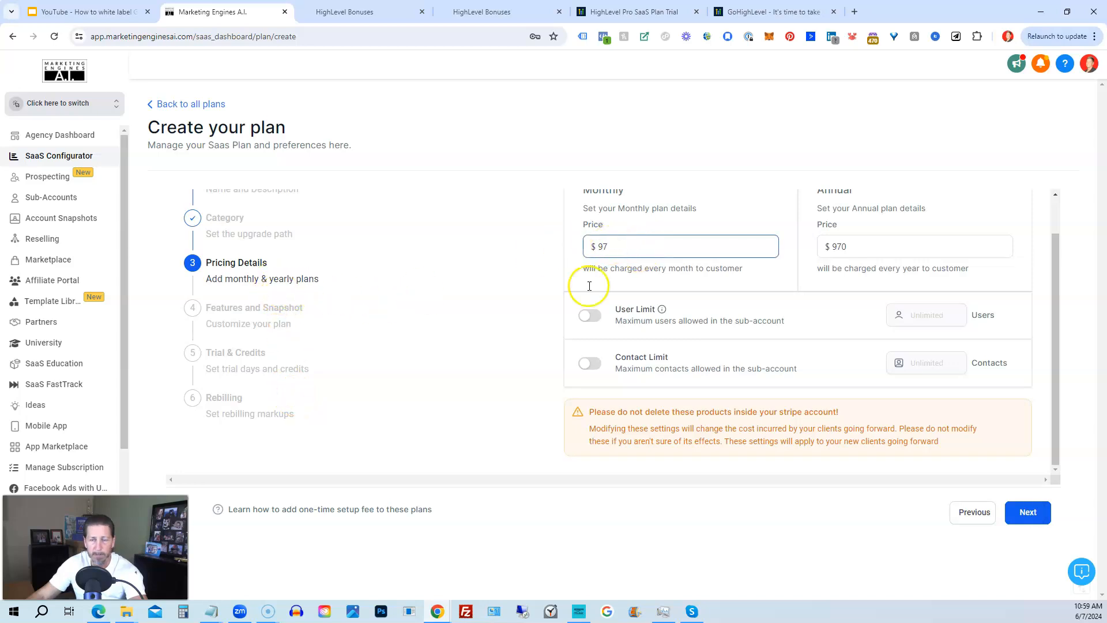
scroll(up, 3)
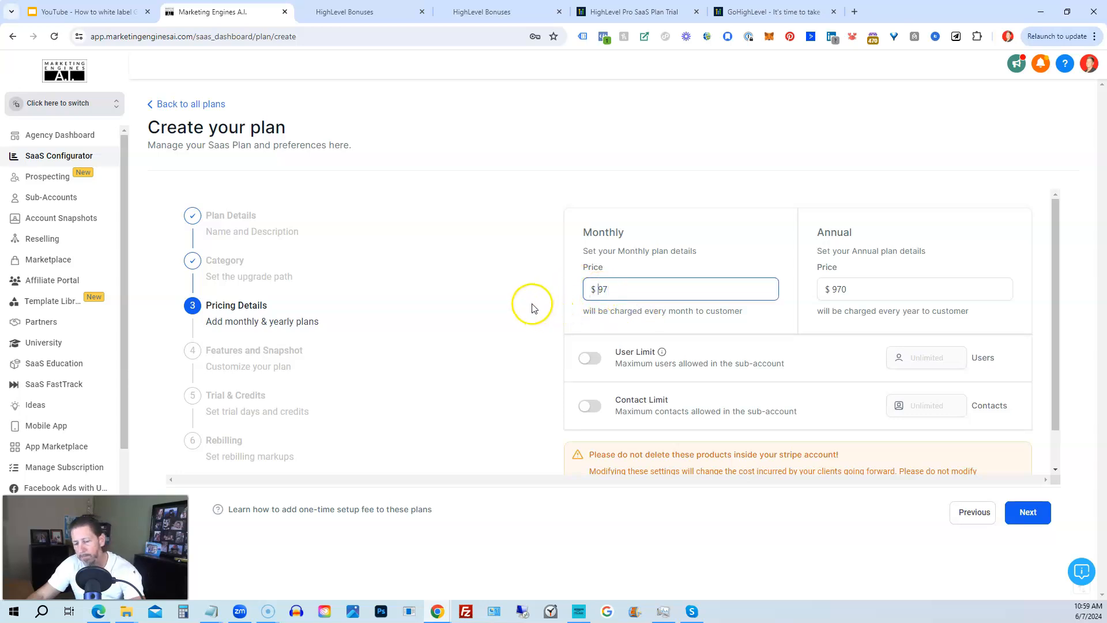
click(913, 288)
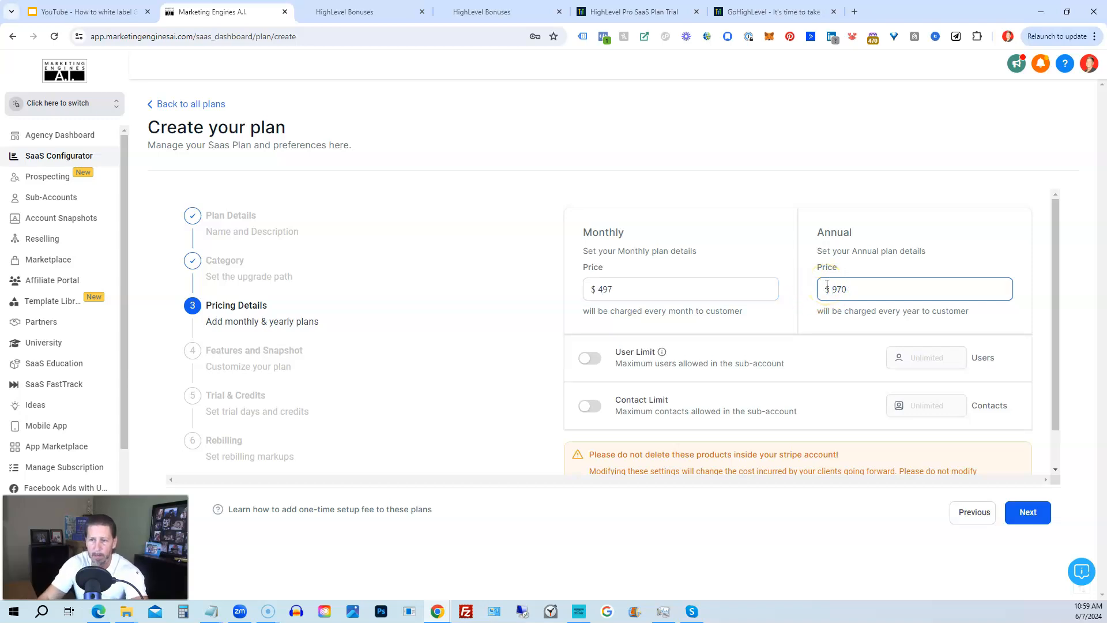
text(4)
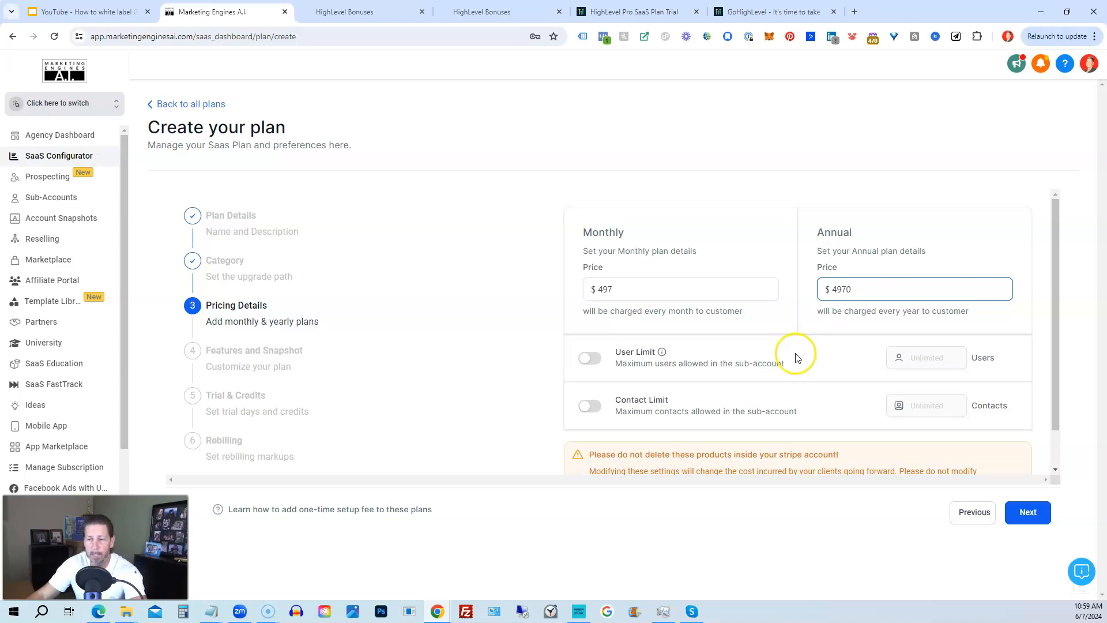
mouse_move(629, 358)
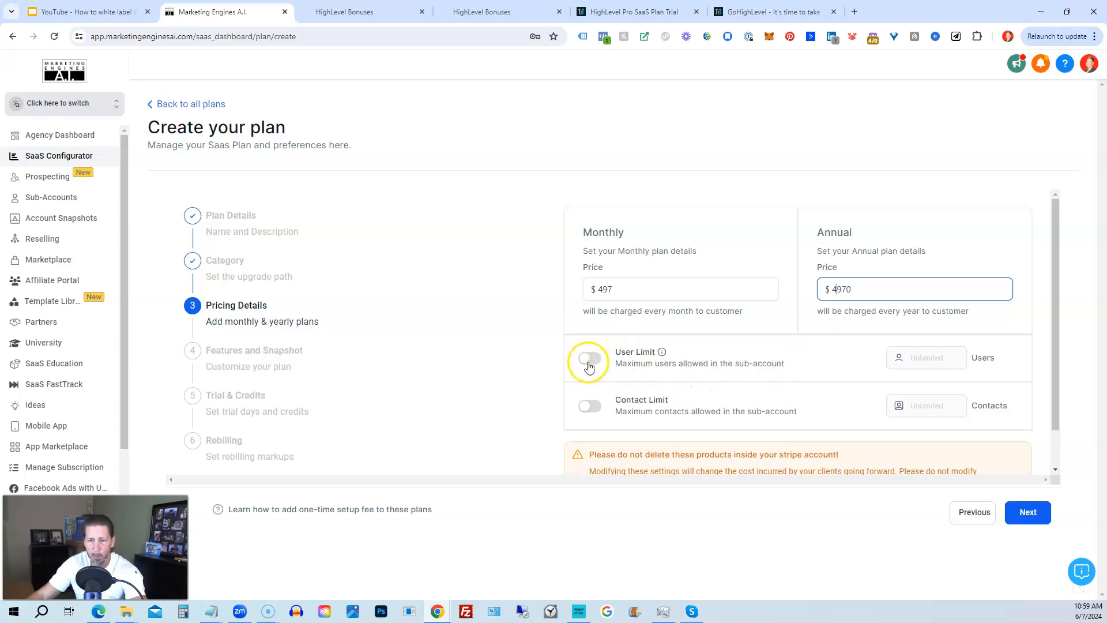
Toggle User Limit and Contact Limit on and back off, leaving both unlimited.
click(589, 358)
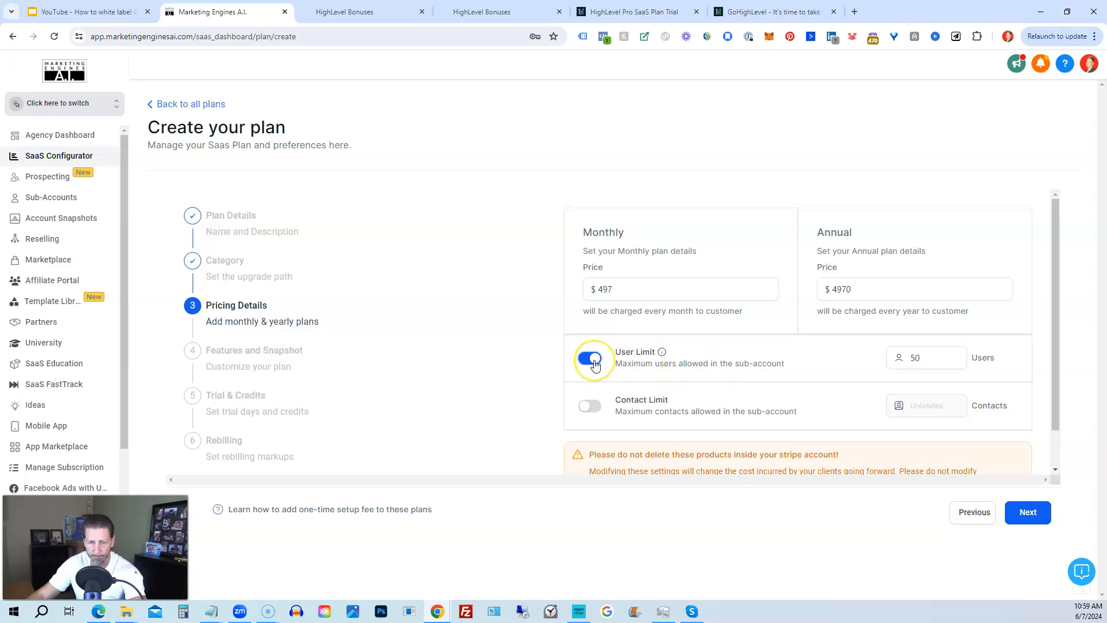
click(591, 358)
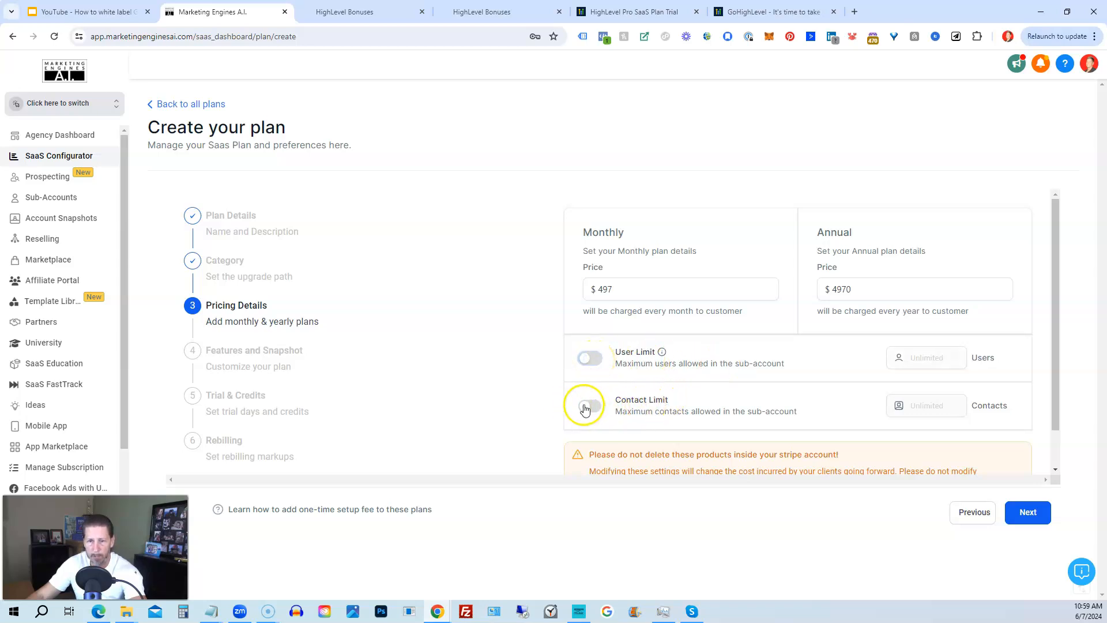
click(589, 406)
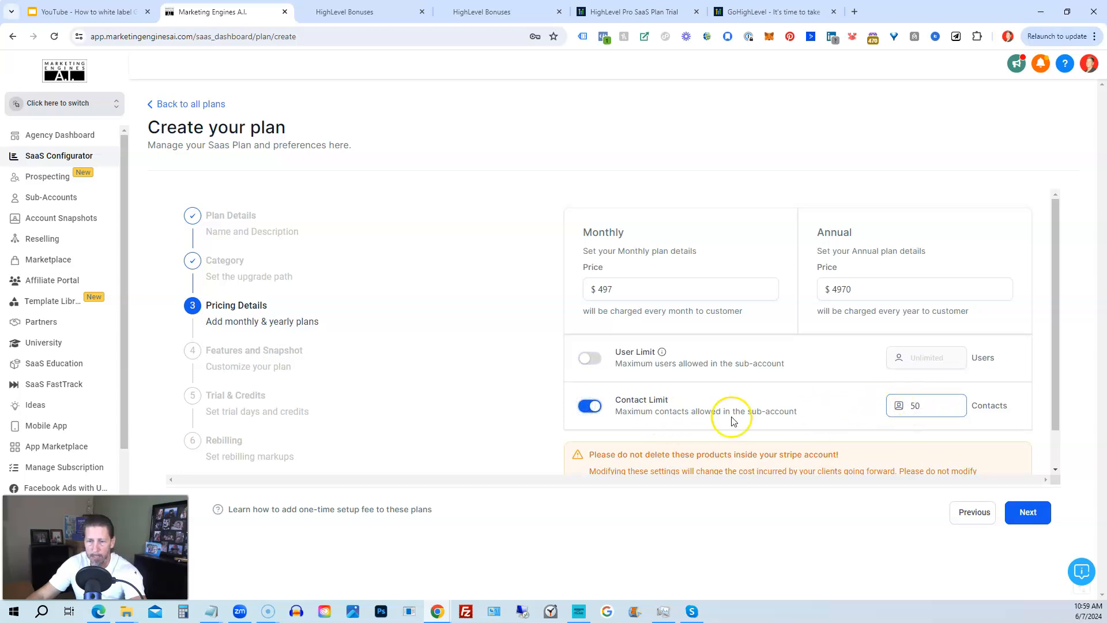
click(590, 405)
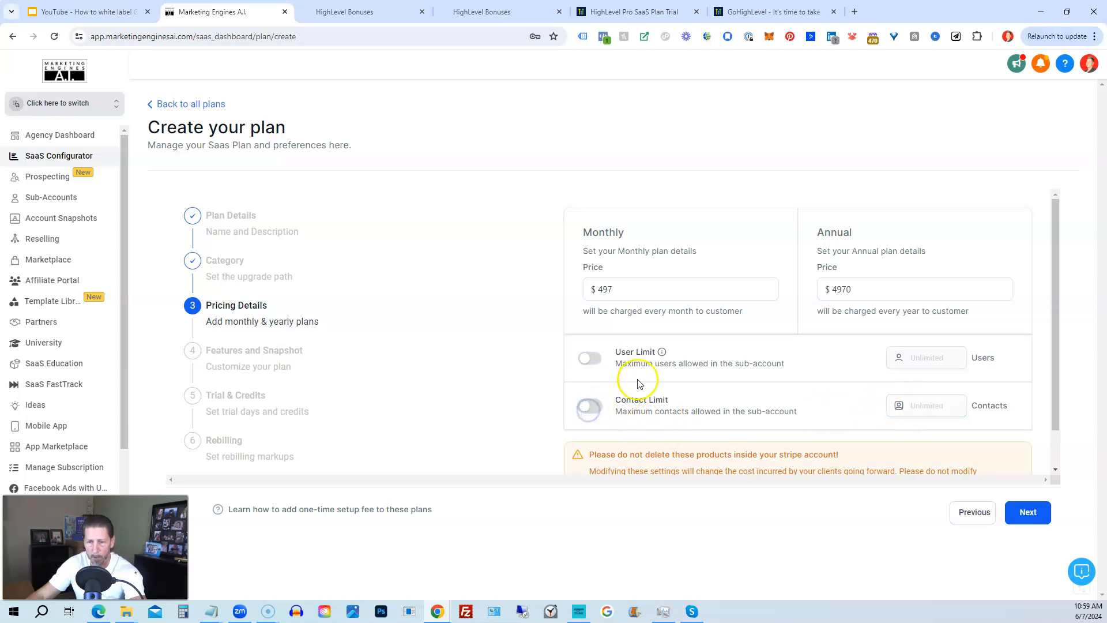
scroll(down, 3)
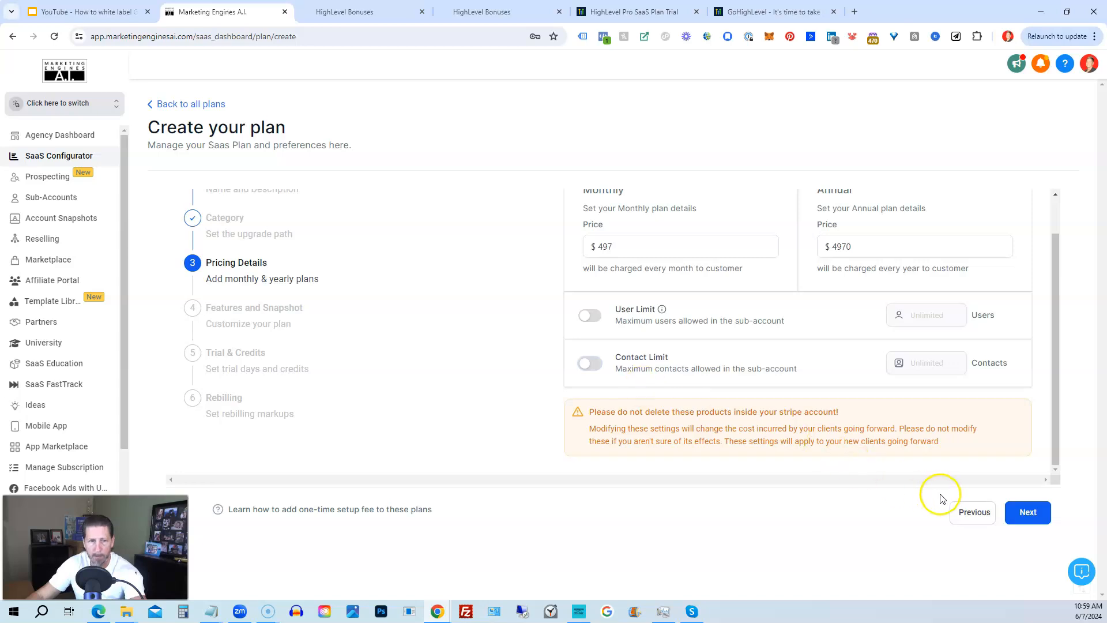
click(1028, 512)
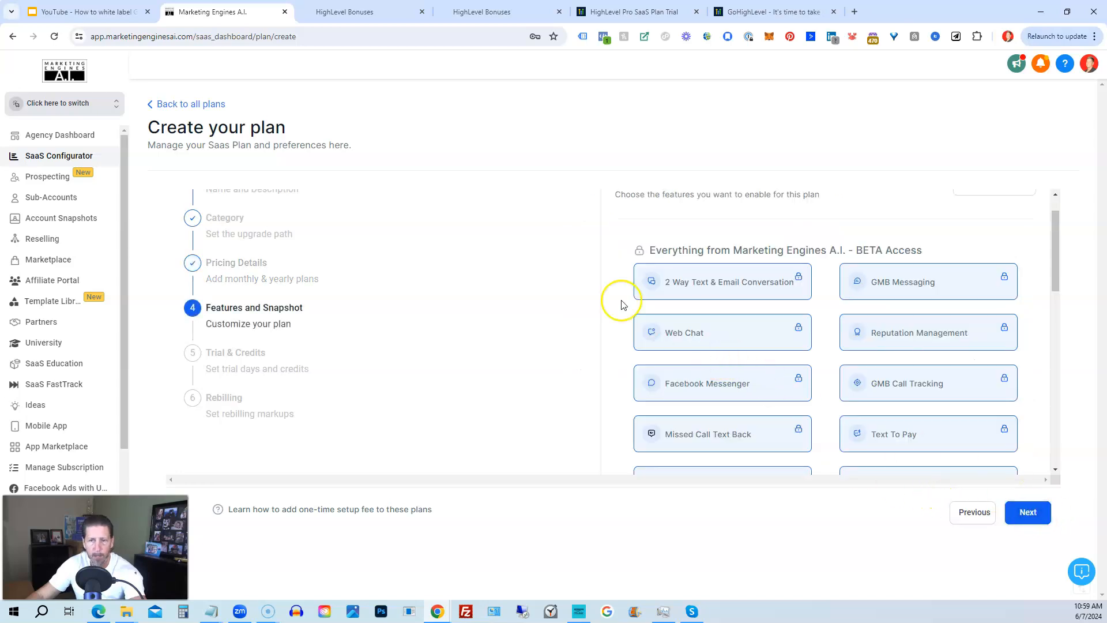
mouse_move(702, 251)
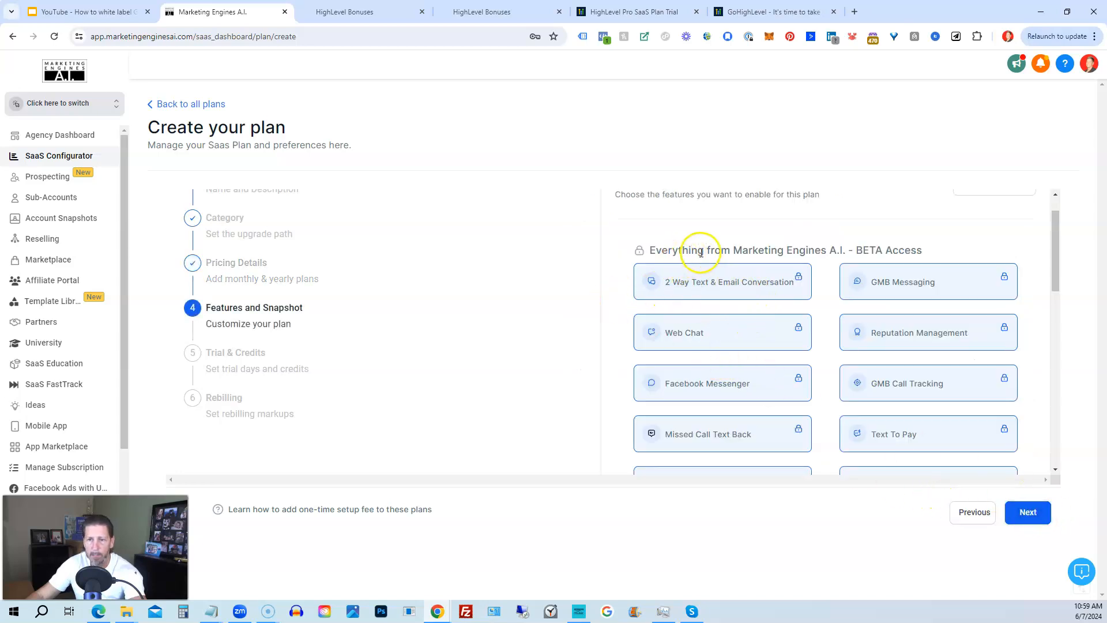
mouse_move(702, 302)
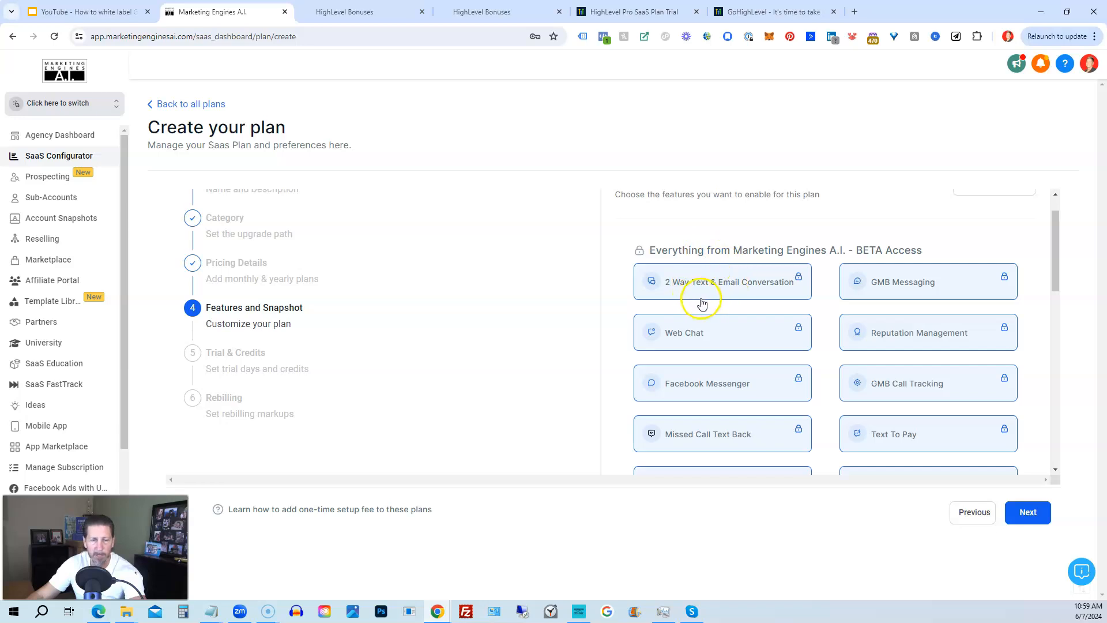
scroll(up, 3)
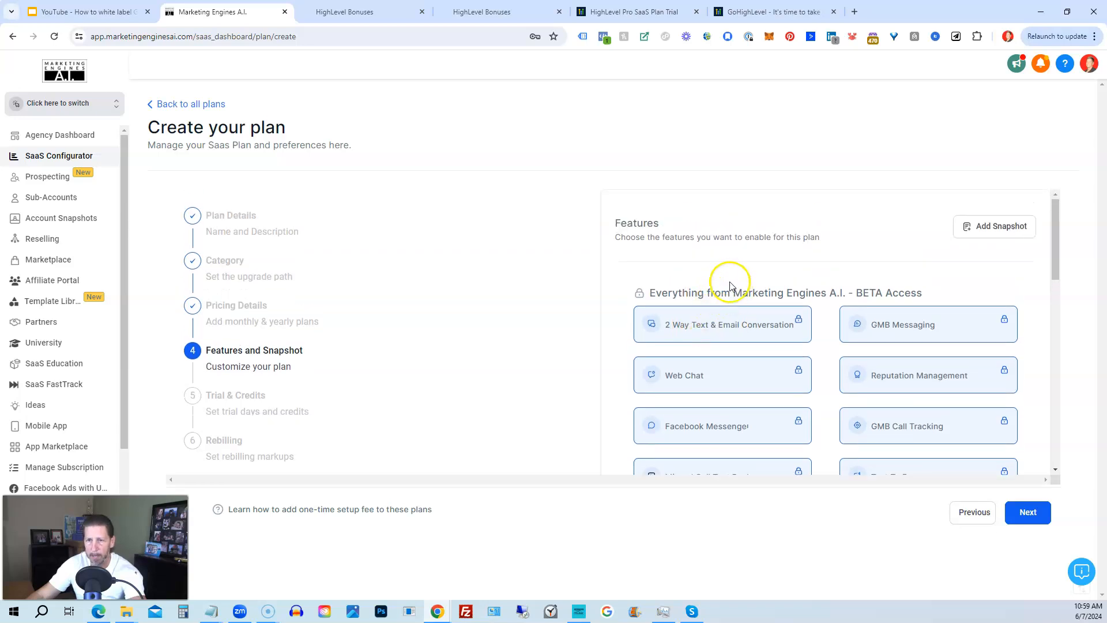
mouse_move(986, 245)
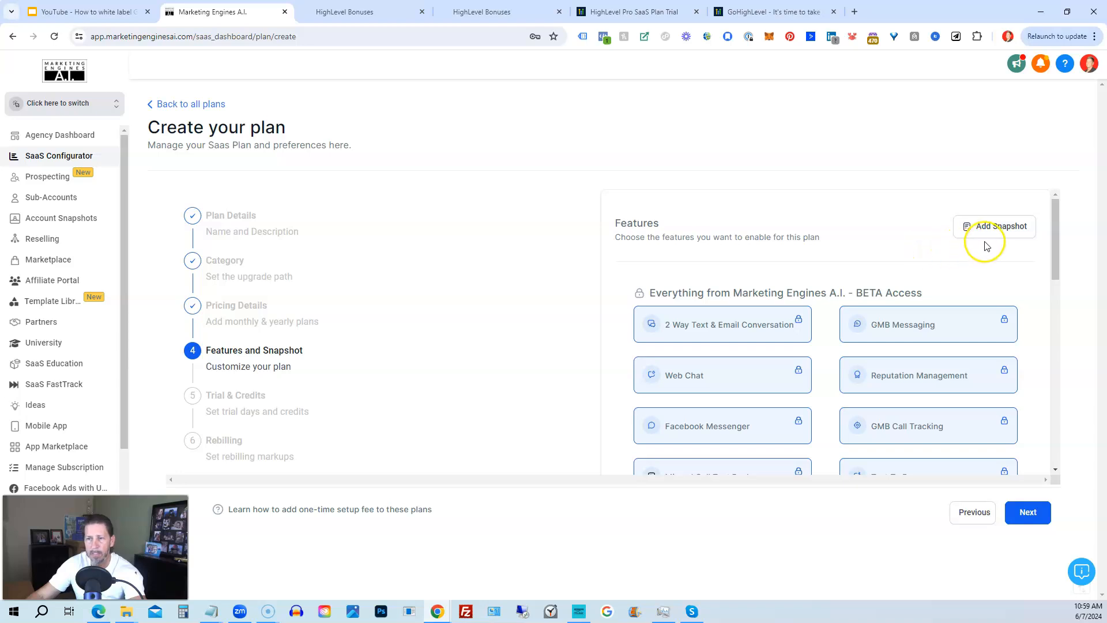
mouse_move(932, 249)
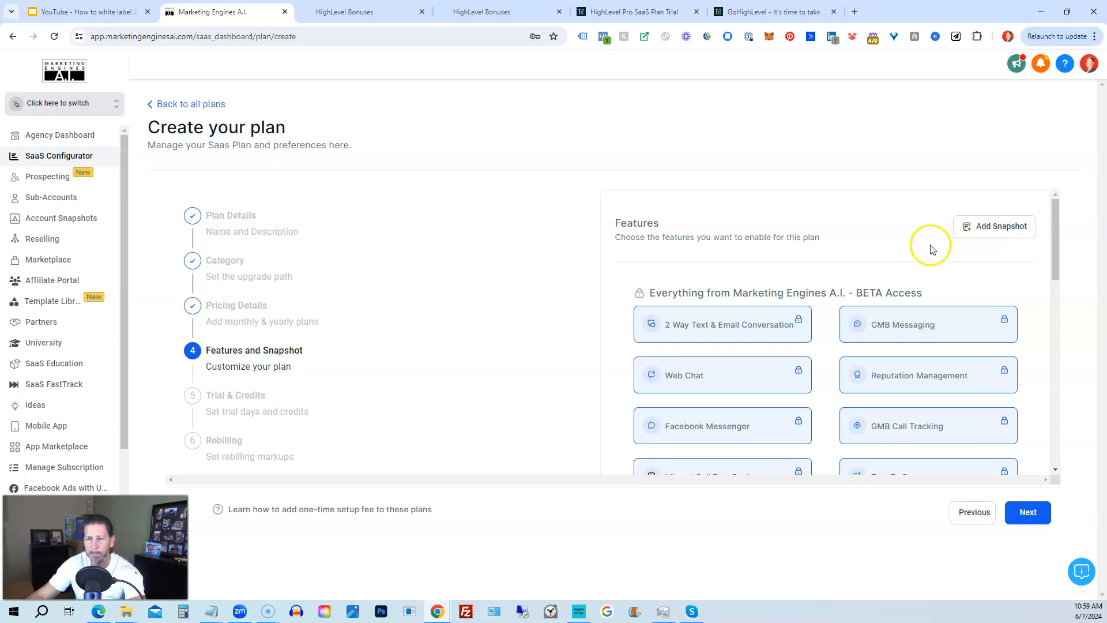
mouse_move(877, 255)
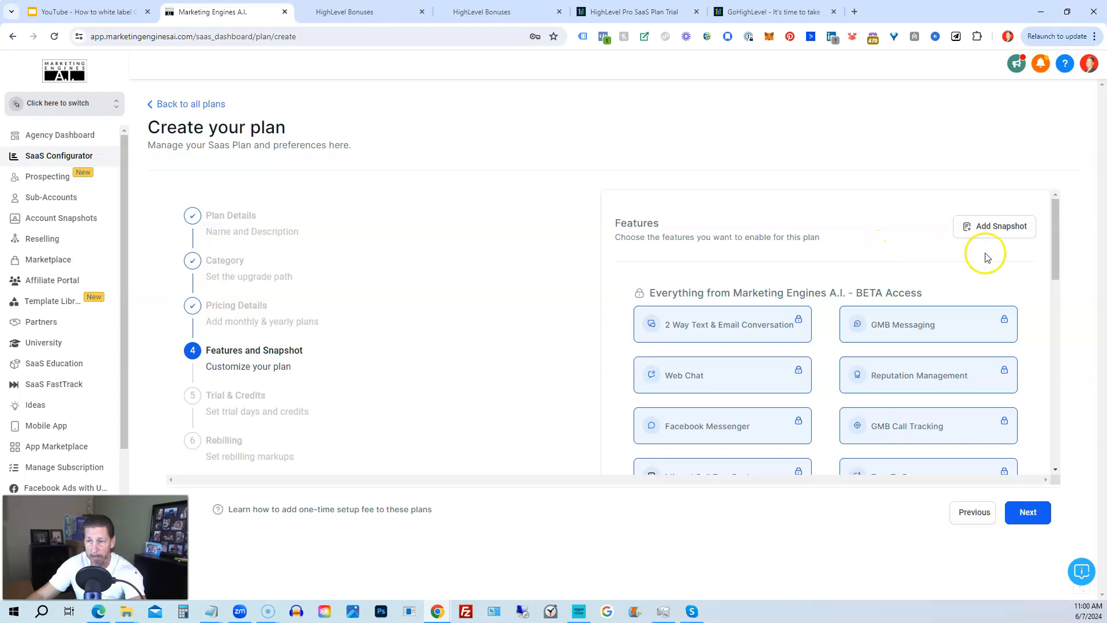
mouse_move(988, 236)
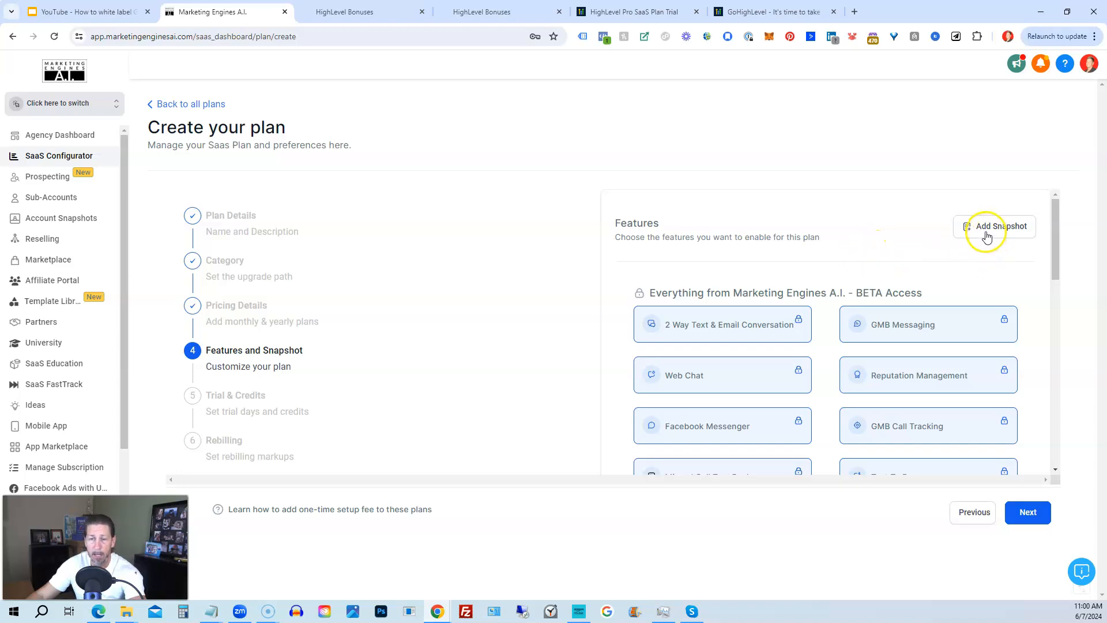
mouse_move(645, 235)
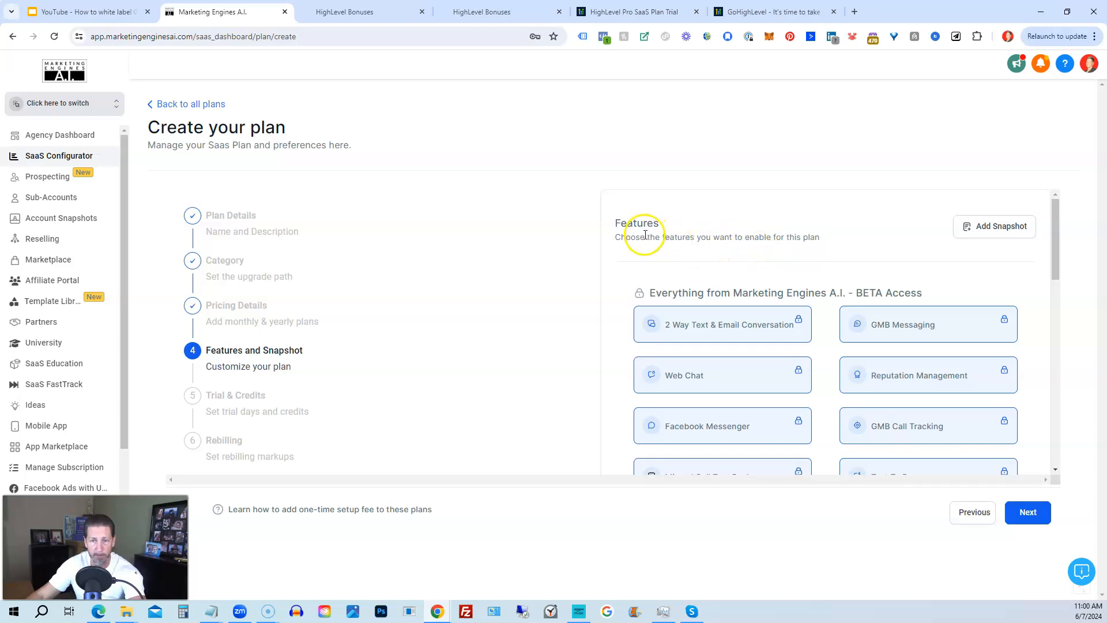
mouse_move(740, 292)
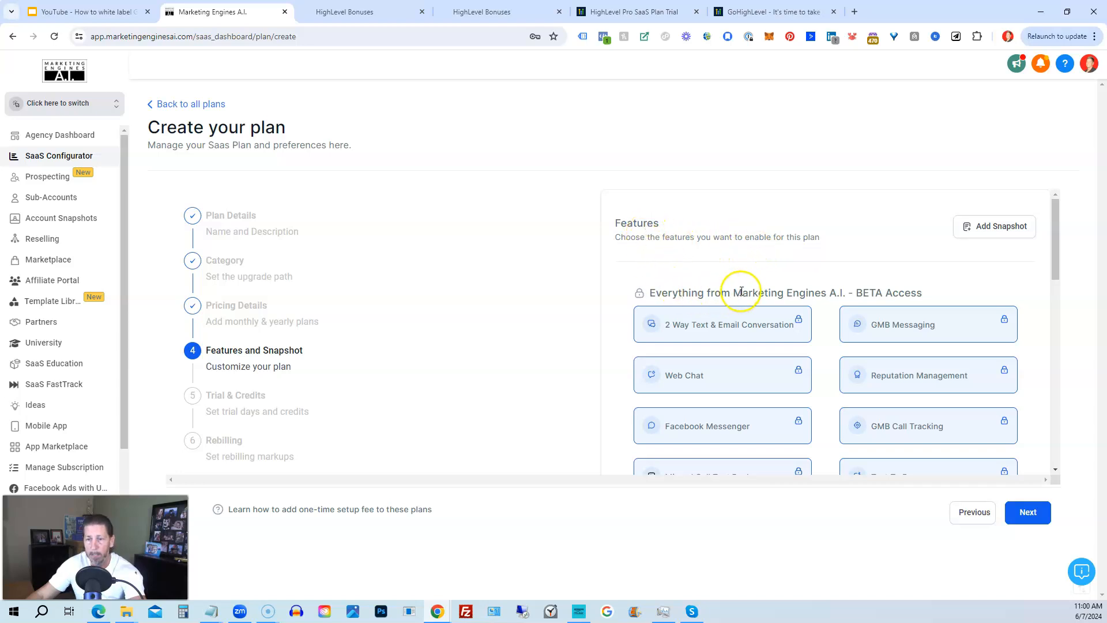
mouse_move(677, 293)
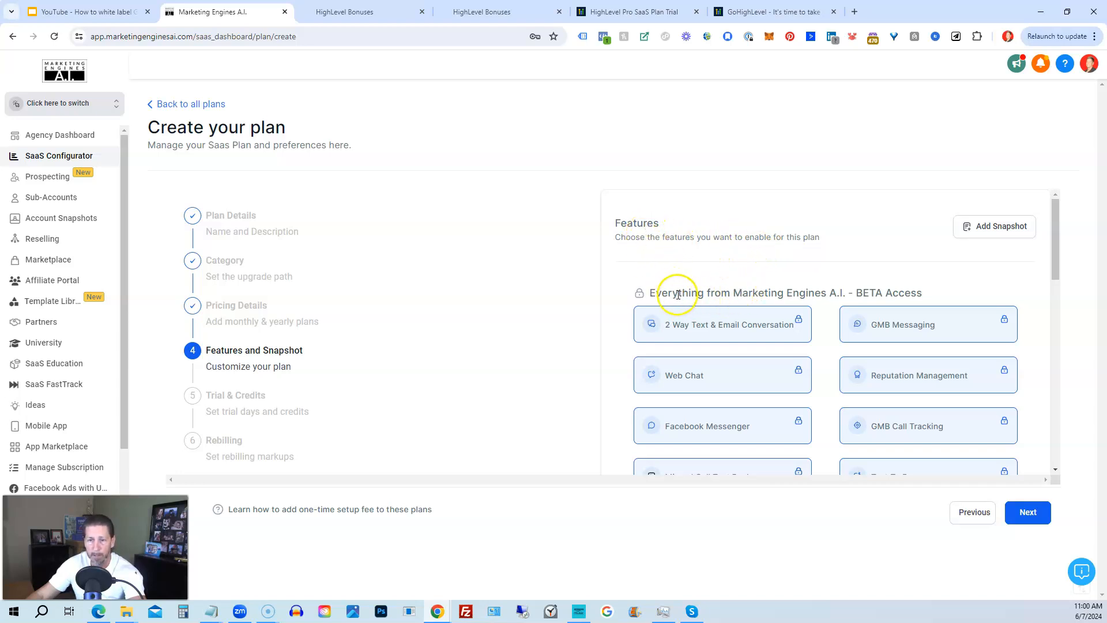
mouse_move(892, 293)
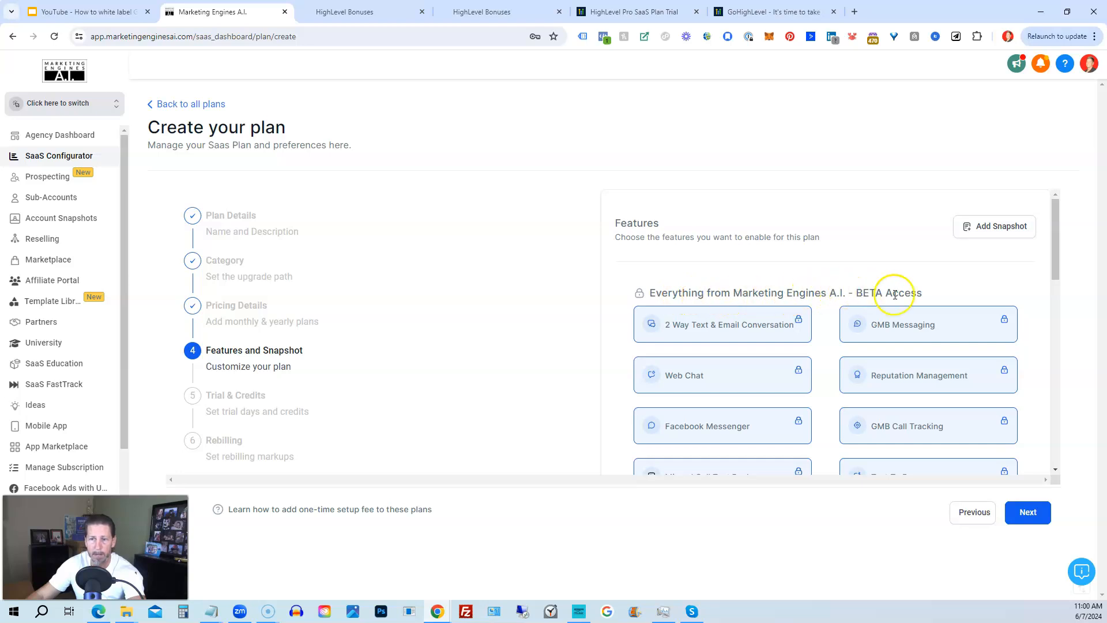
scroll(down, 3)
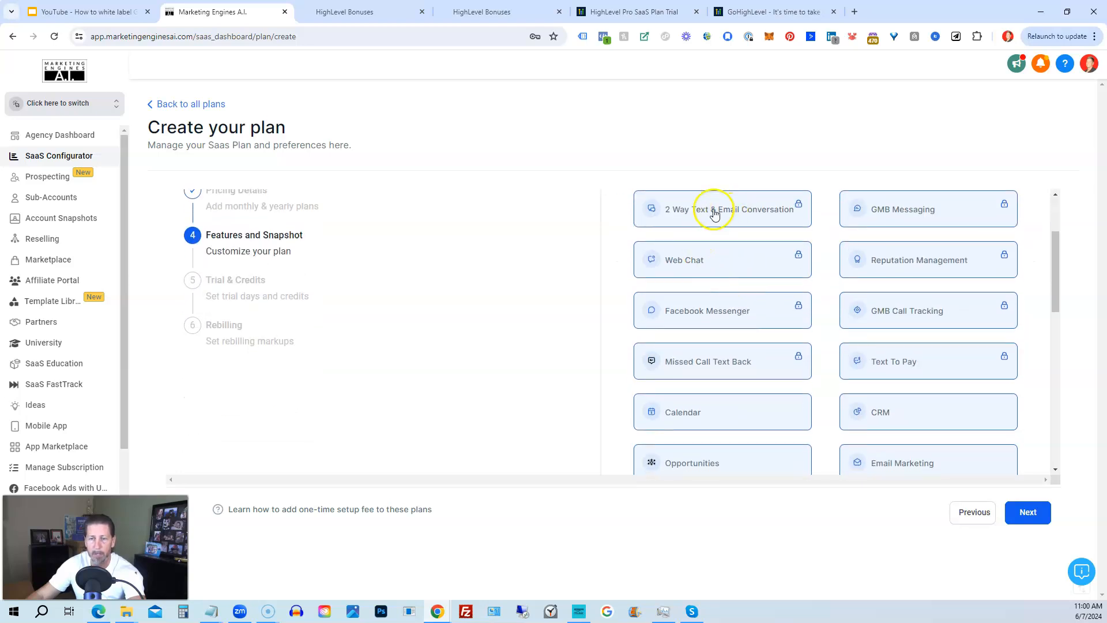
mouse_move(696, 230)
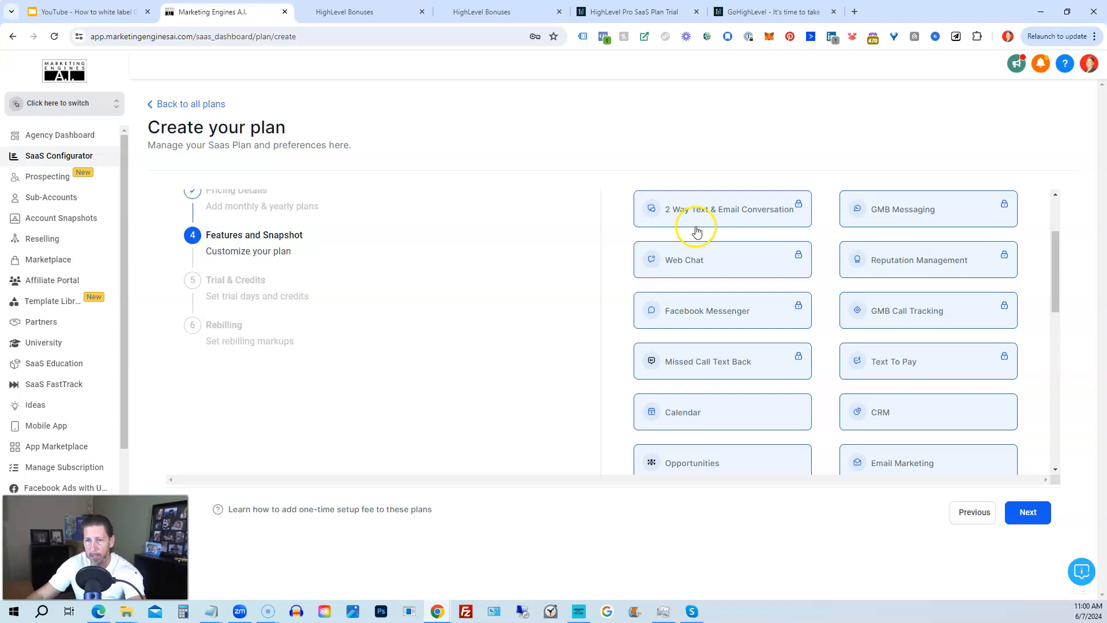
scroll(down, 3)
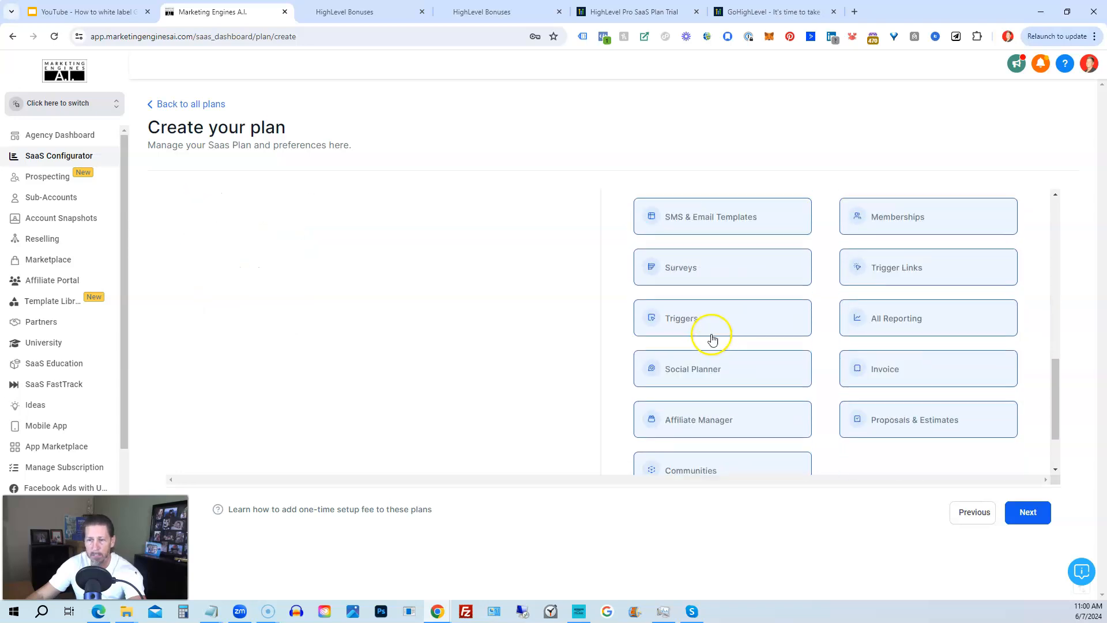
scroll(down, 3)
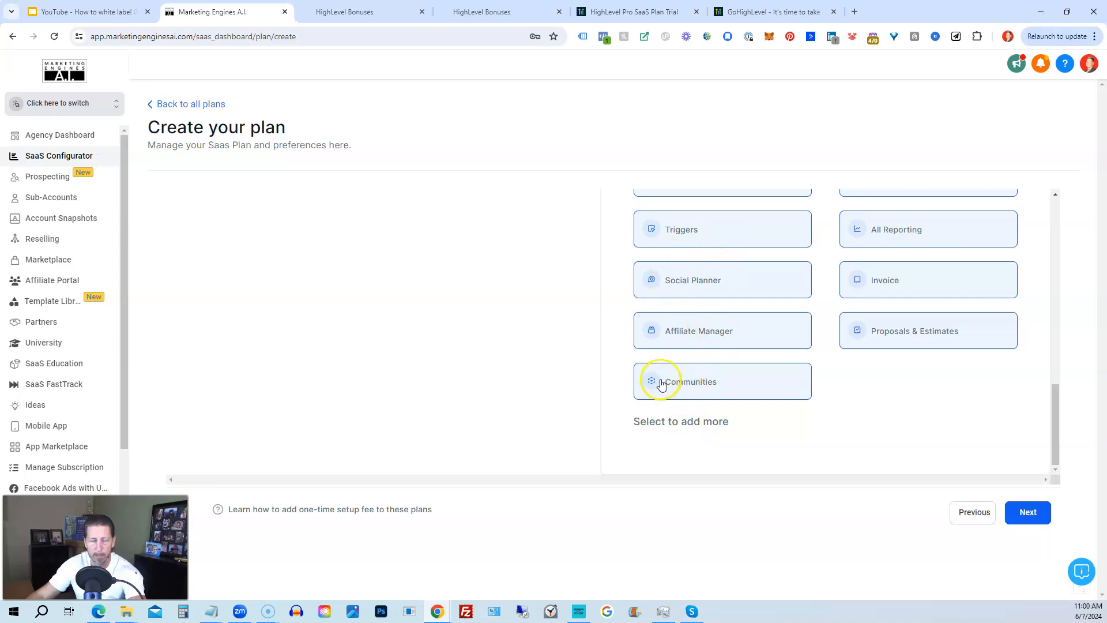
mouse_move(850, 387)
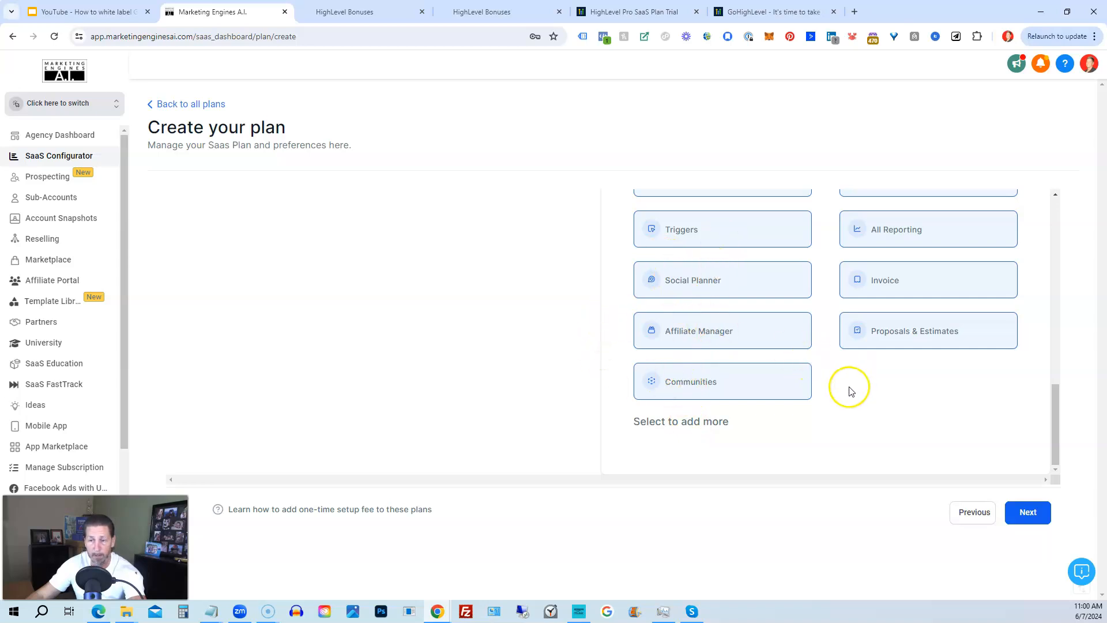
Advance to Trial & Credits and switch the trial period off at 0 days.
click(1027, 512)
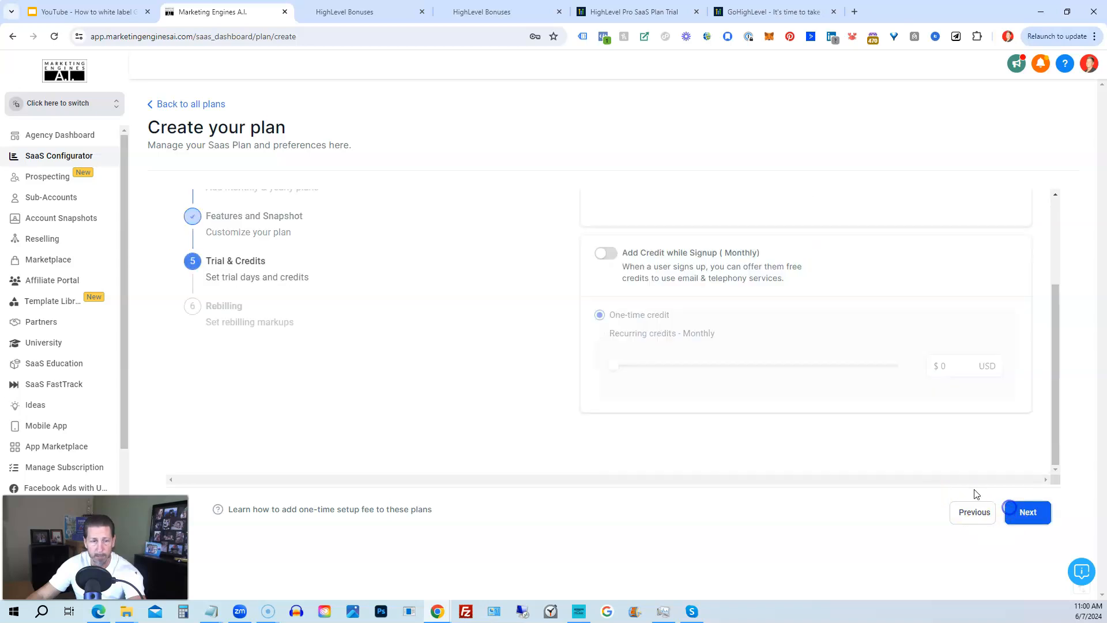
scroll(up, 3)
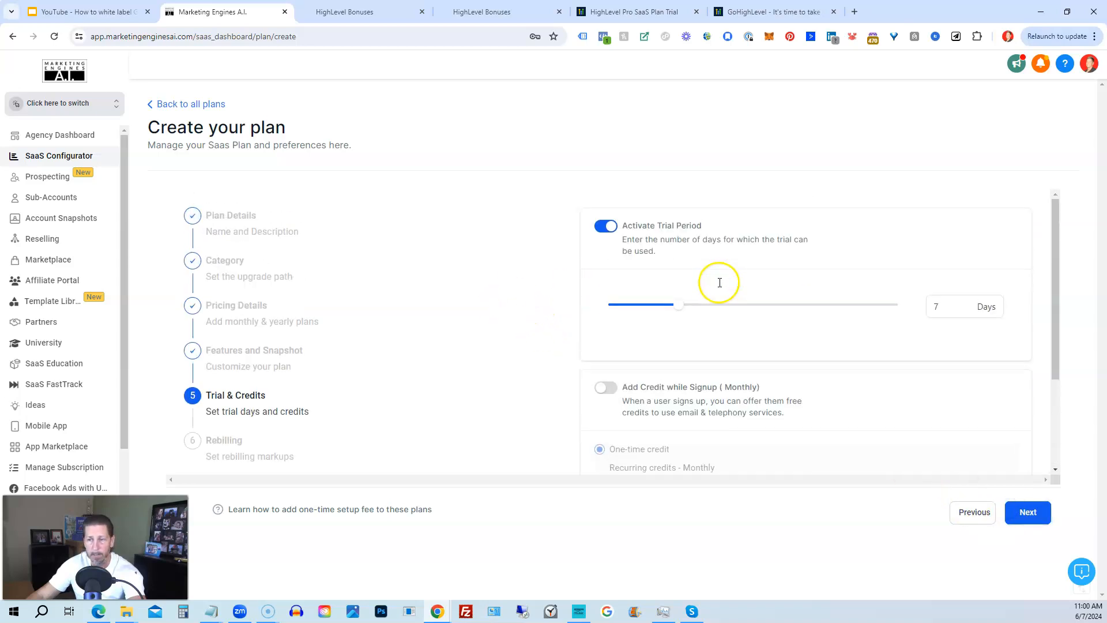
mouse_move(676, 234)
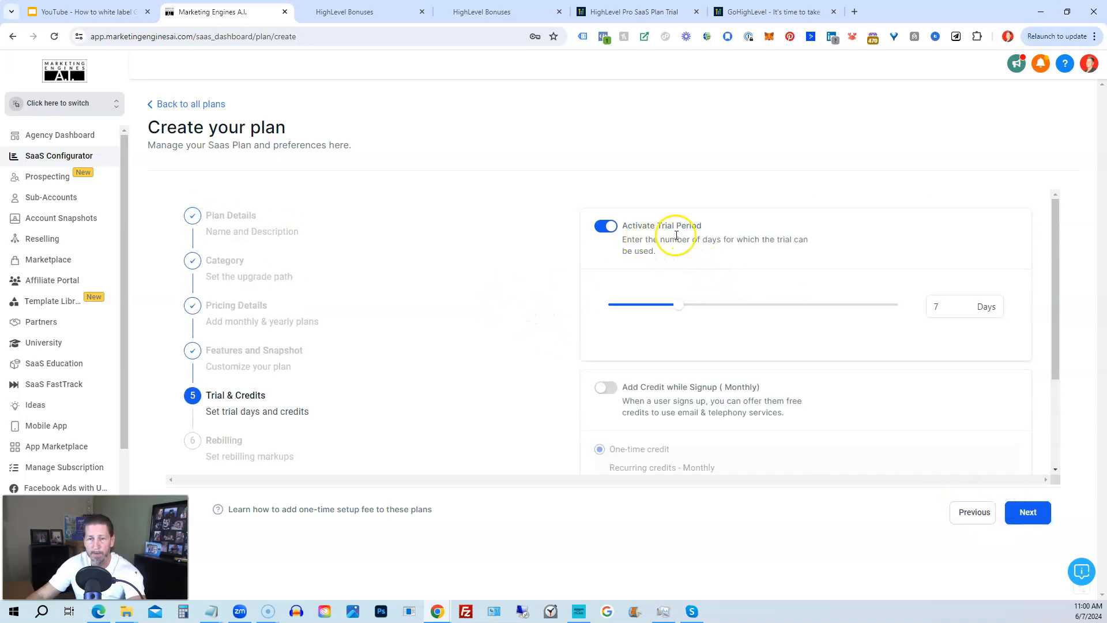
mouse_move(627, 276)
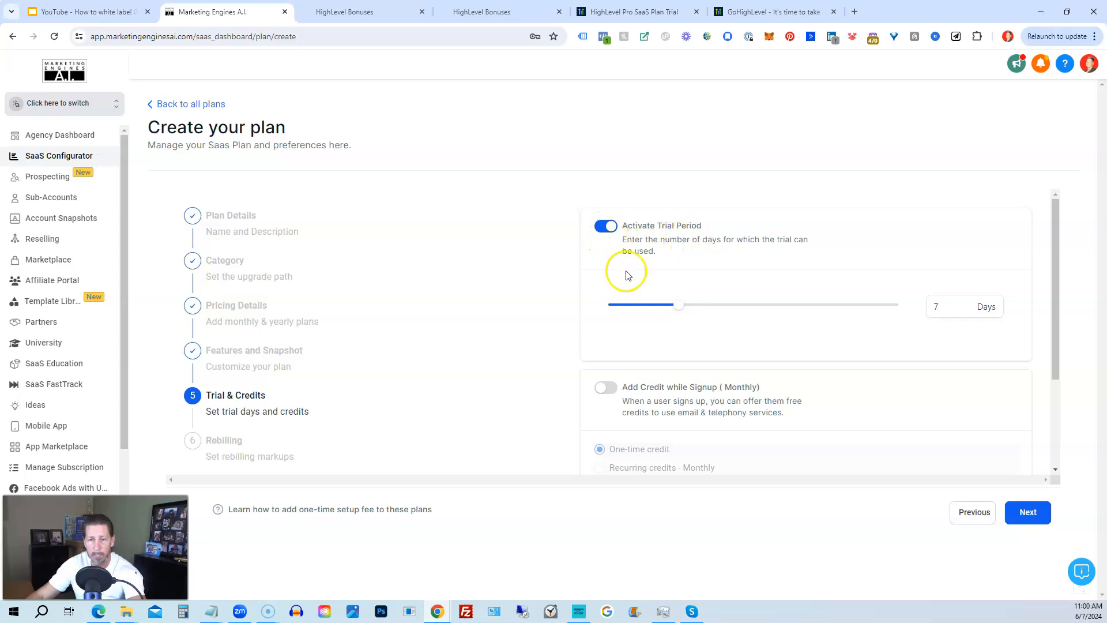
mouse_move(673, 309)
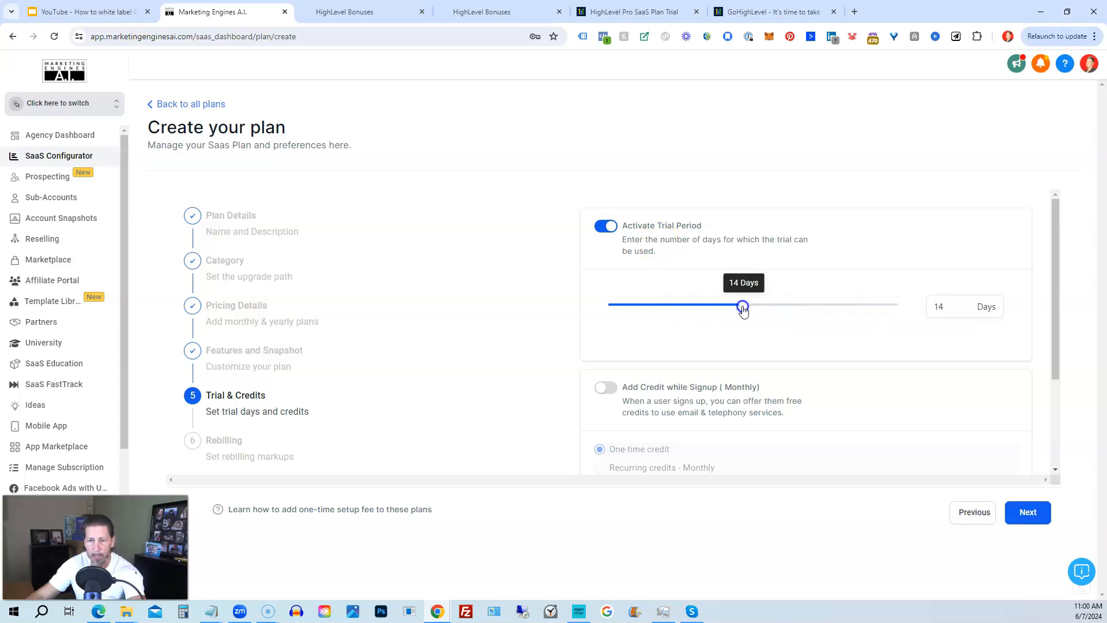
mouse_move(547, 295)
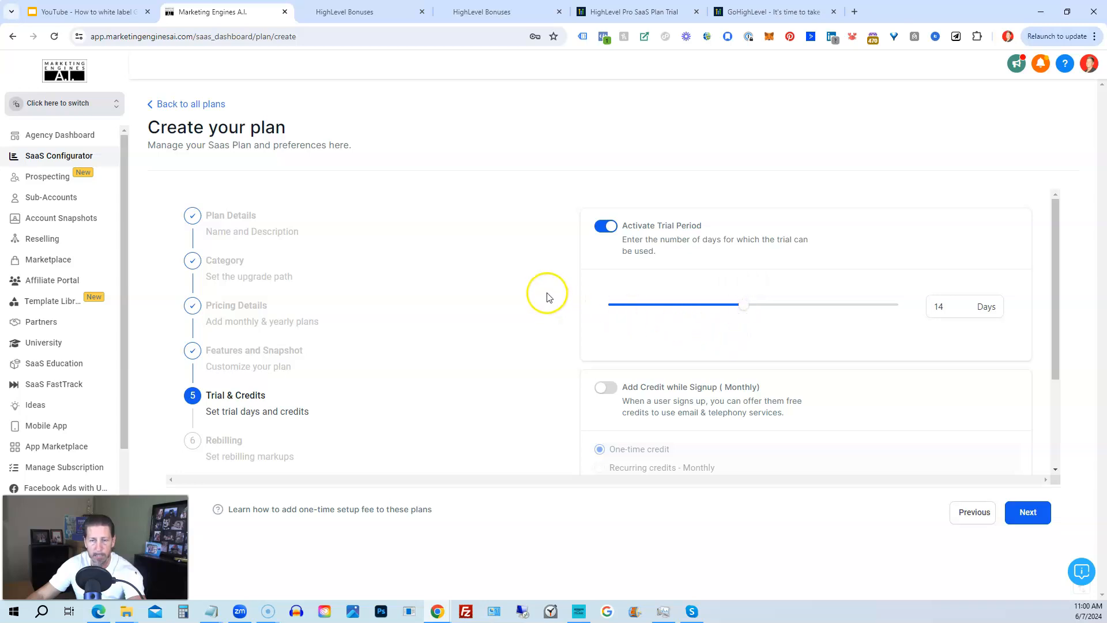
mouse_move(600, 261)
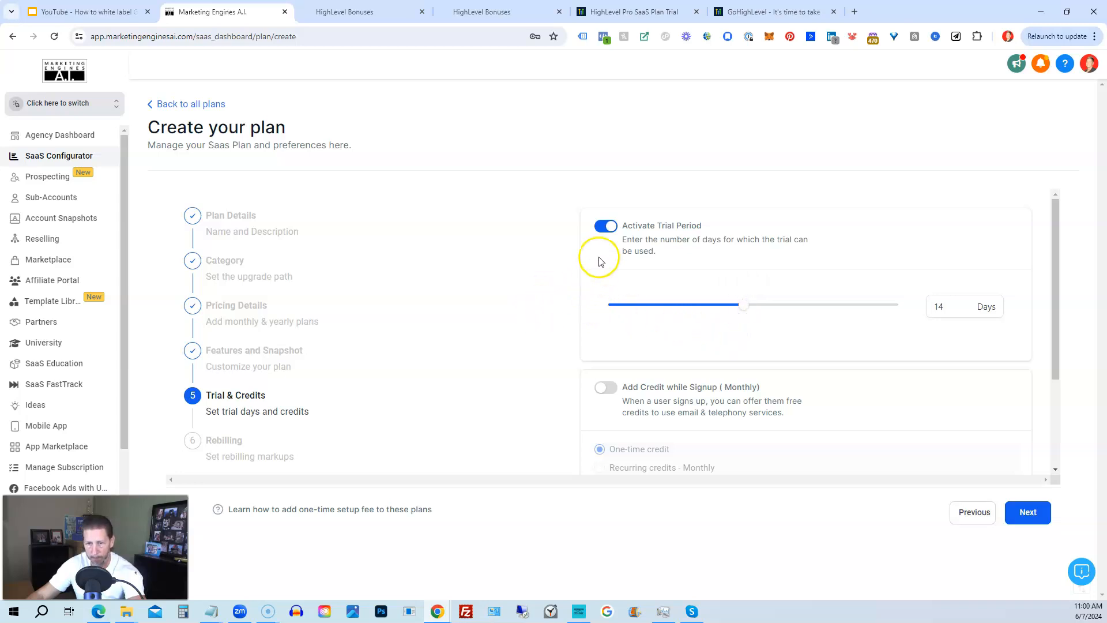
click(605, 226)
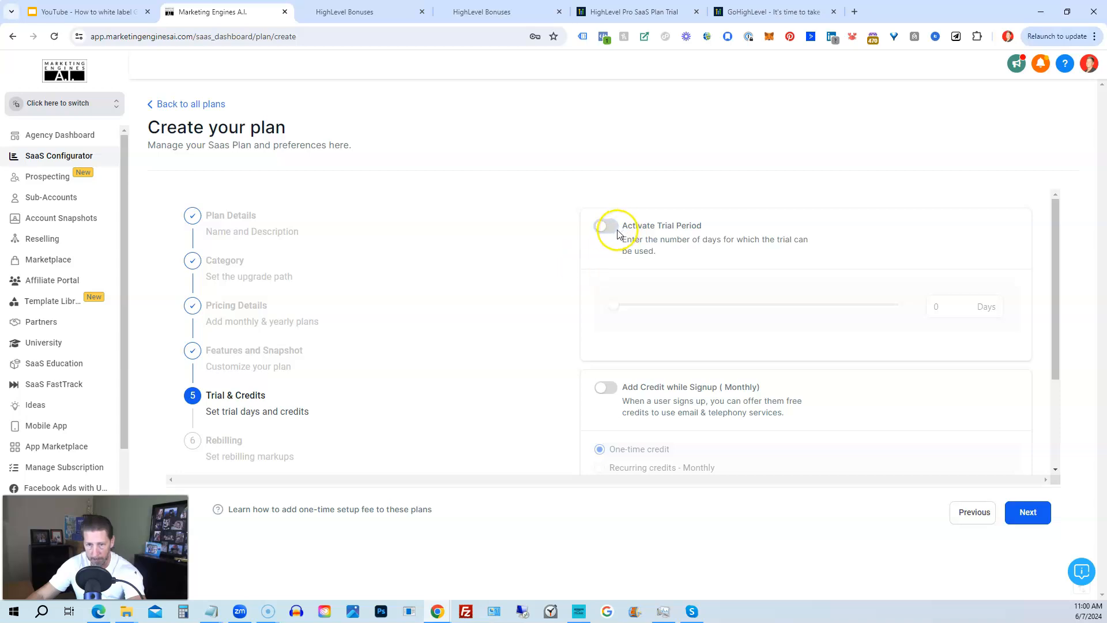
scroll(down, 3)
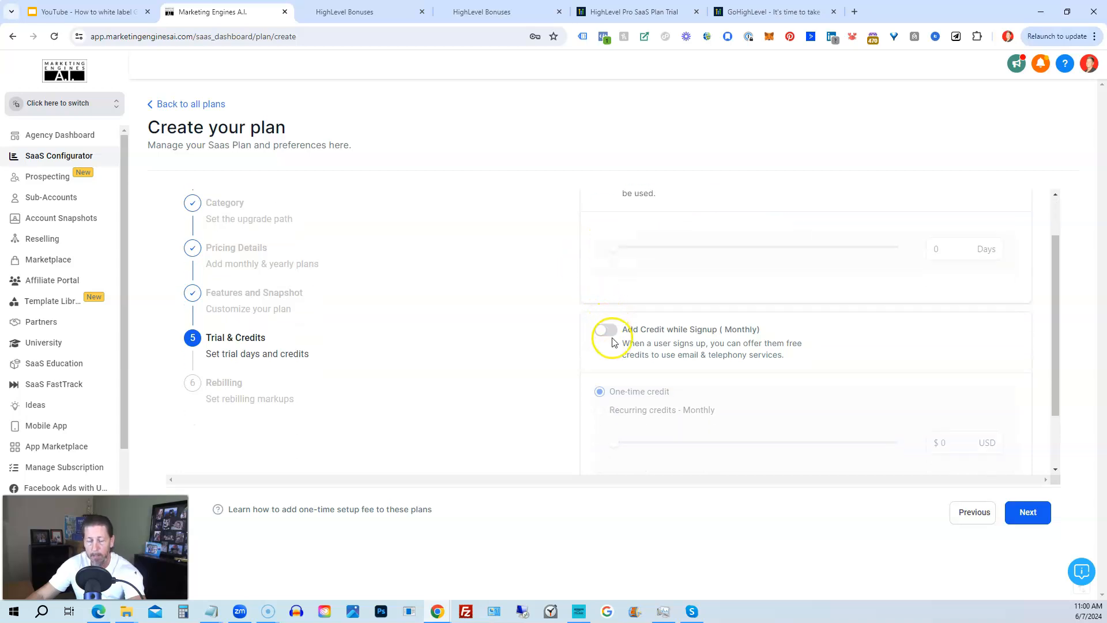
mouse_move(695, 329)
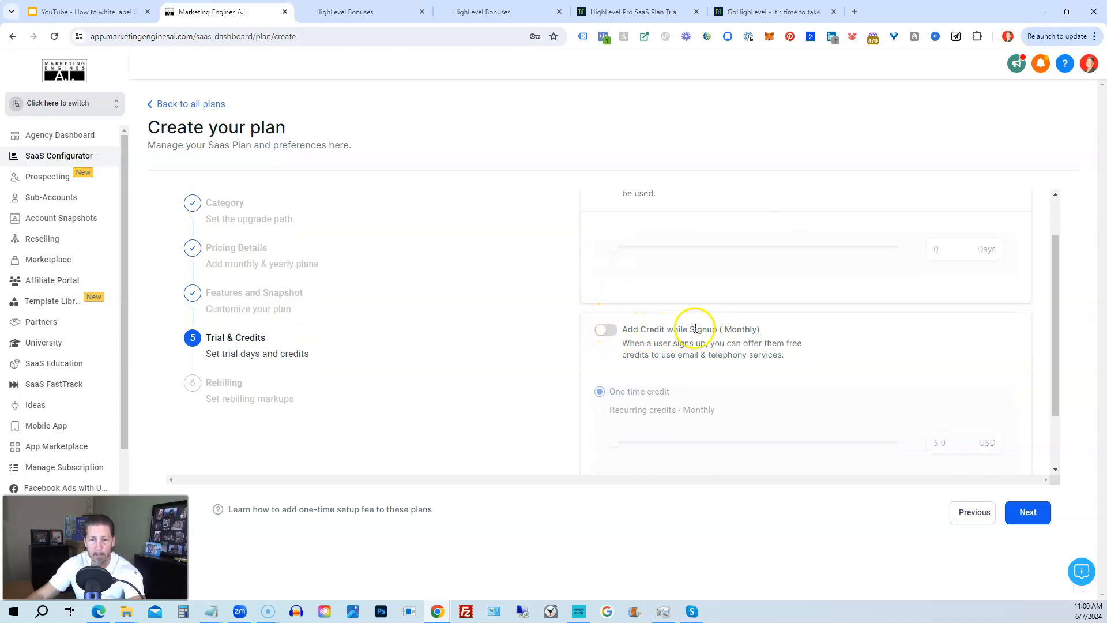
mouse_move(704, 352)
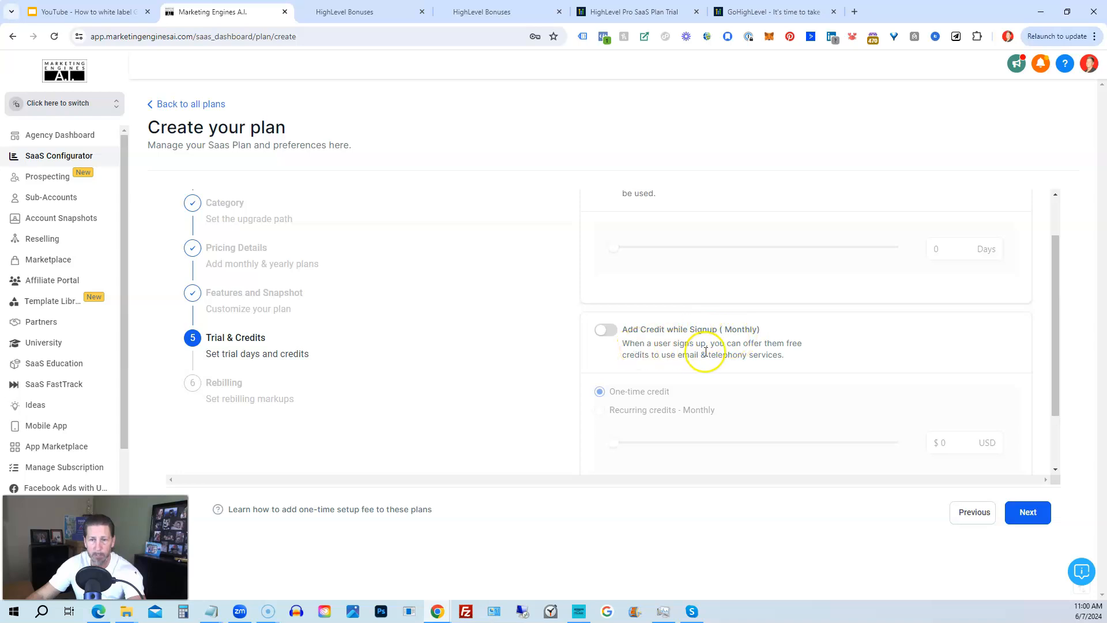
mouse_move(669, 367)
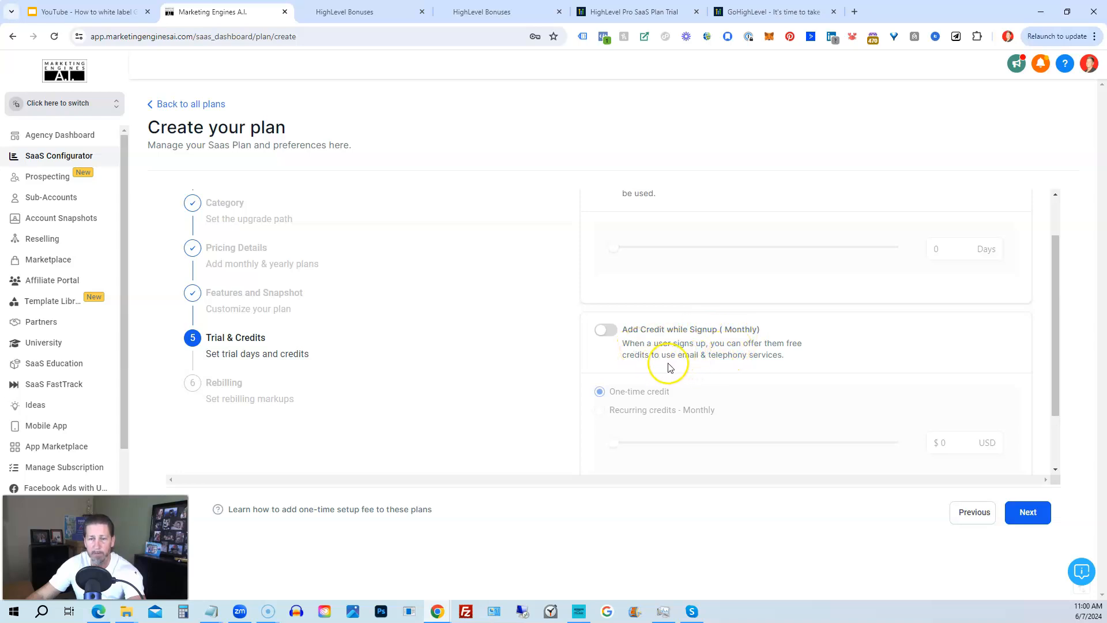
mouse_move(627, 359)
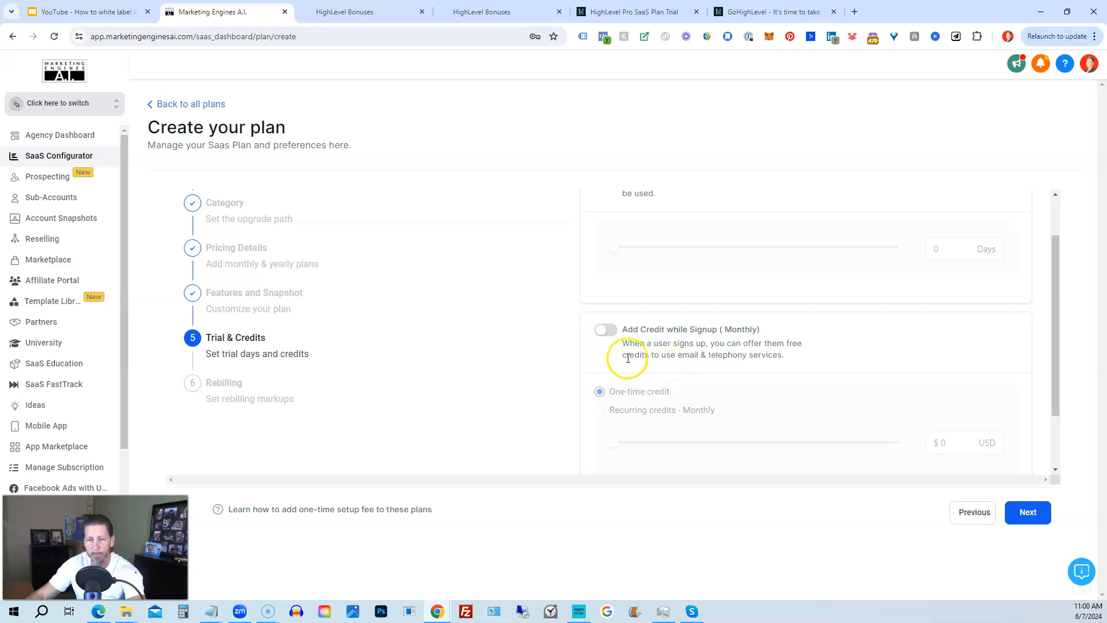
click(604, 329)
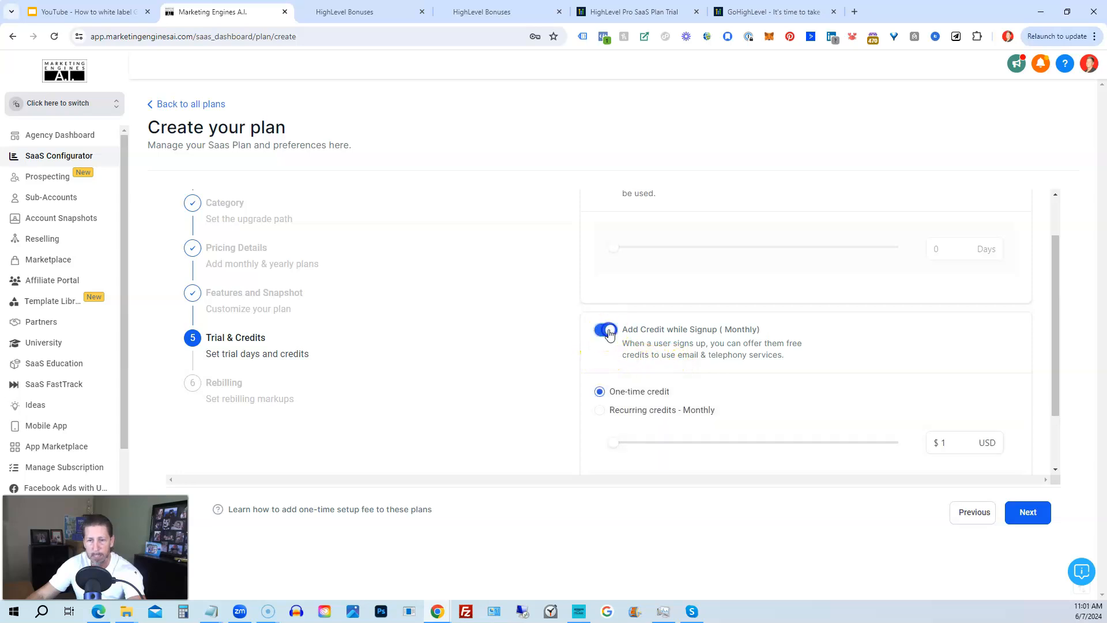
scroll(down, 3)
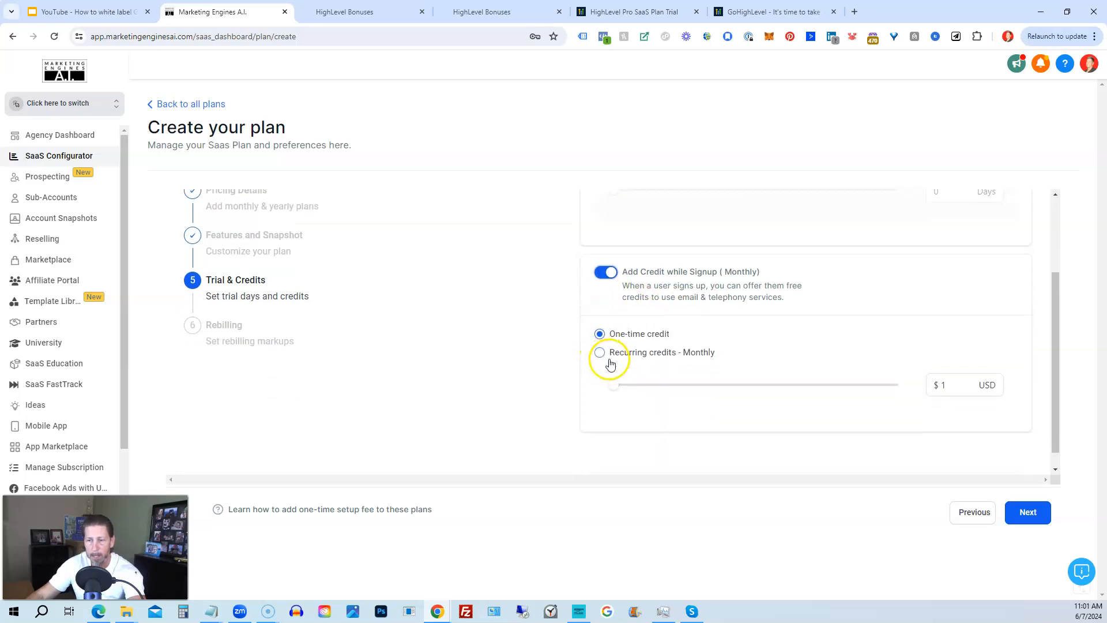
mouse_move(620, 387)
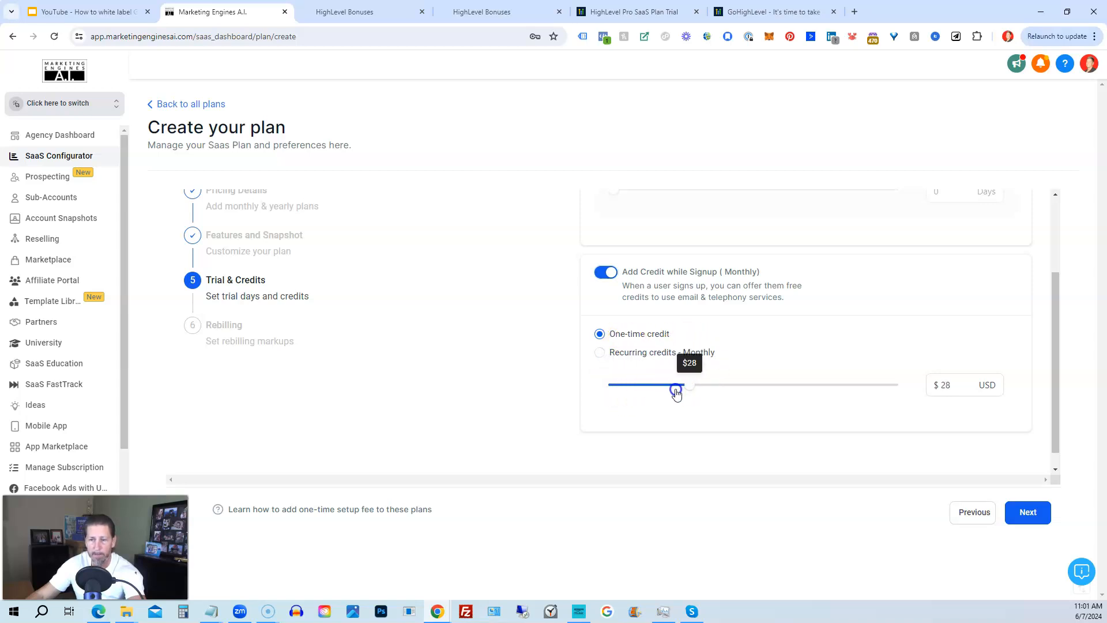
click(600, 352)
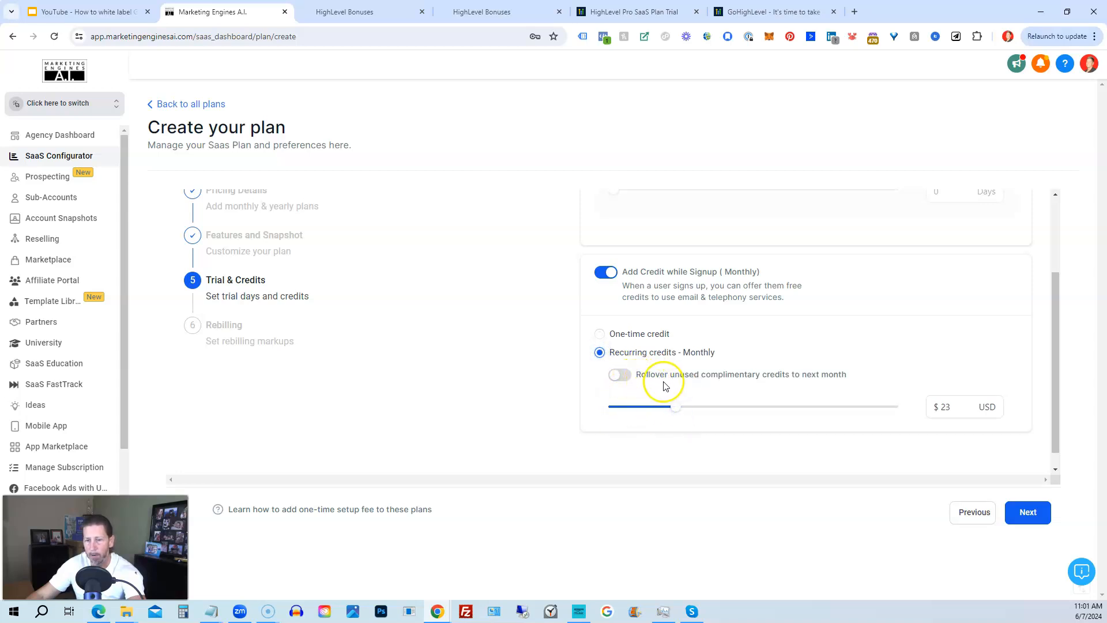
mouse_move(798, 384)
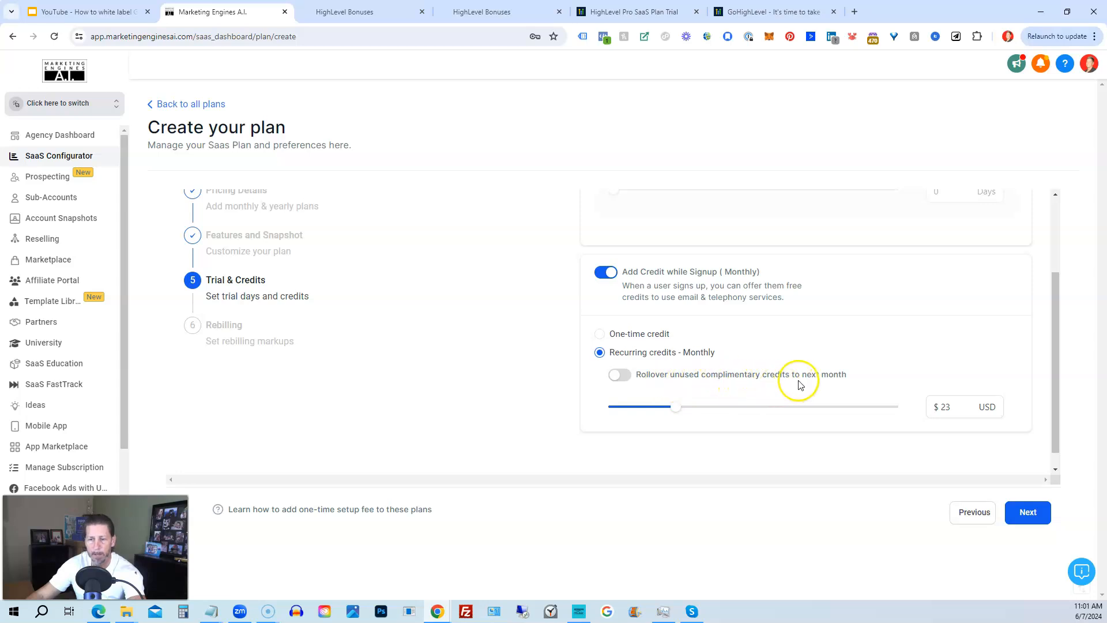
mouse_move(635, 384)
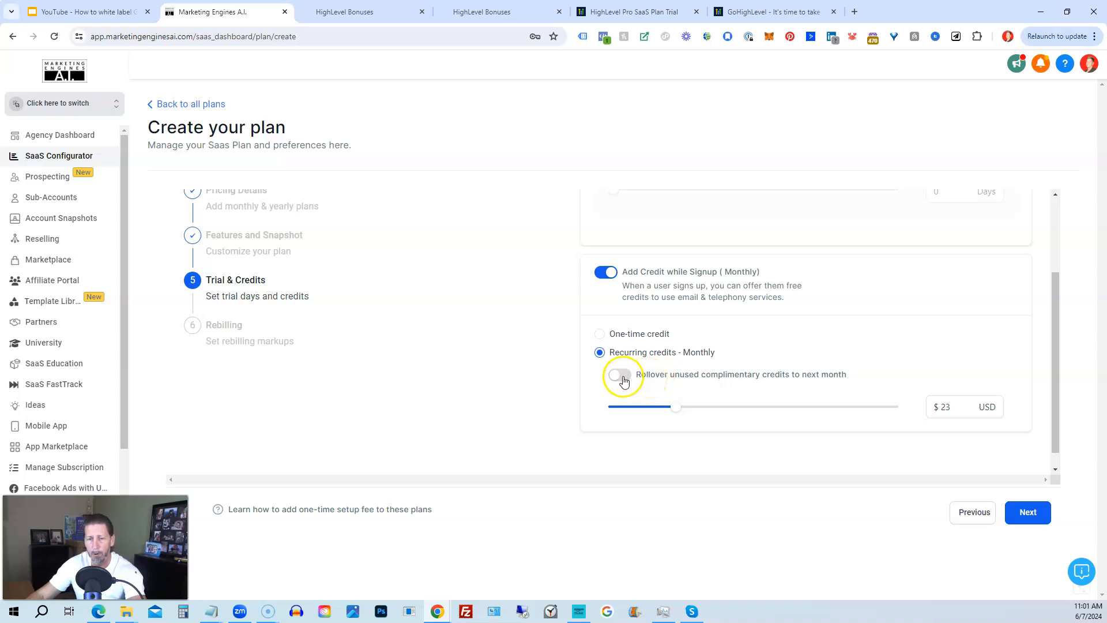
click(616, 374)
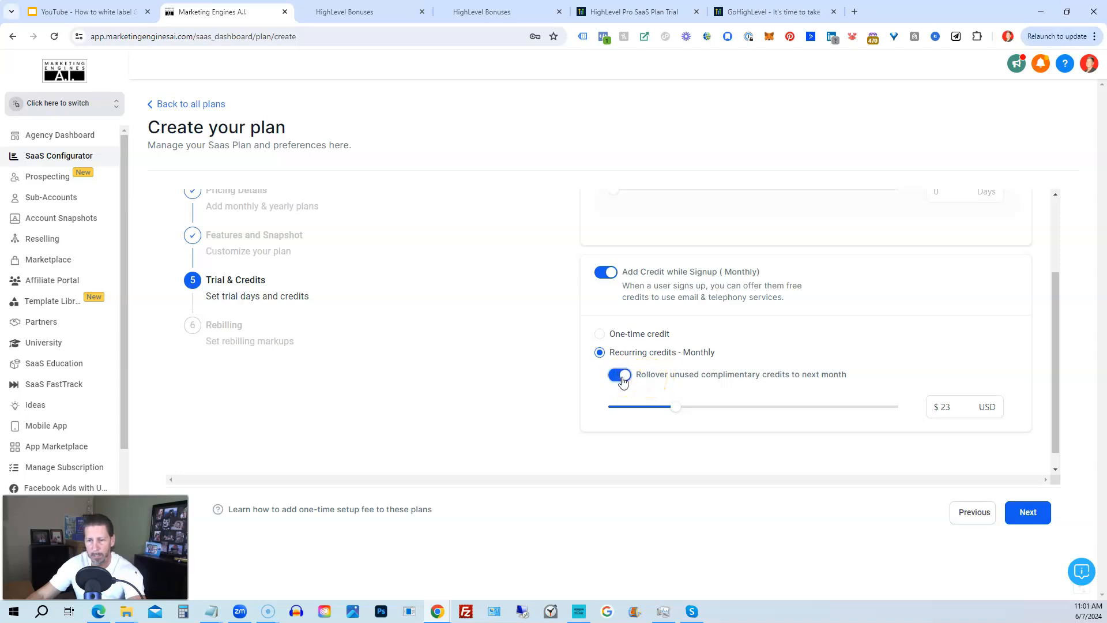
click(620, 374)
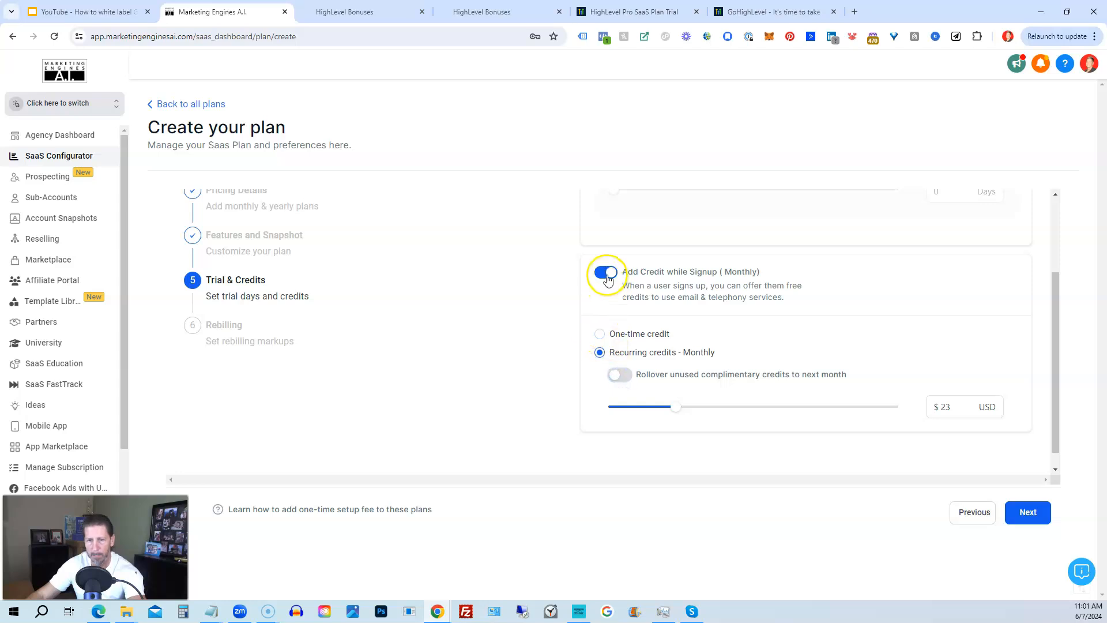
click(604, 273)
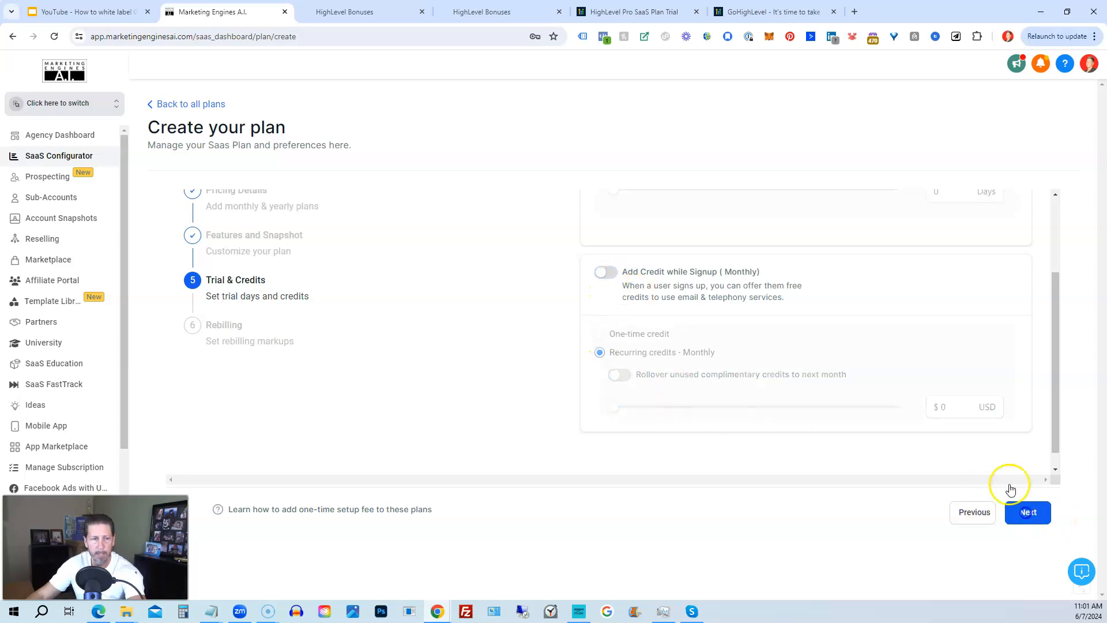
click(1028, 512)
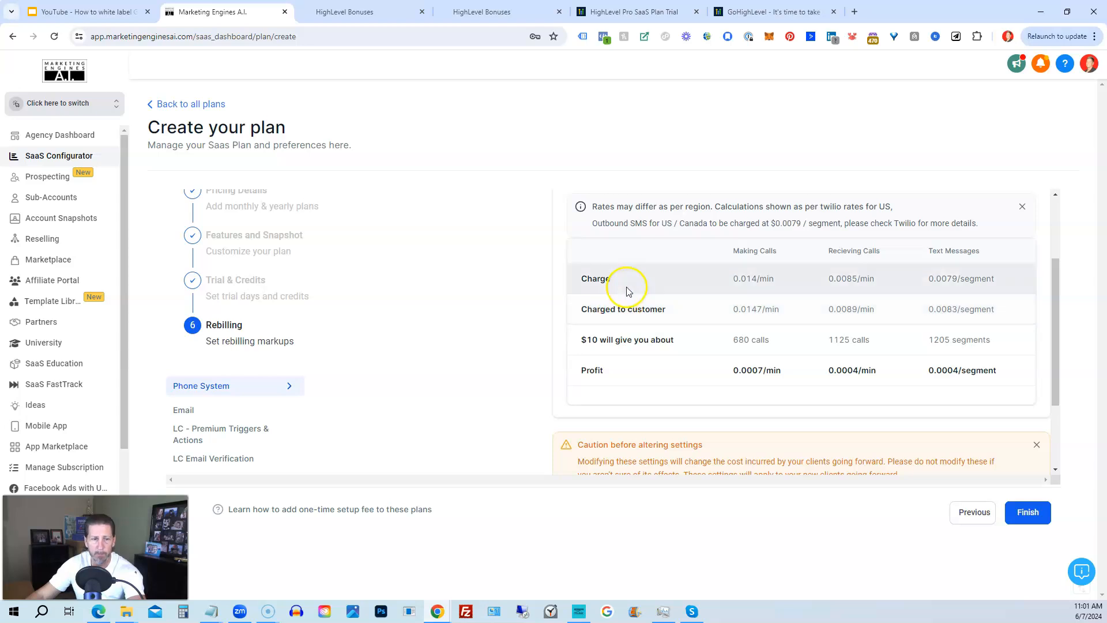
scroll(down, 3)
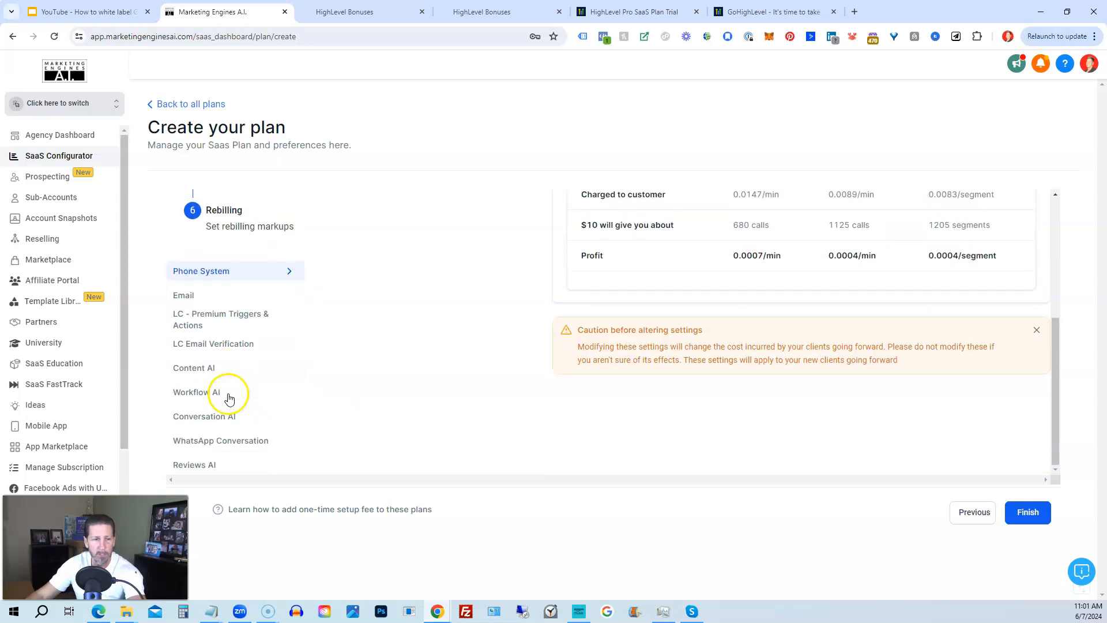
mouse_move(202, 271)
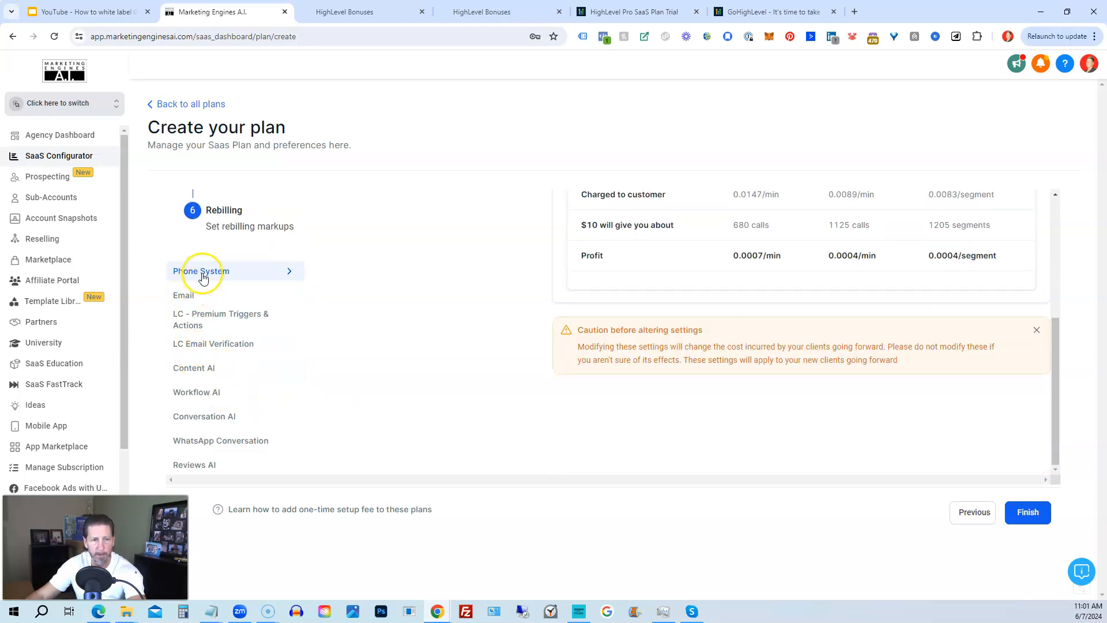
mouse_move(180, 319)
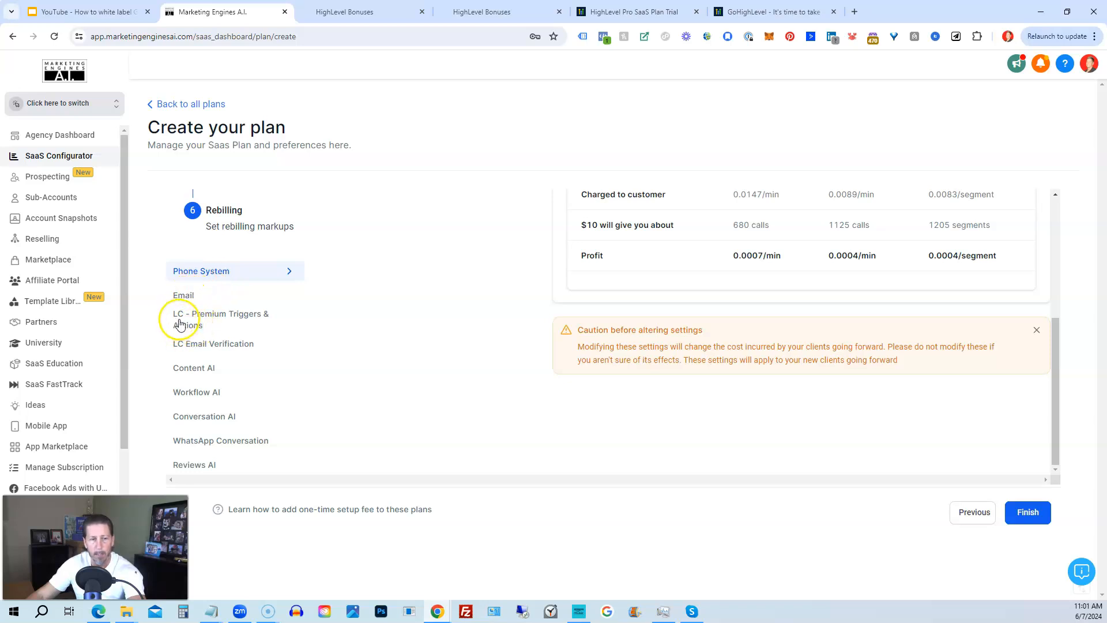
mouse_move(183, 349)
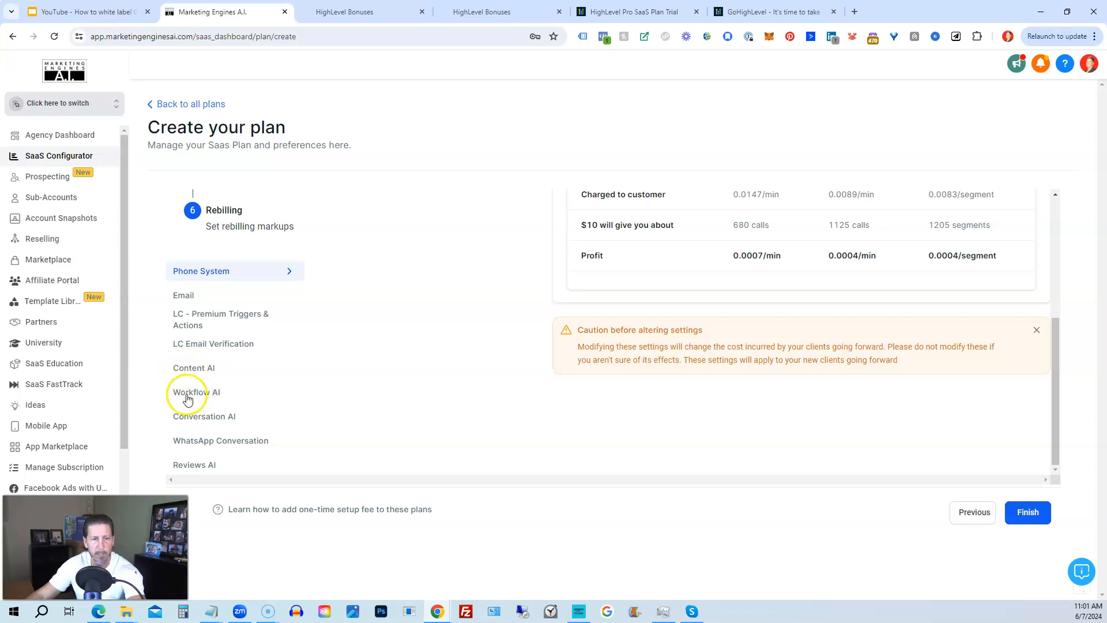
mouse_move(237, 421)
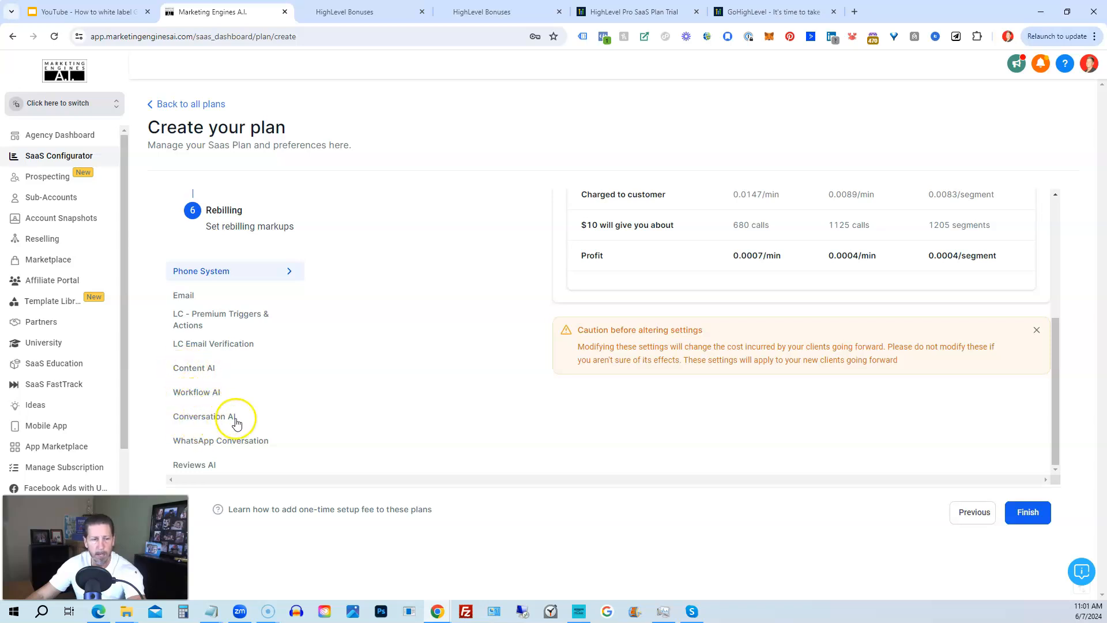
mouse_move(181, 469)
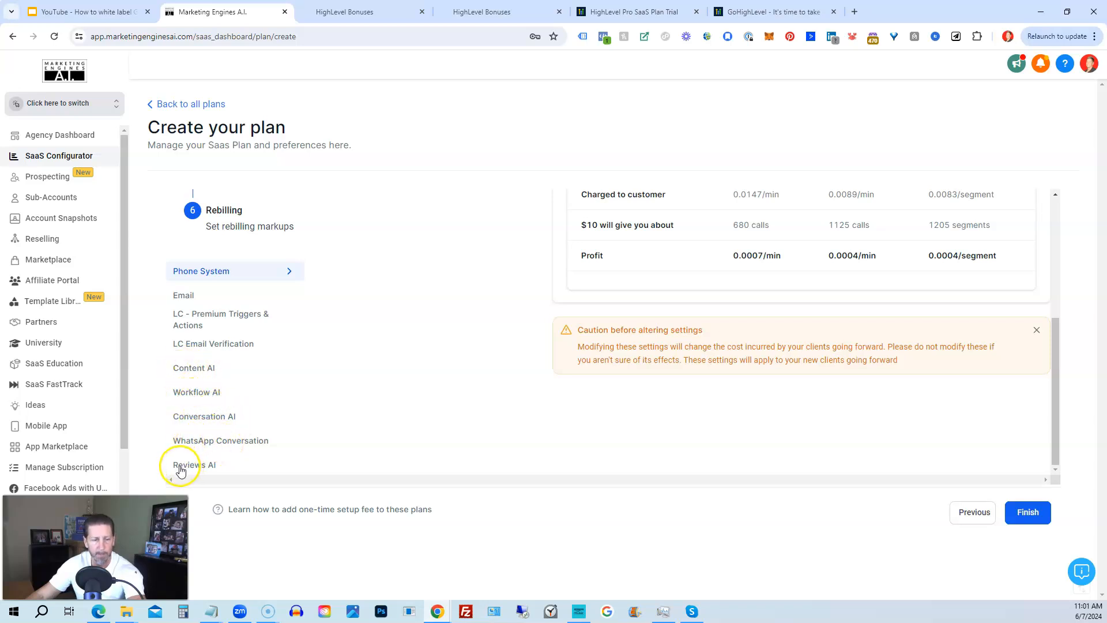
mouse_move(205, 466)
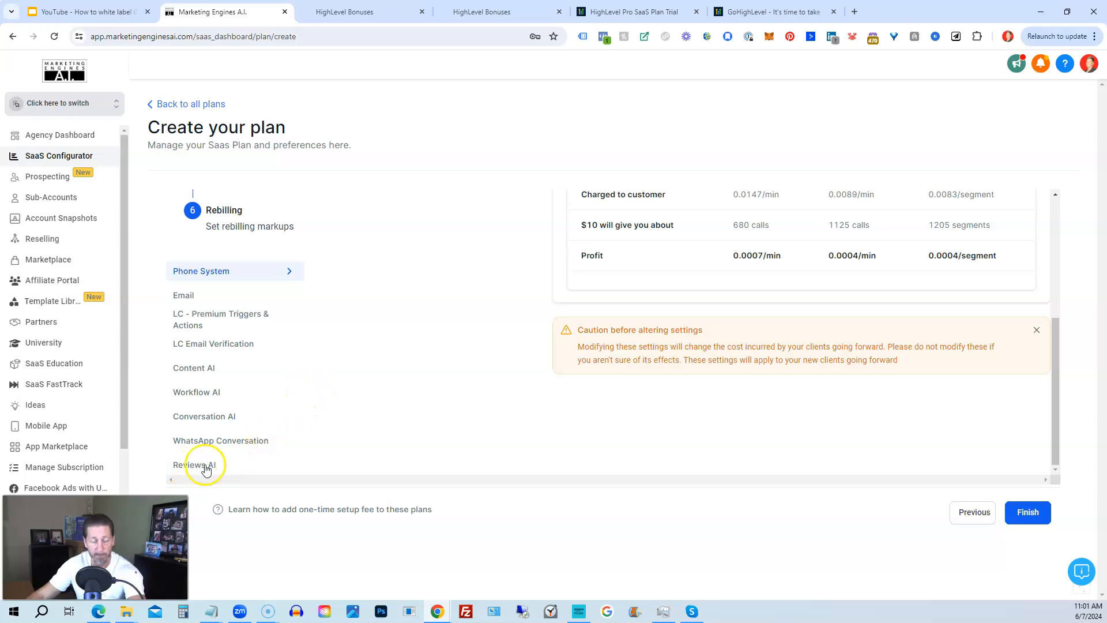
scroll(up, 3)
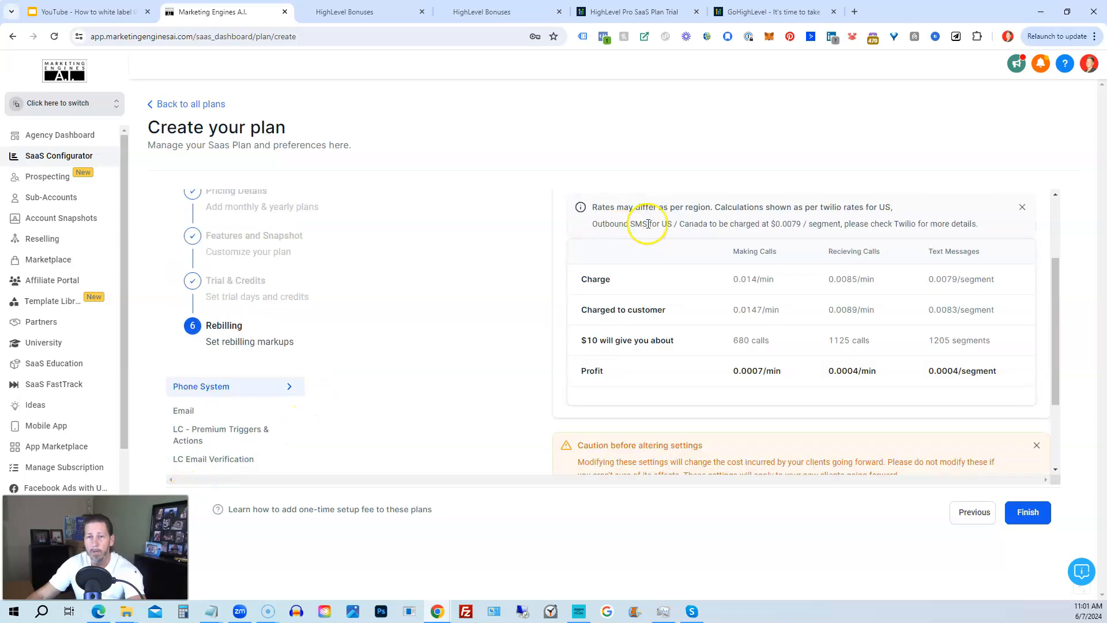
mouse_move(720, 221)
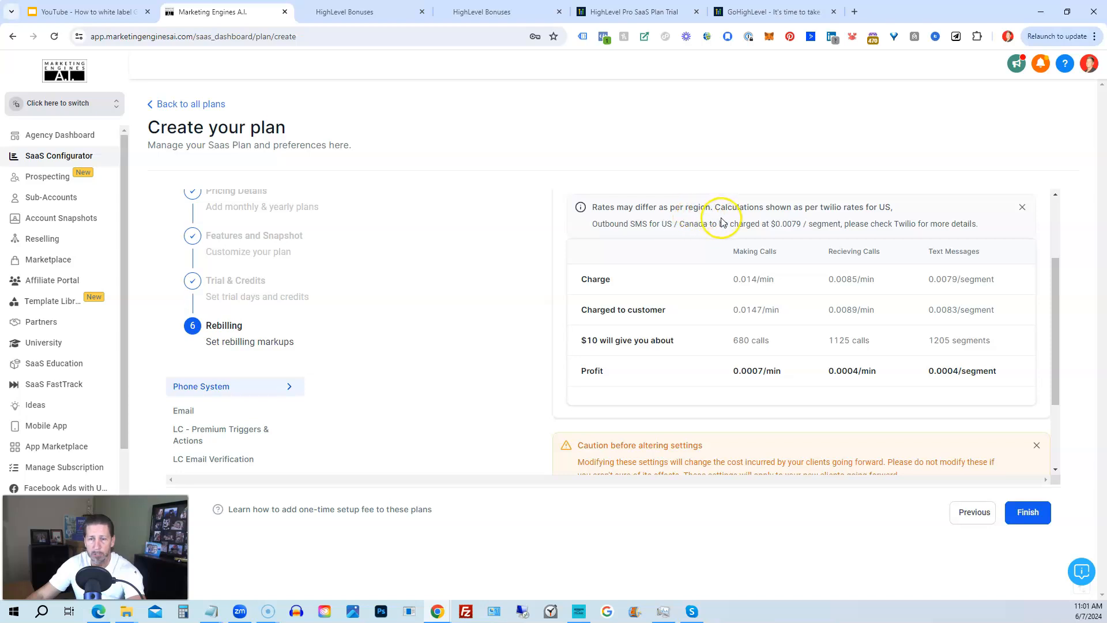
mouse_move(819, 217)
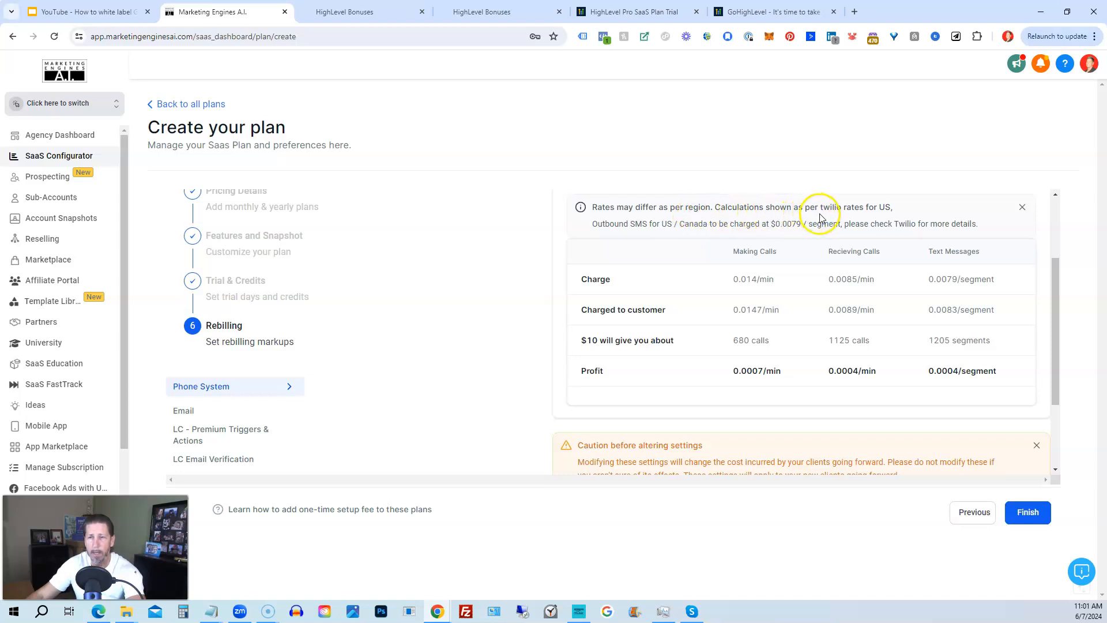
mouse_move(632, 226)
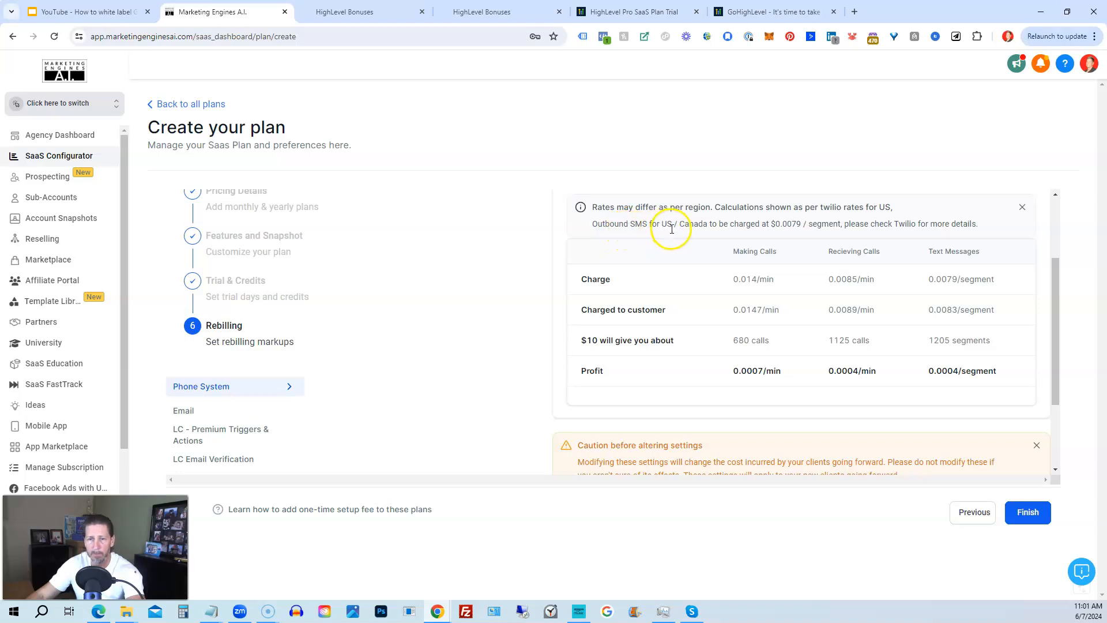
mouse_move(740, 227)
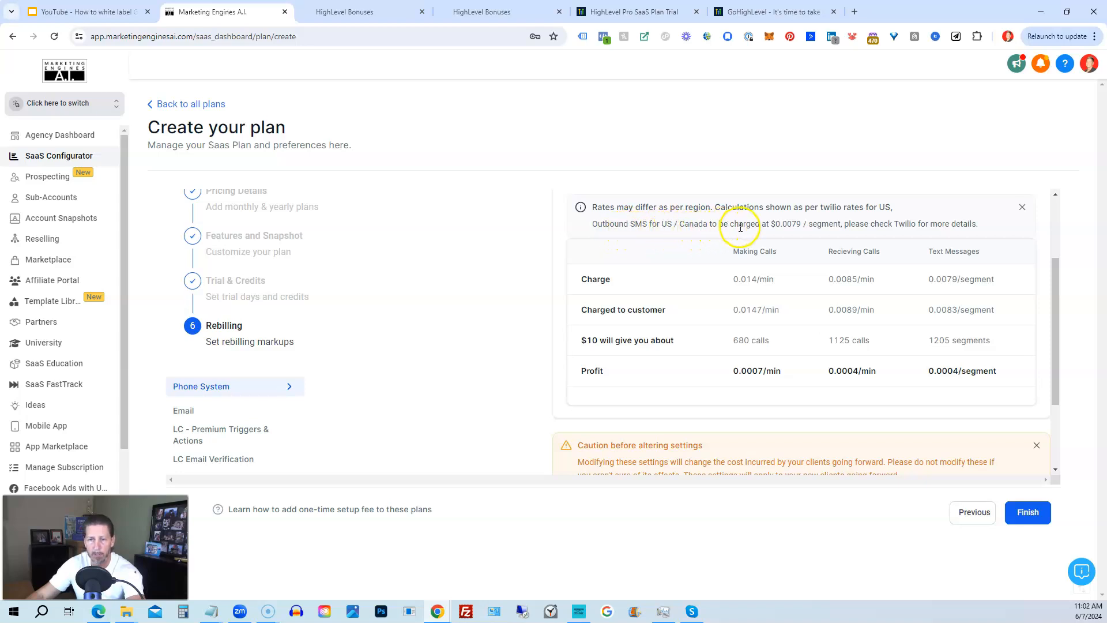
mouse_move(777, 223)
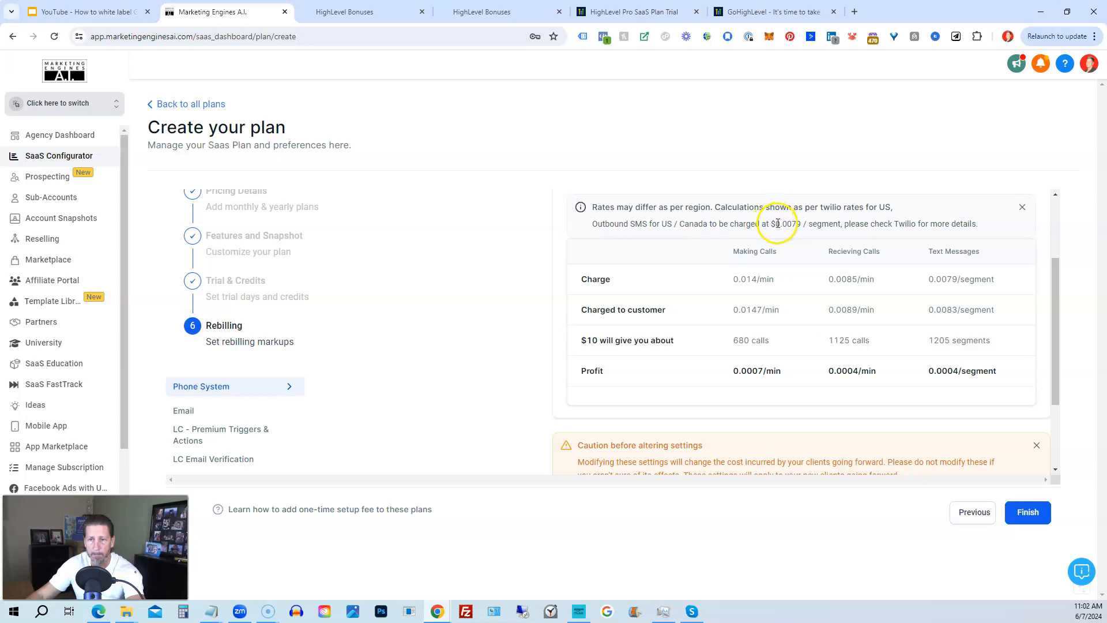
mouse_move(786, 224)
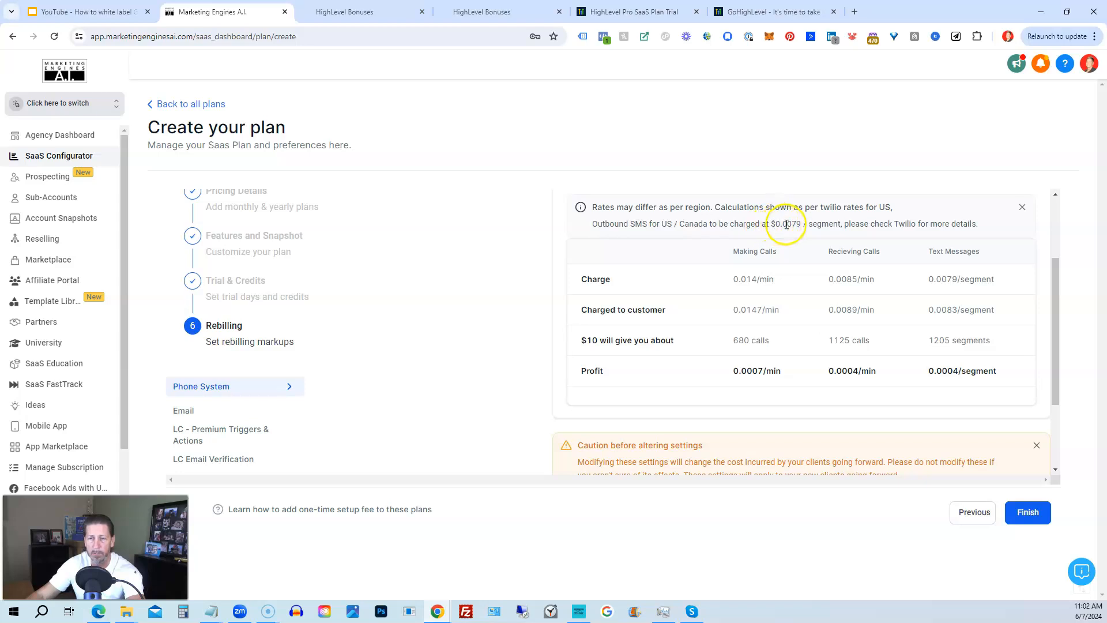
mouse_move(891, 227)
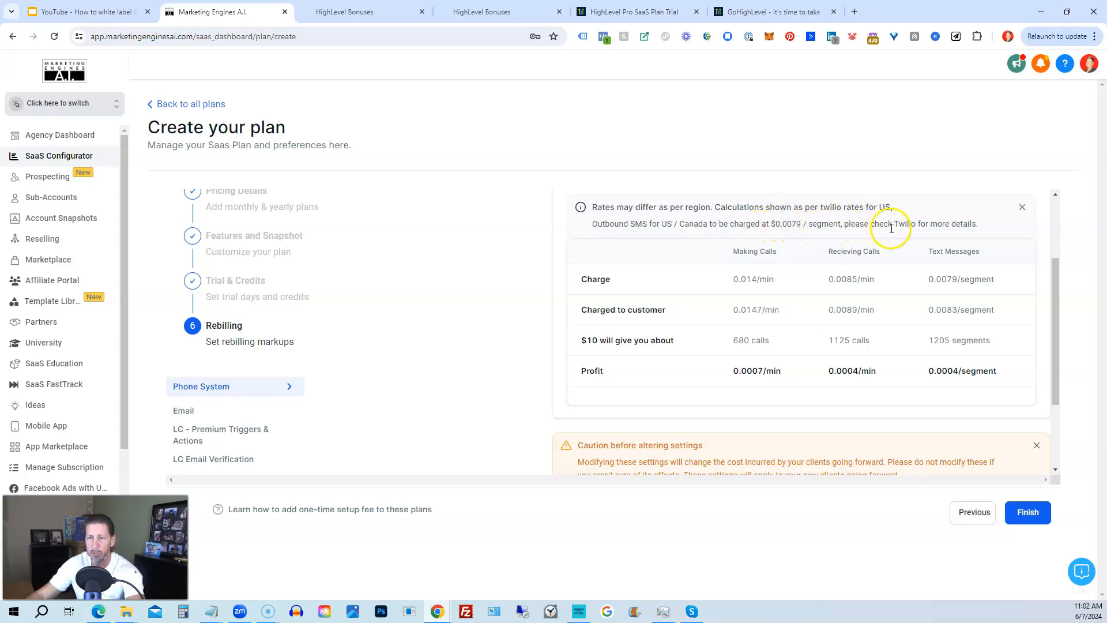
mouse_move(819, 224)
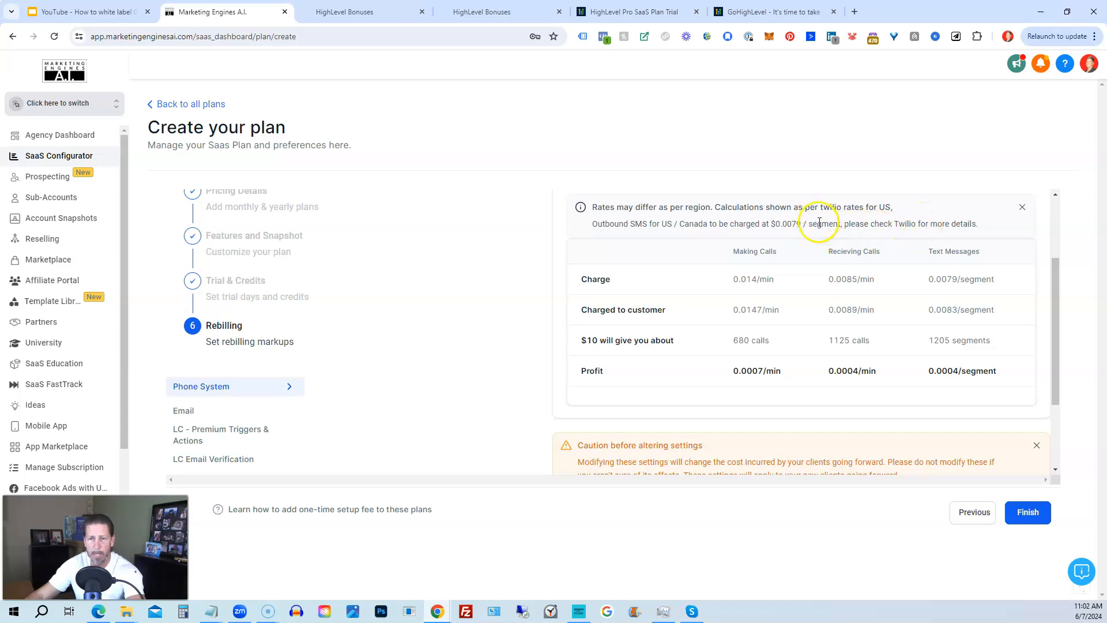
mouse_move(734, 300)
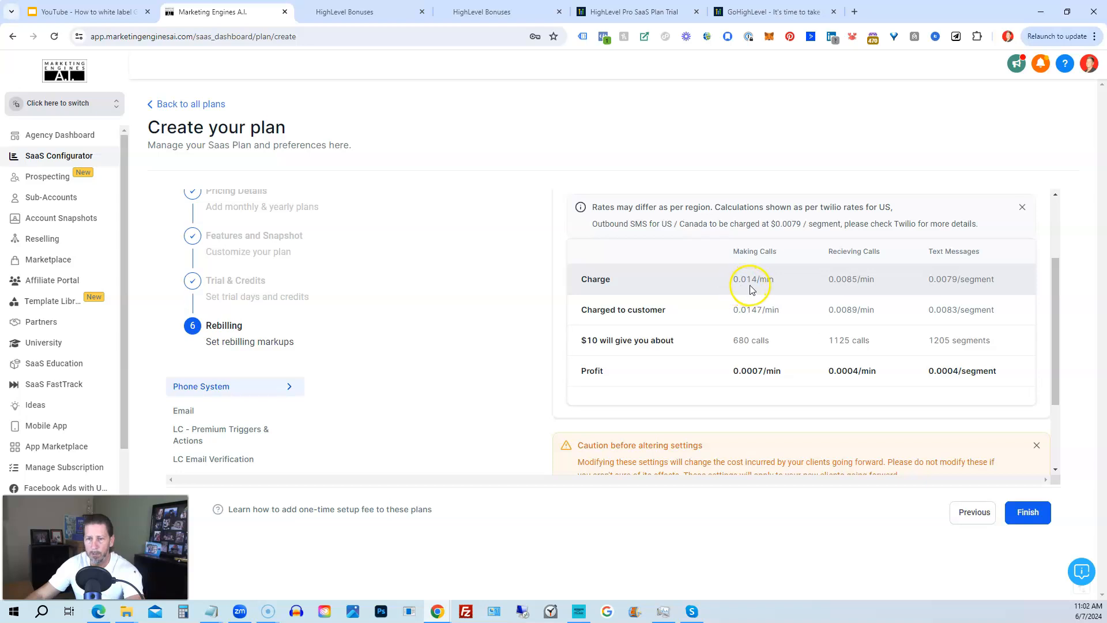
mouse_move(855, 270)
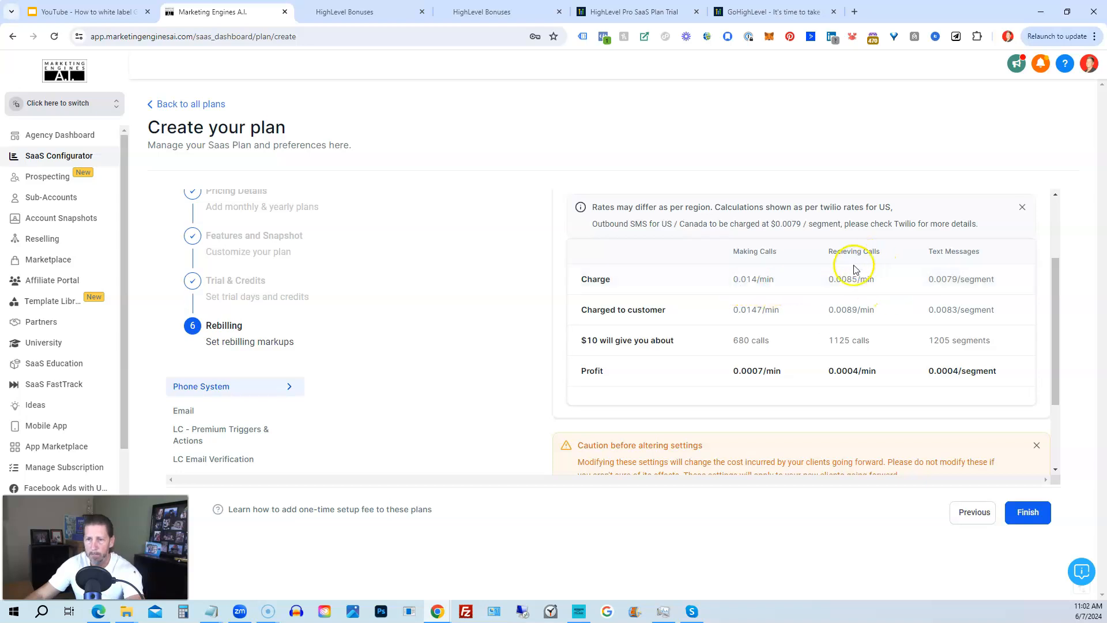
mouse_move(859, 282)
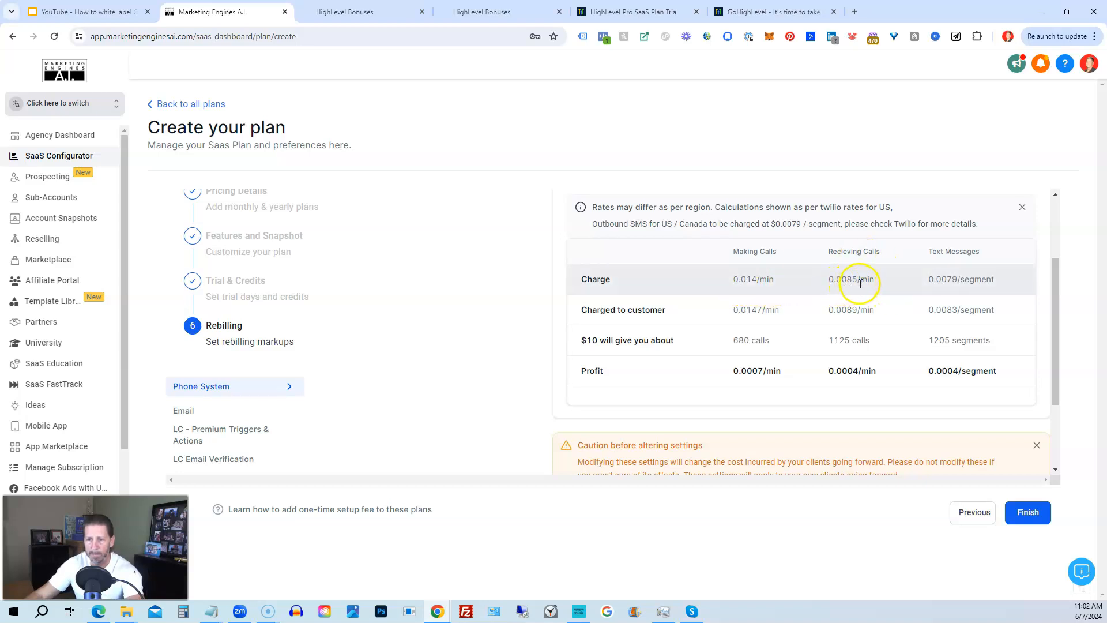
mouse_move(940, 288)
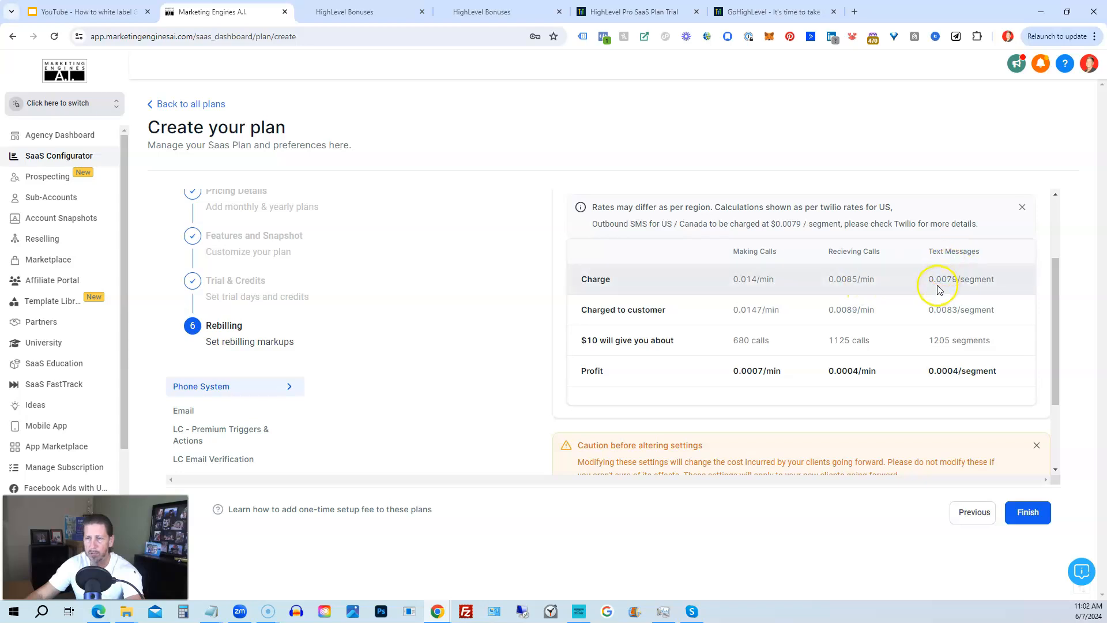
mouse_move(960, 292)
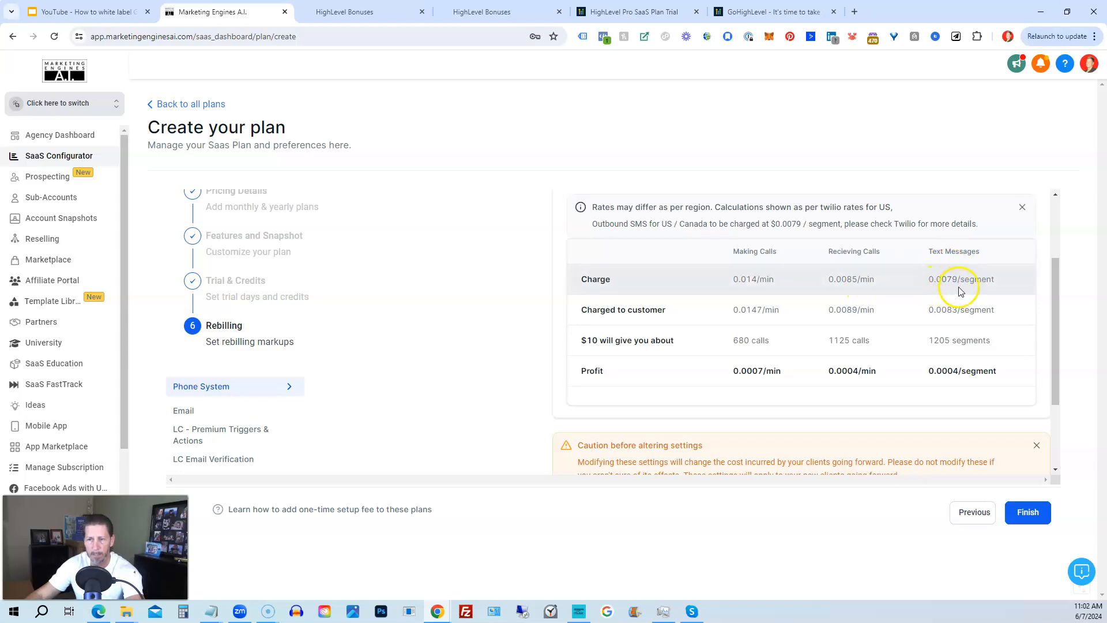
mouse_move(693, 318)
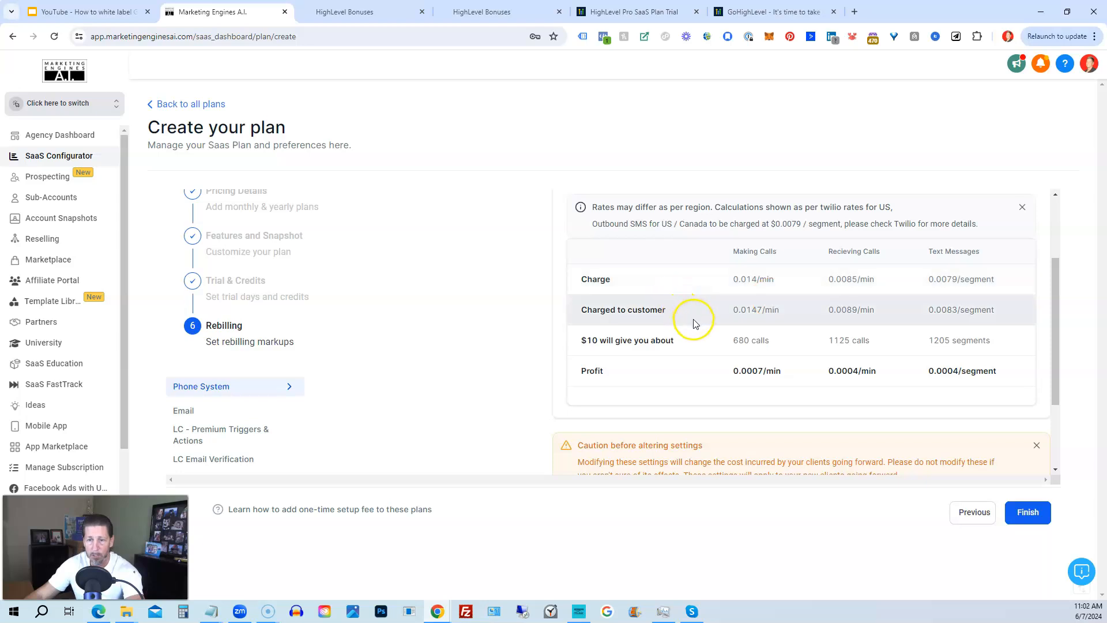
mouse_move(747, 314)
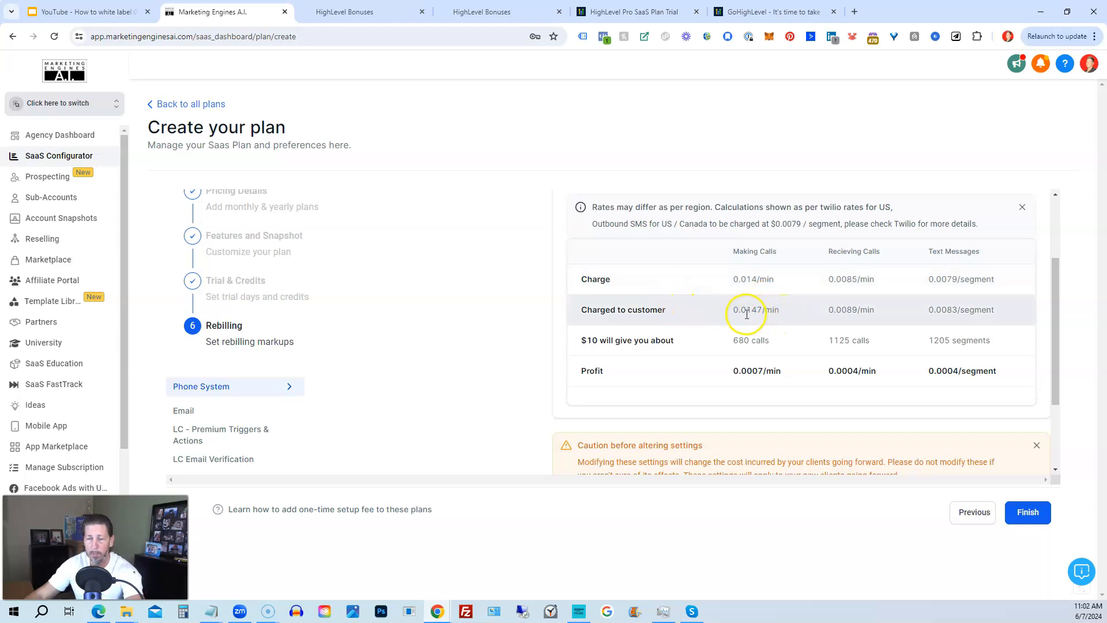
mouse_move(841, 309)
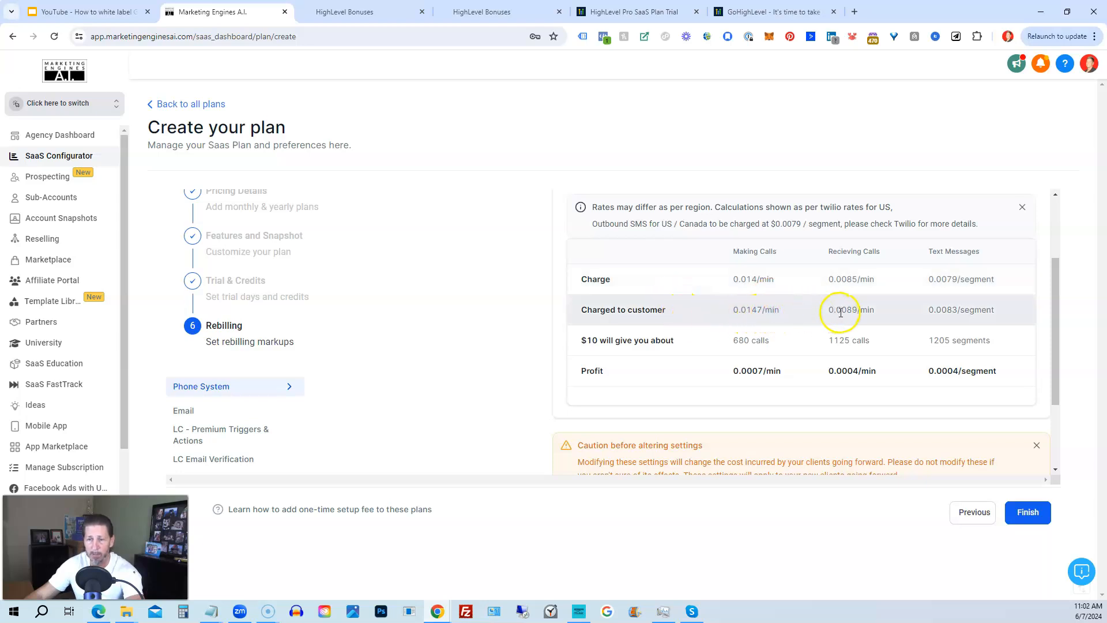
mouse_move(937, 309)
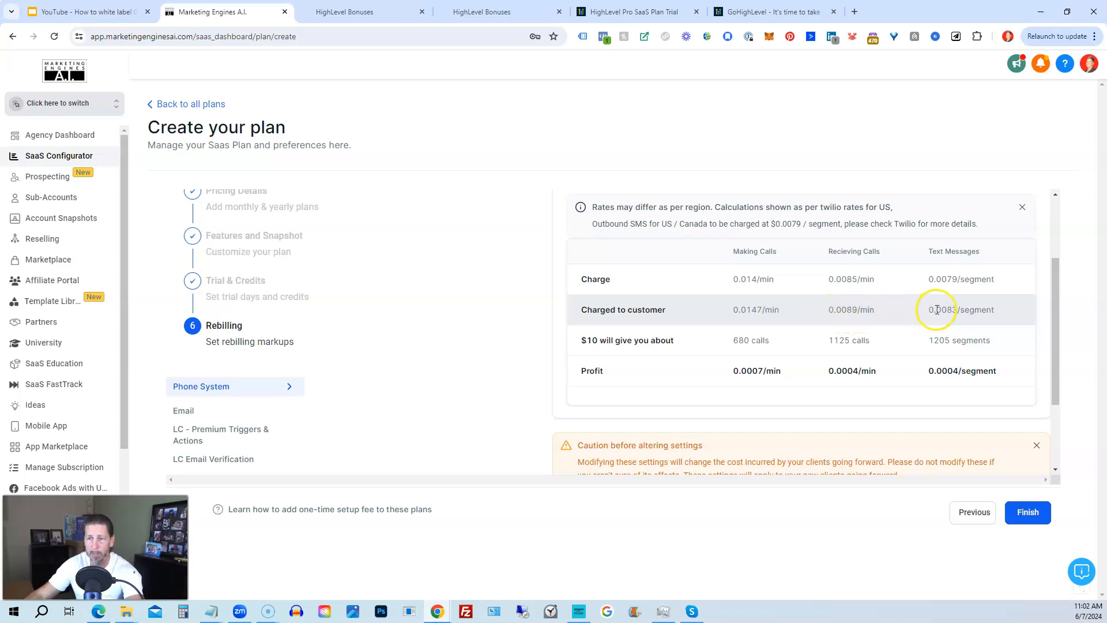
mouse_move(747, 323)
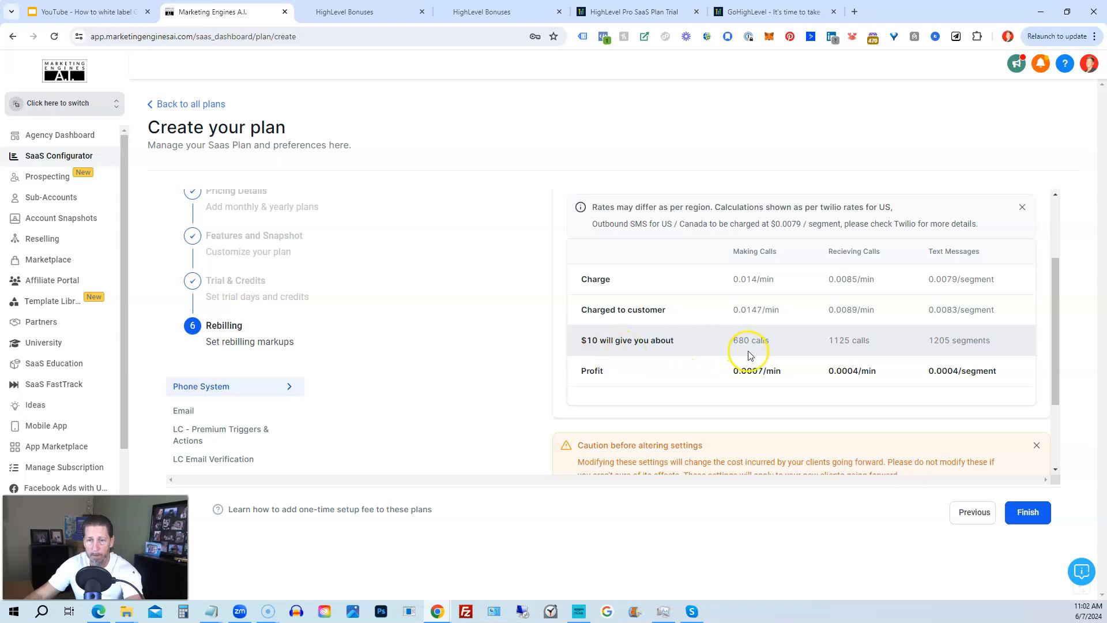
mouse_move(847, 342)
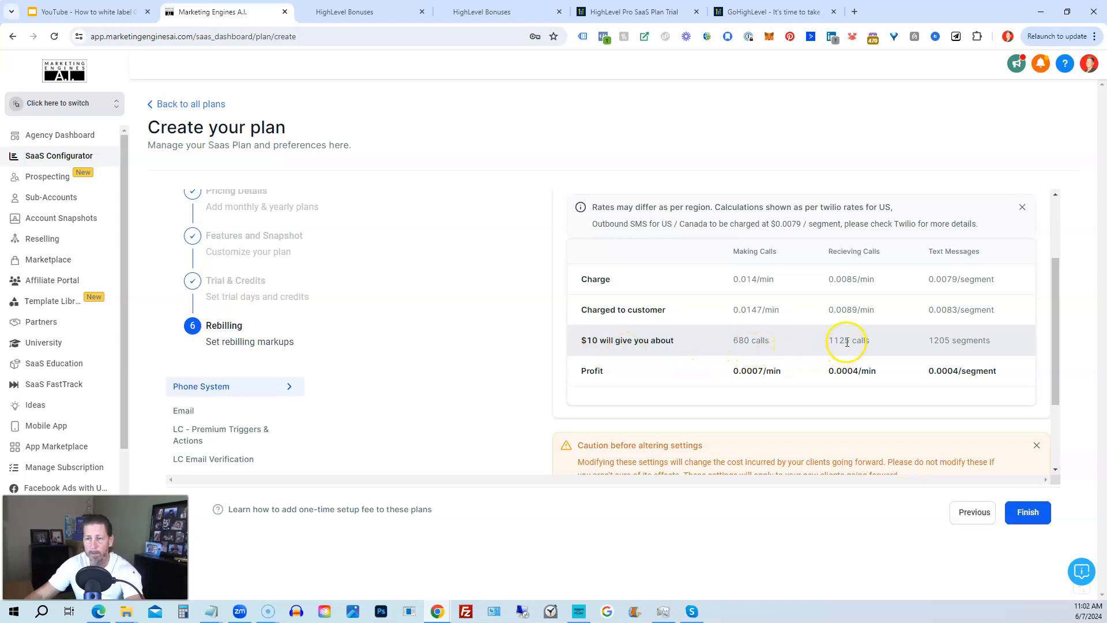
mouse_move(943, 351)
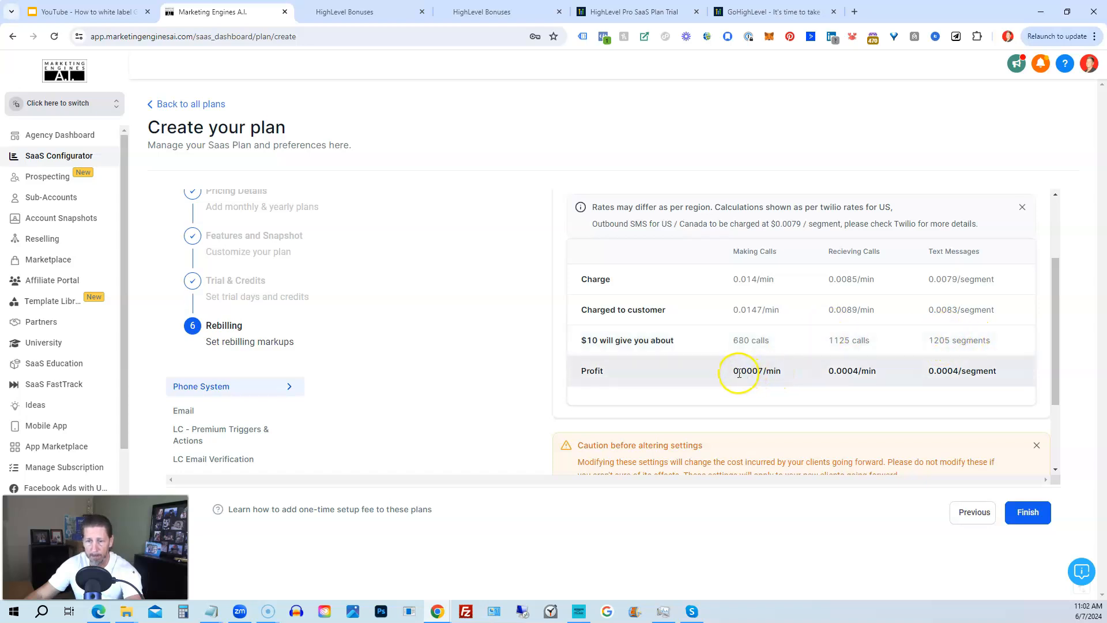
mouse_move(755, 371)
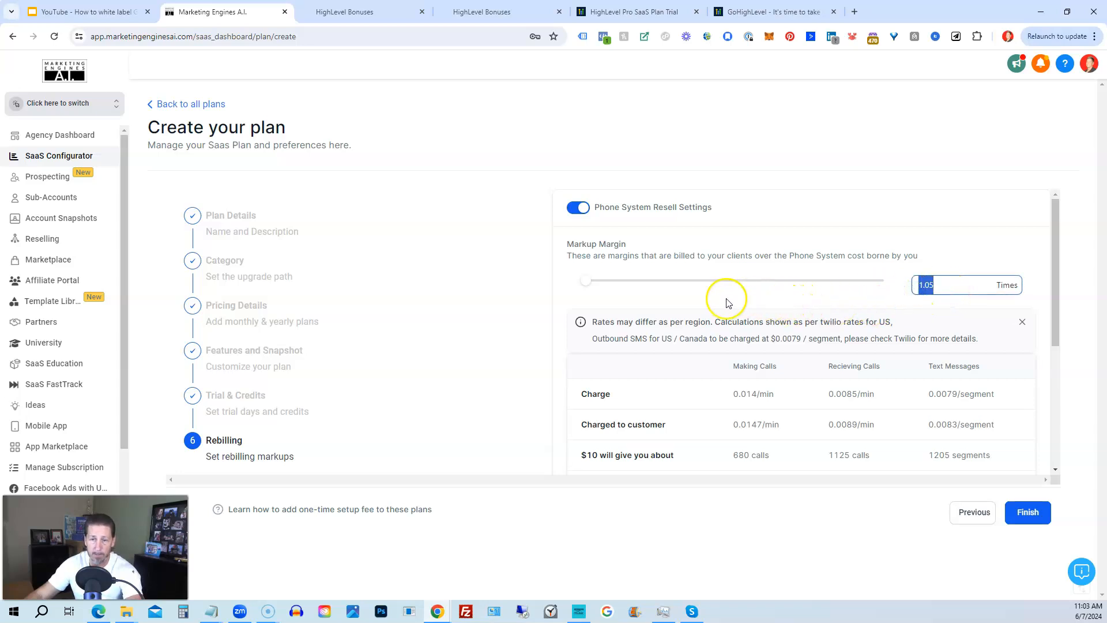
mouse_move(587, 300)
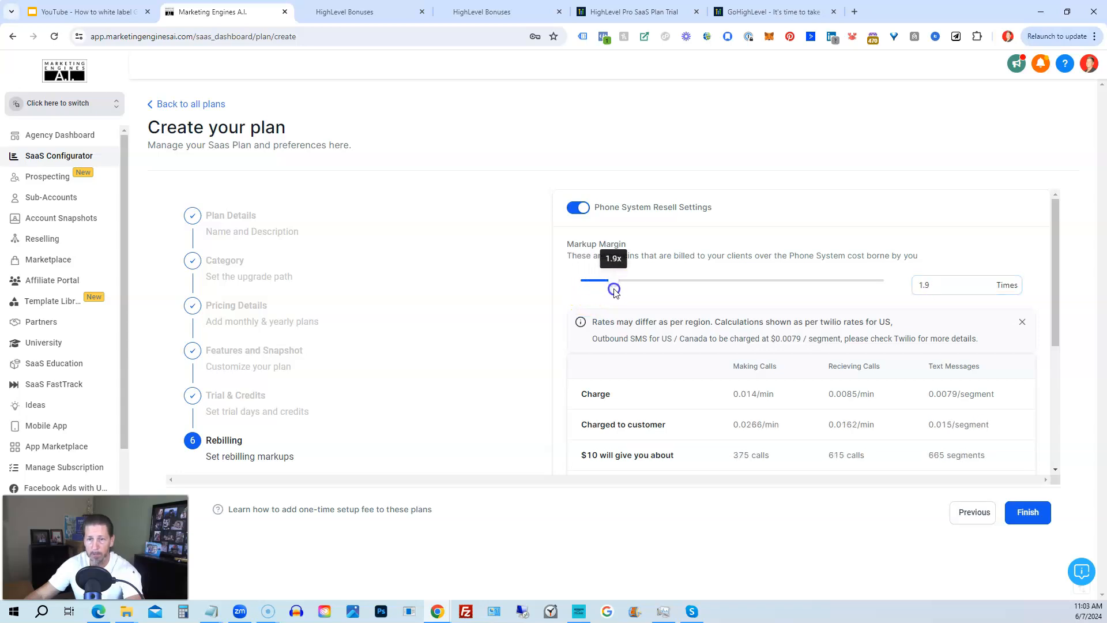
Scroll the Phone System rebilling table to check the ~2x markup profit of 0.014/min.
scroll(down, 3)
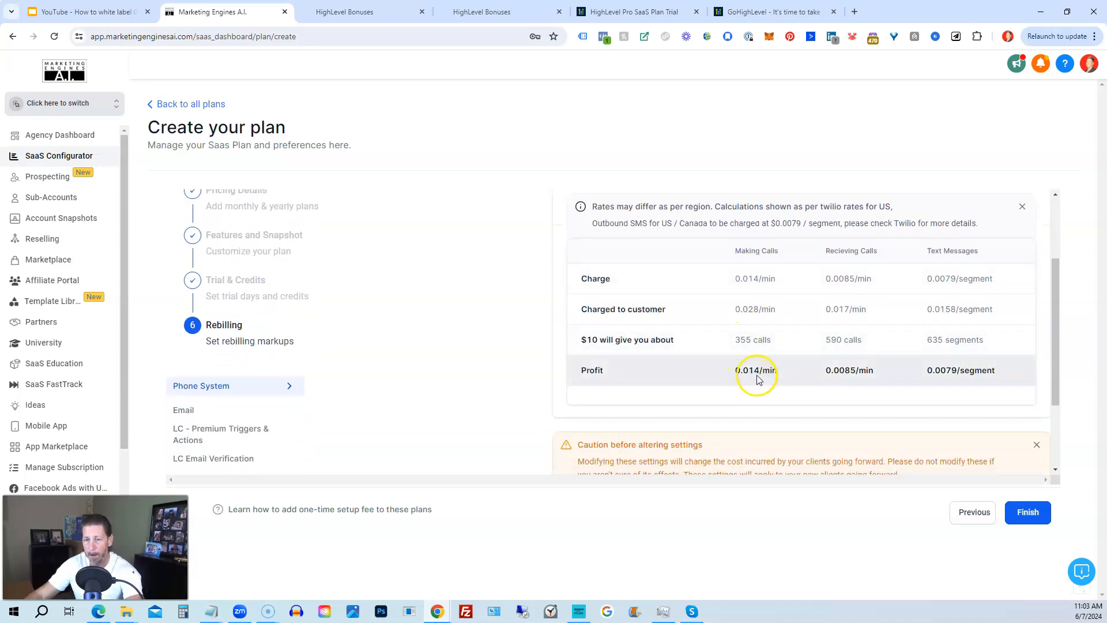
mouse_move(752, 370)
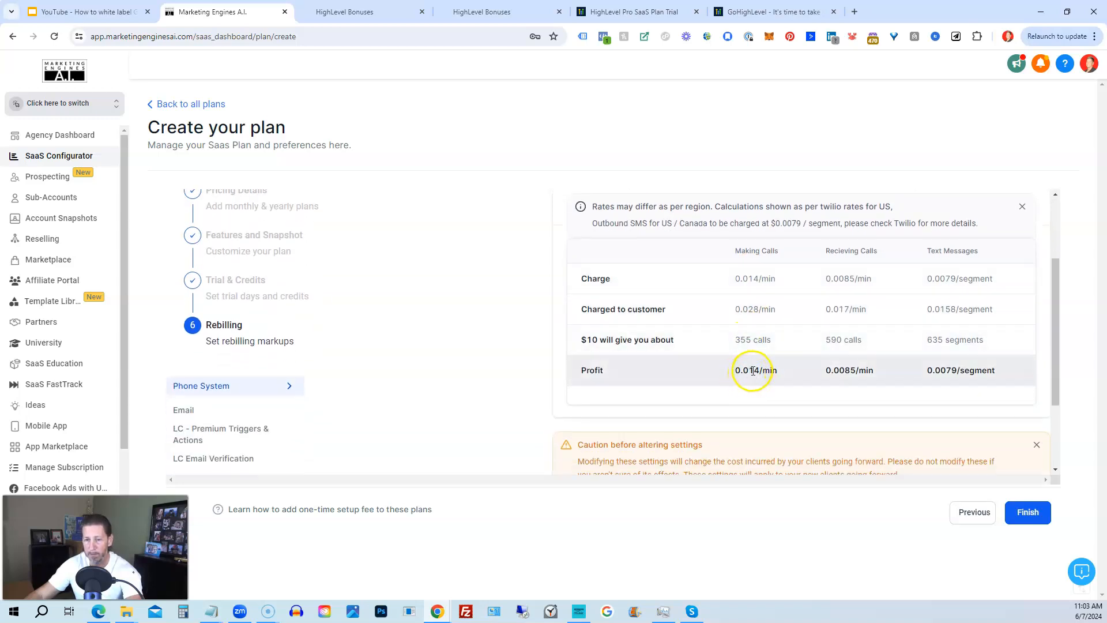
mouse_move(774, 373)
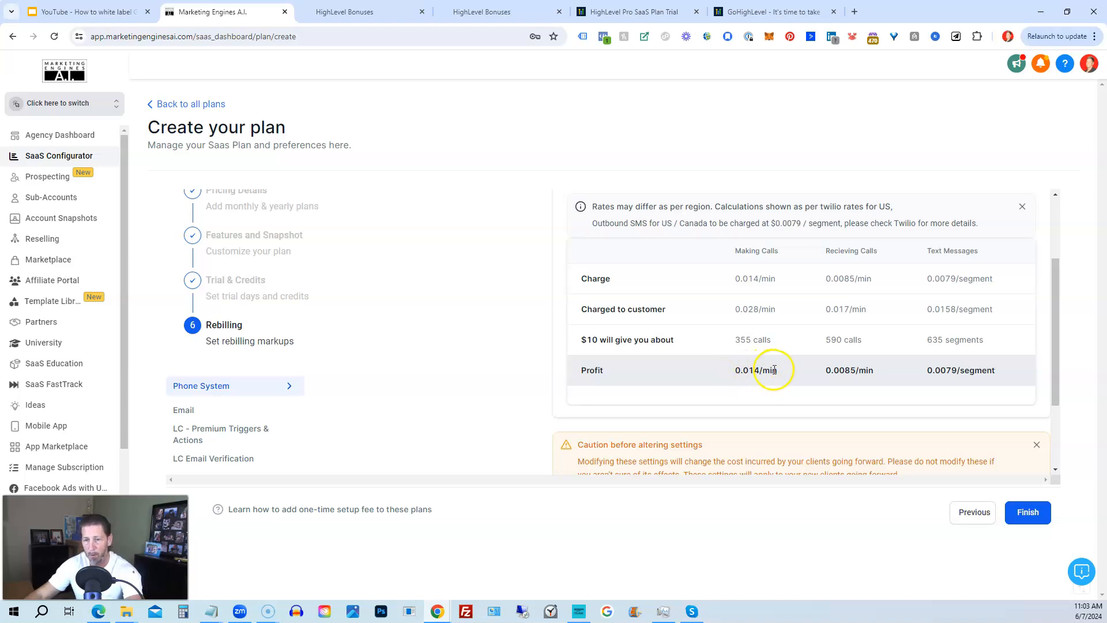
mouse_move(897, 377)
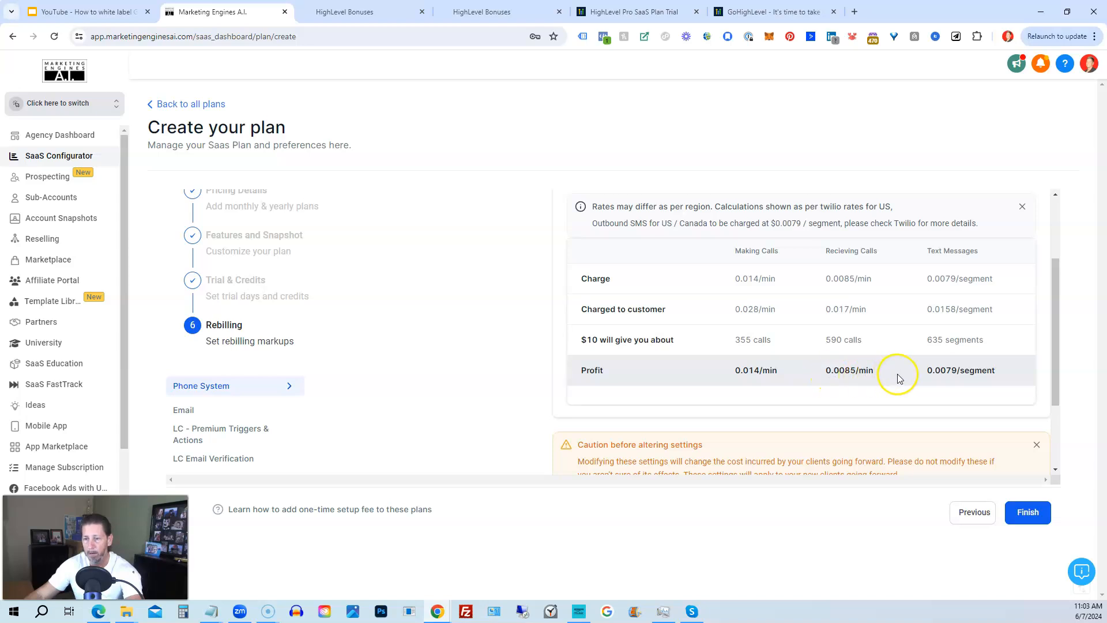
mouse_move(186, 410)
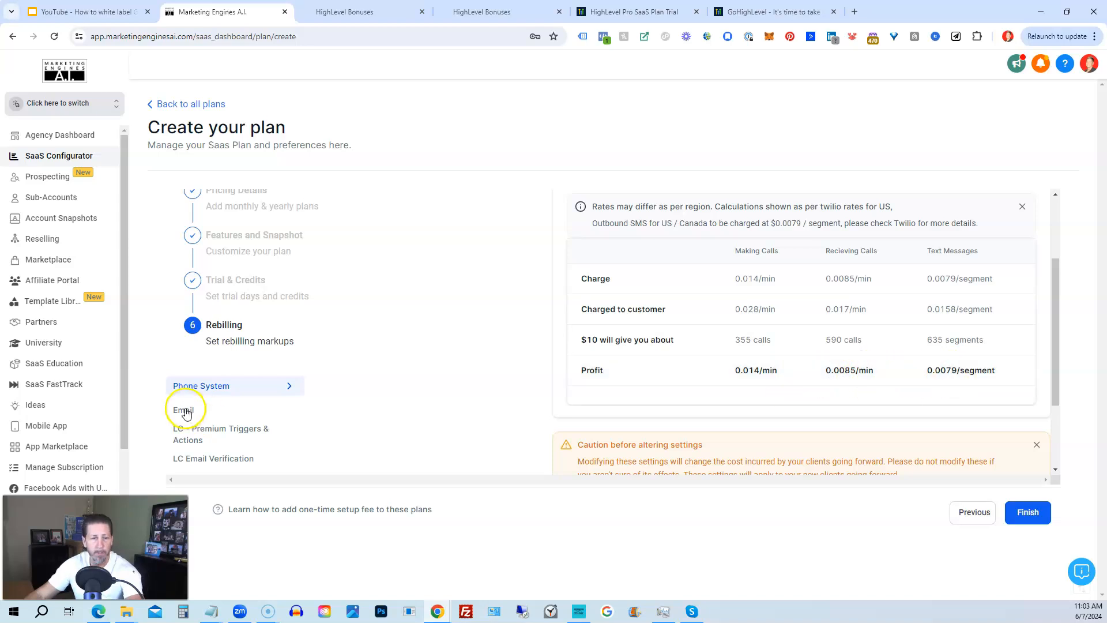
Review the Email and LC - Premium Triggers & Actions rebilling markups at about 2x.
click(185, 410)
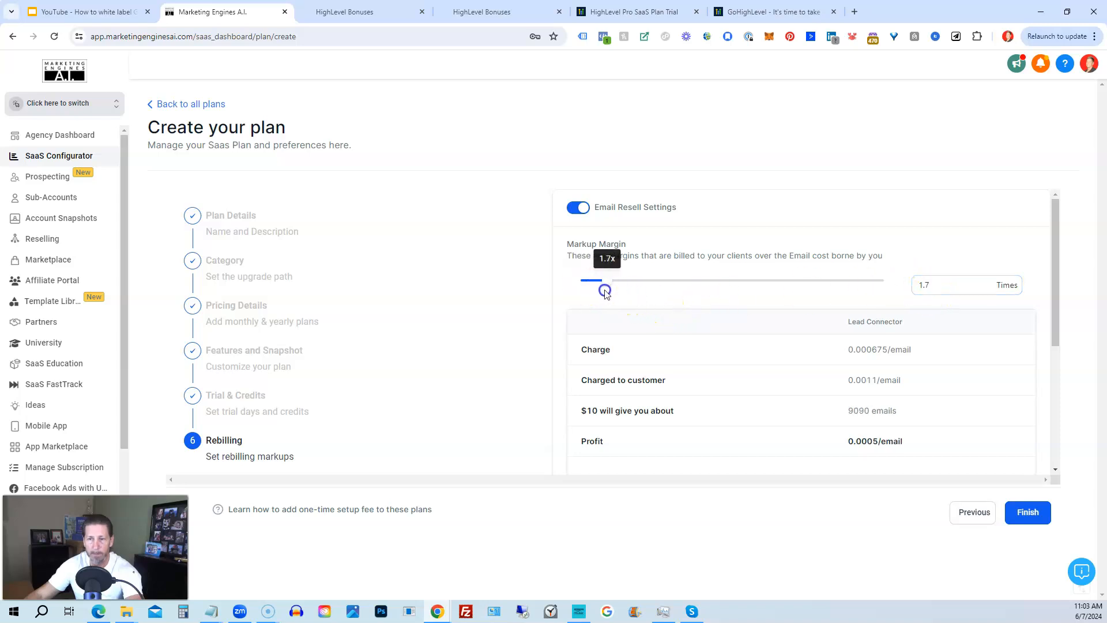
scroll(down, 3)
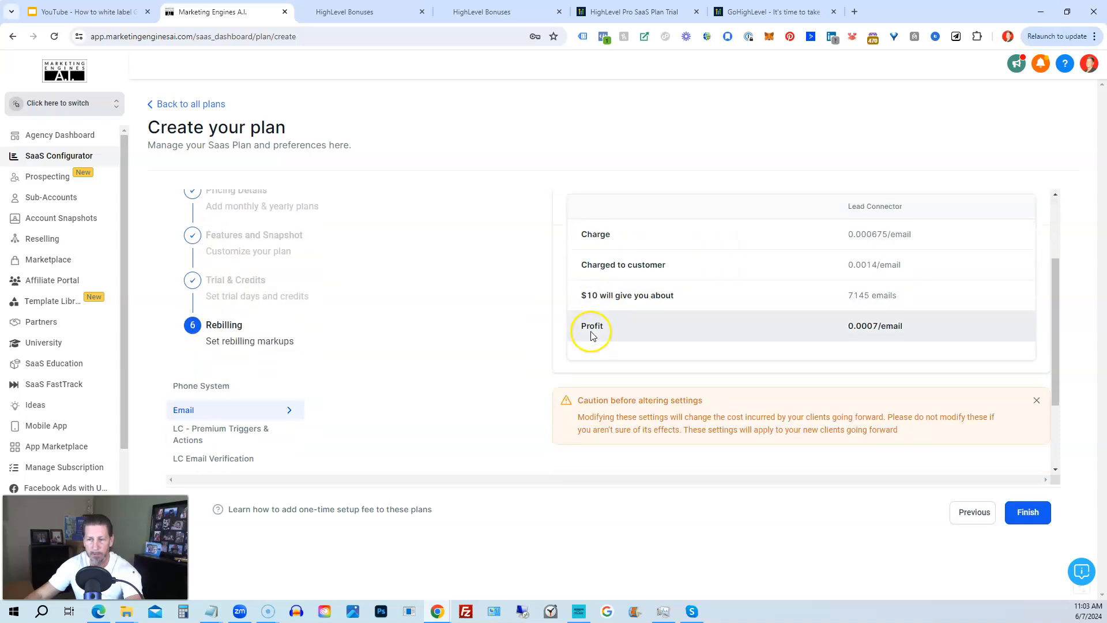
scroll(down, 3)
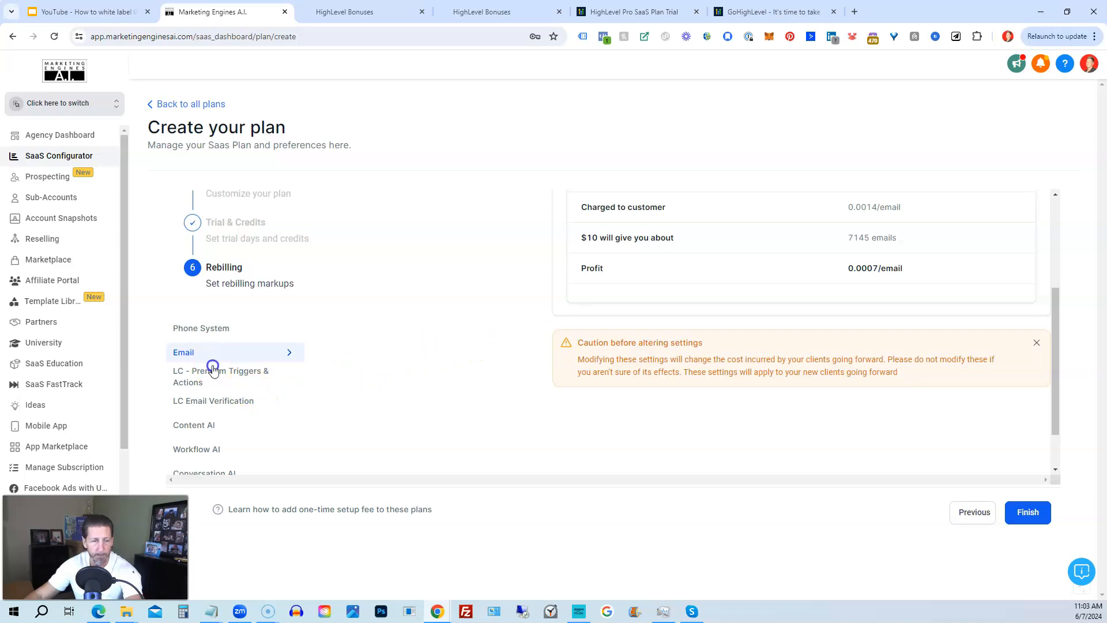
click(221, 376)
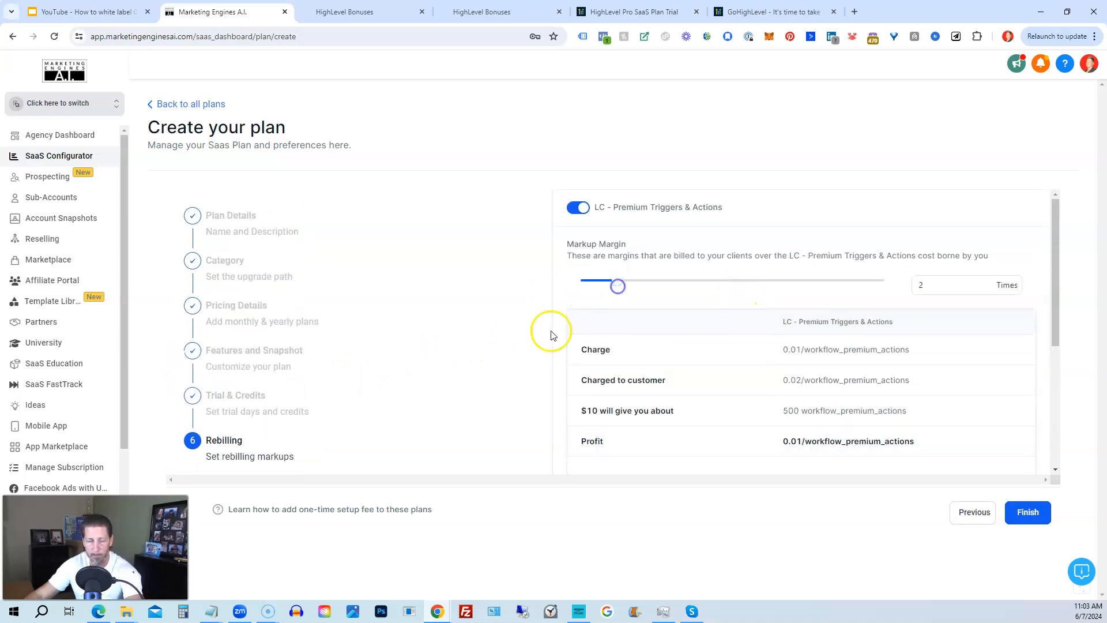
scroll(down, 3)
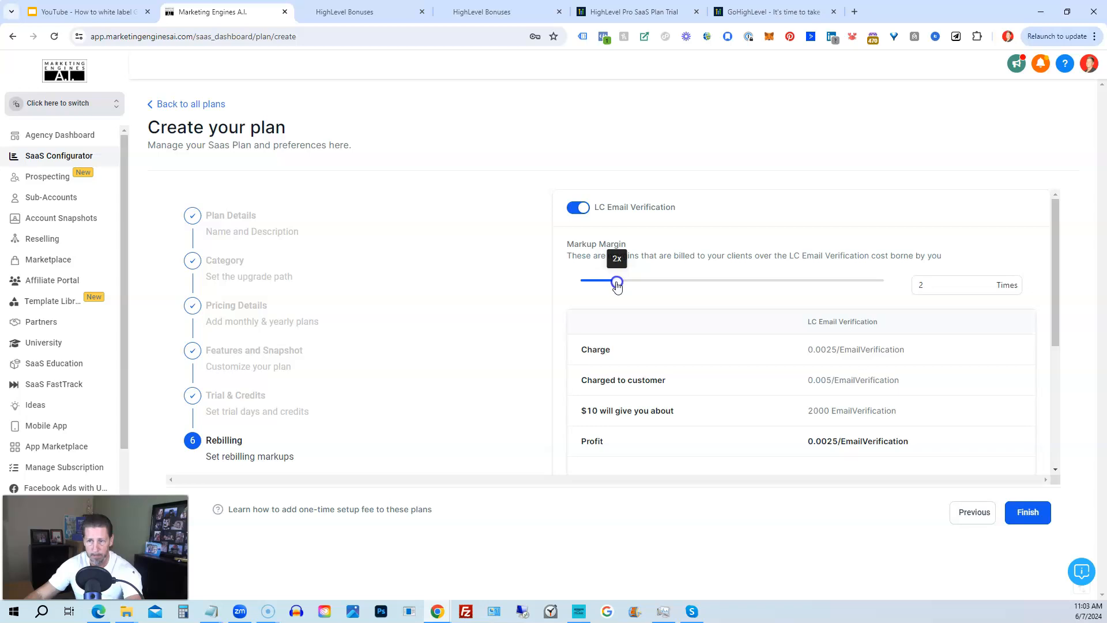
scroll(down, 3)
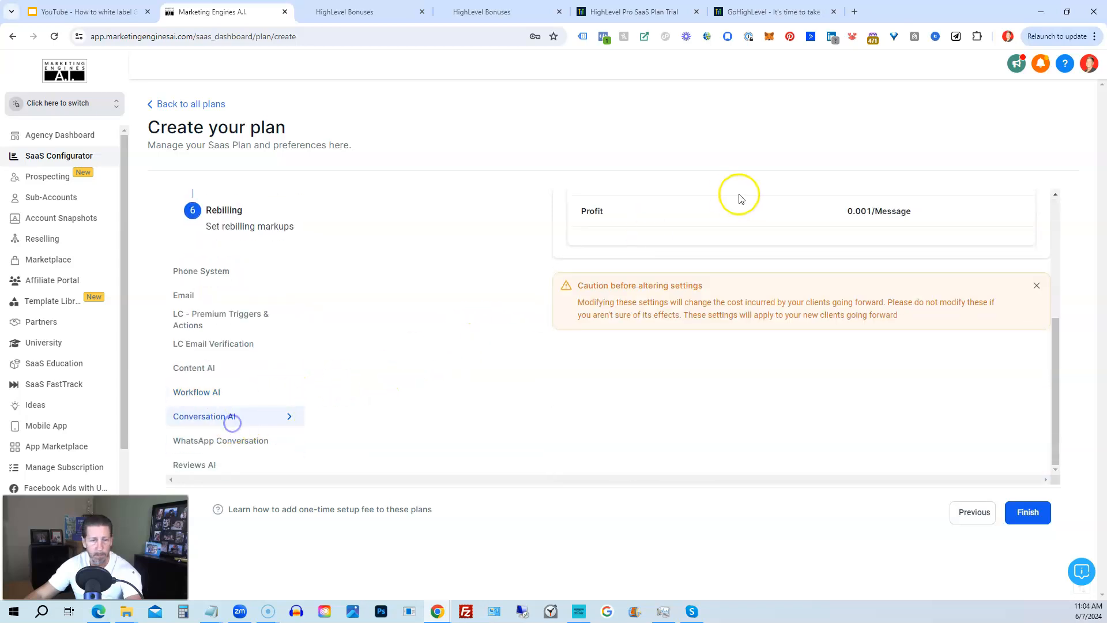
Open the Conversation AI, WhatsApp Conversation and Reviews AI markup tables, each about 2x.
click(204, 416)
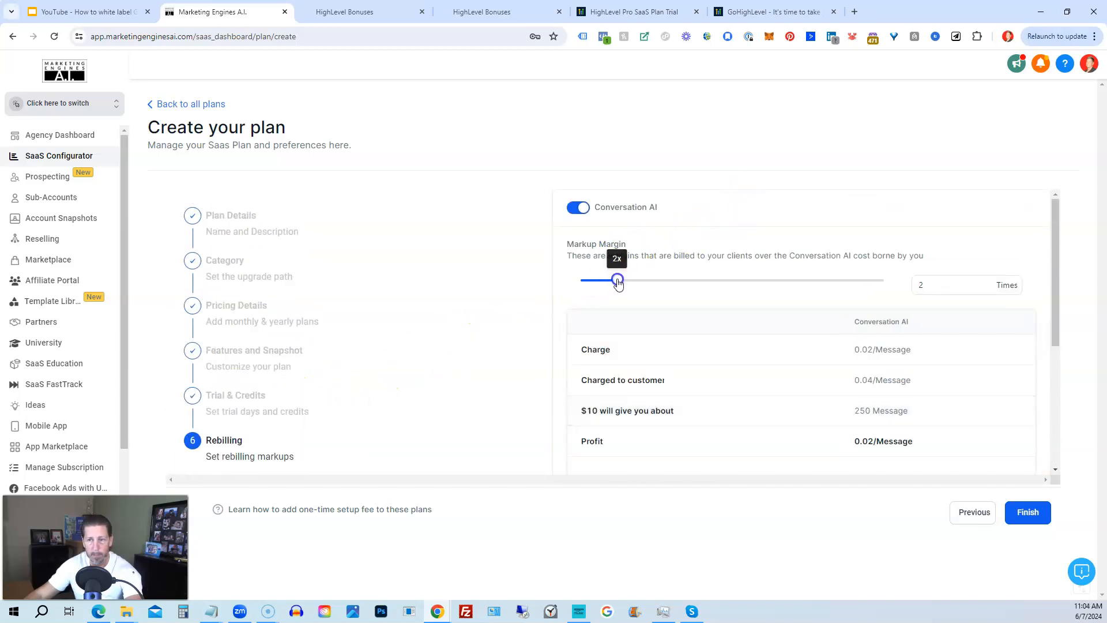
click(220, 440)
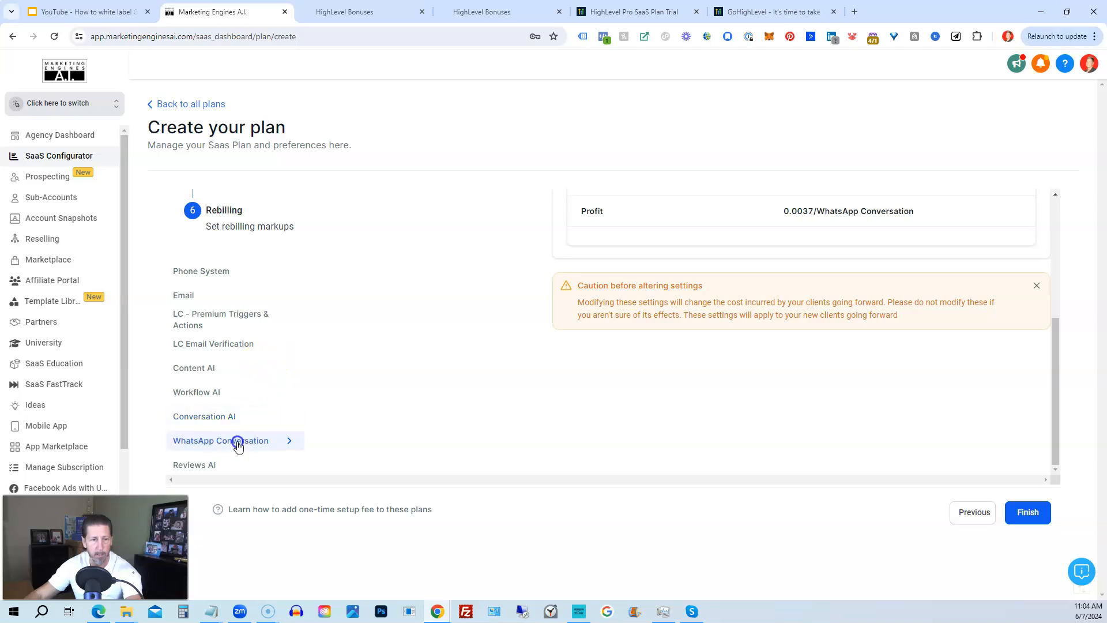
click(220, 440)
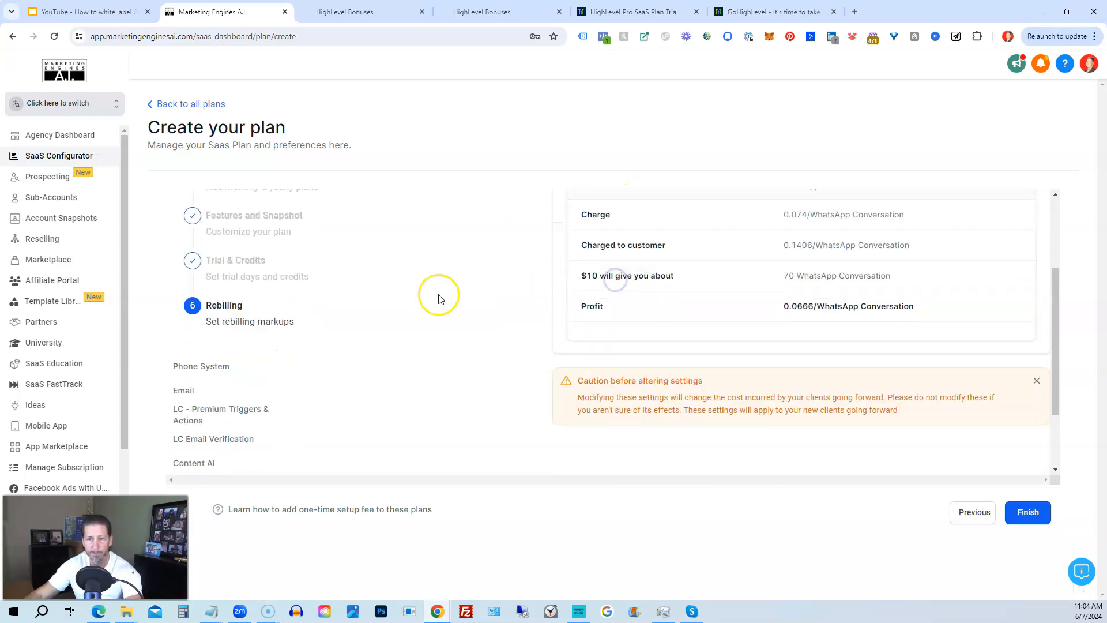
scroll(down, 3)
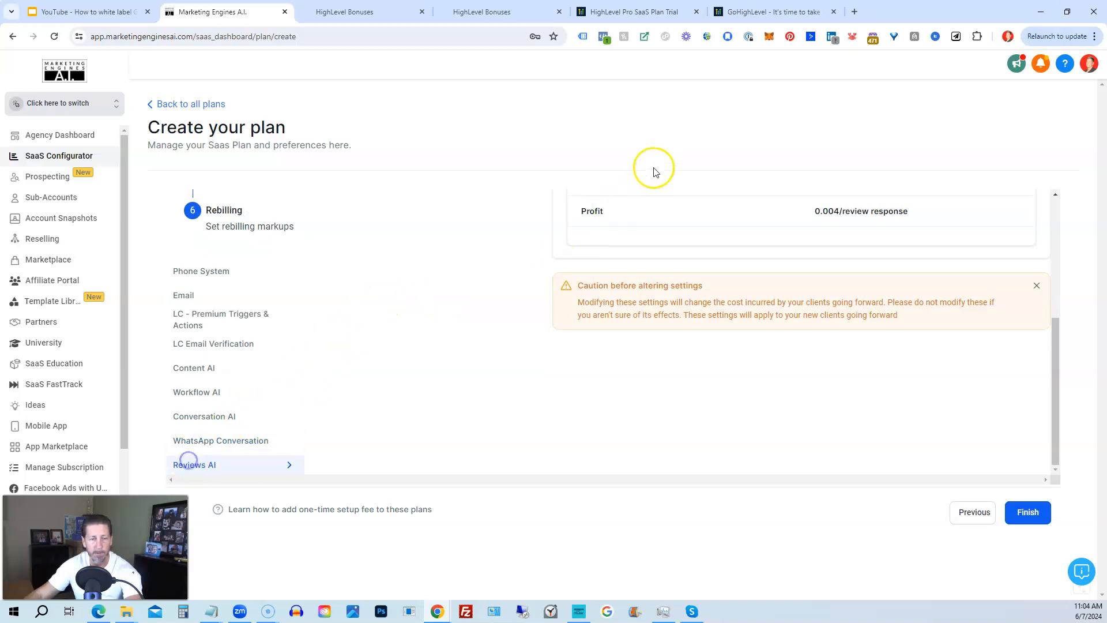
scroll(up, 3)
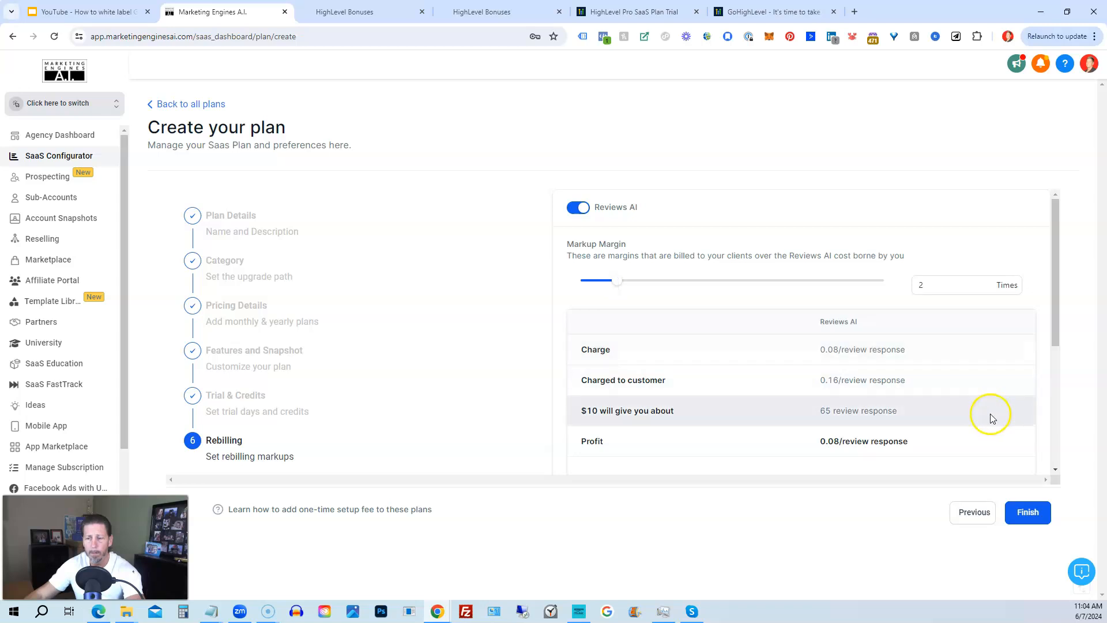
mouse_move(459, 454)
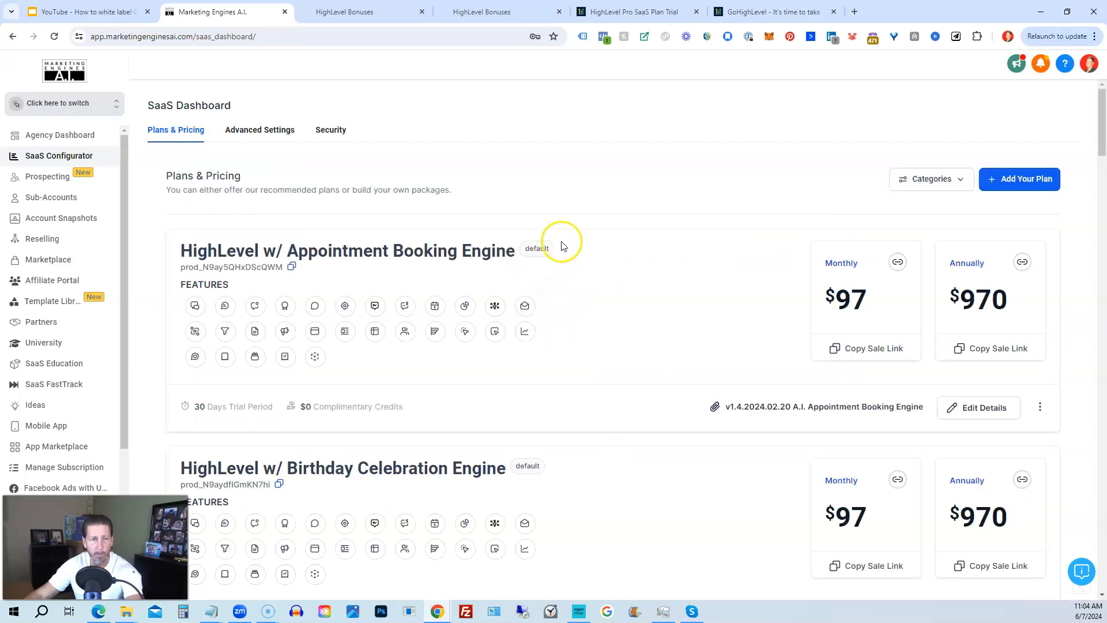
Find Your SaaS Plan Name ($497/month) and copy its monthly Stripe sale link.
scroll(down, 3)
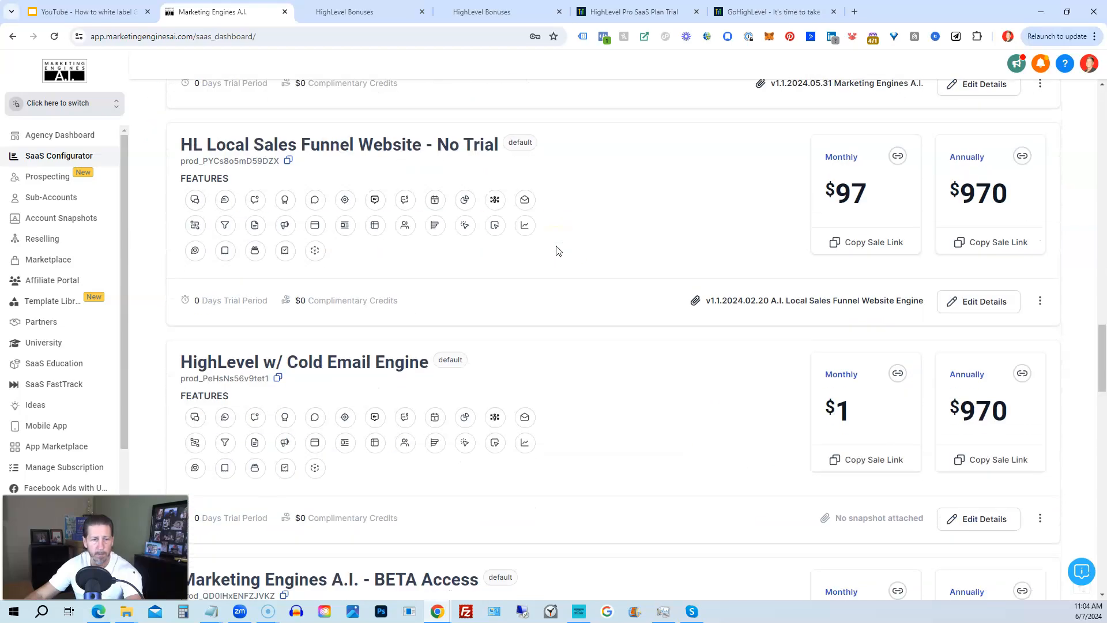
scroll(down, 3)
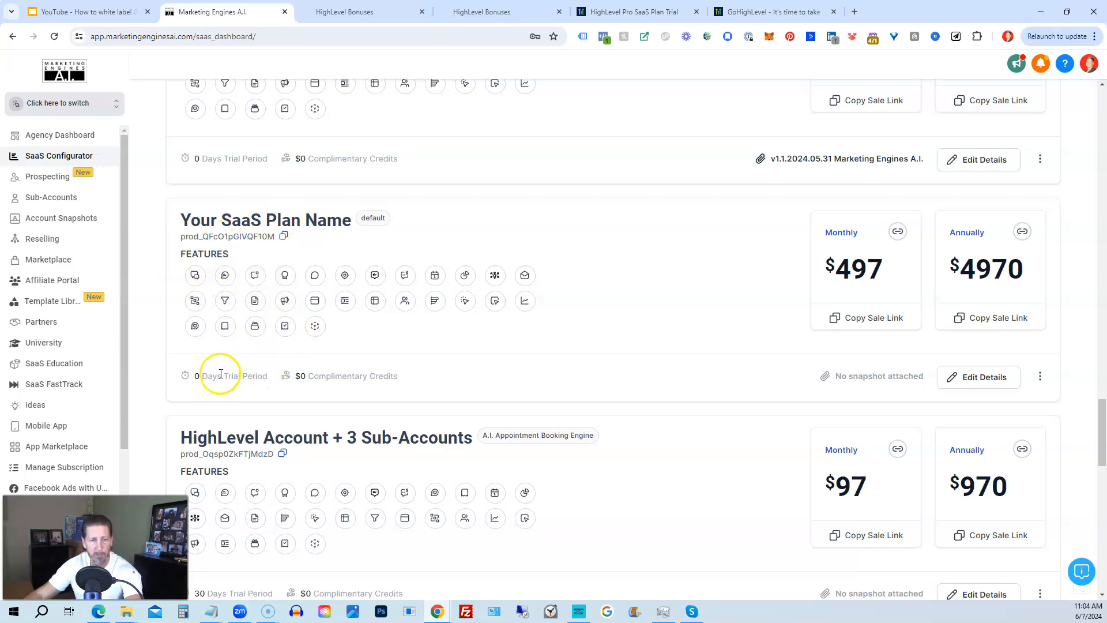
double_click(231, 375)
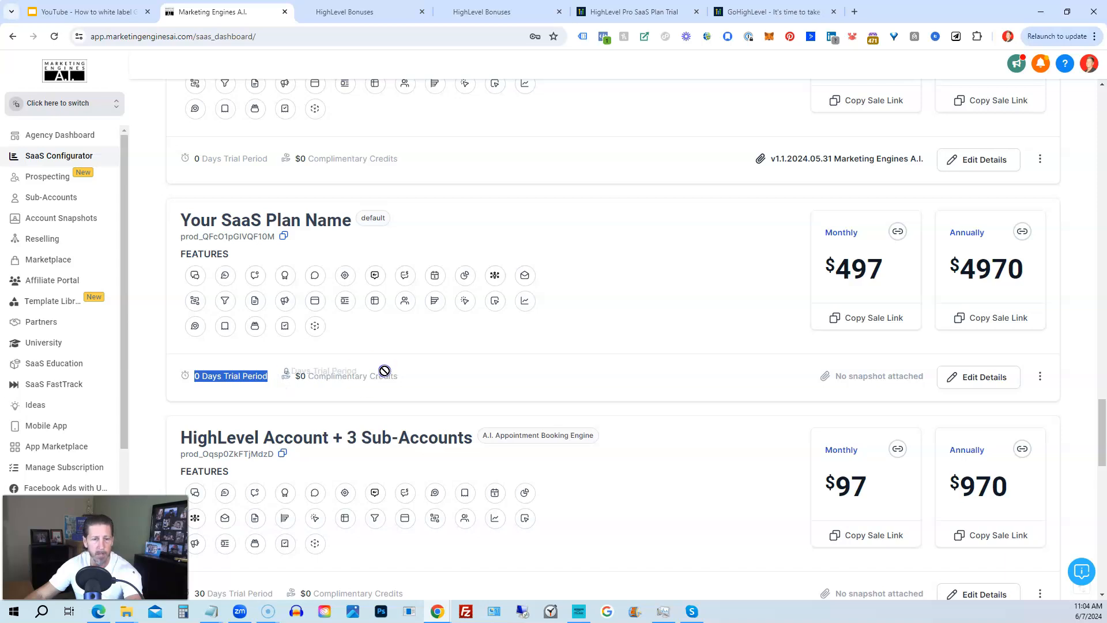
mouse_move(858, 377)
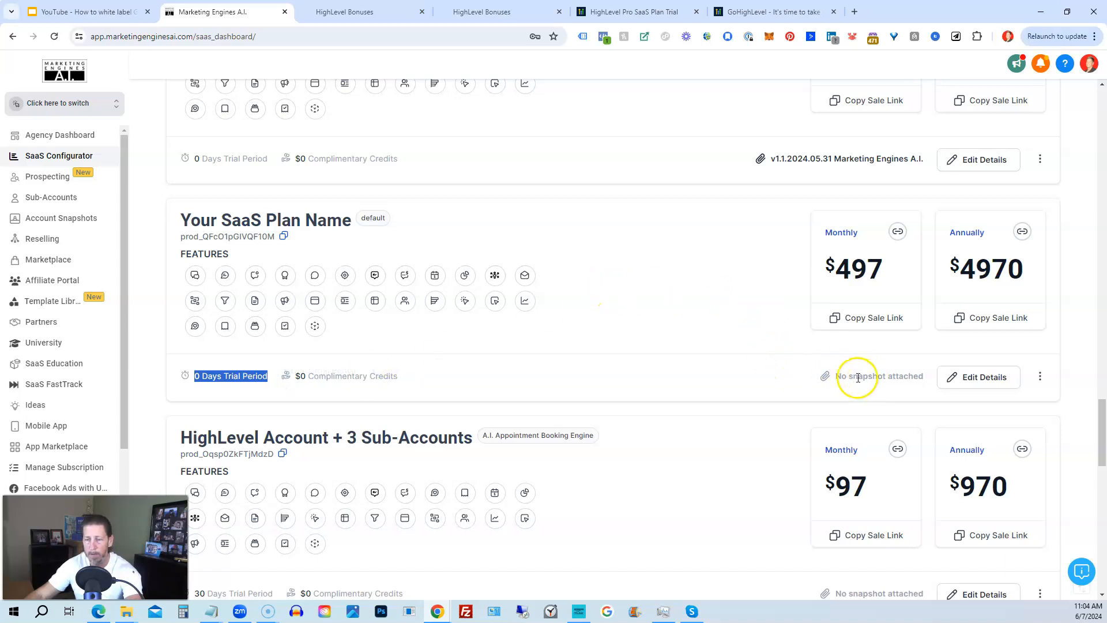
mouse_move(855, 276)
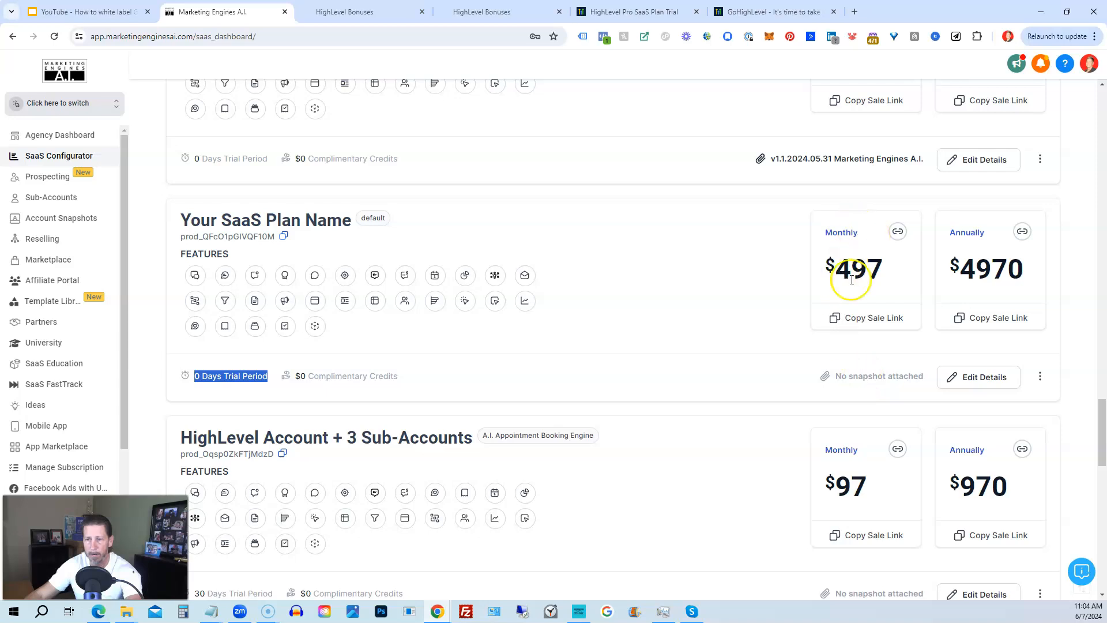
mouse_move(892, 334)
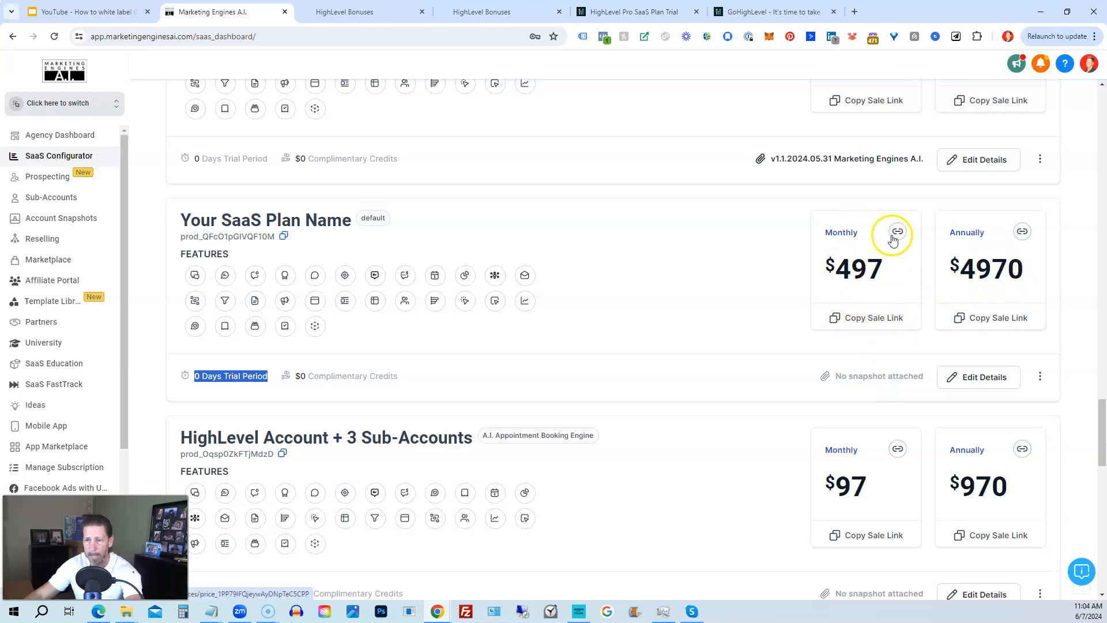
mouse_move(863, 317)
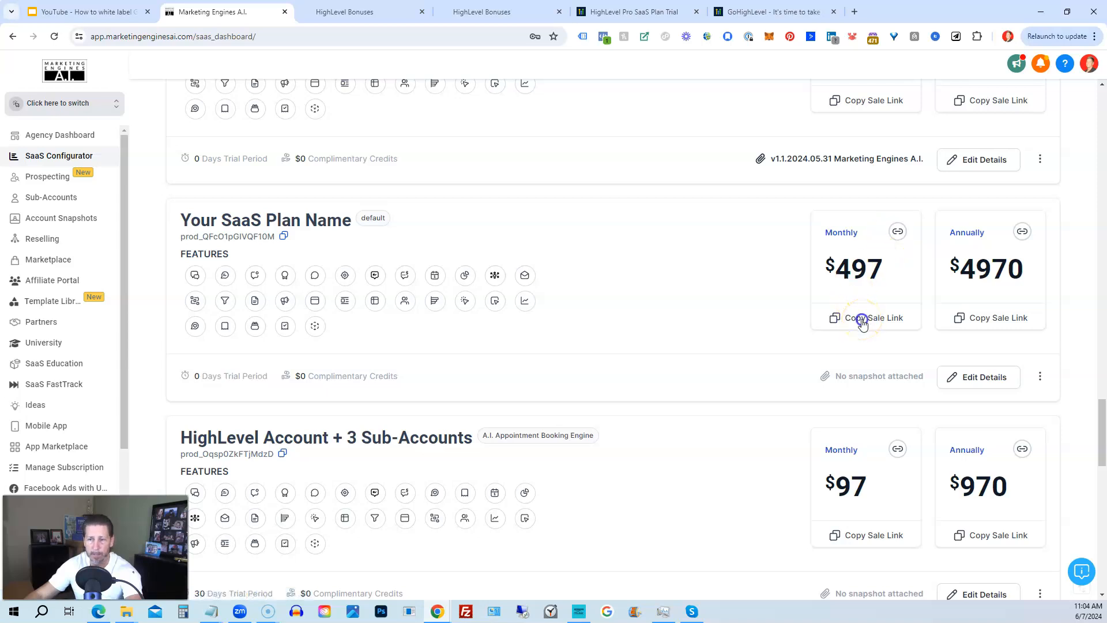
click(866, 318)
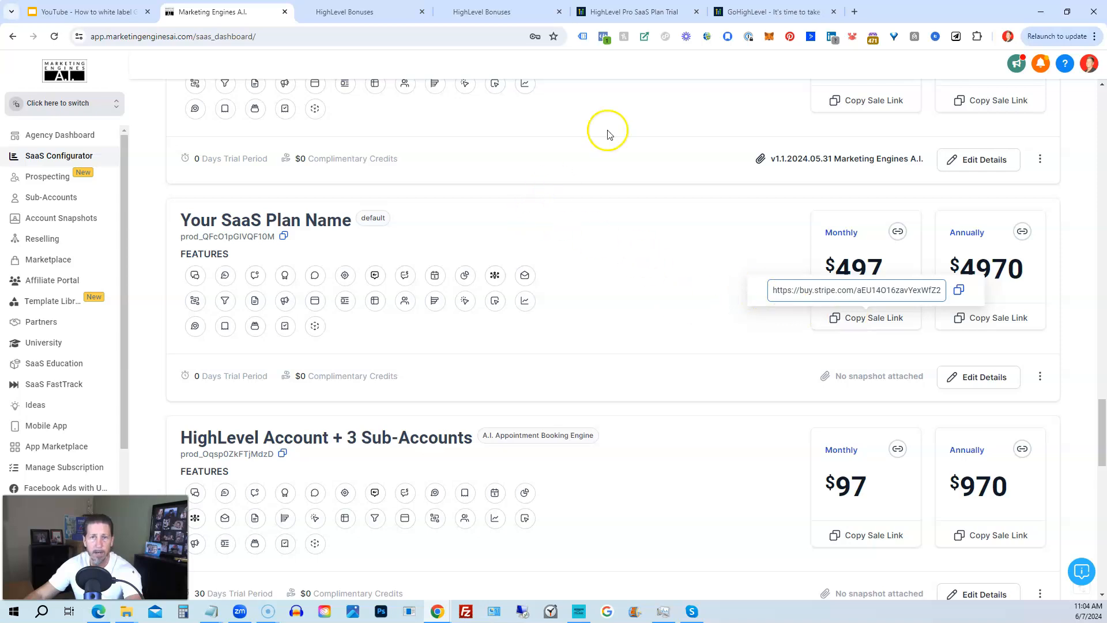
mouse_move(854, 12)
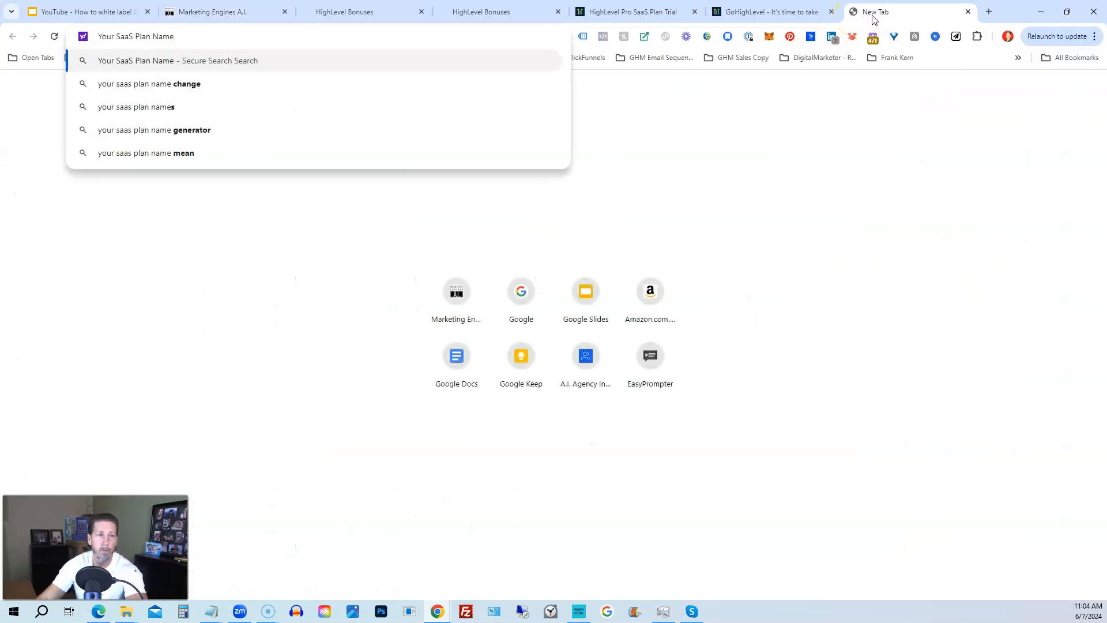
click(211, 12)
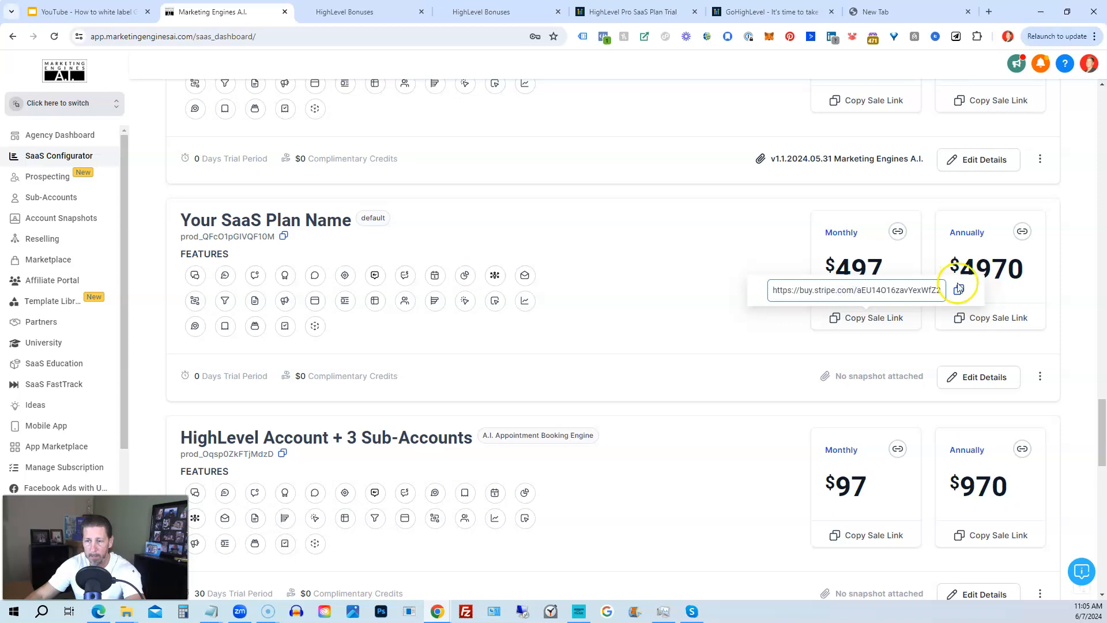
click(958, 289)
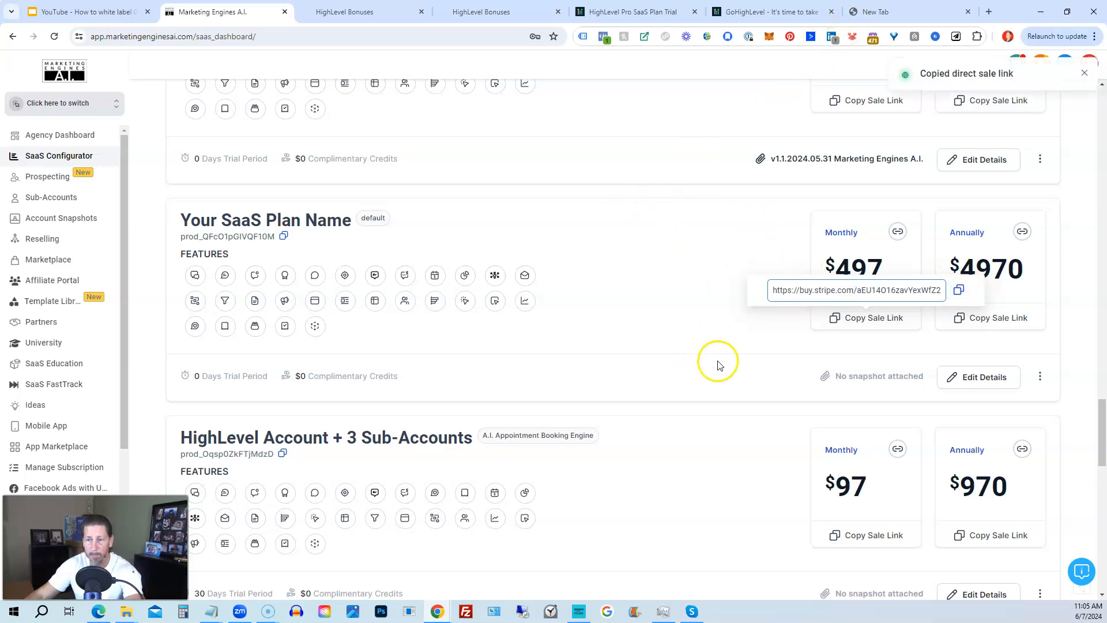
Open buy.stripe.com/aEU14O16zavYexWfZ2 in the new tab to show the $497.00/month checkout.
click(879, 12)
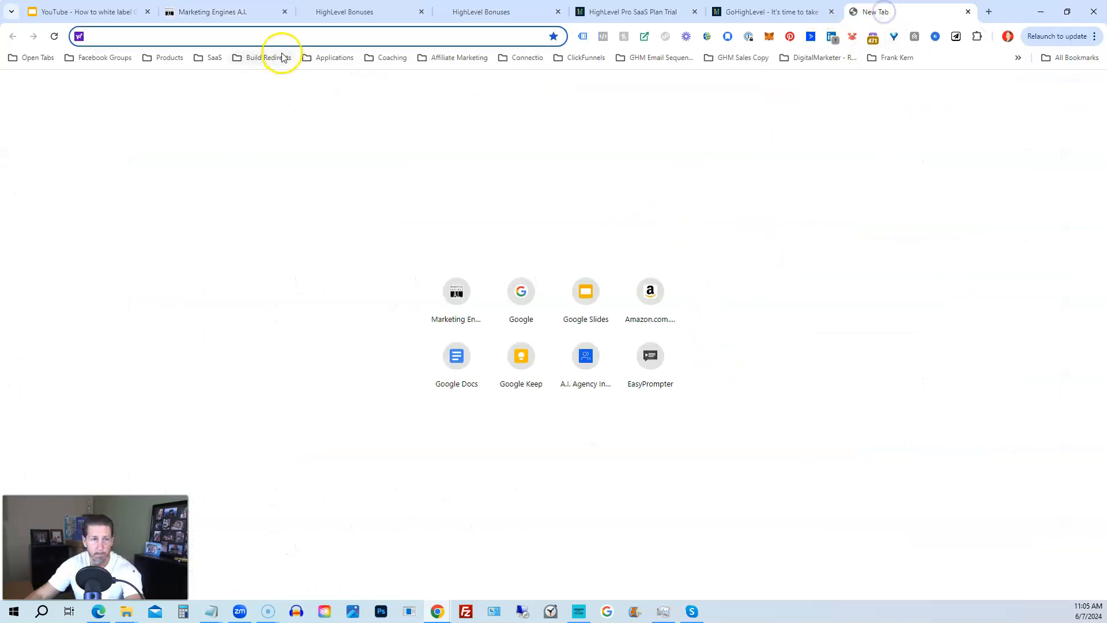
text(buy.stripe.com/aEU14O16zavYexWfZ2)
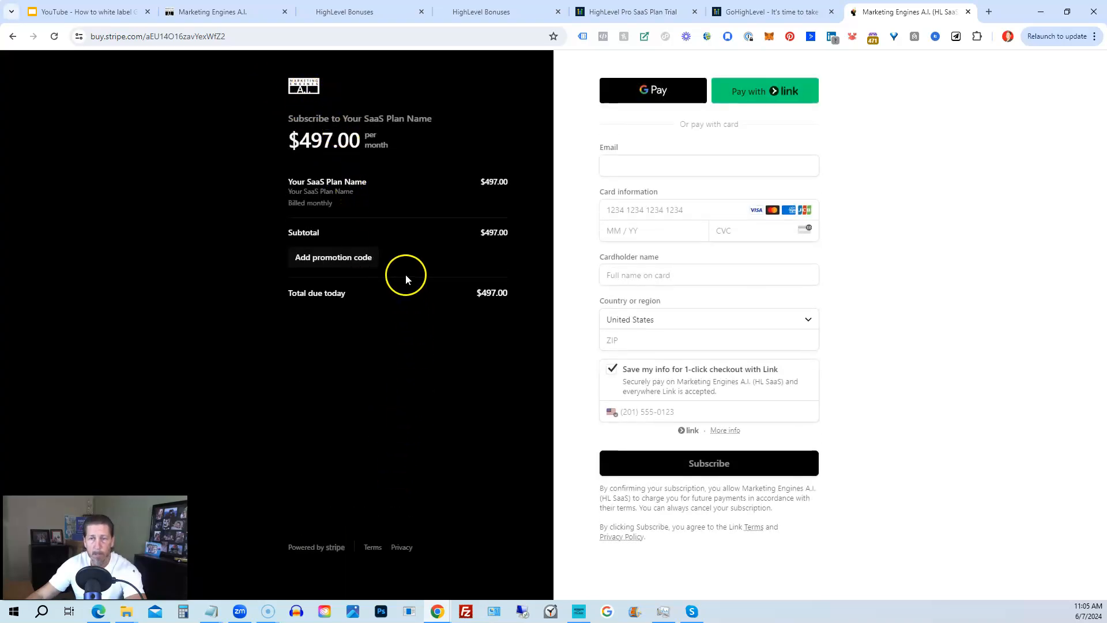
mouse_move(419, 147)
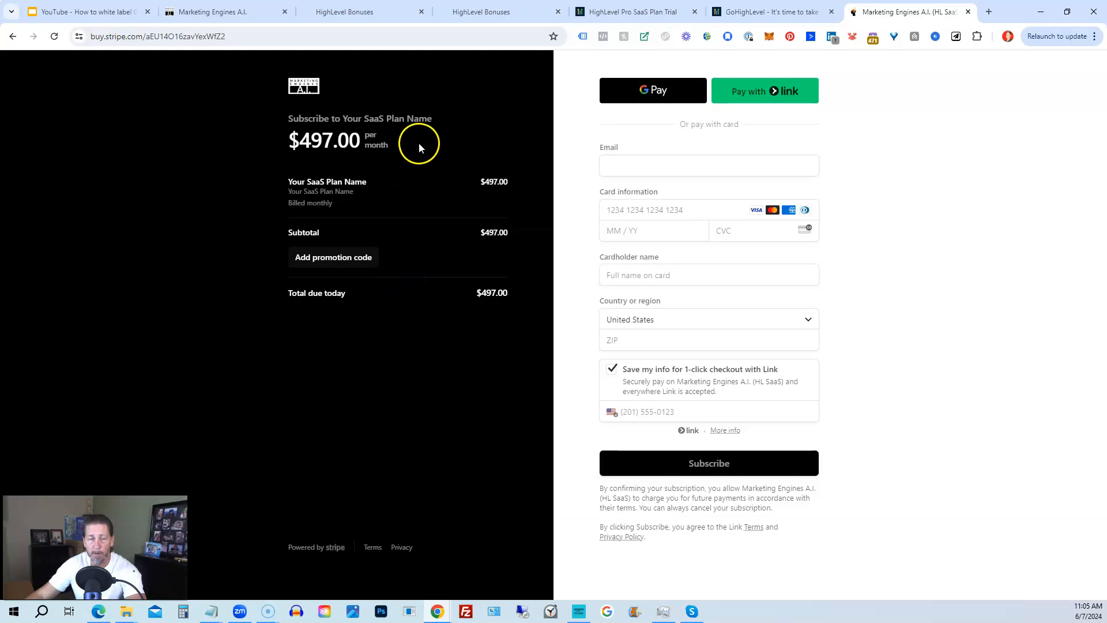
mouse_move(420, 147)
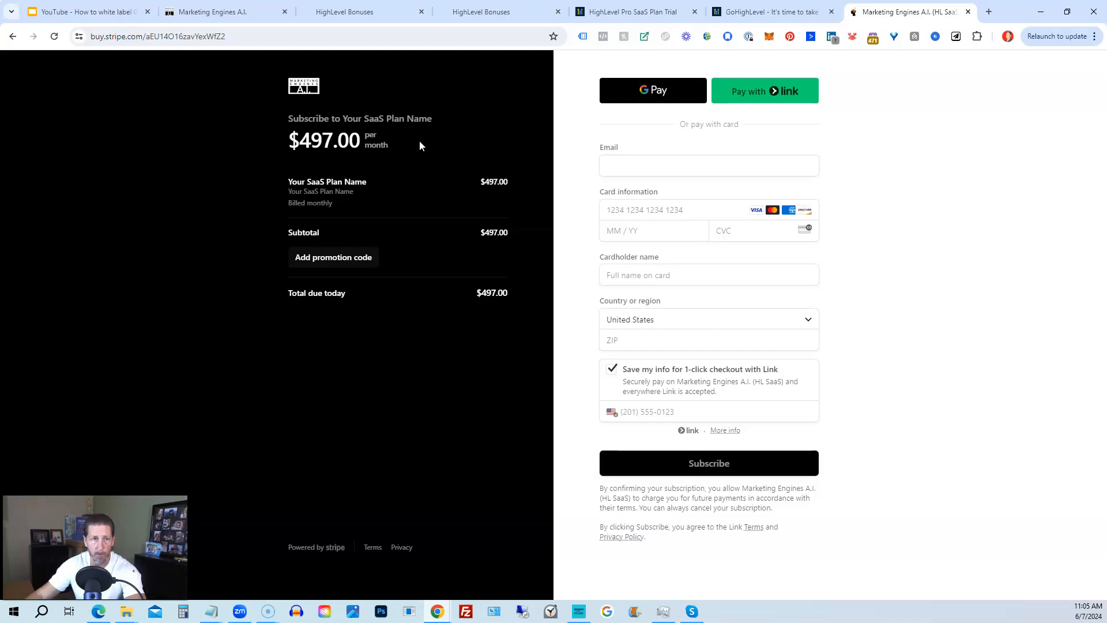
mouse_move(632, 179)
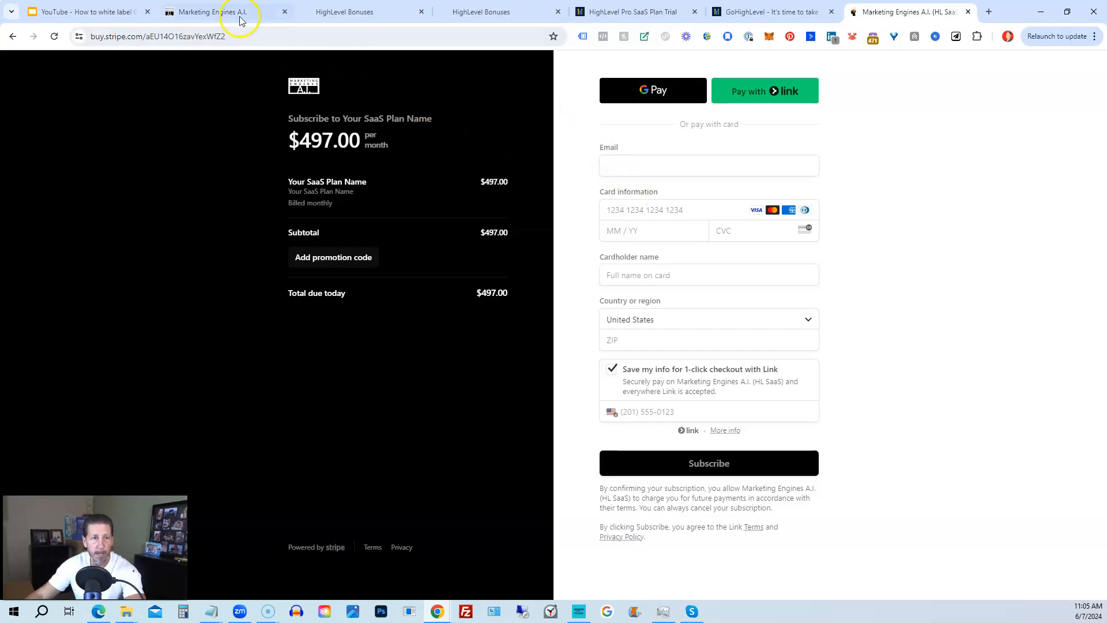
Go back to the Marketing Engines A.I. tab showing Your SaaS Plan Name at $497 monthly.
click(212, 11)
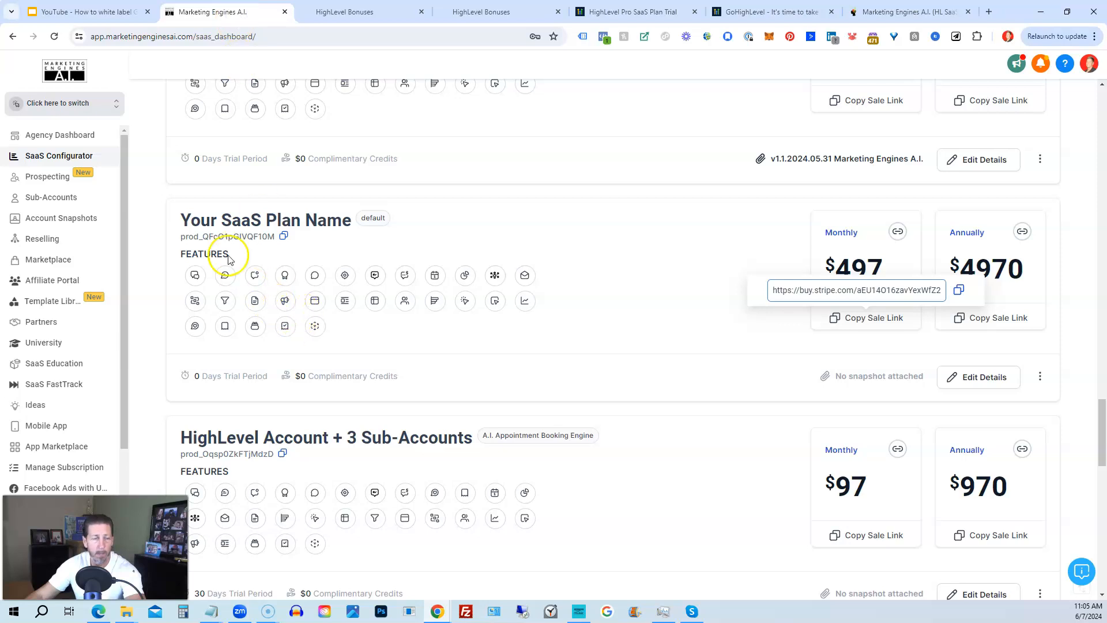
mouse_move(131, 169)
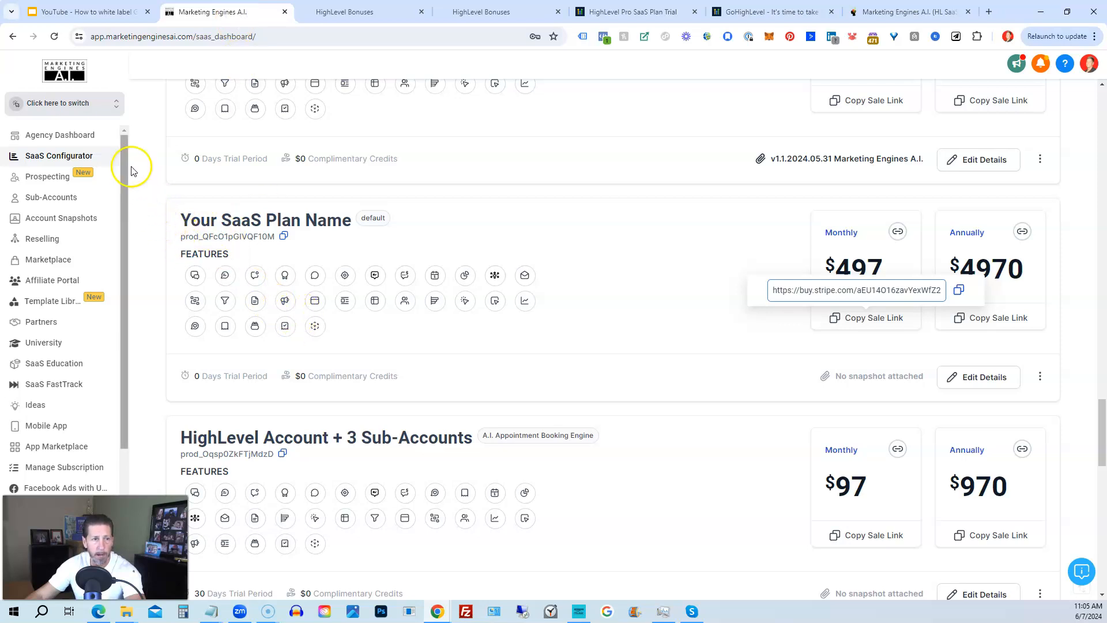
mouse_move(123, 158)
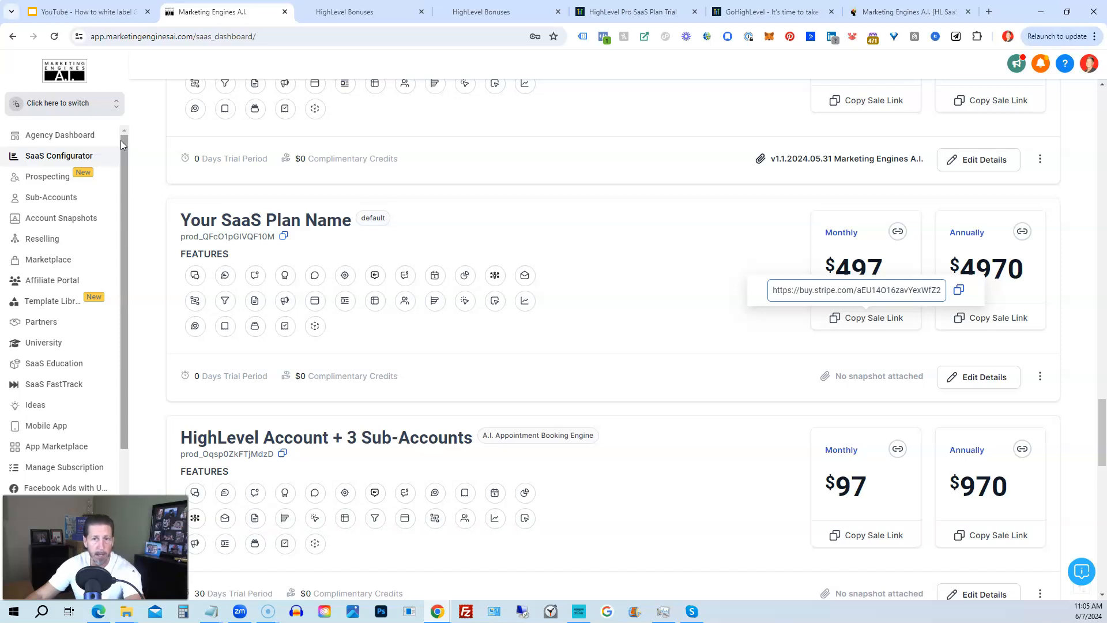
mouse_move(150, 178)
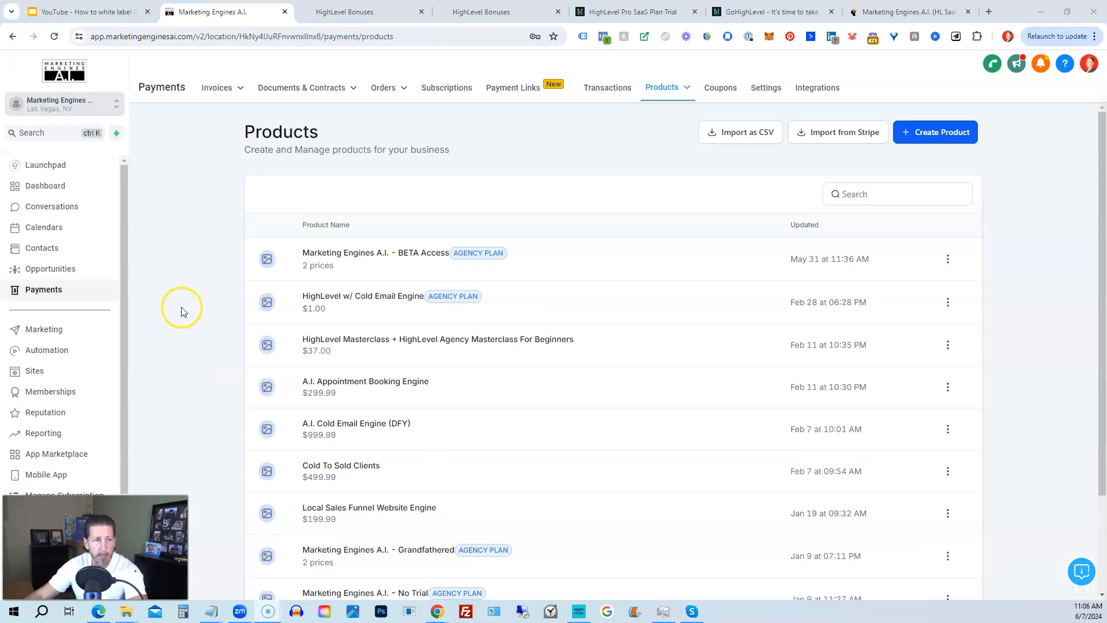
mouse_move(60, 104)
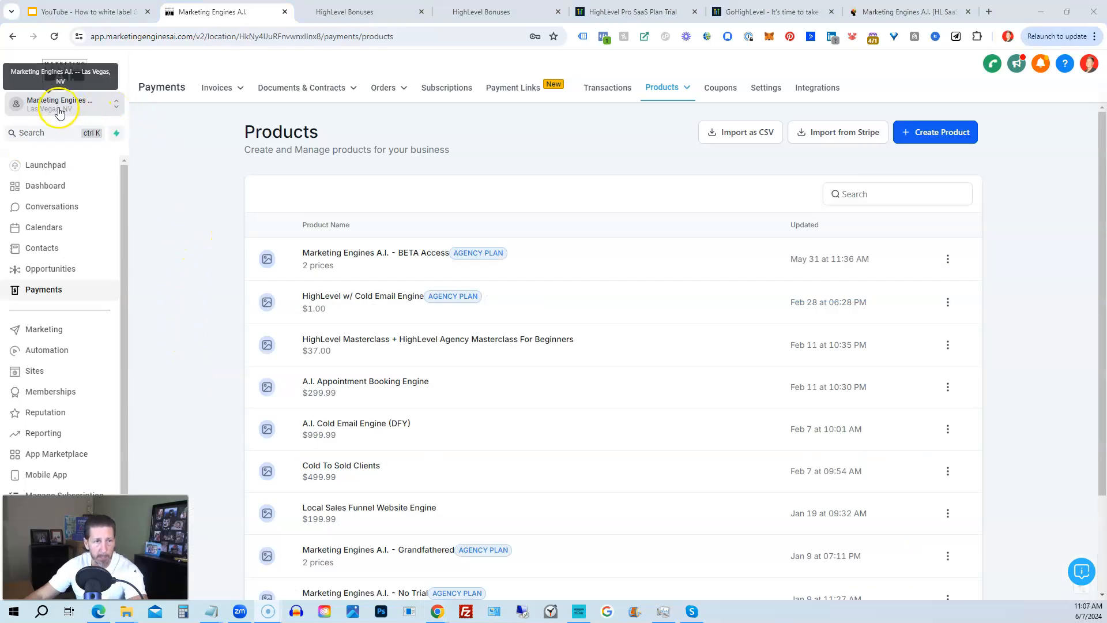
mouse_move(196, 176)
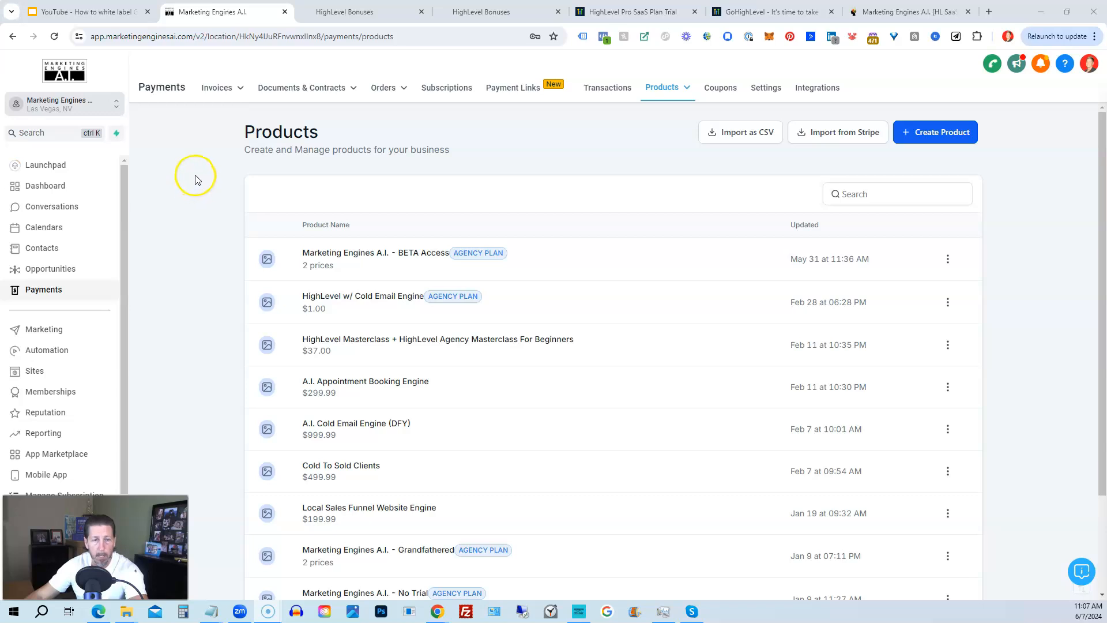
mouse_move(198, 179)
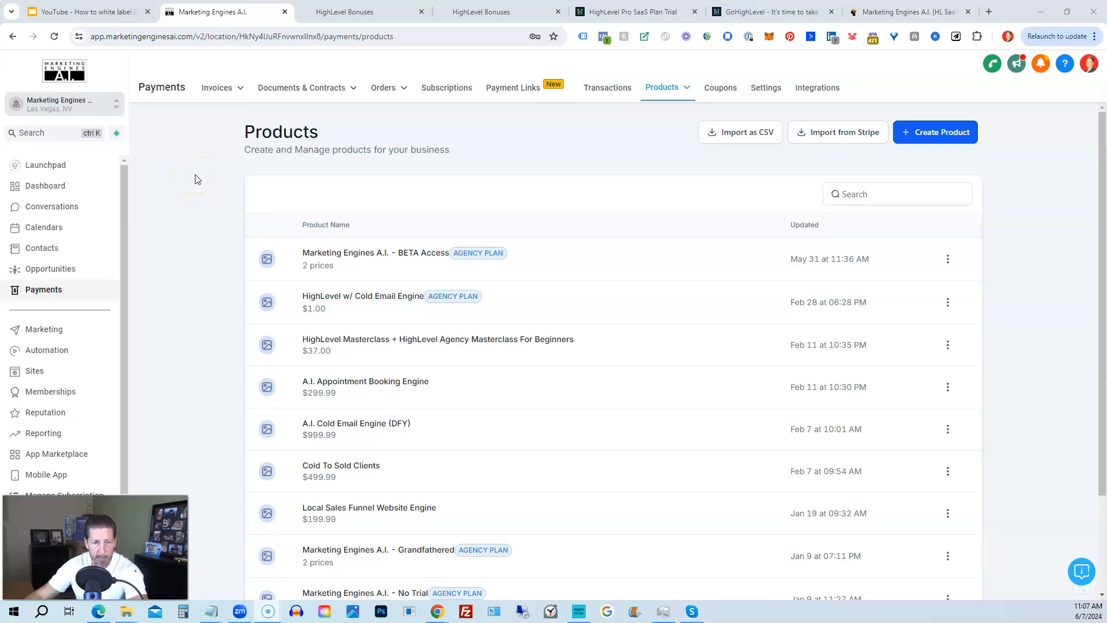
mouse_move(252, 146)
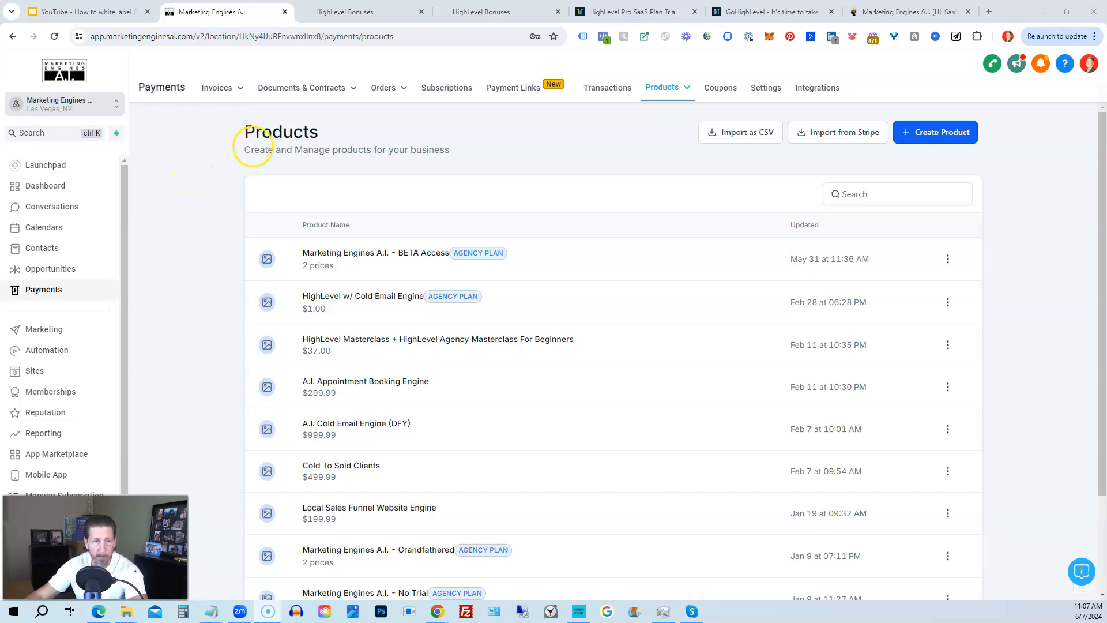
mouse_move(492, 135)
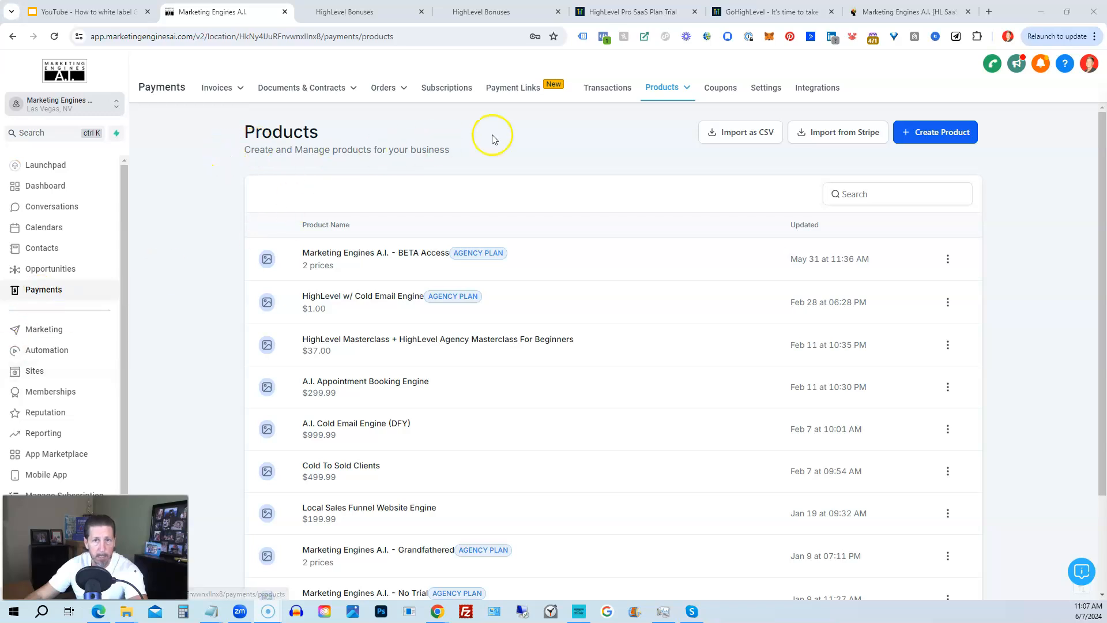
mouse_move(582, 233)
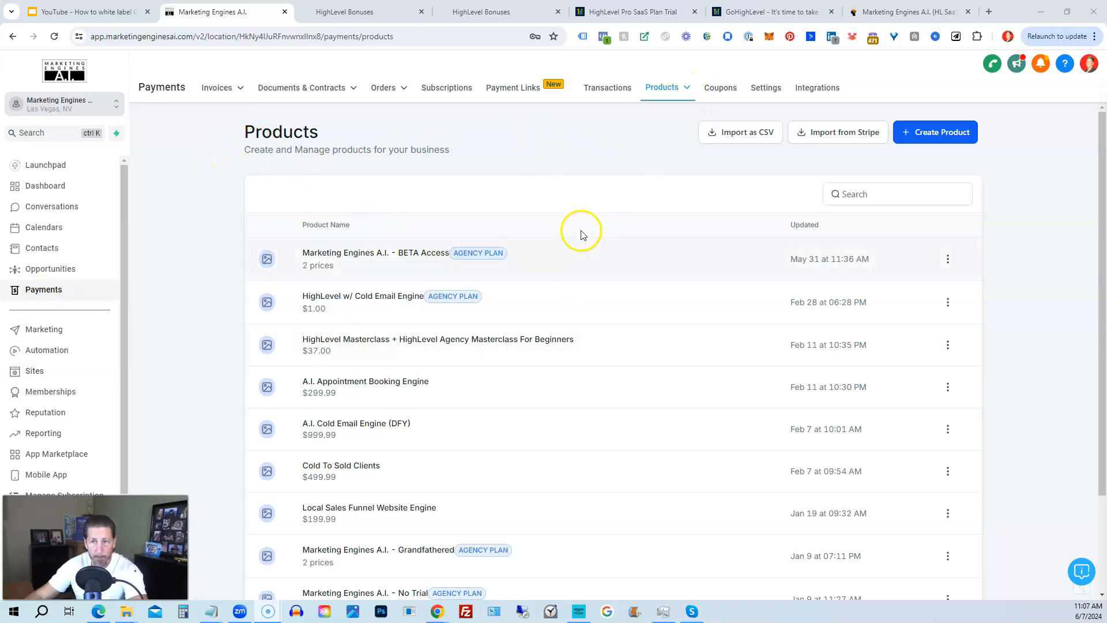
mouse_move(847, 150)
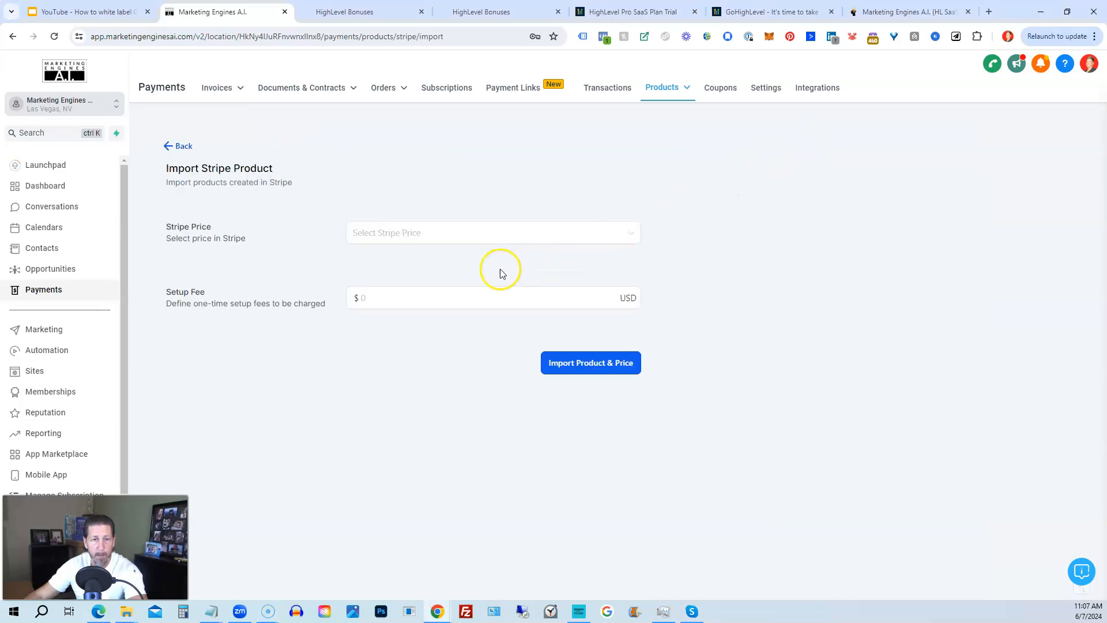
Import the $497.00 monthly Stripe price as Your SaaS Plan Name, save, and return to Products.
click(492, 233)
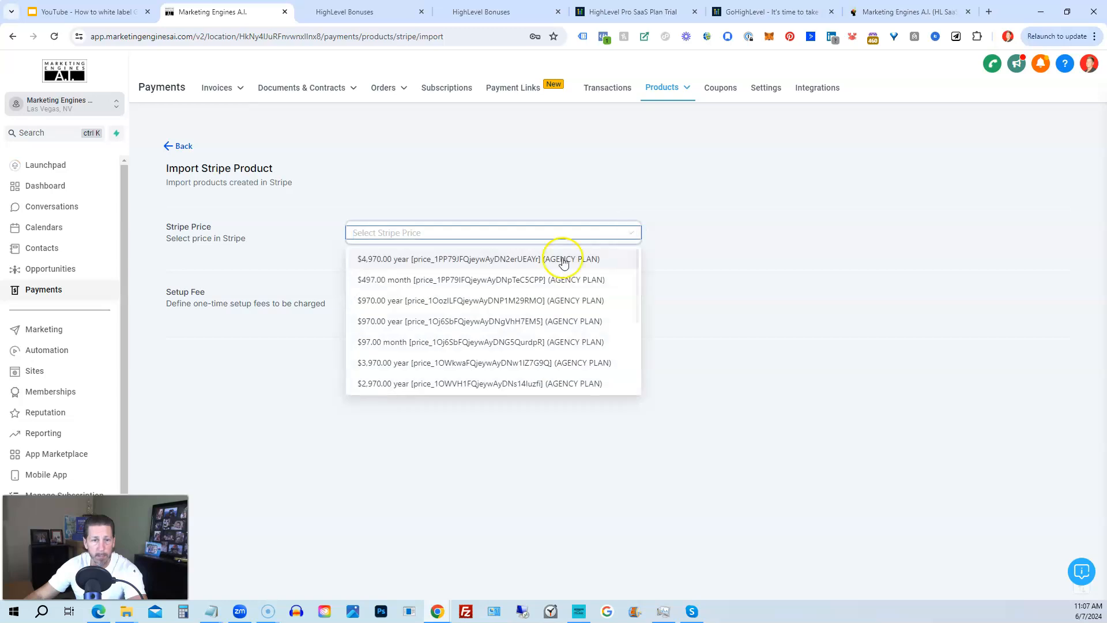
mouse_move(405, 280)
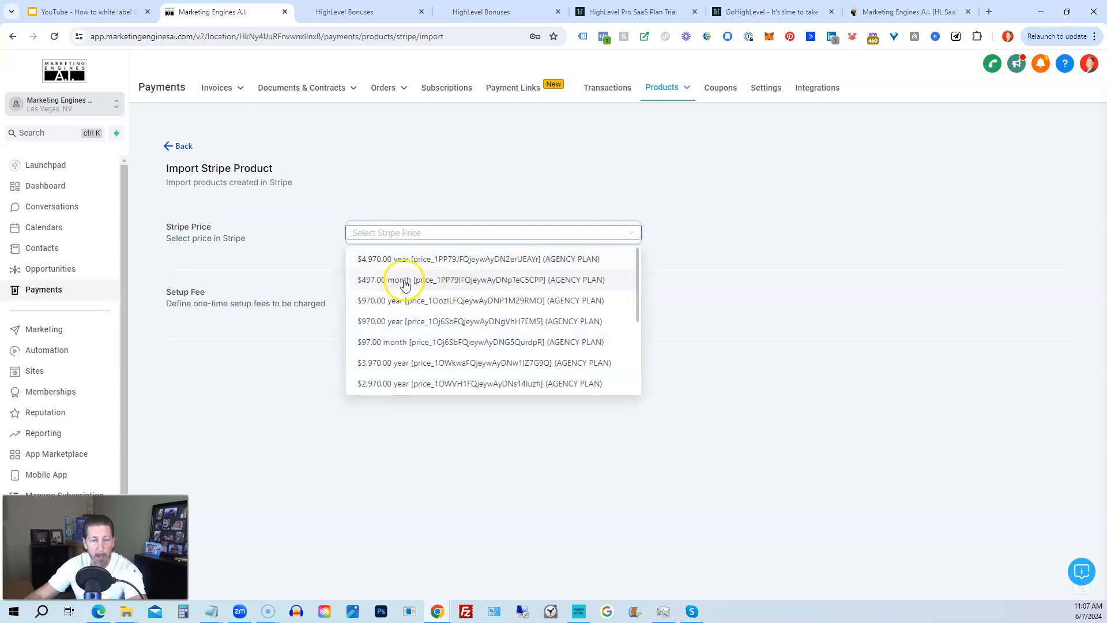
mouse_move(380, 282)
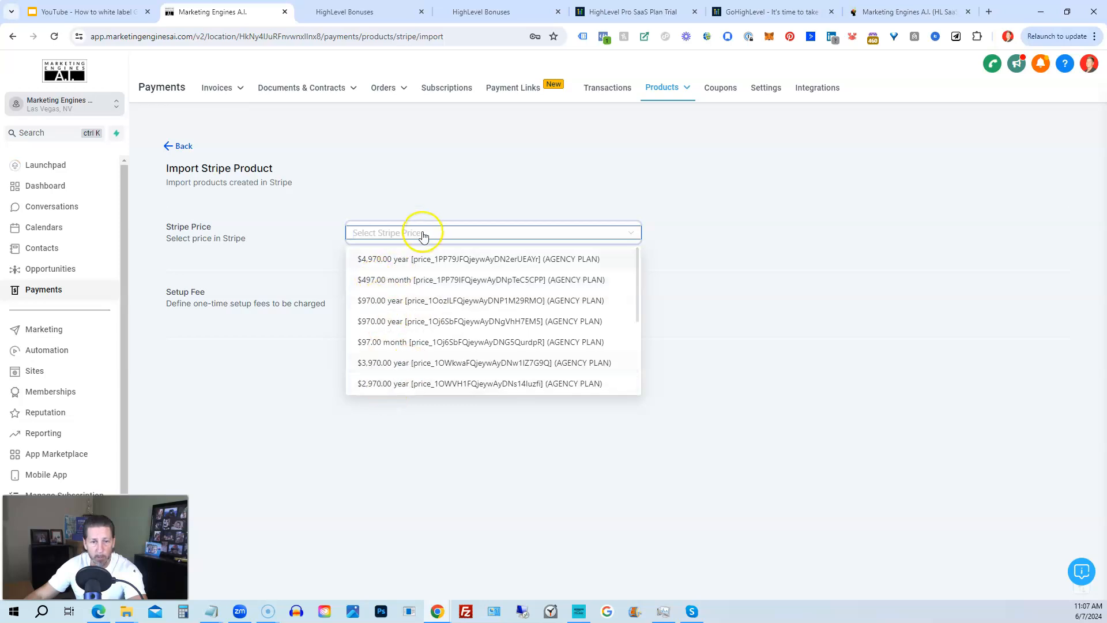
mouse_move(369, 288)
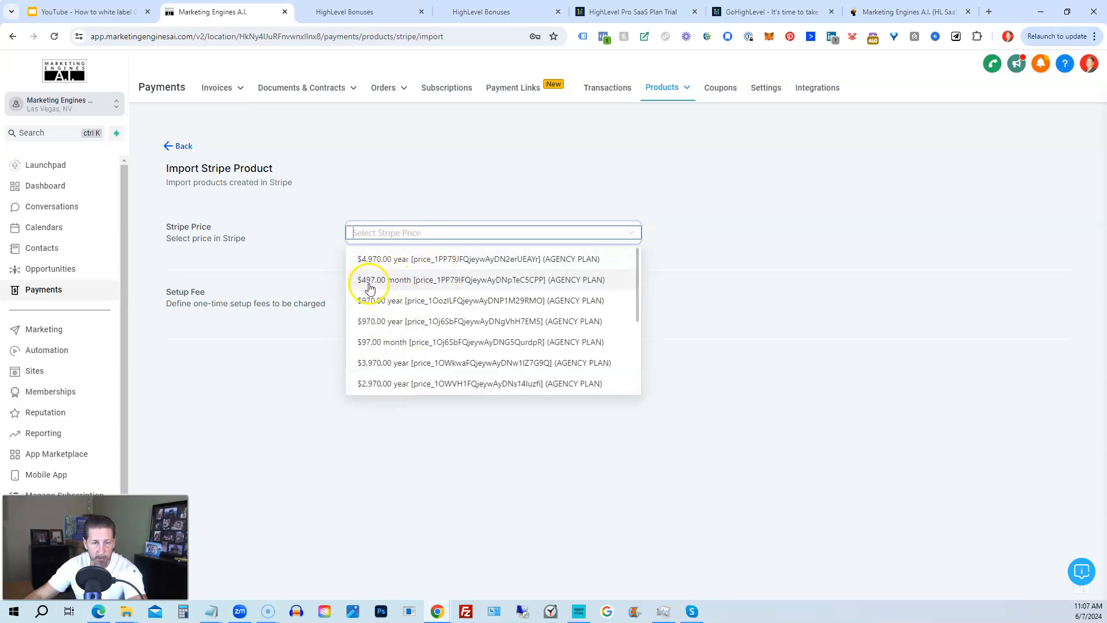
mouse_move(381, 271)
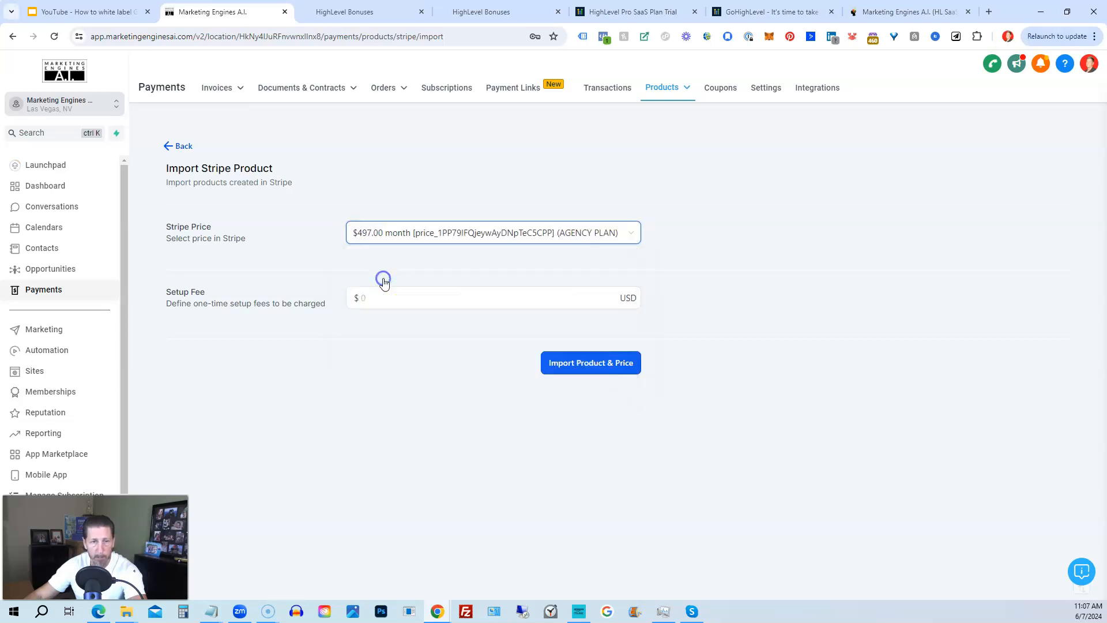
mouse_move(272, 300)
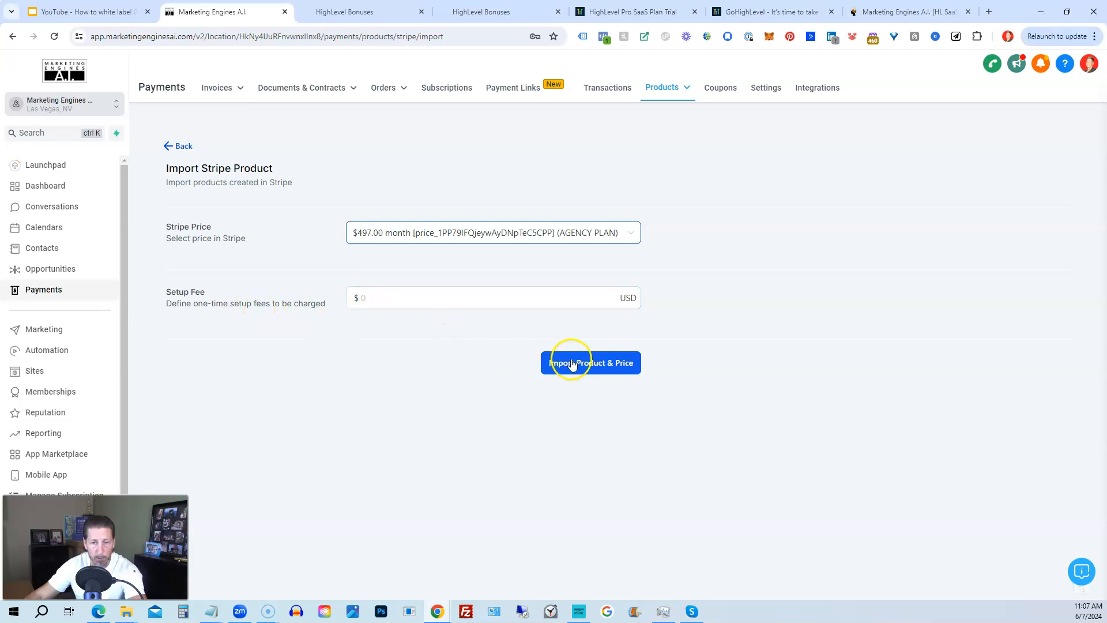
click(590, 362)
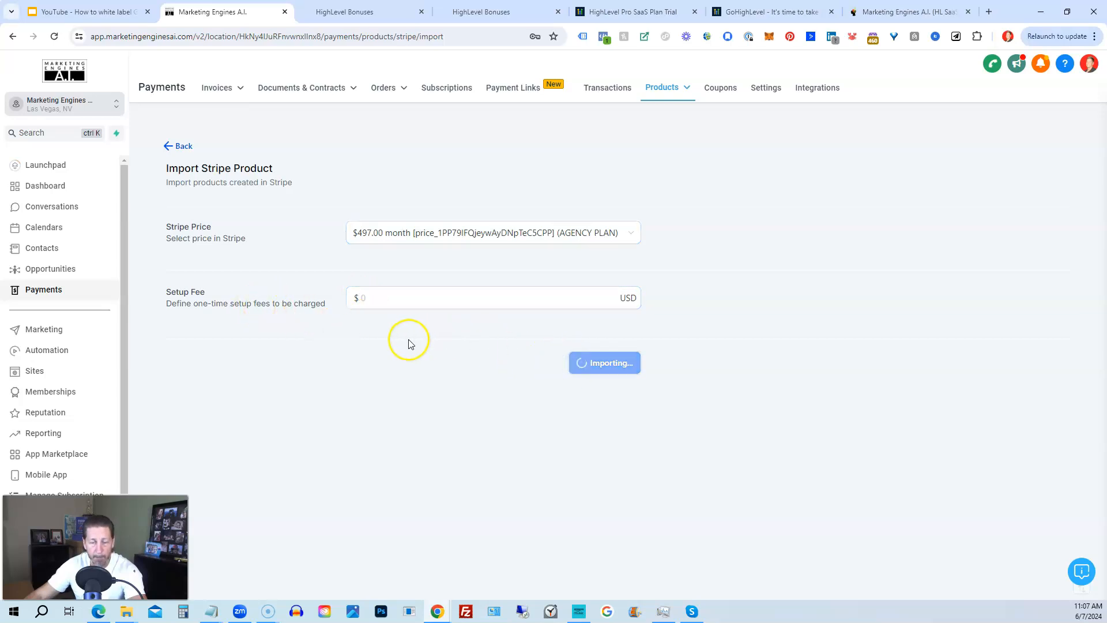
click(604, 362)
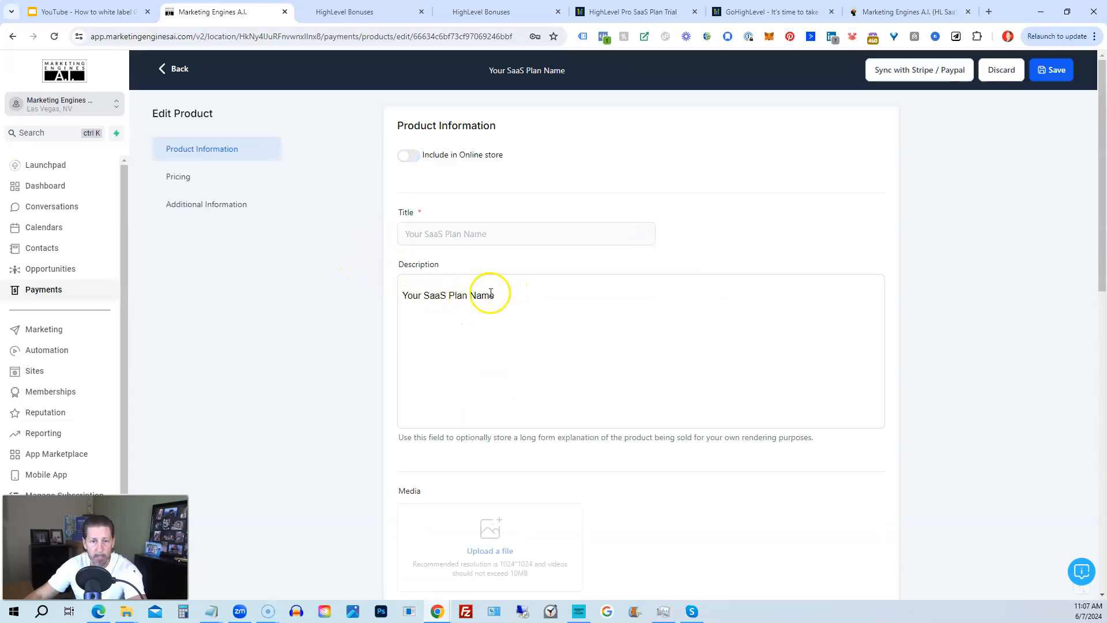
scroll(down, 3)
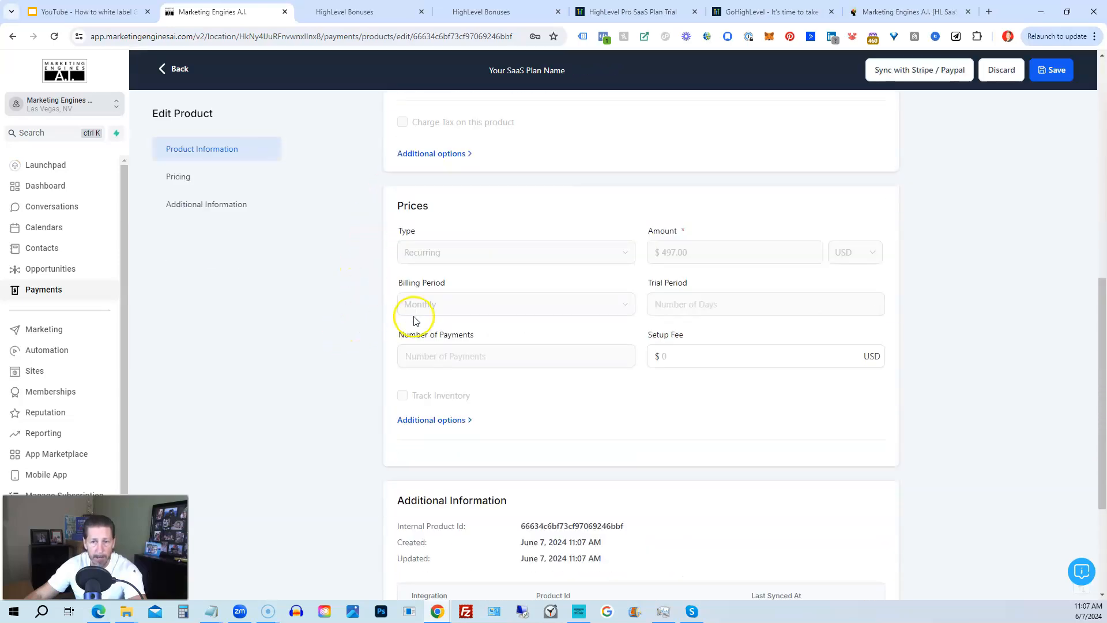
scroll(down, 3)
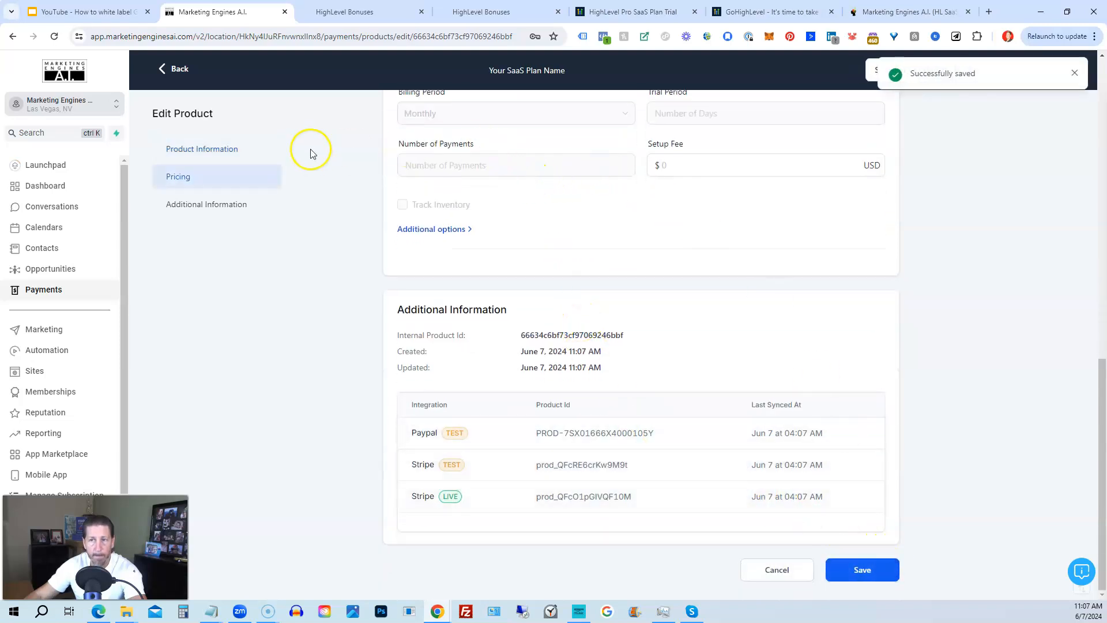
click(173, 69)
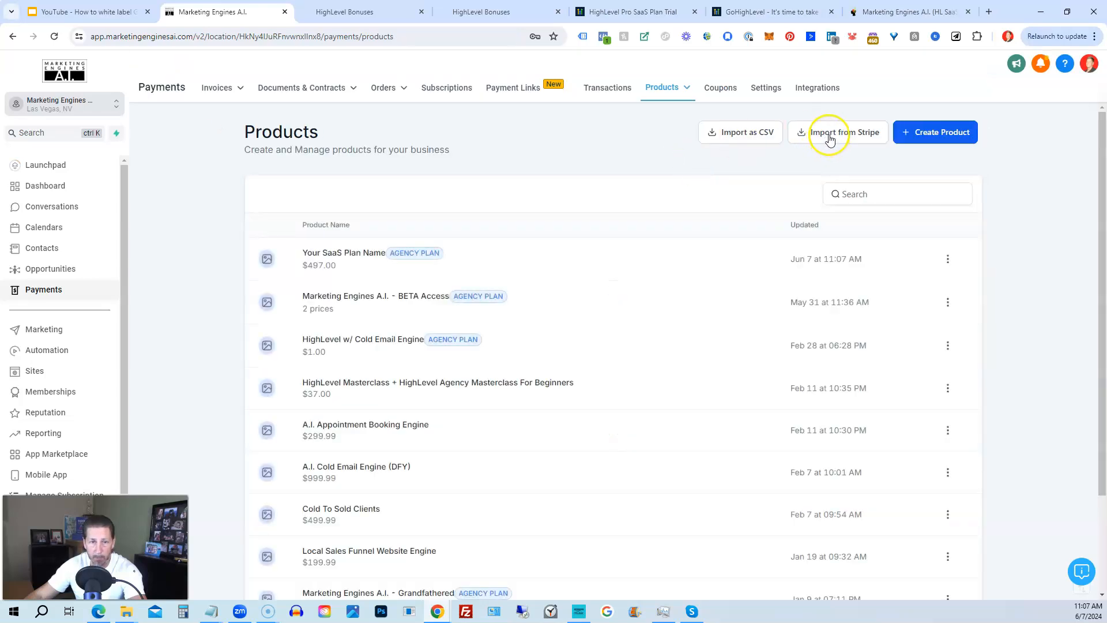
Import the $4,970.00 yearly Stripe price into Your SaaS Plan Name, save, and return.
click(838, 132)
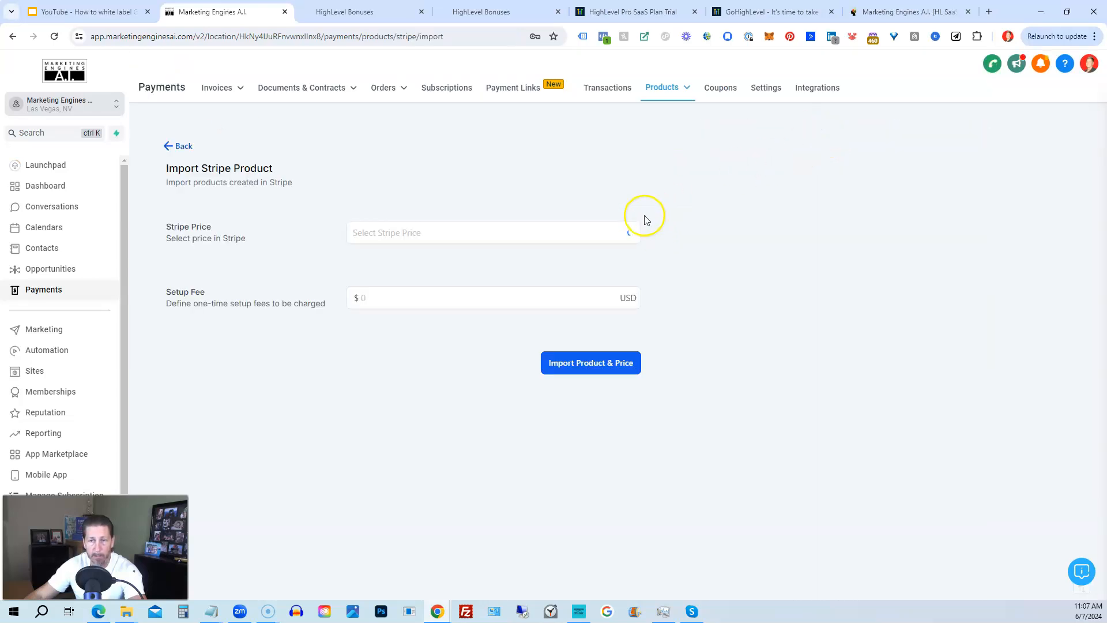
click(493, 232)
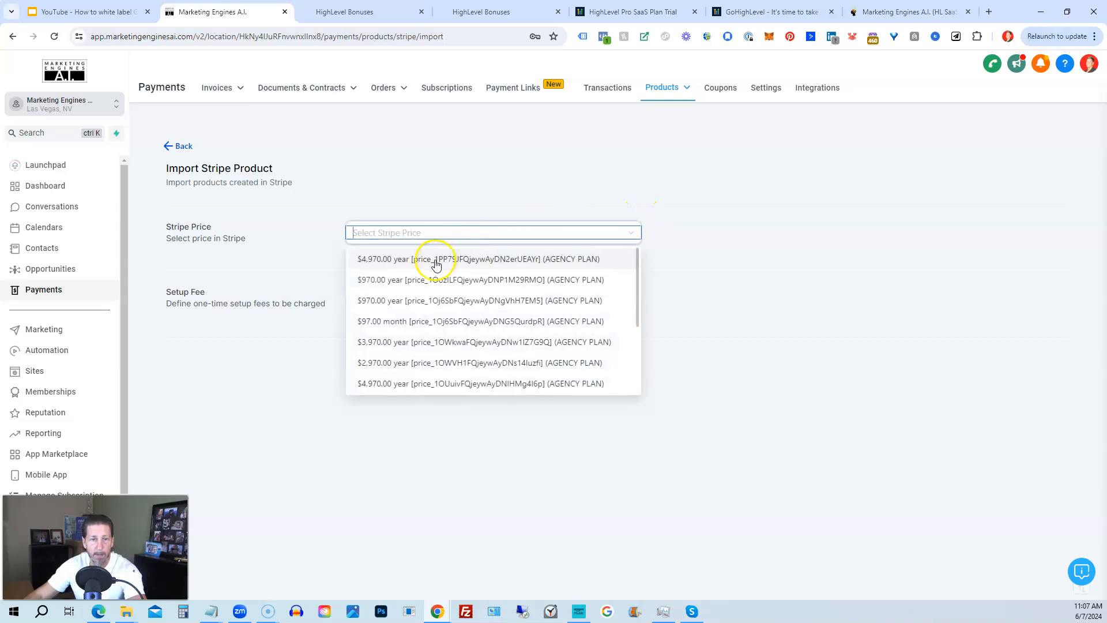
click(478, 258)
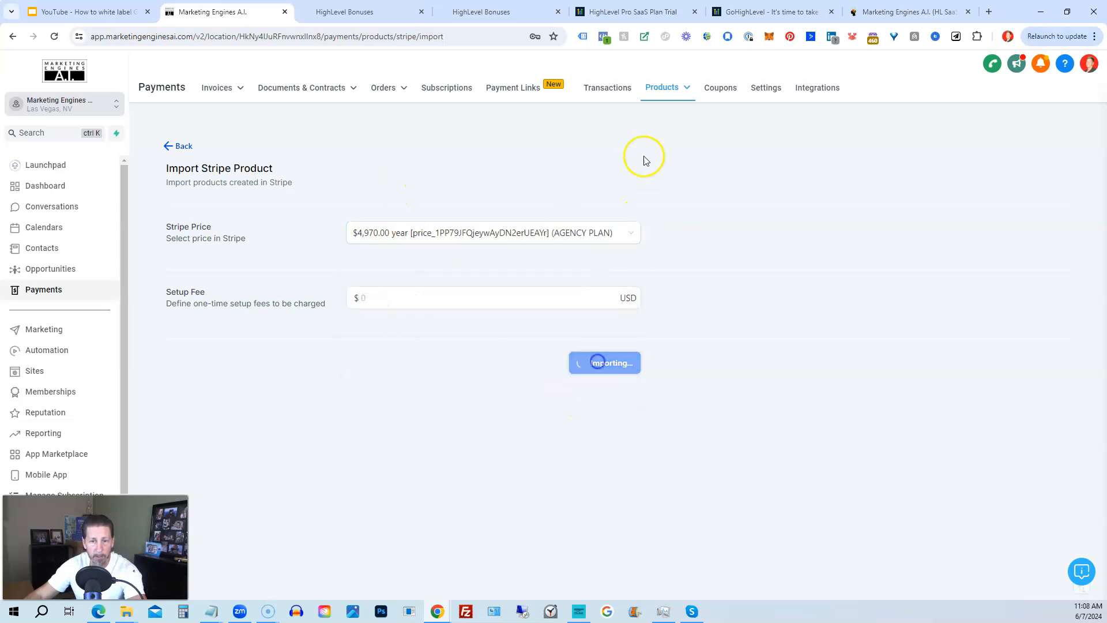
click(604, 362)
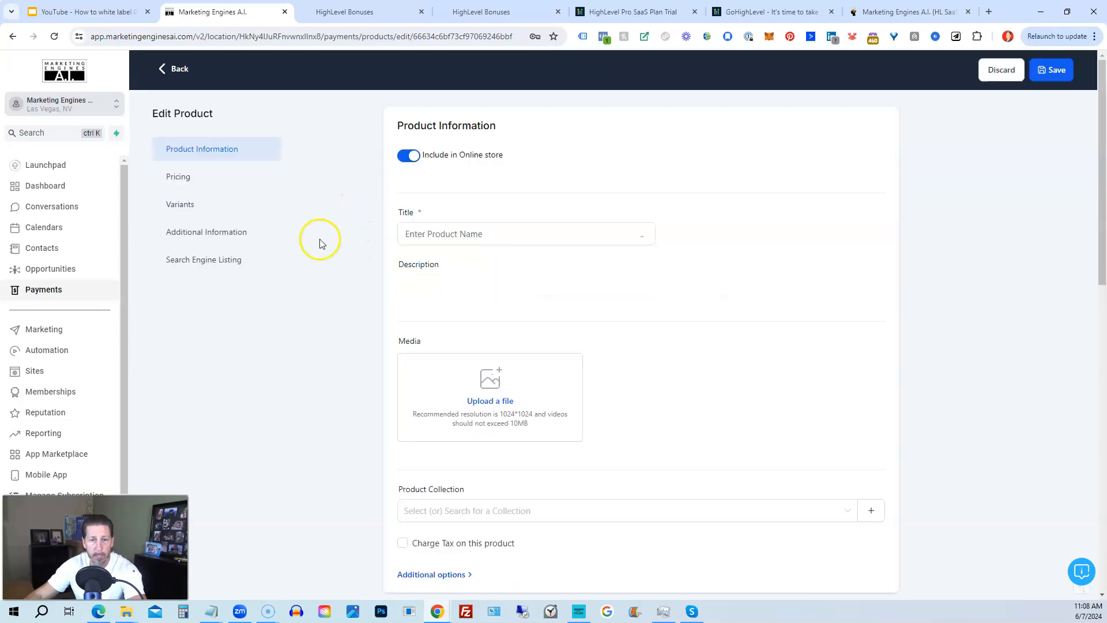
scroll(down, 3)
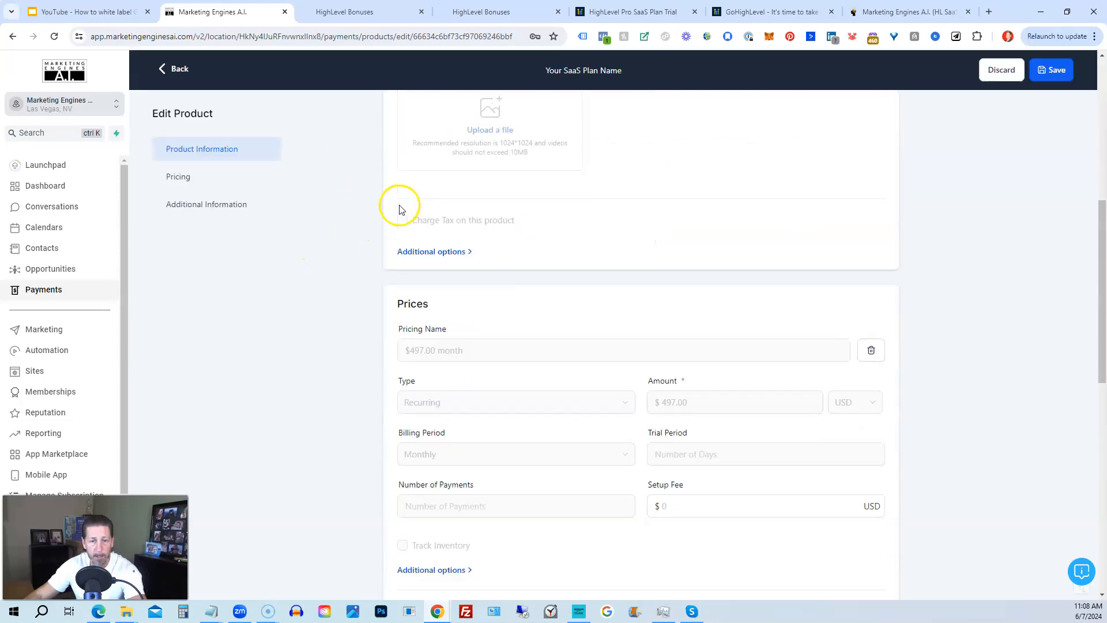
scroll(down, 3)
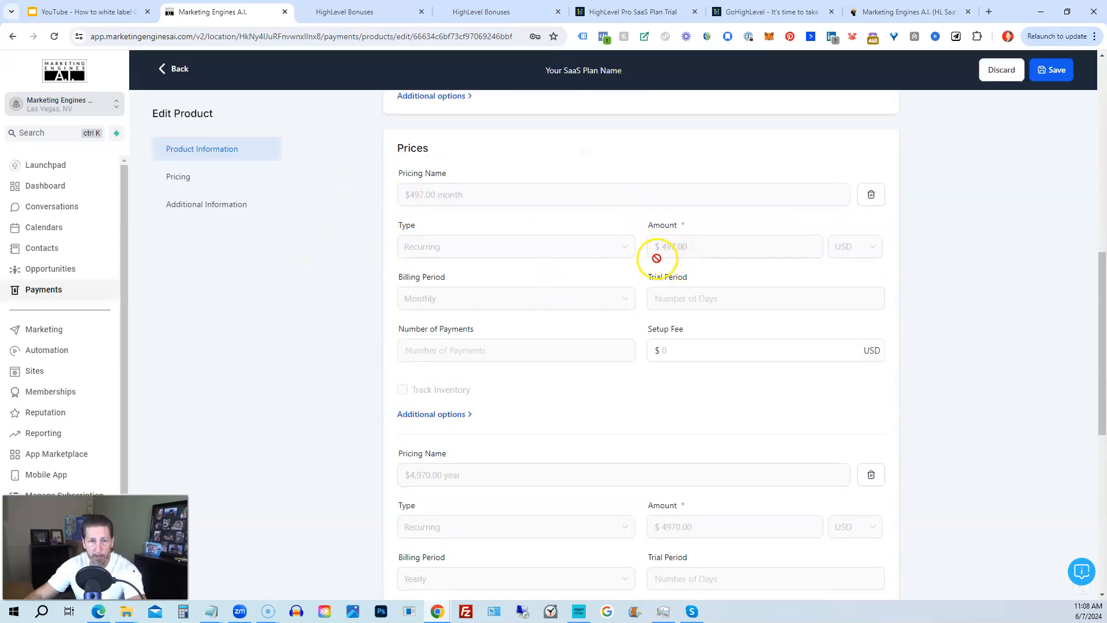
scroll(down, 3)
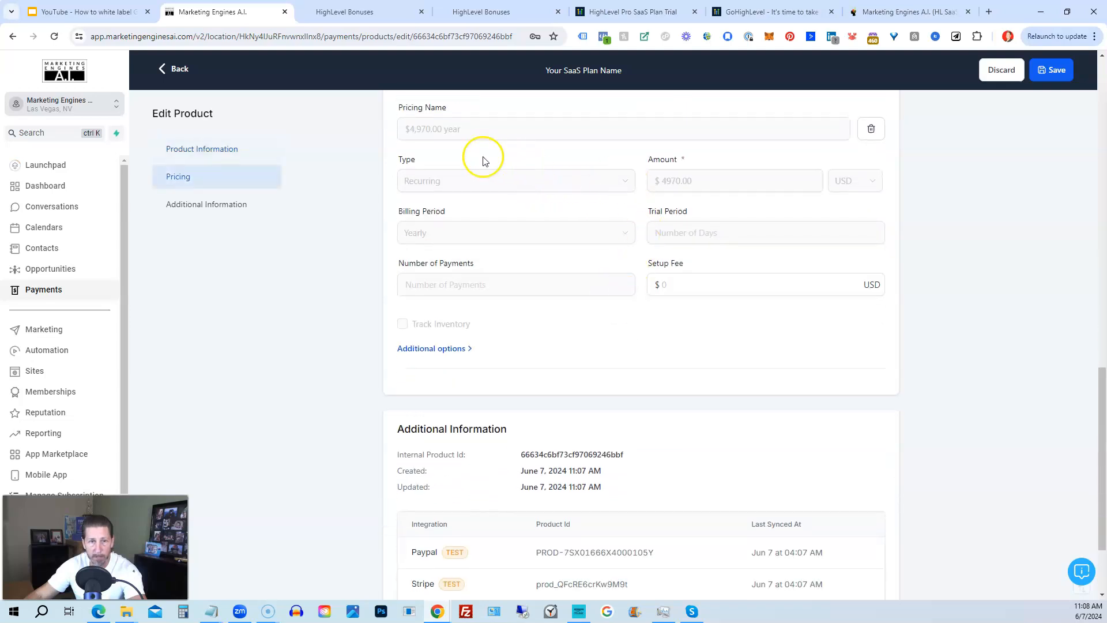
mouse_move(1093, 60)
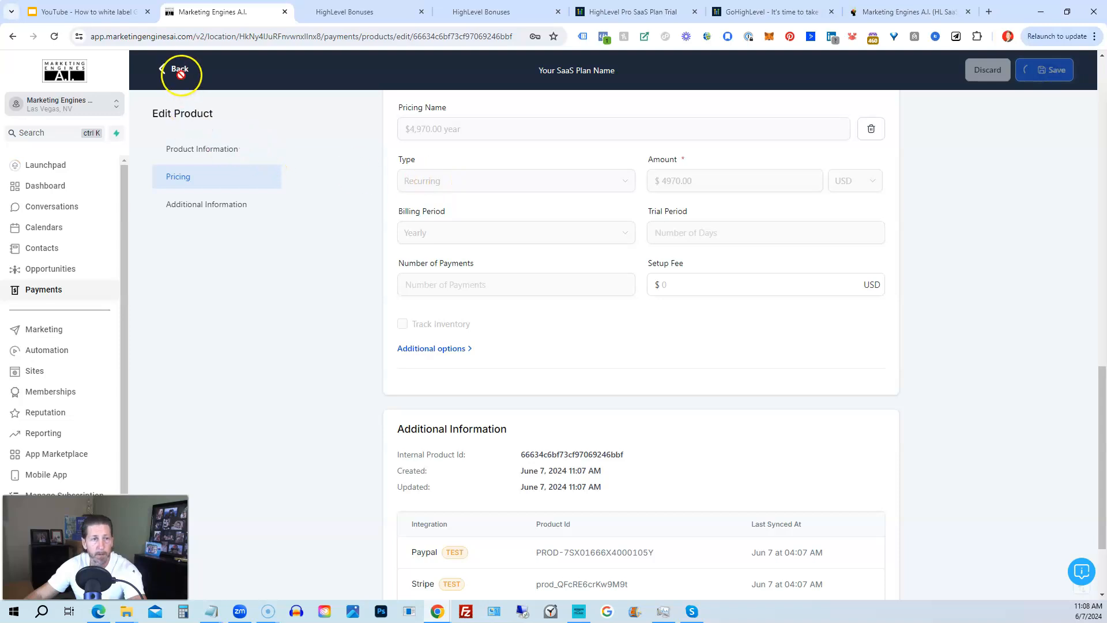
click(1050, 69)
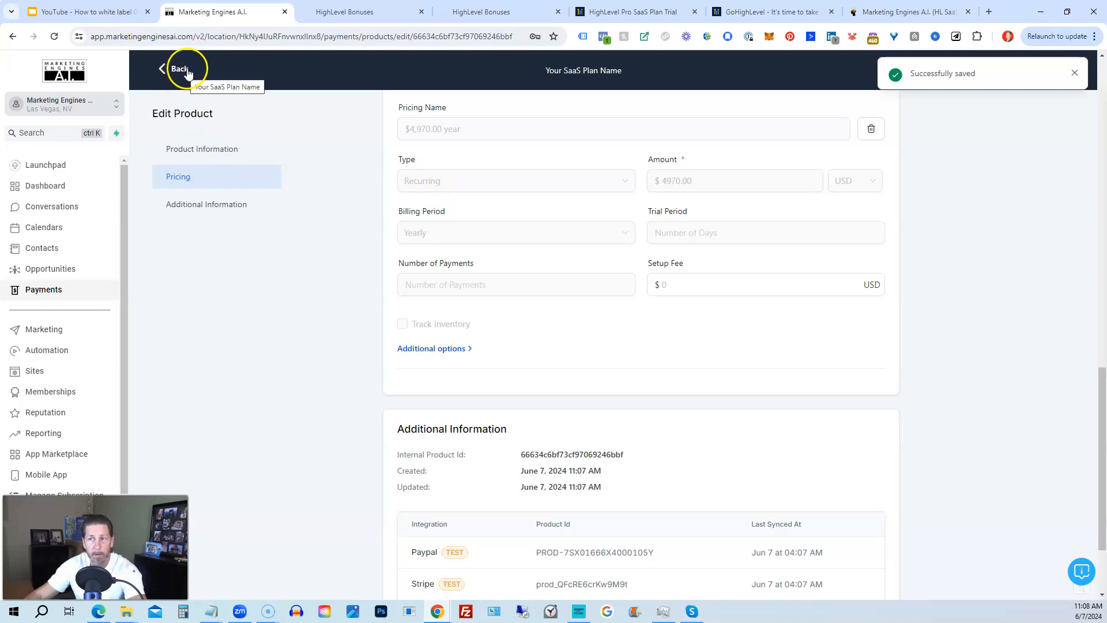
click(178, 69)
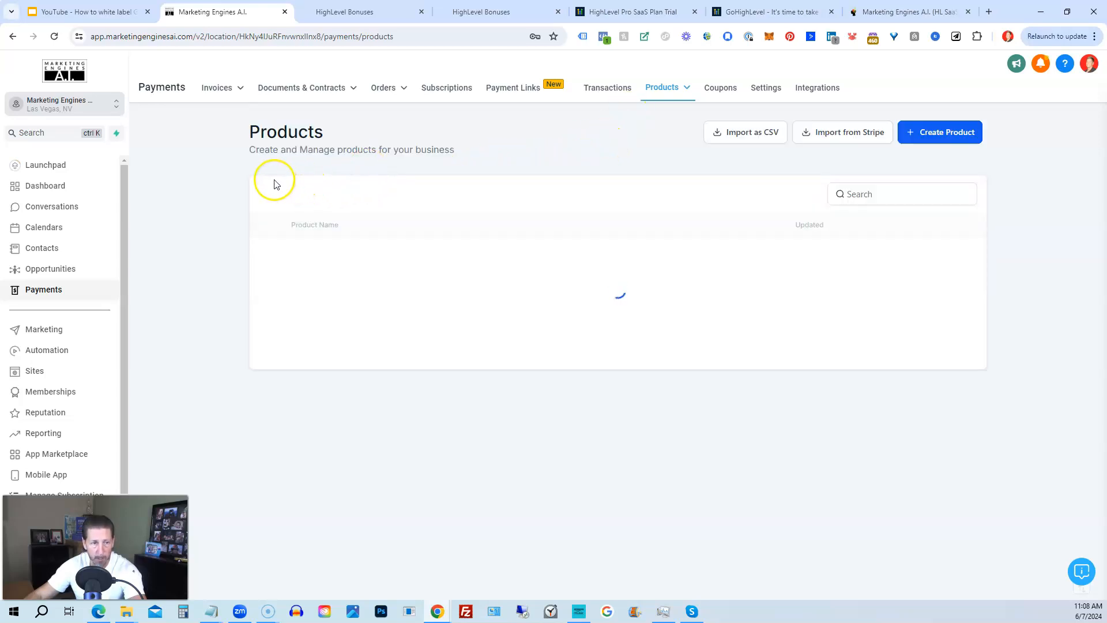
Open the MarketingEnginesAI.com funnel from the second page of funnels.
click(34, 371)
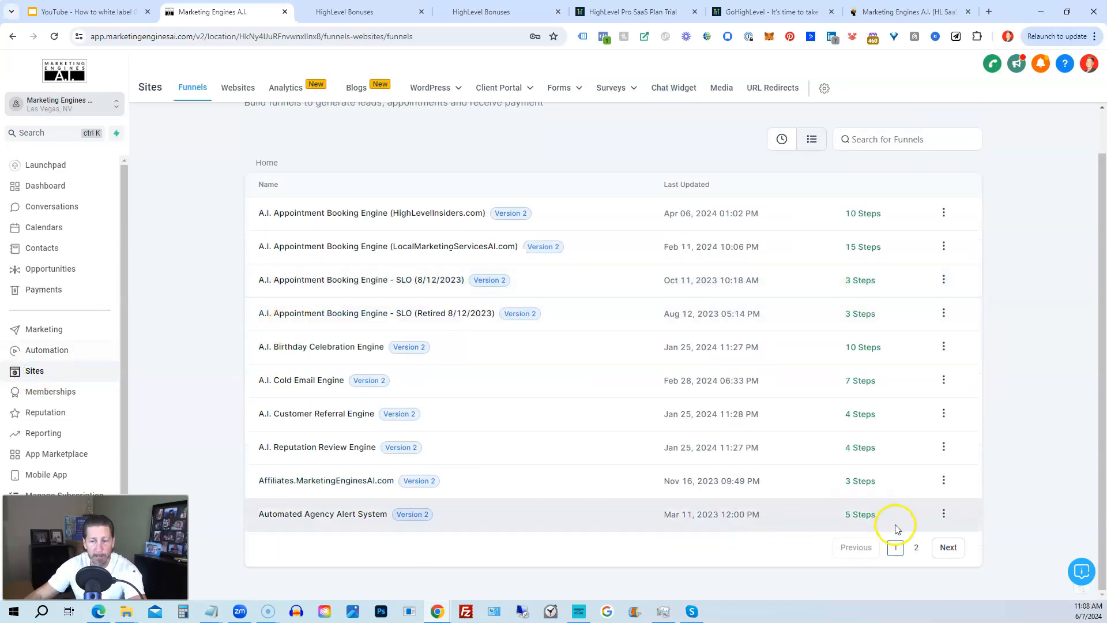
click(916, 547)
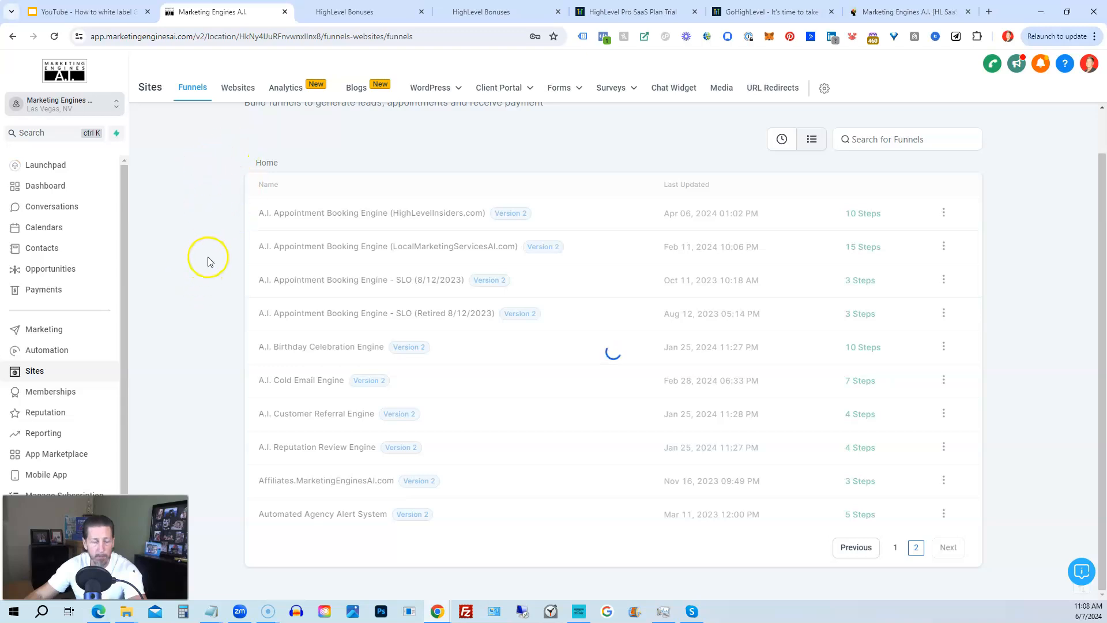
mouse_move(189, 248)
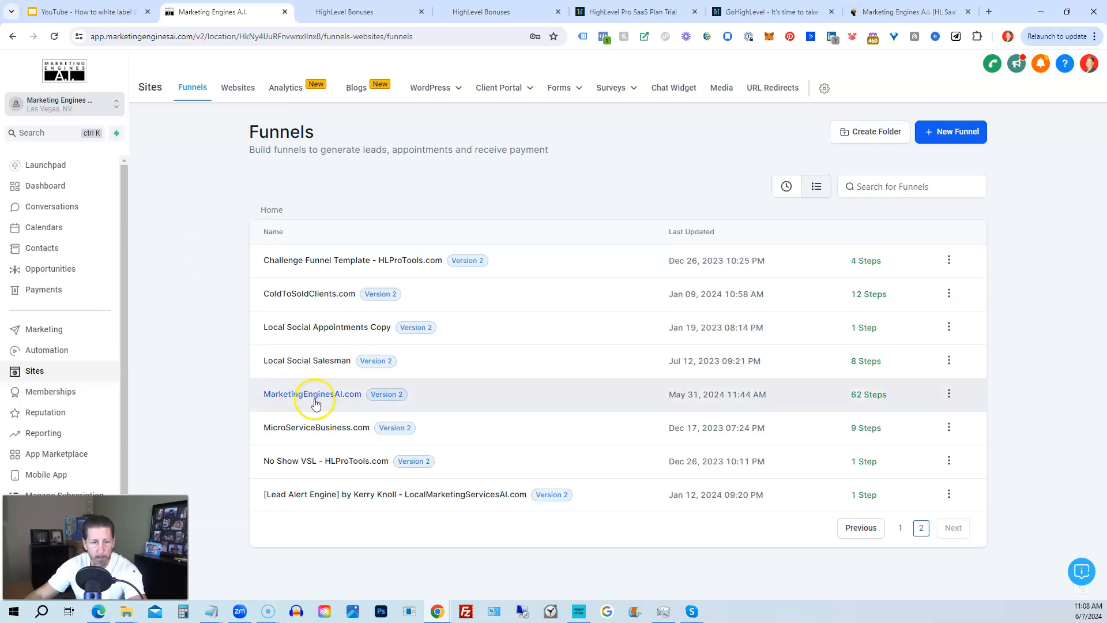
click(312, 393)
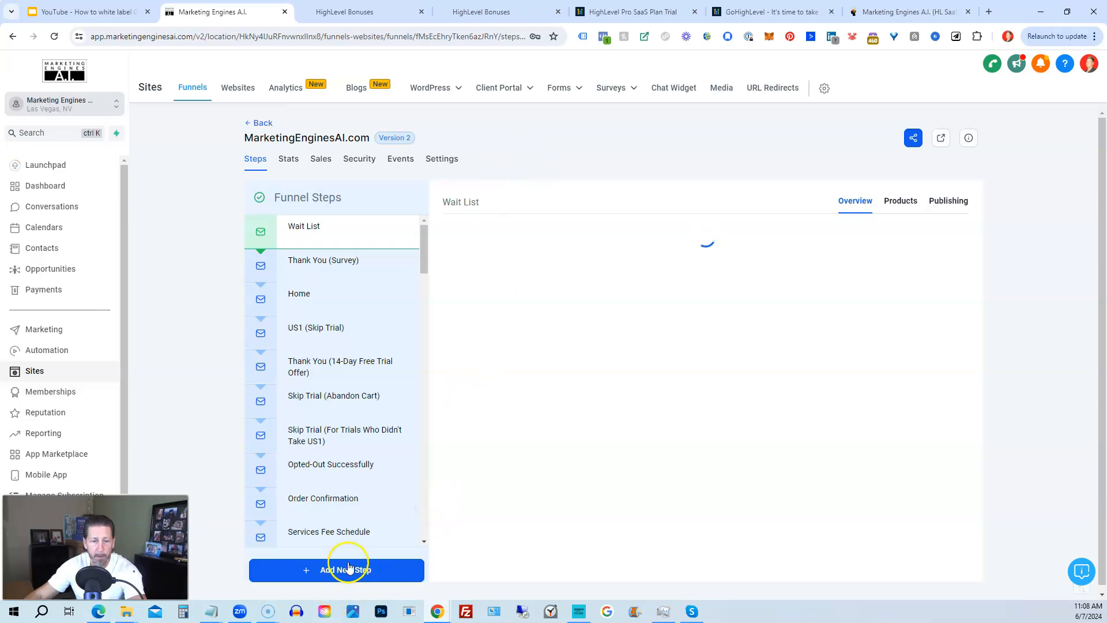
Create a new funnel step named 'Your SaaS Plan'.
click(336, 569)
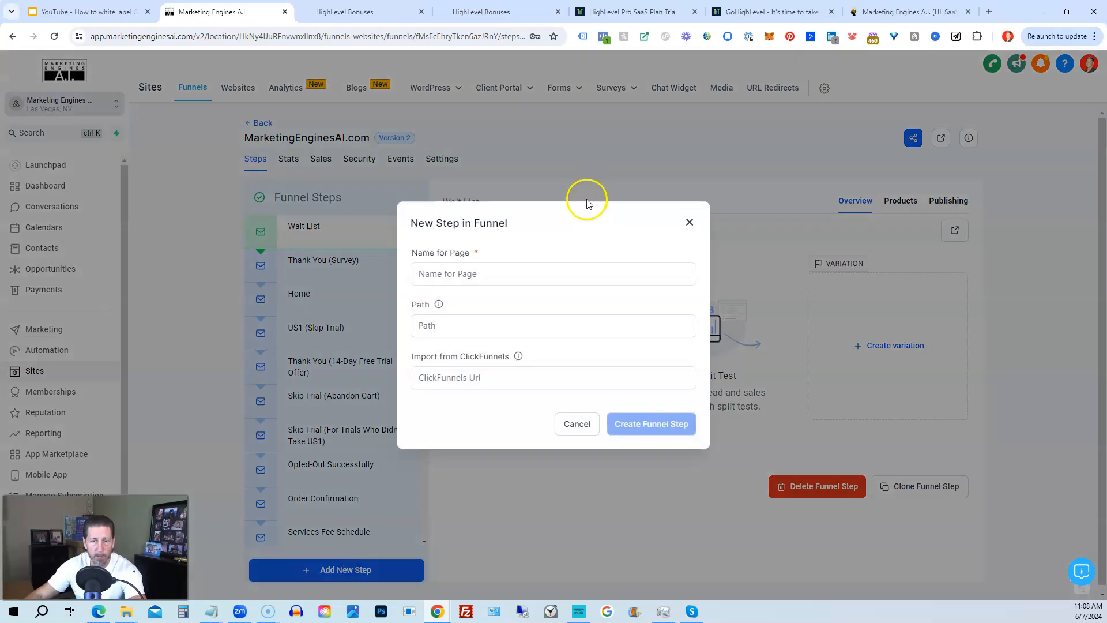
click(553, 274)
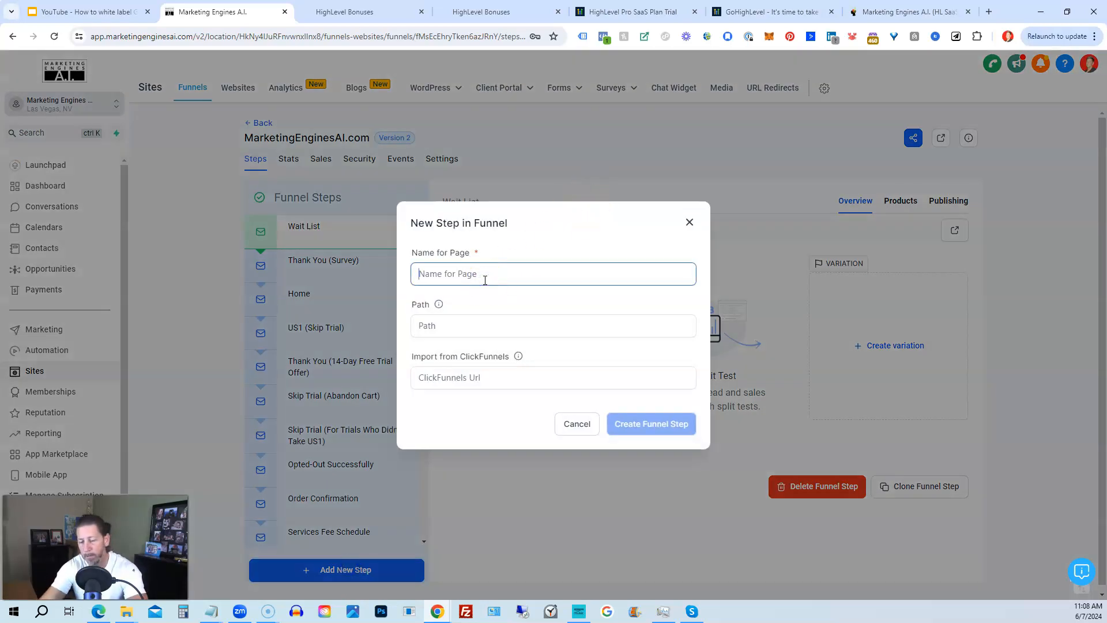
text(Your SaaS)
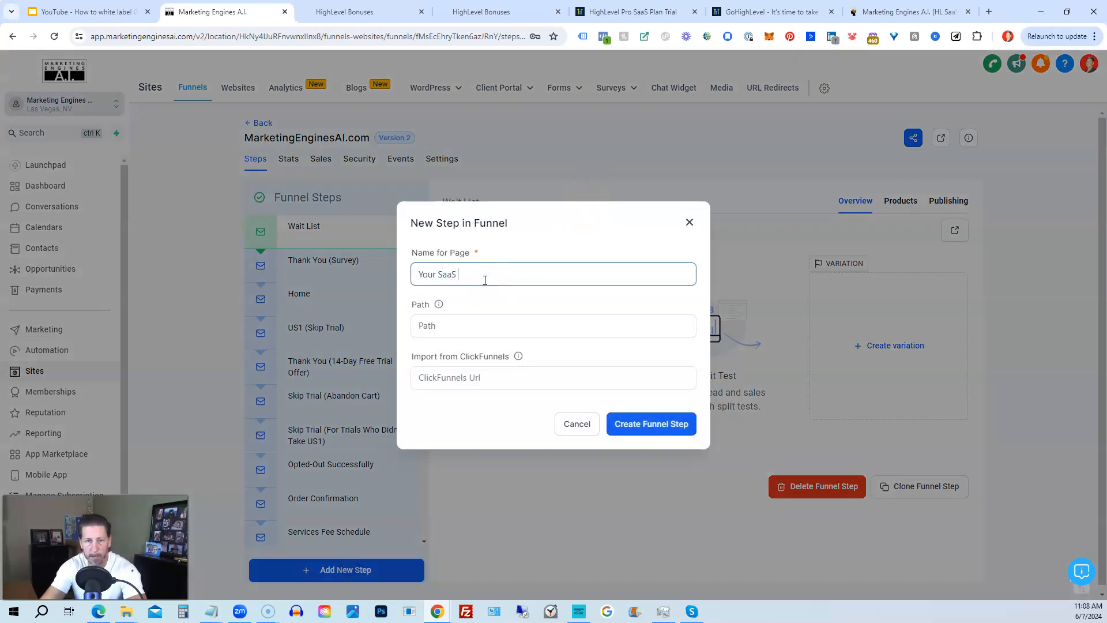
text(Plan)
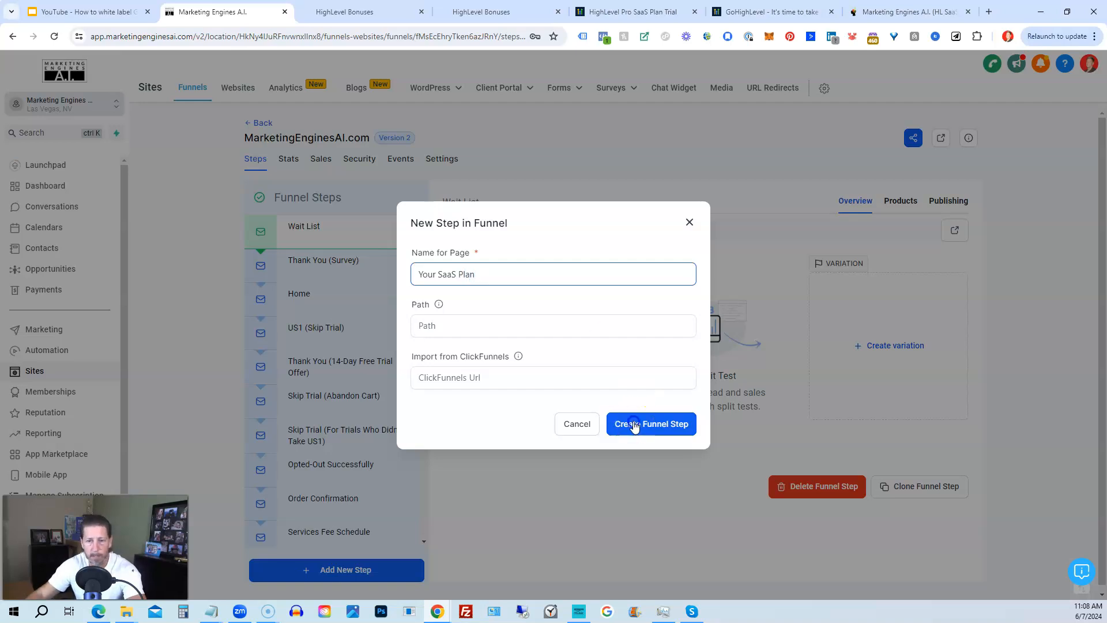
click(651, 424)
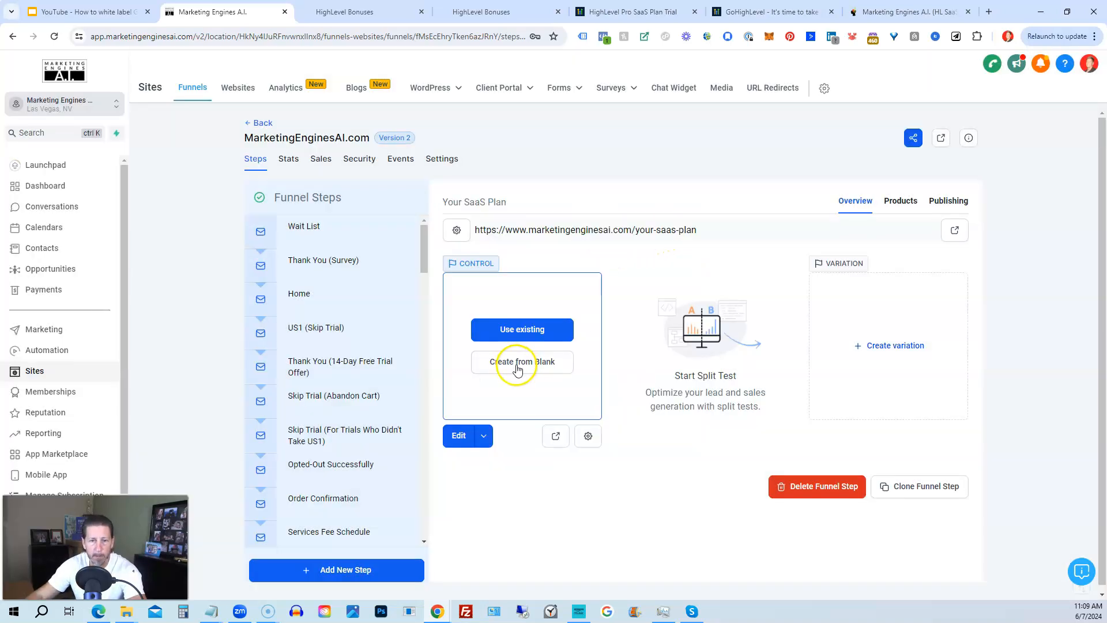
Create the page from blank with a full-width section and a one-column row.
click(522, 362)
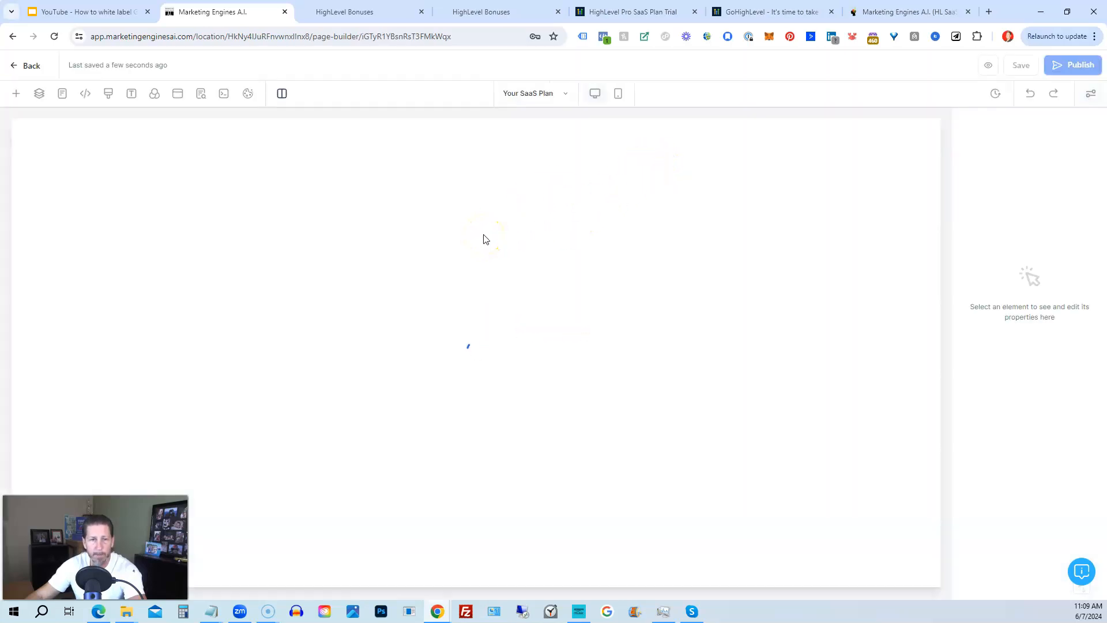
click(16, 93)
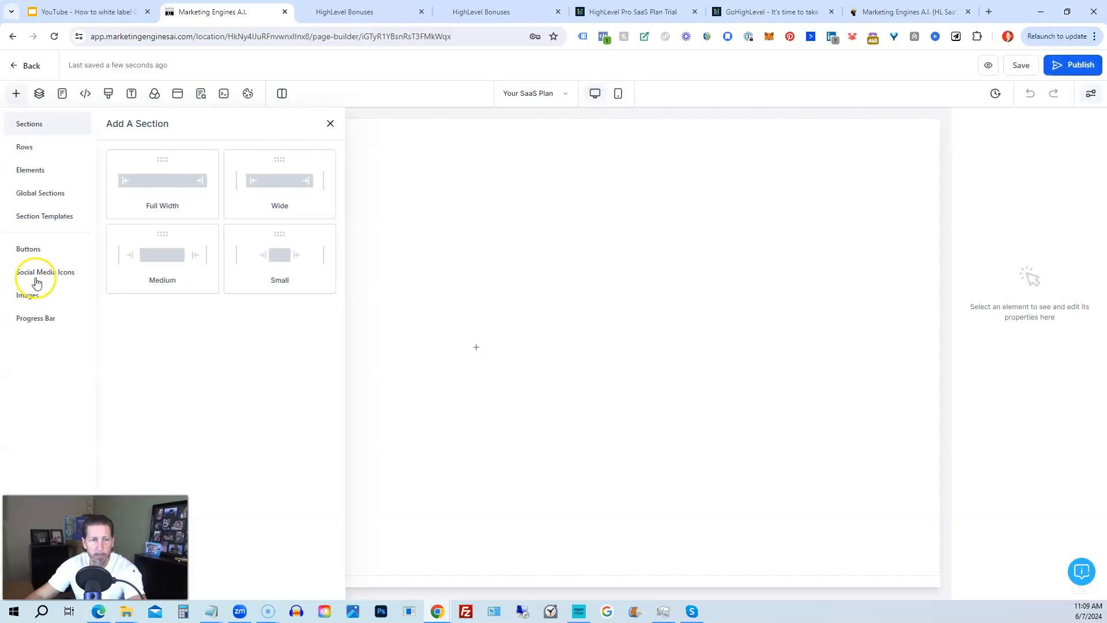
click(161, 180)
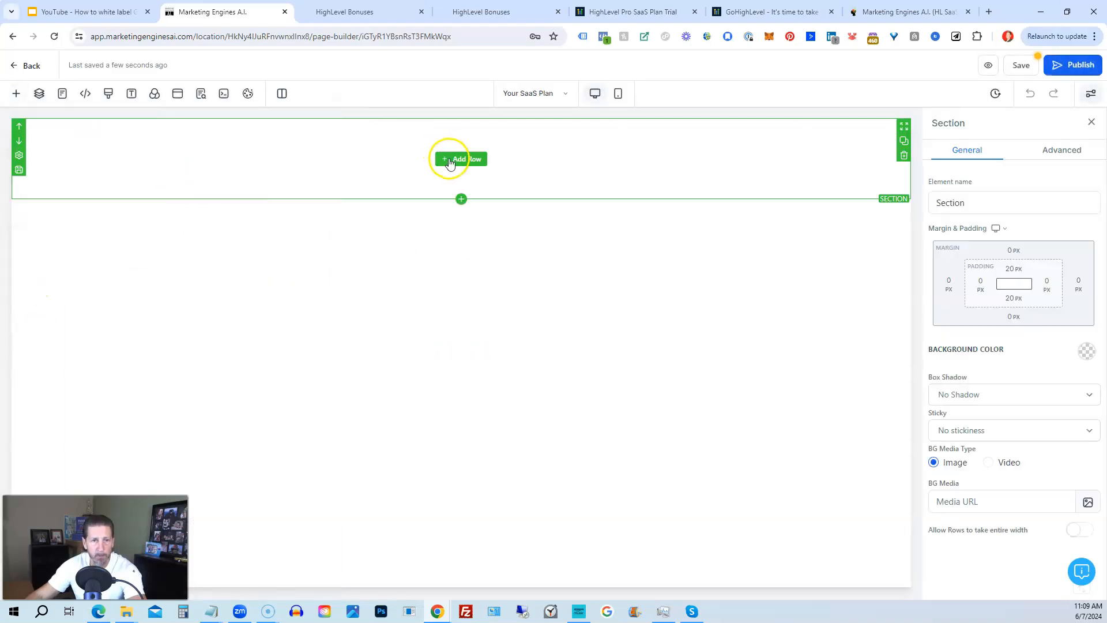
click(457, 158)
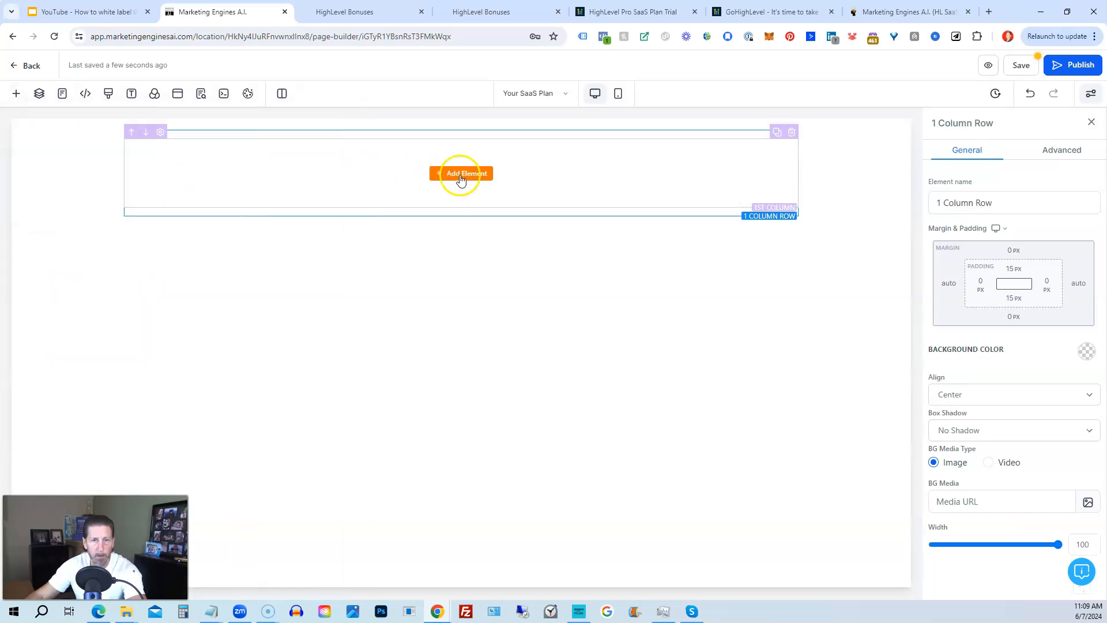
click(461, 174)
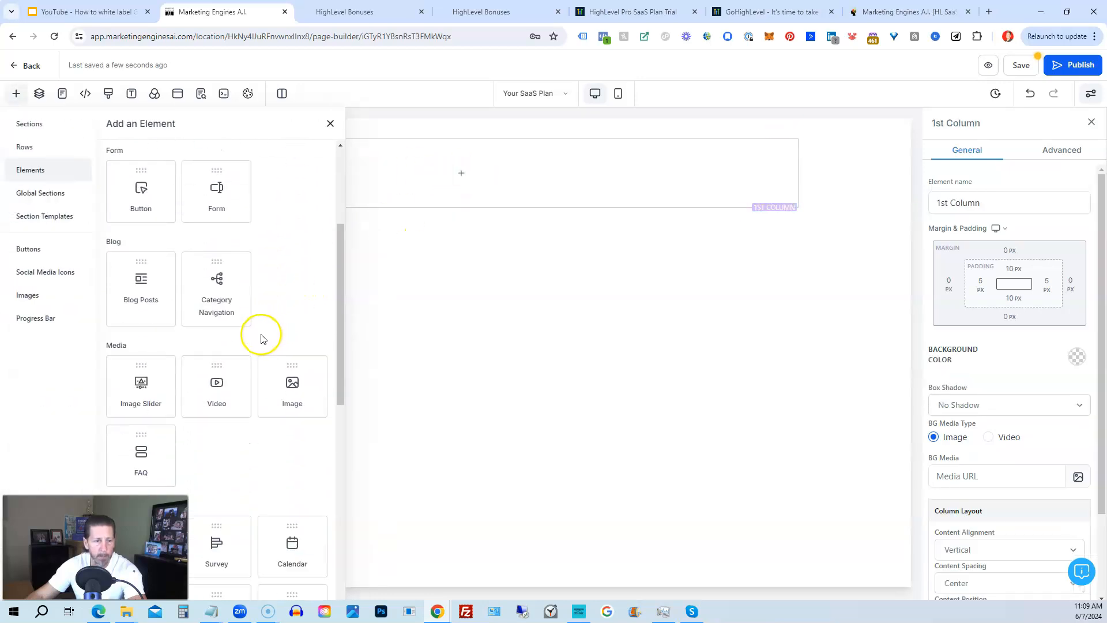
scroll(down, 3)
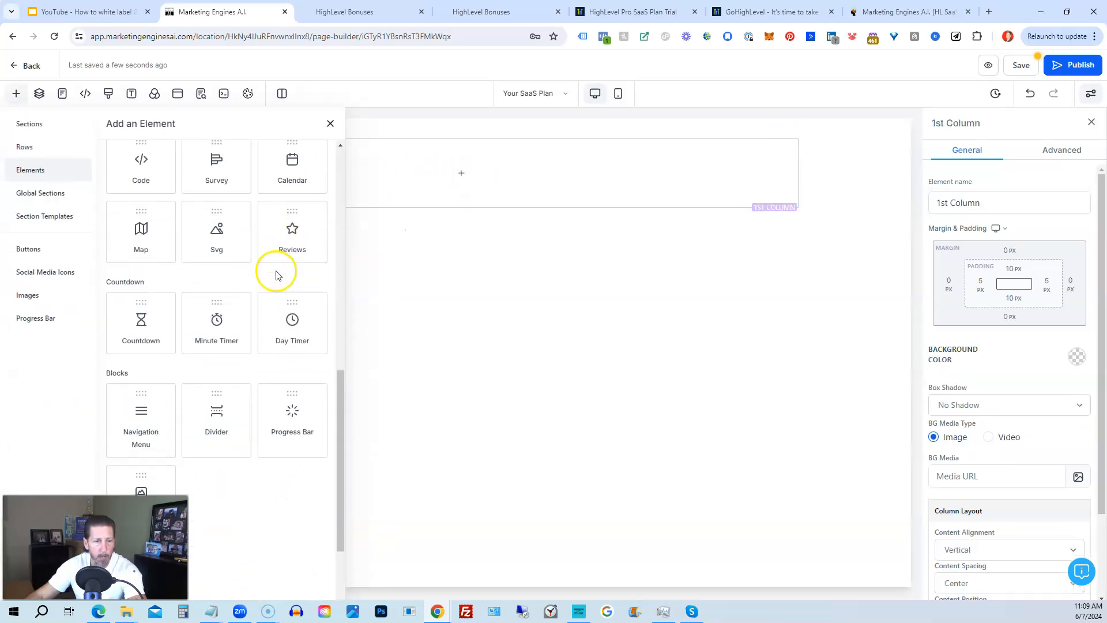
scroll(down, 3)
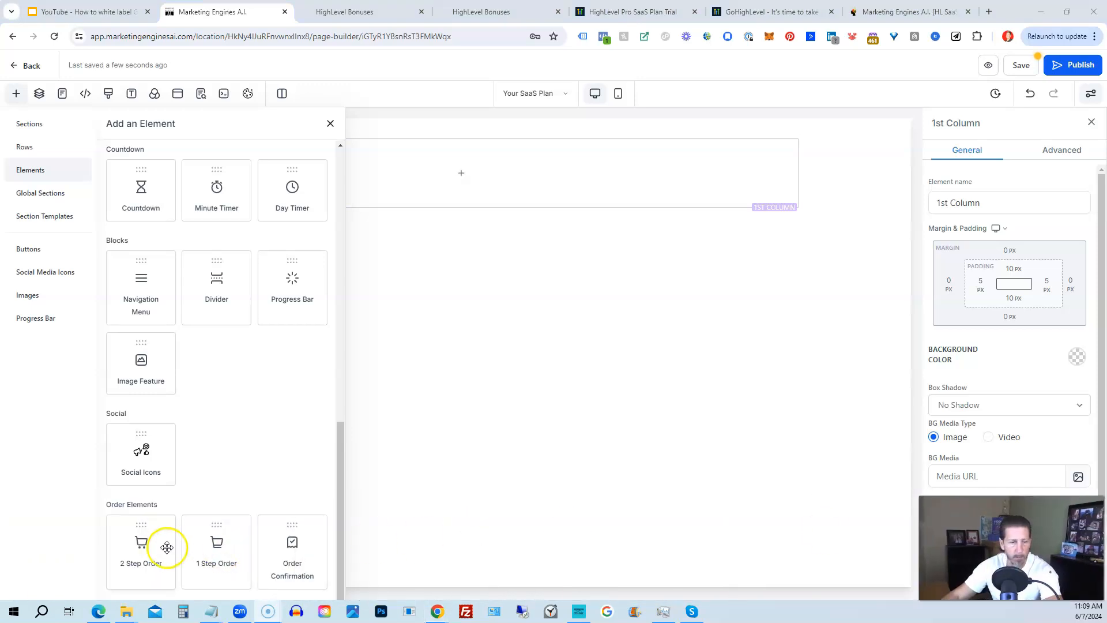
Insert a 2 Step Order element into the page's one-column row.
click(141, 551)
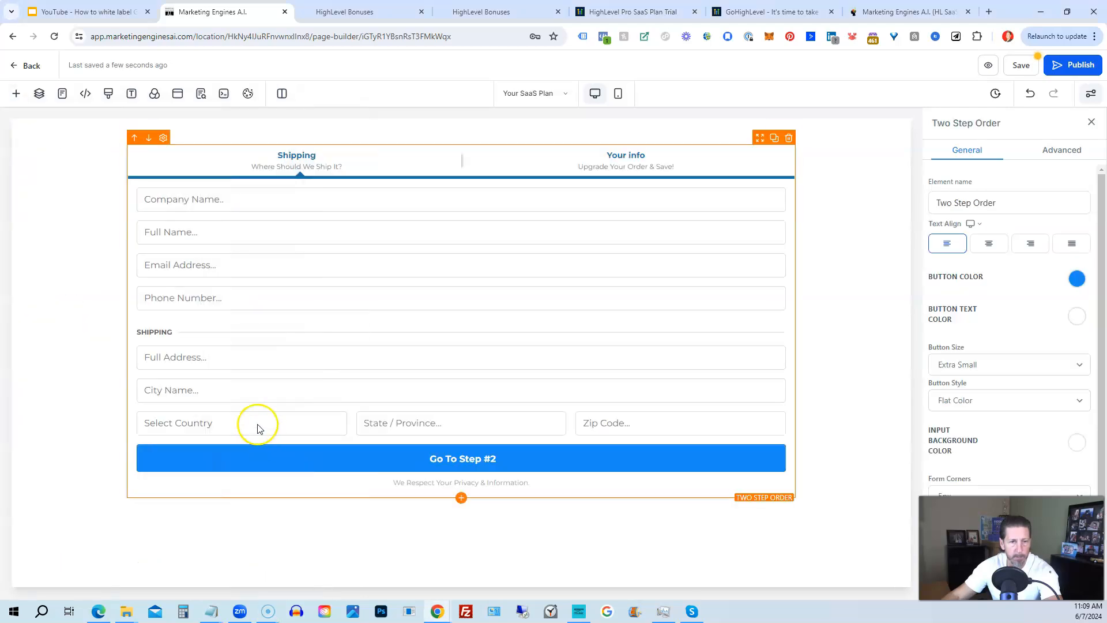
mouse_move(159, 258)
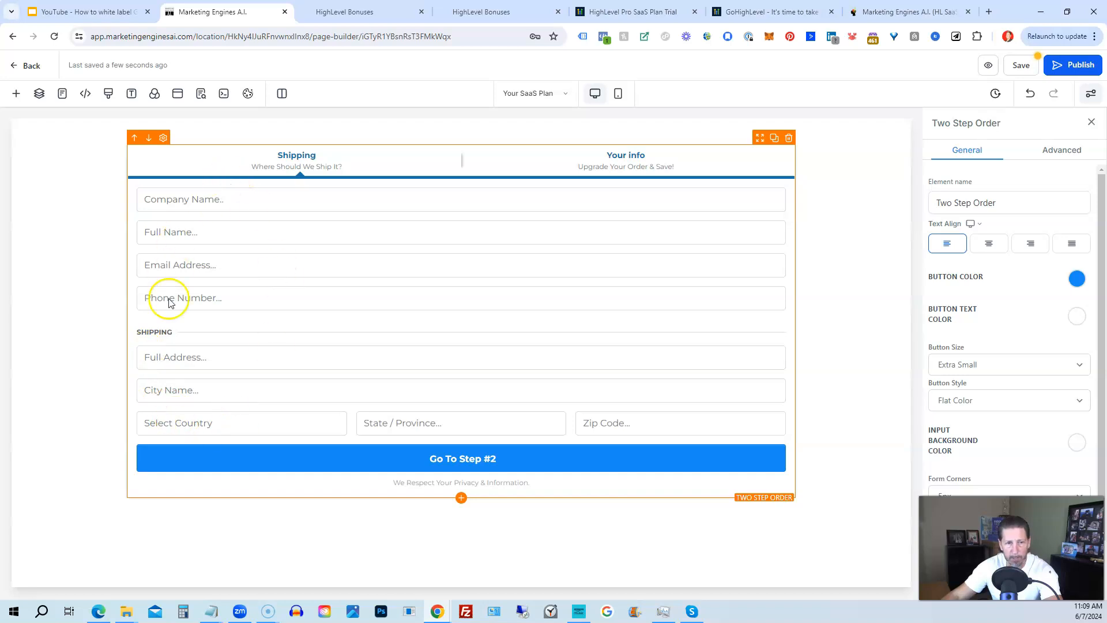
mouse_move(327, 393)
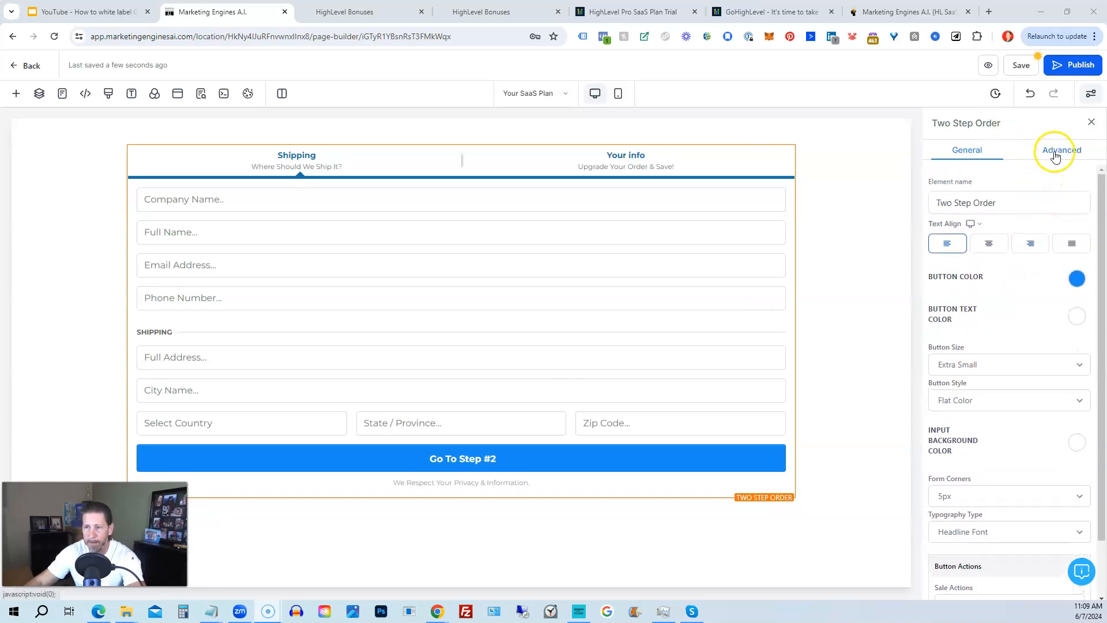
In the order form's Advanced options, hide the shipping fields and the company name field.
click(1060, 150)
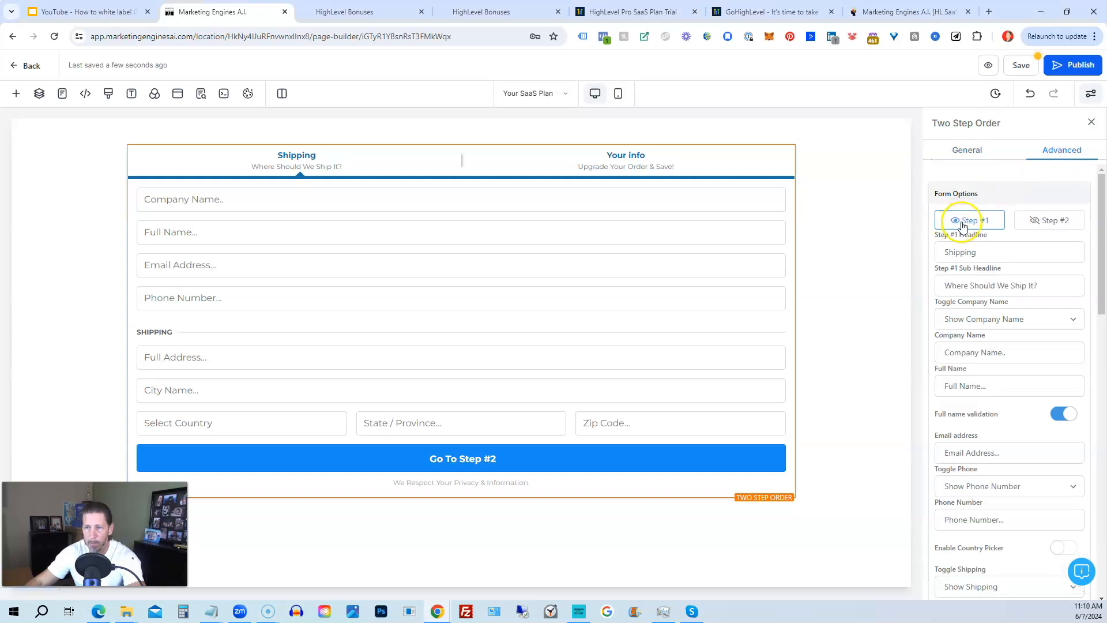
mouse_move(977, 355)
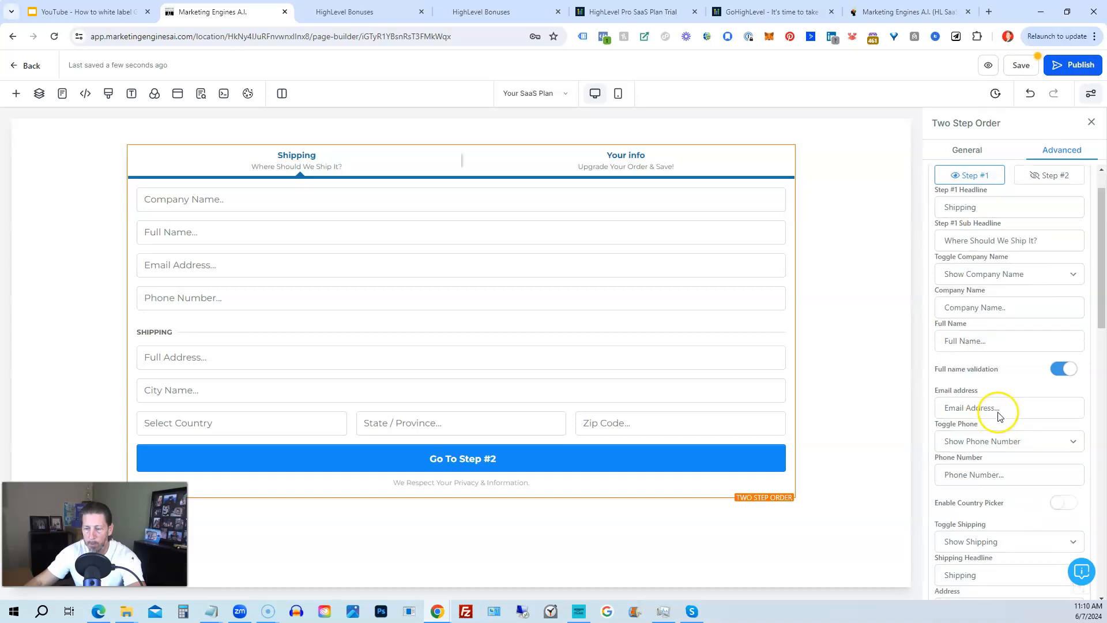
scroll(down, 3)
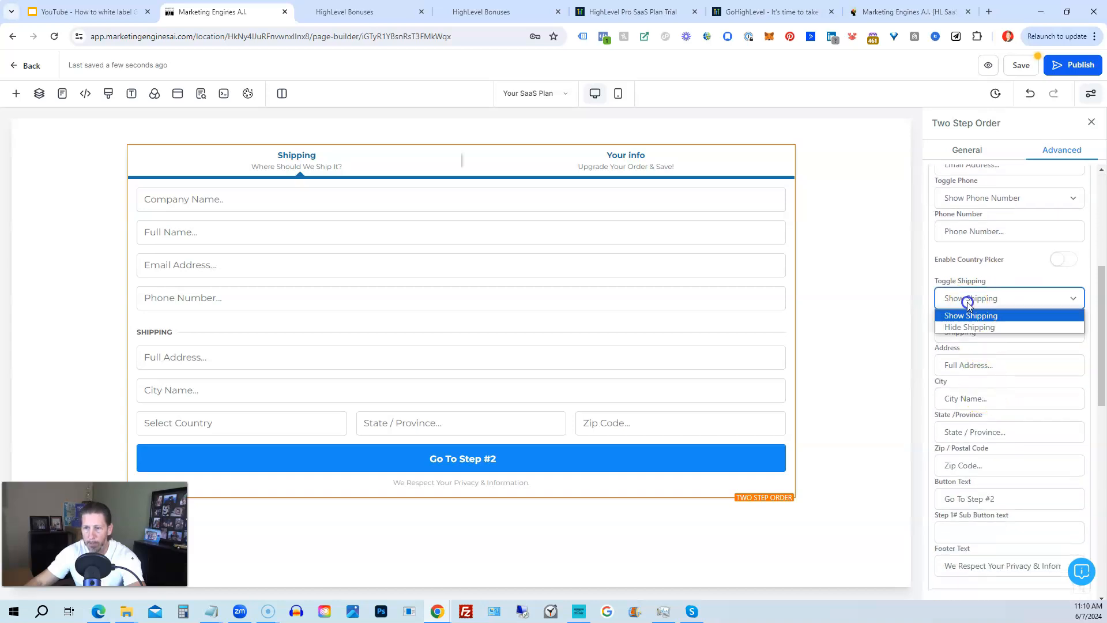
click(969, 327)
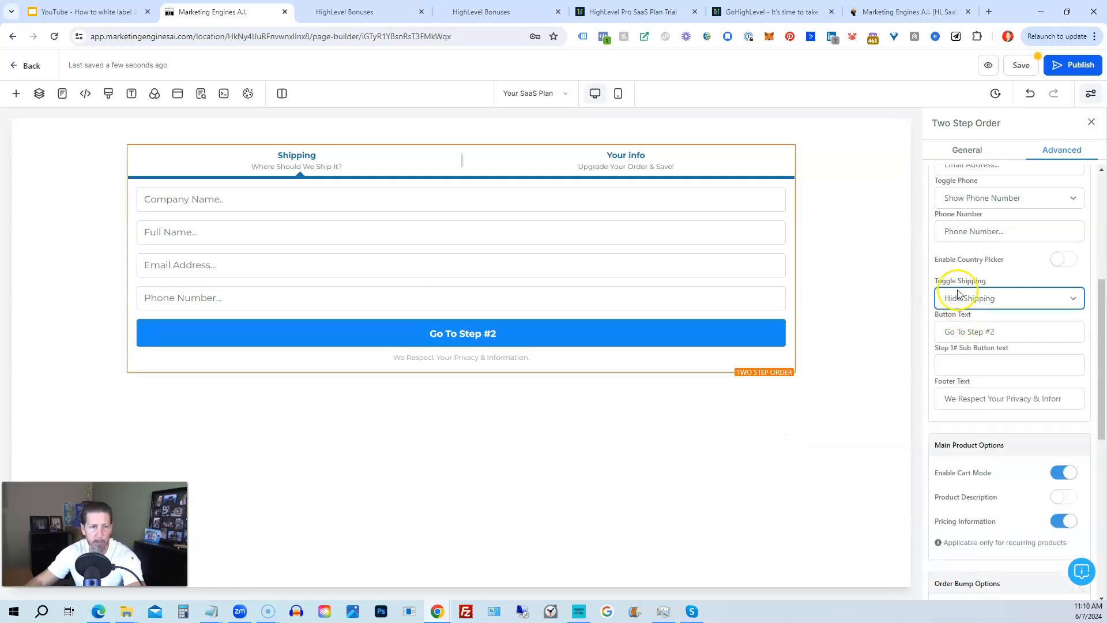
scroll(up, 3)
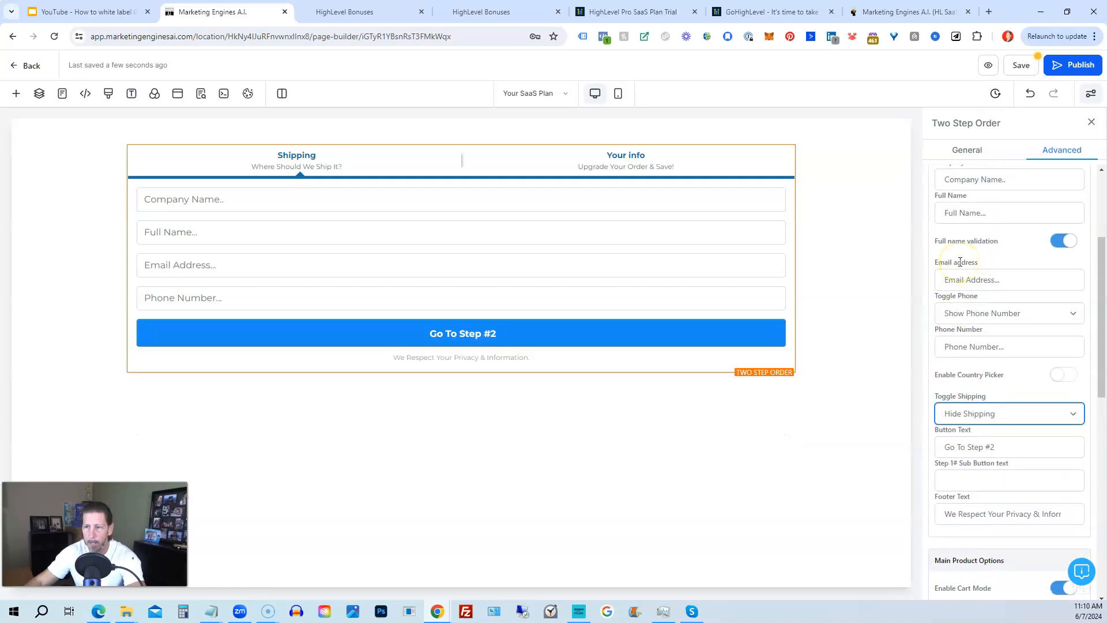
scroll(up, 3)
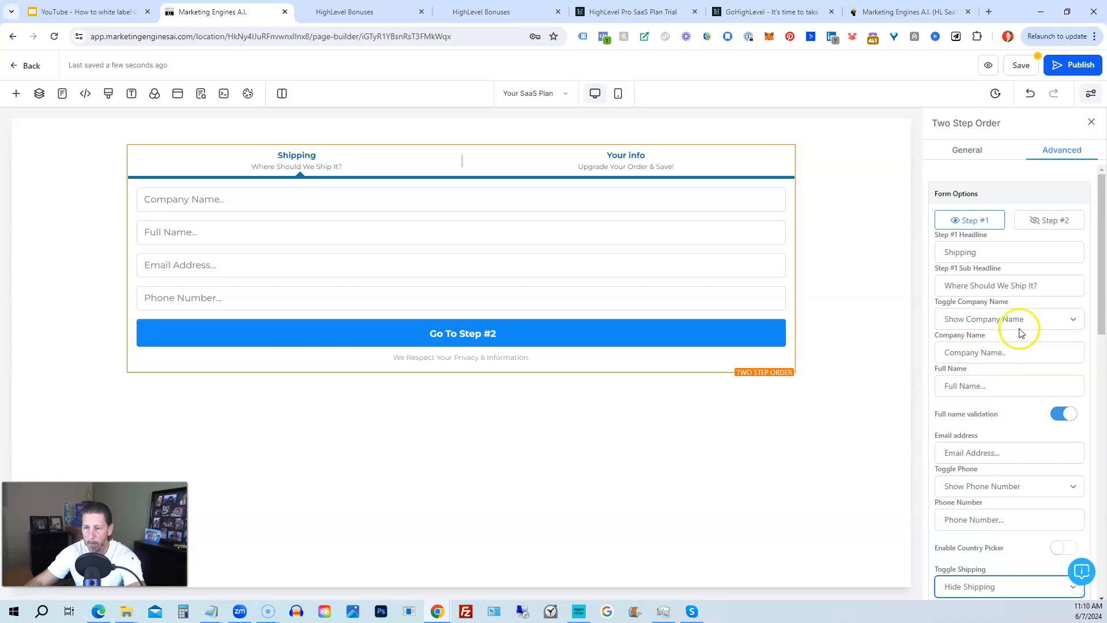
click(1009, 319)
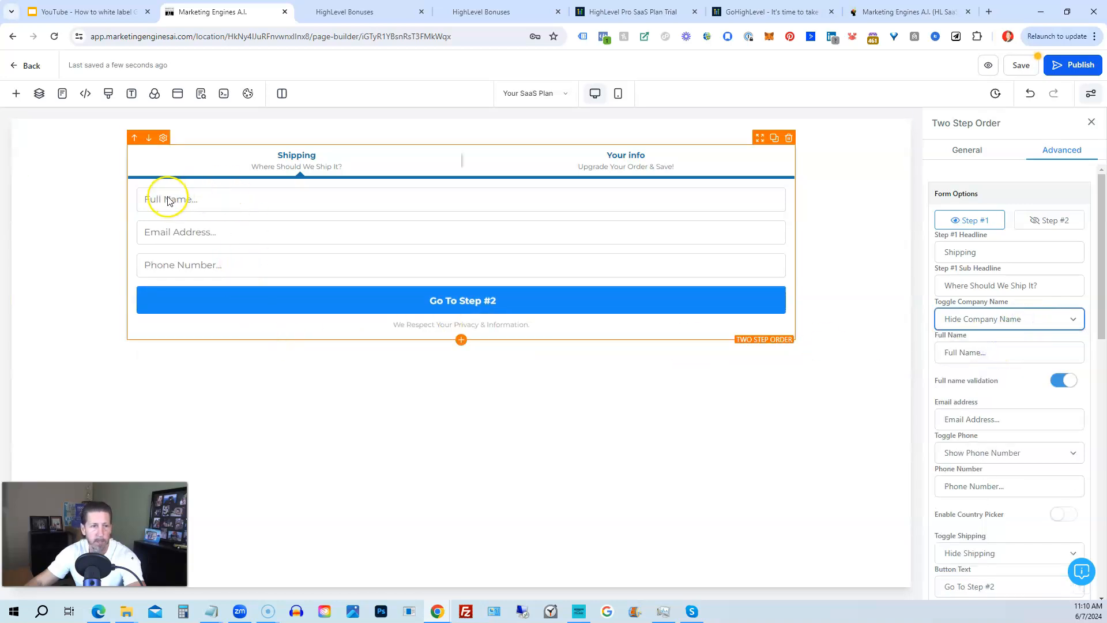
mouse_move(260, 176)
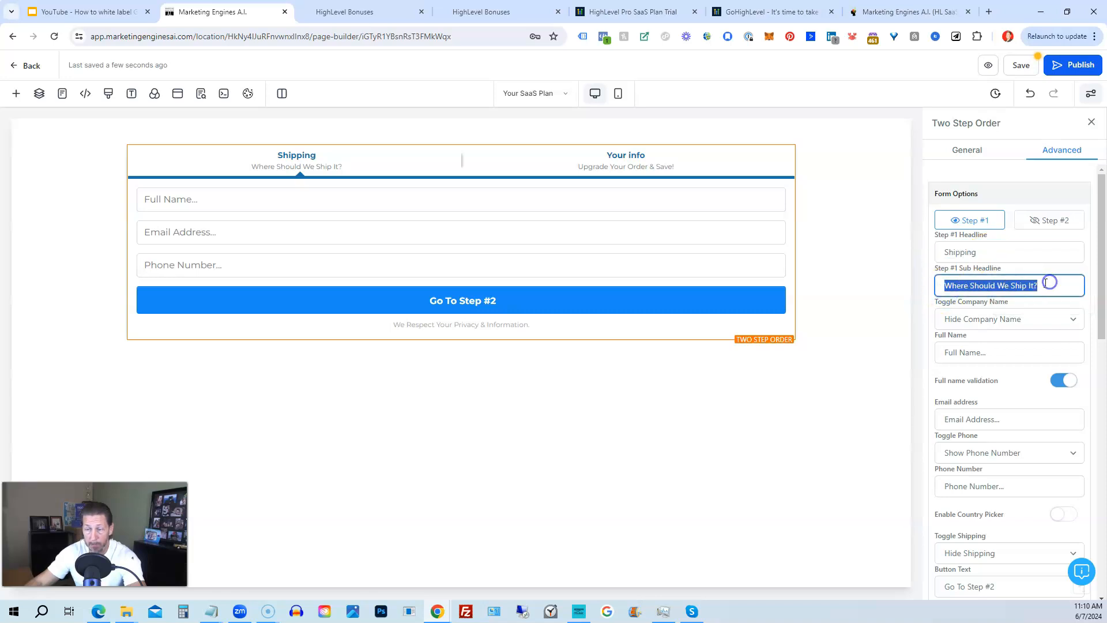
Turn off cart mode and coupon codes for the order form.
scroll(down, 3)
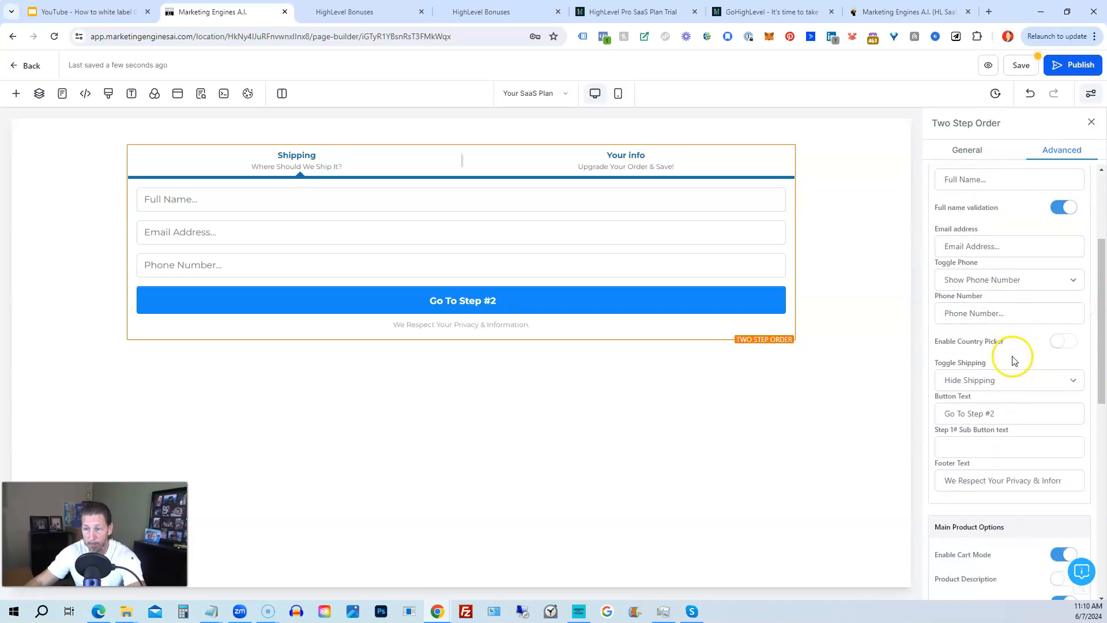
scroll(down, 3)
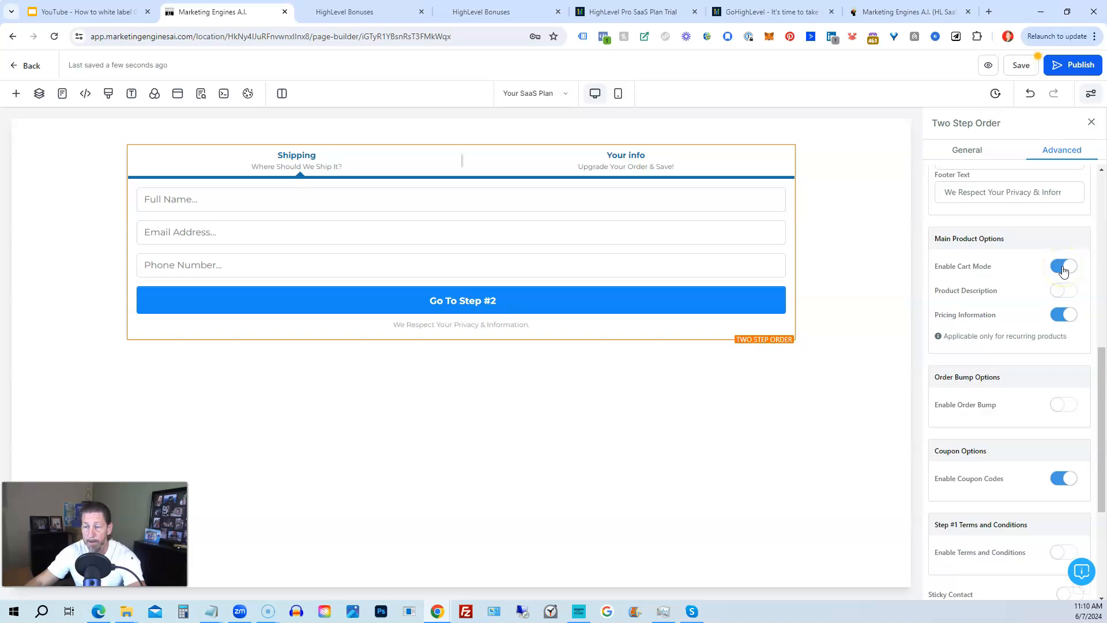
click(1063, 267)
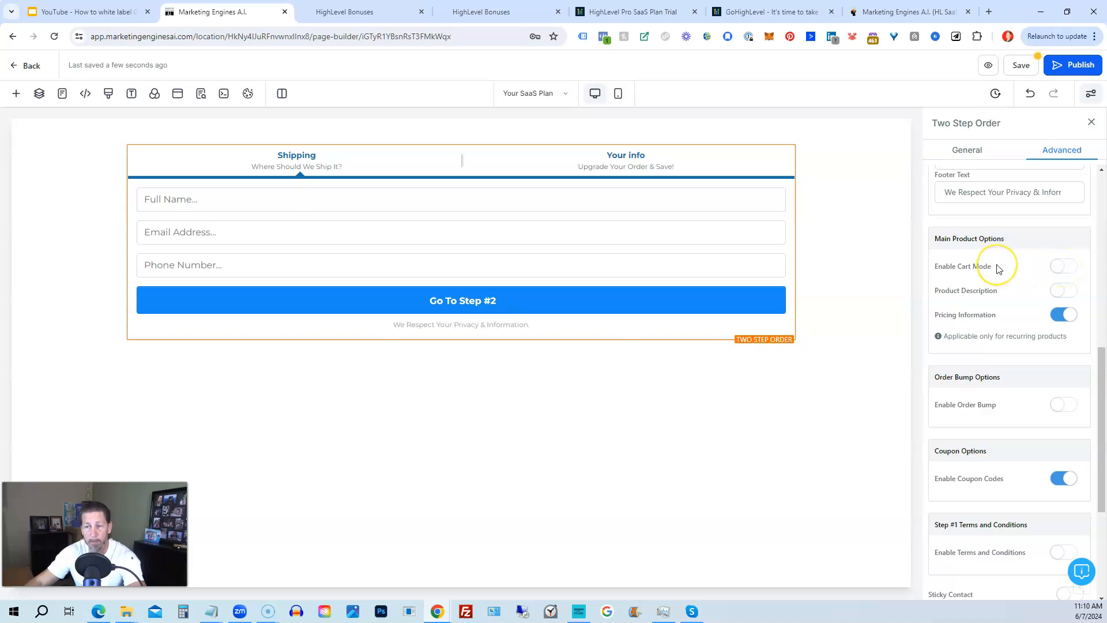
mouse_move(996, 283)
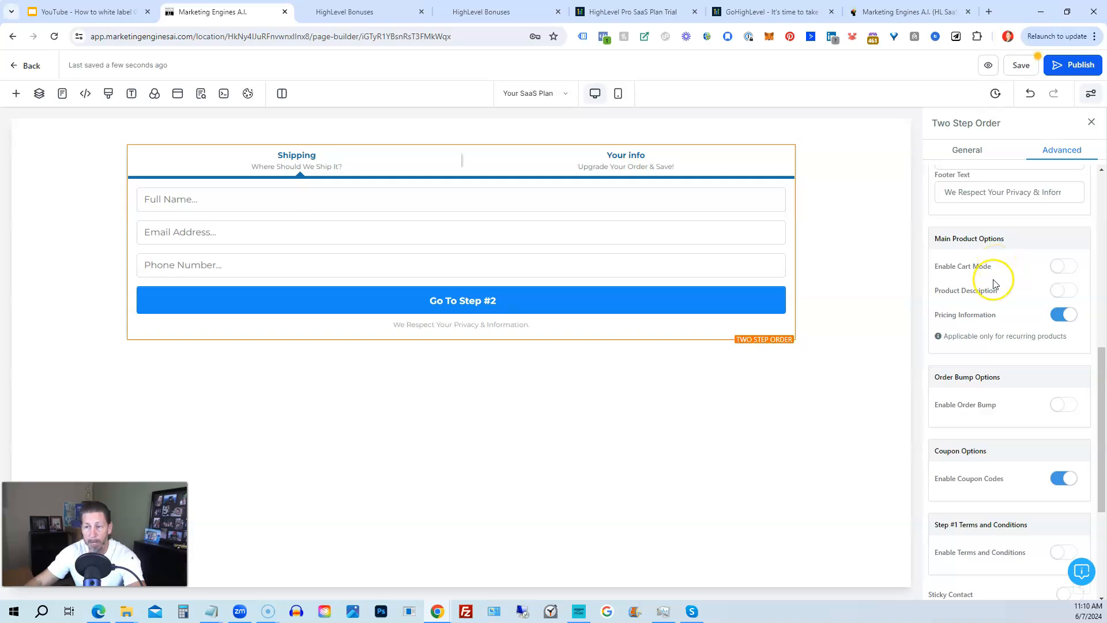
mouse_move(981, 290)
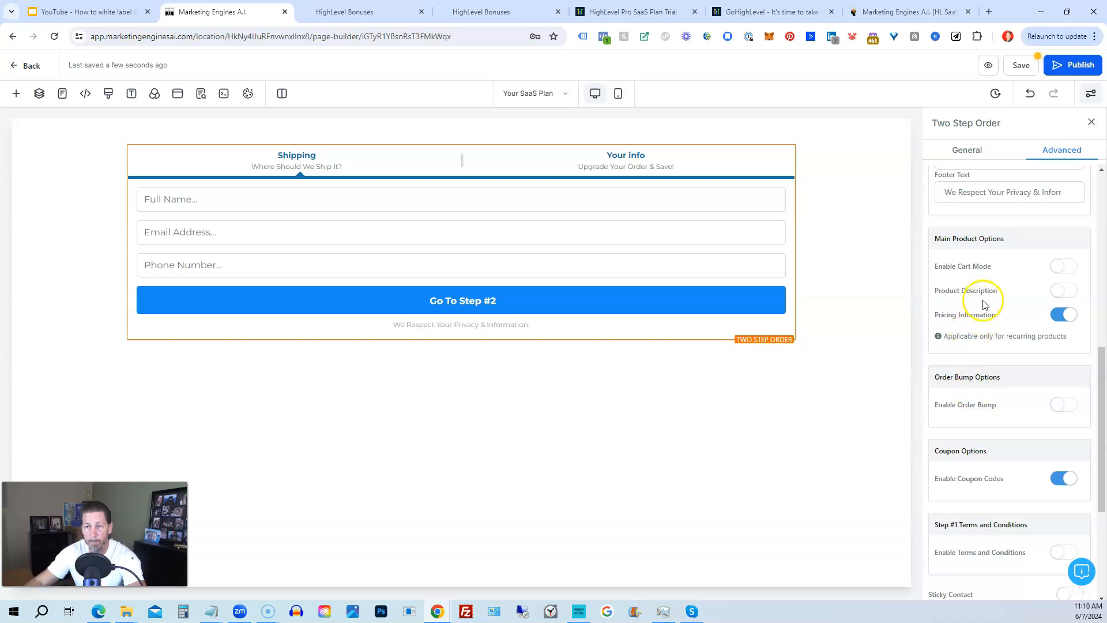
mouse_move(985, 277)
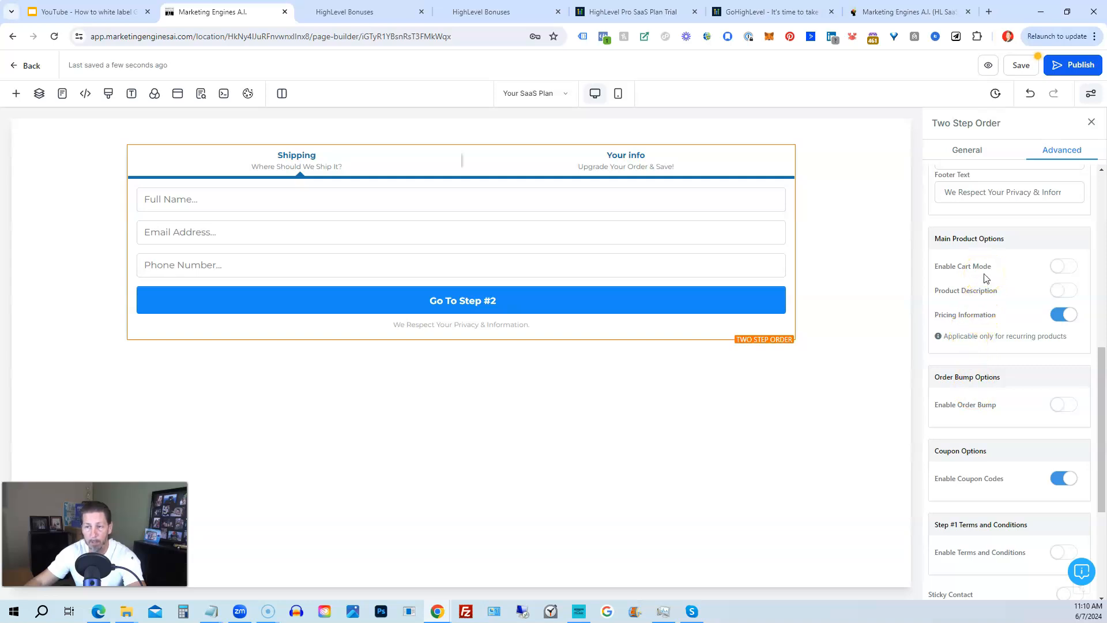
mouse_move(978, 281)
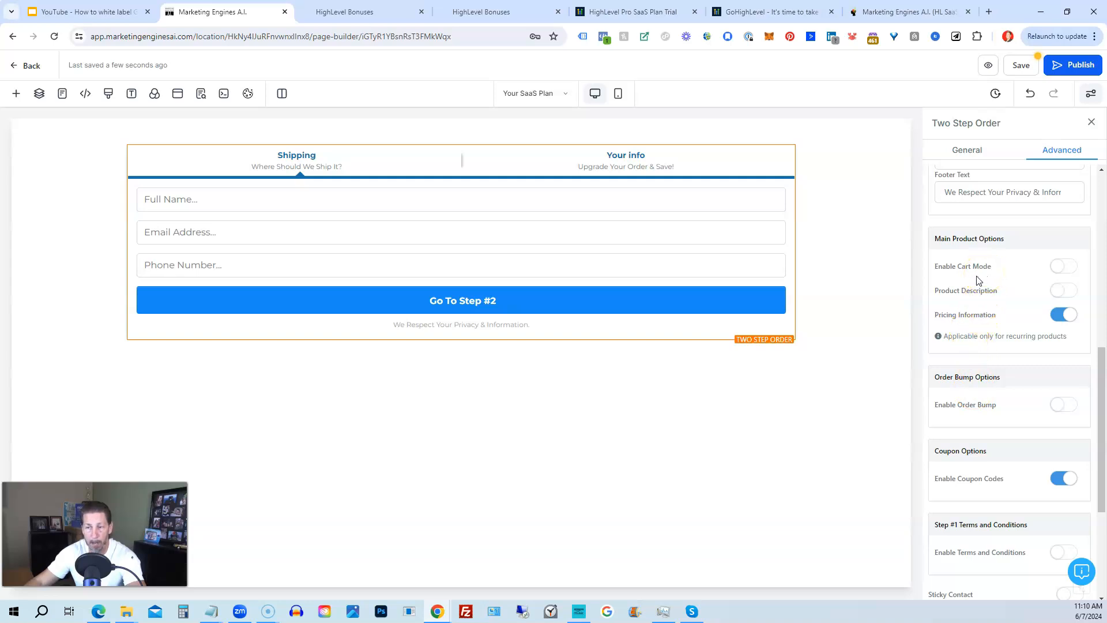
mouse_move(985, 459)
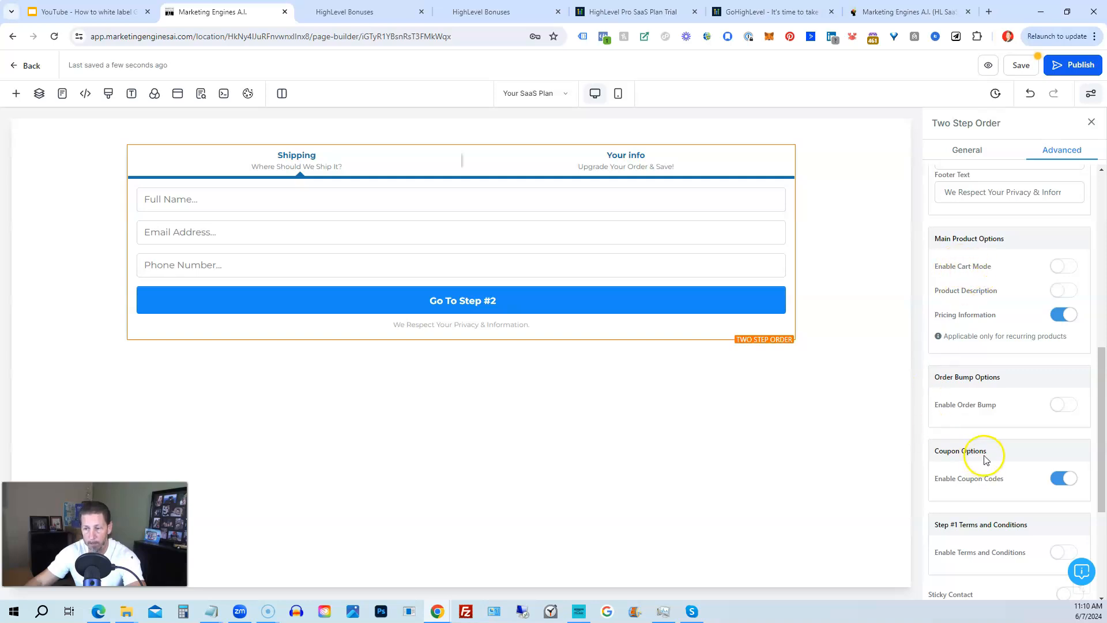
mouse_move(971, 404)
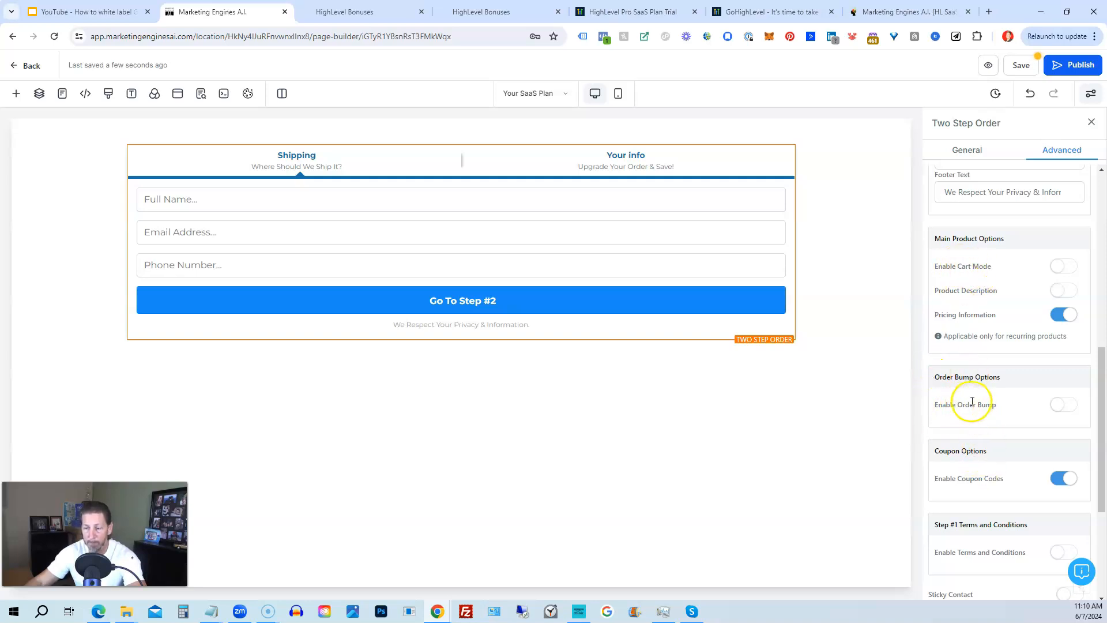
mouse_move(960, 454)
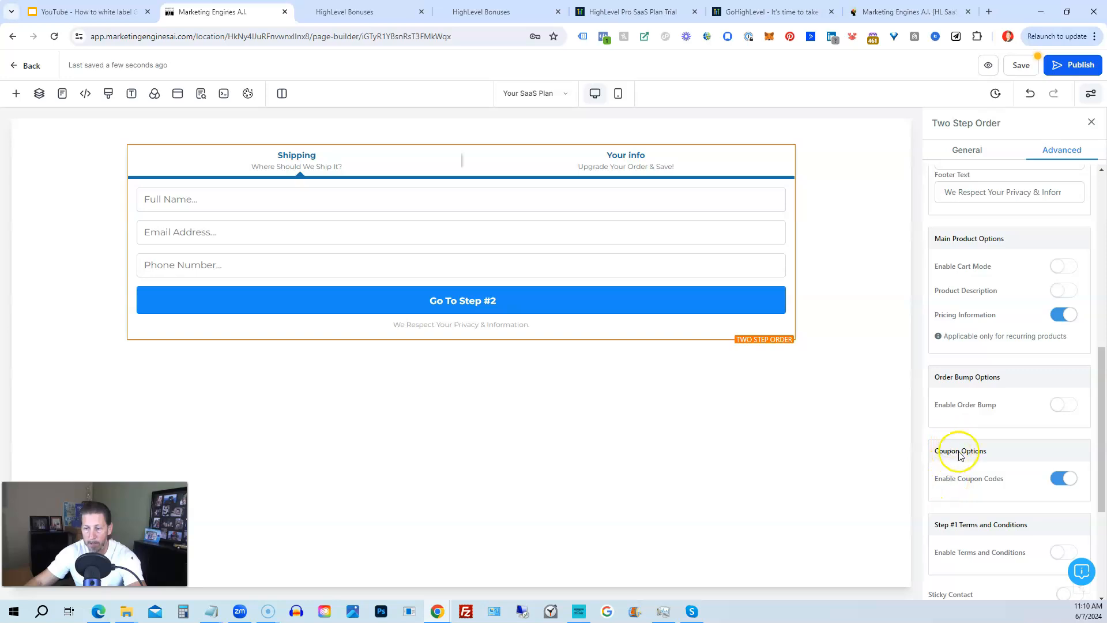
mouse_move(998, 478)
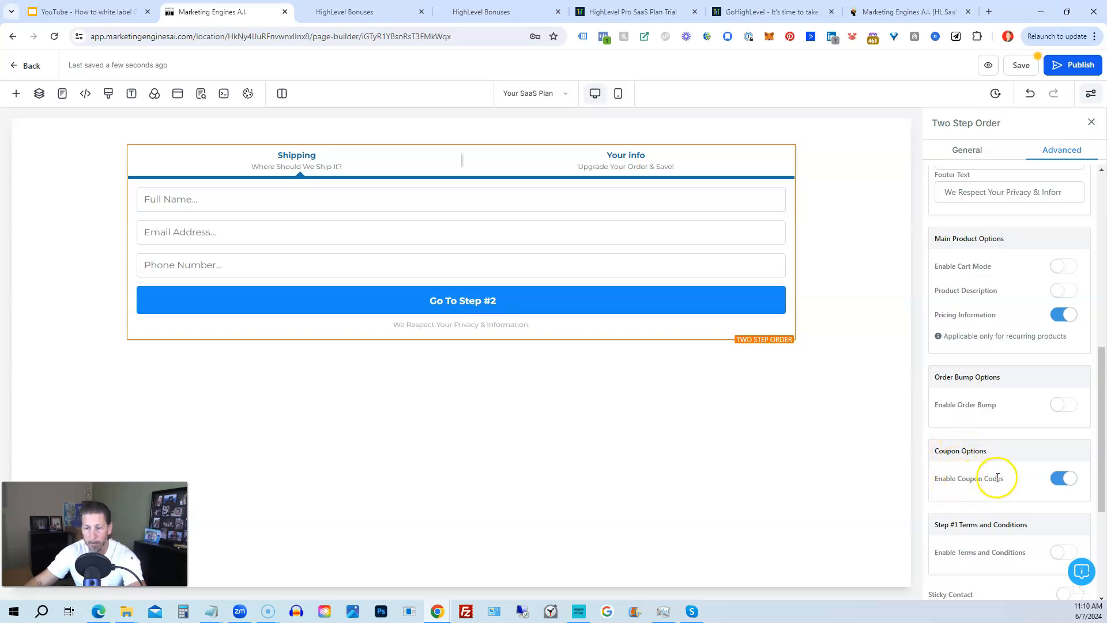
click(1063, 478)
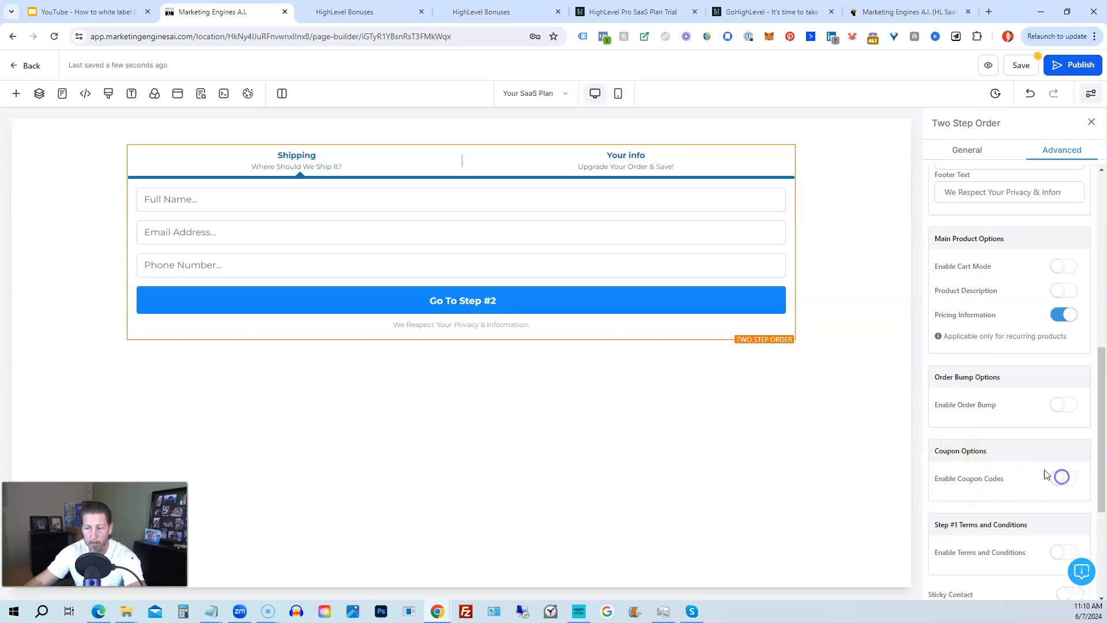
scroll(up, 3)
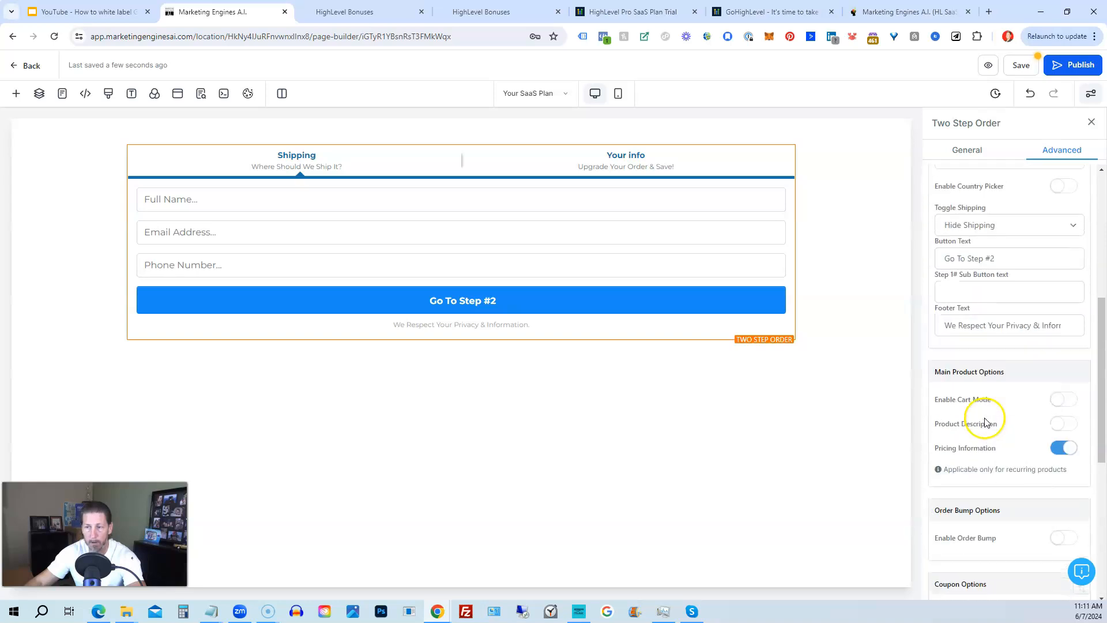
scroll(up, 3)
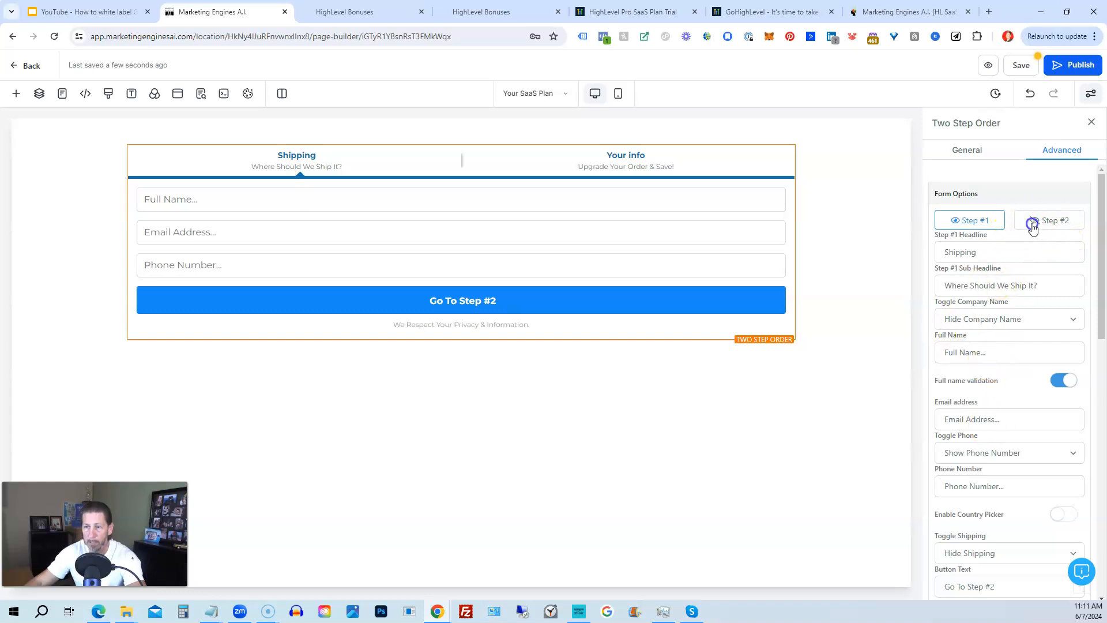
On Step #2, set the back link to 'Edit Personal Details' and capitalise 'Item' and 'Amount'.
click(1054, 220)
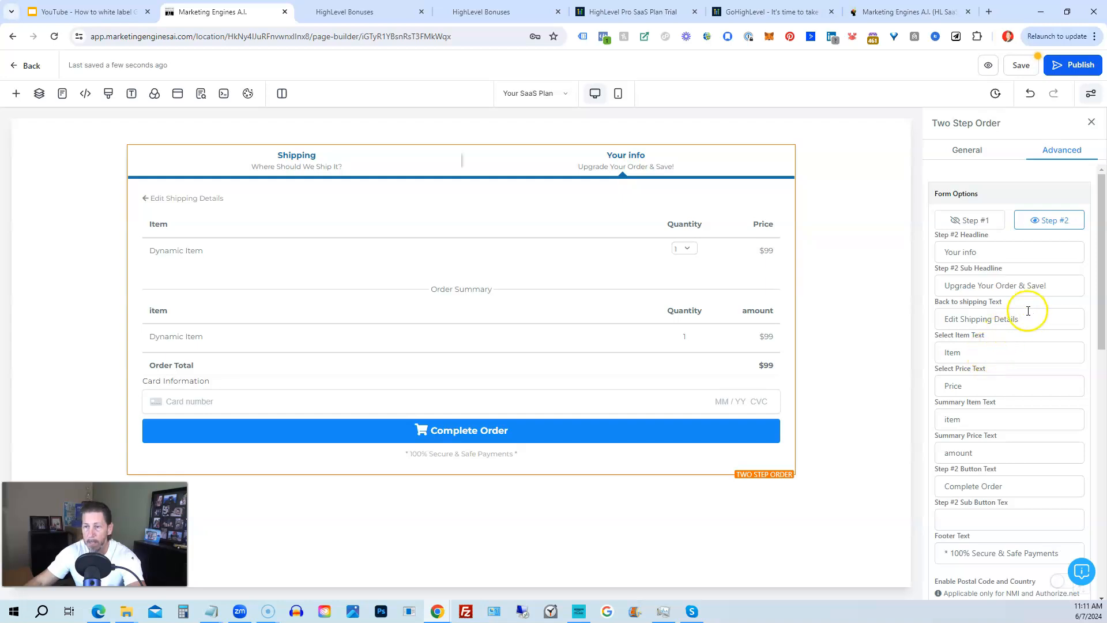
double_click(980, 318)
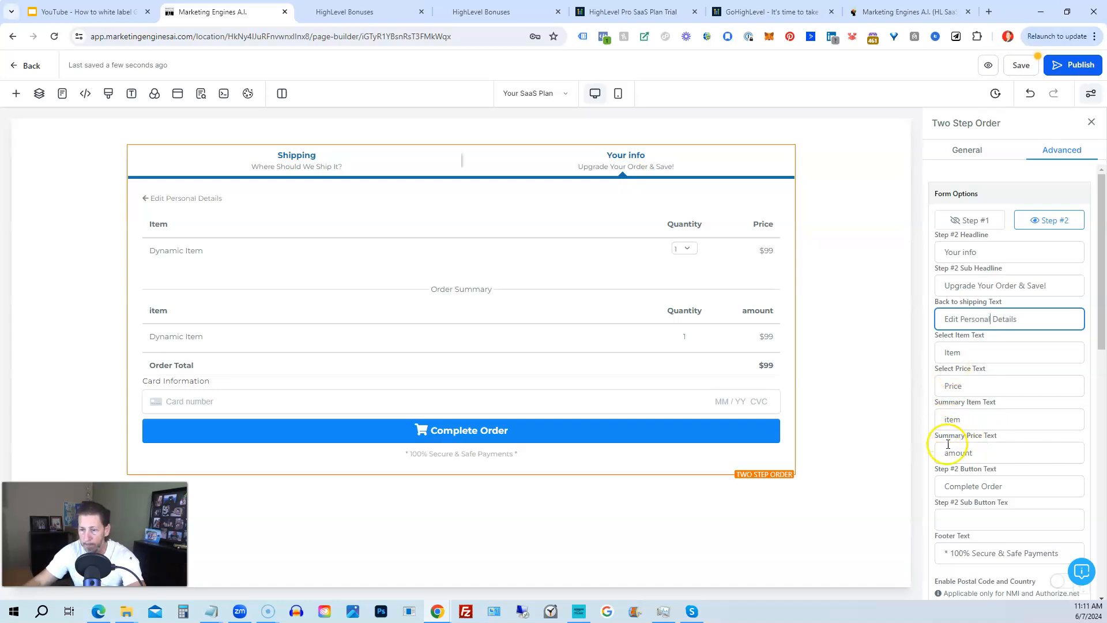
click(1009, 452)
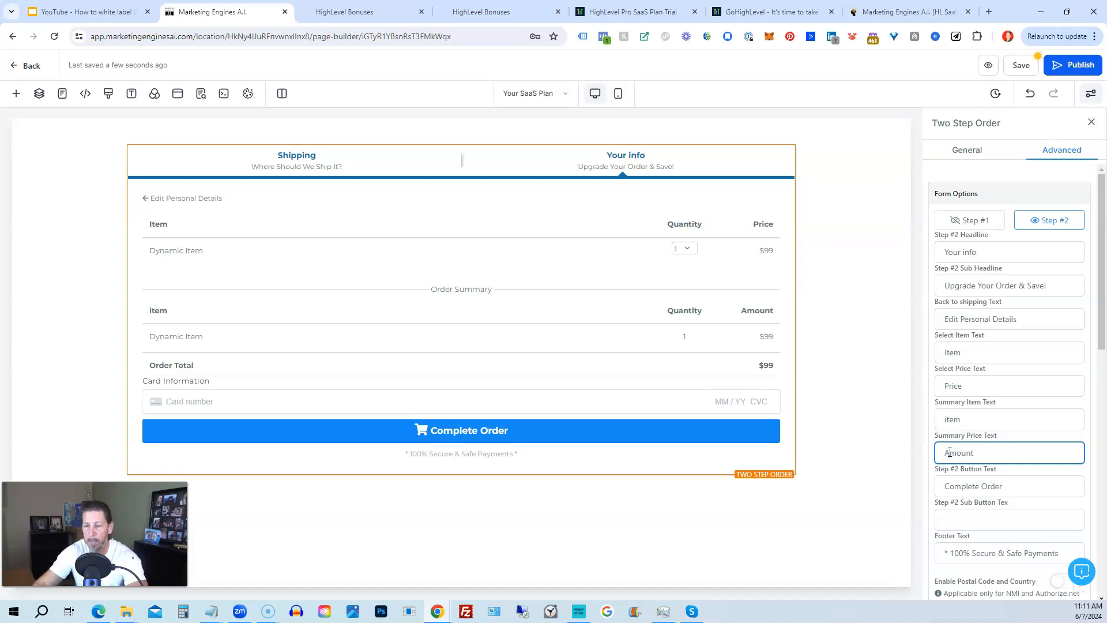
click(1009, 419)
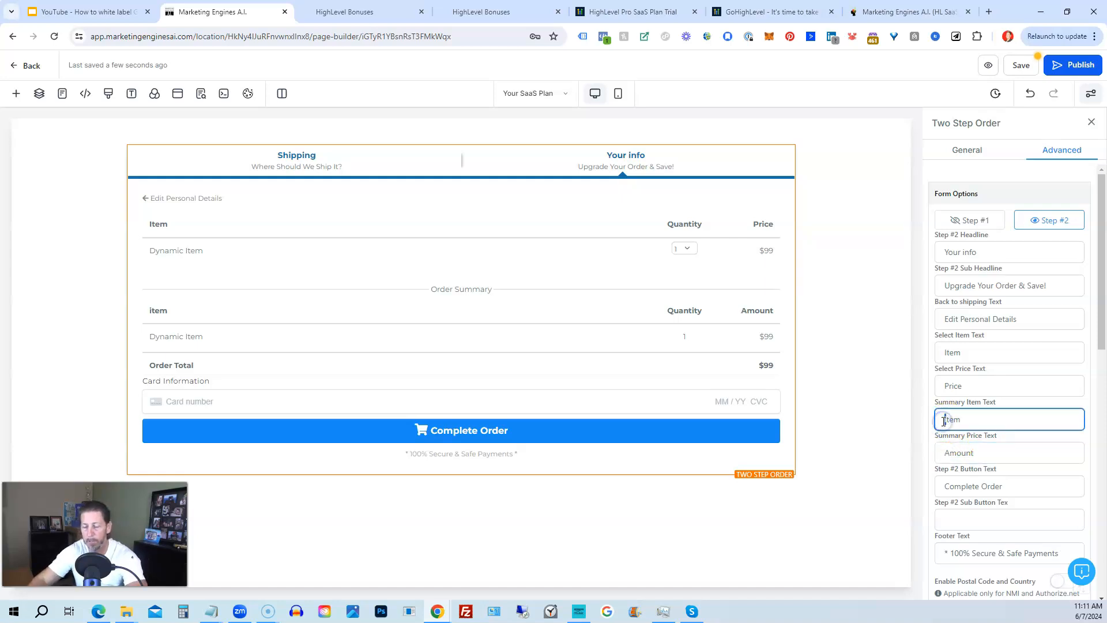
scroll(down, 3)
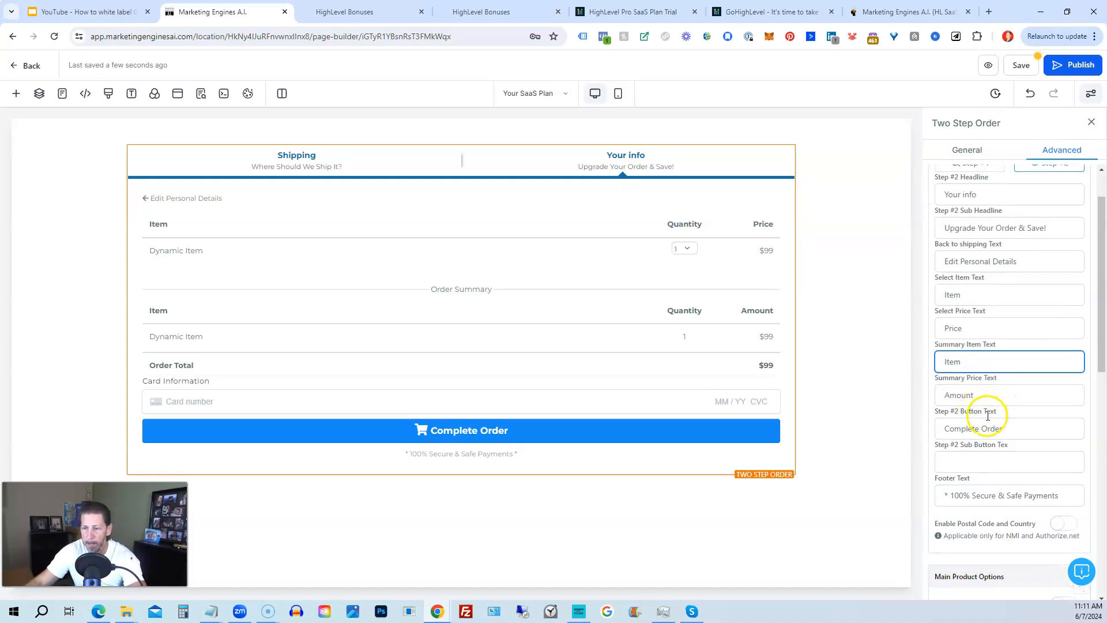
scroll(down, 3)
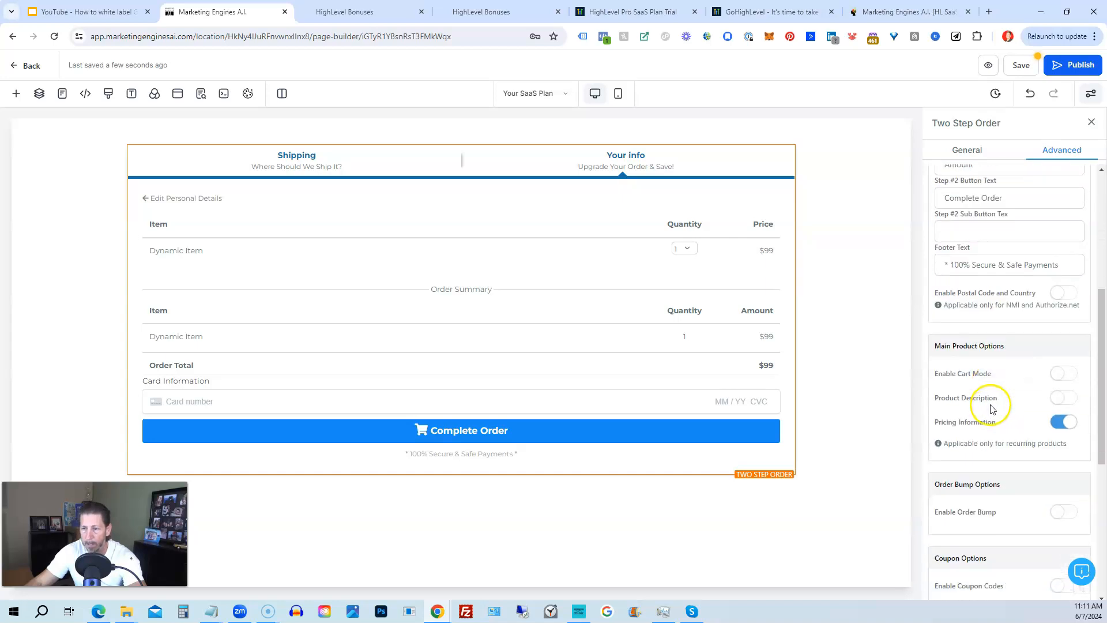
mouse_move(973, 374)
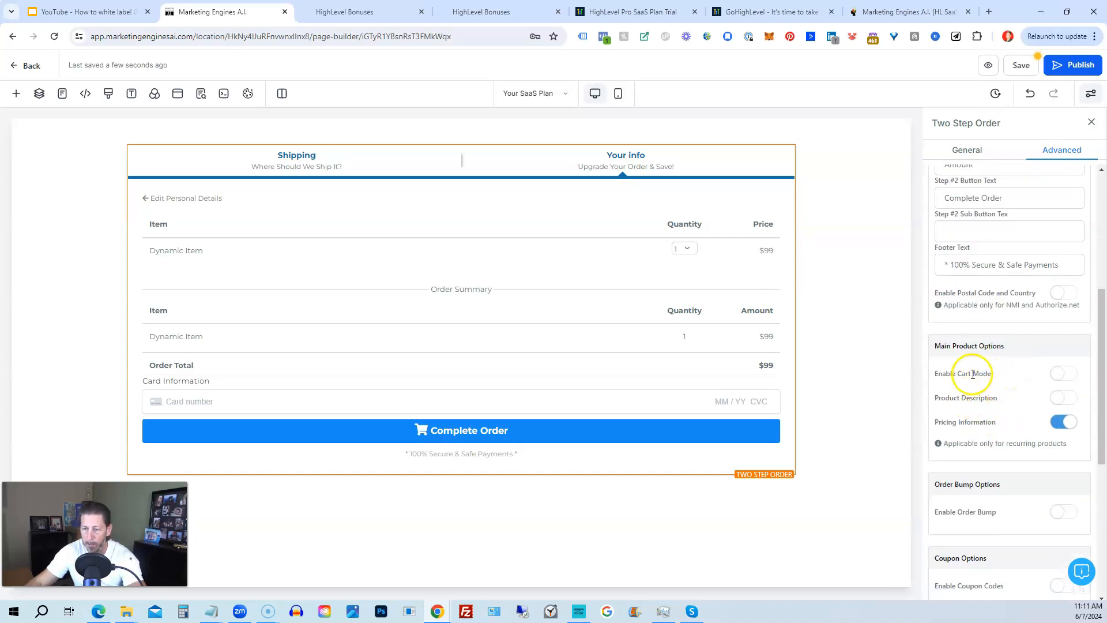
scroll(down, 3)
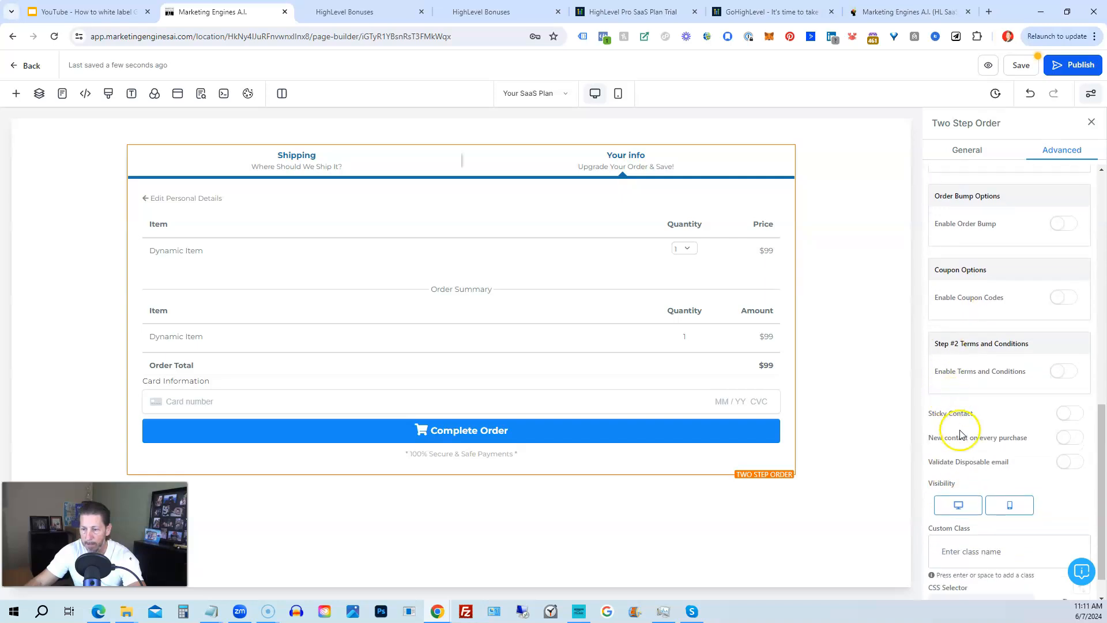
mouse_move(989, 452)
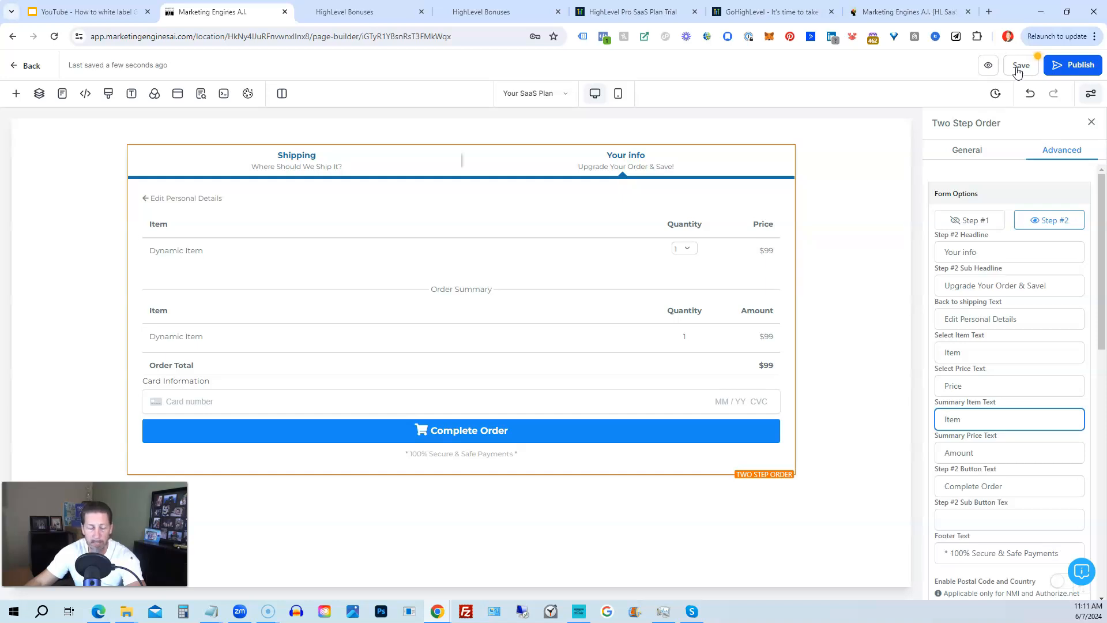
Save the Your SaaS Plan page and publish it.
click(1022, 65)
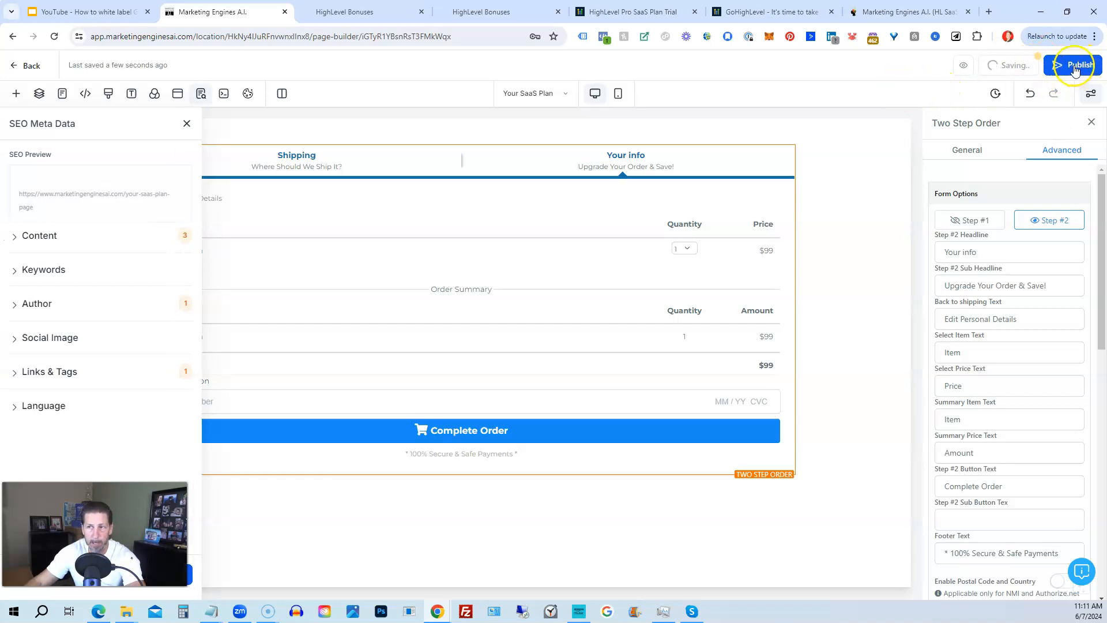
click(1073, 65)
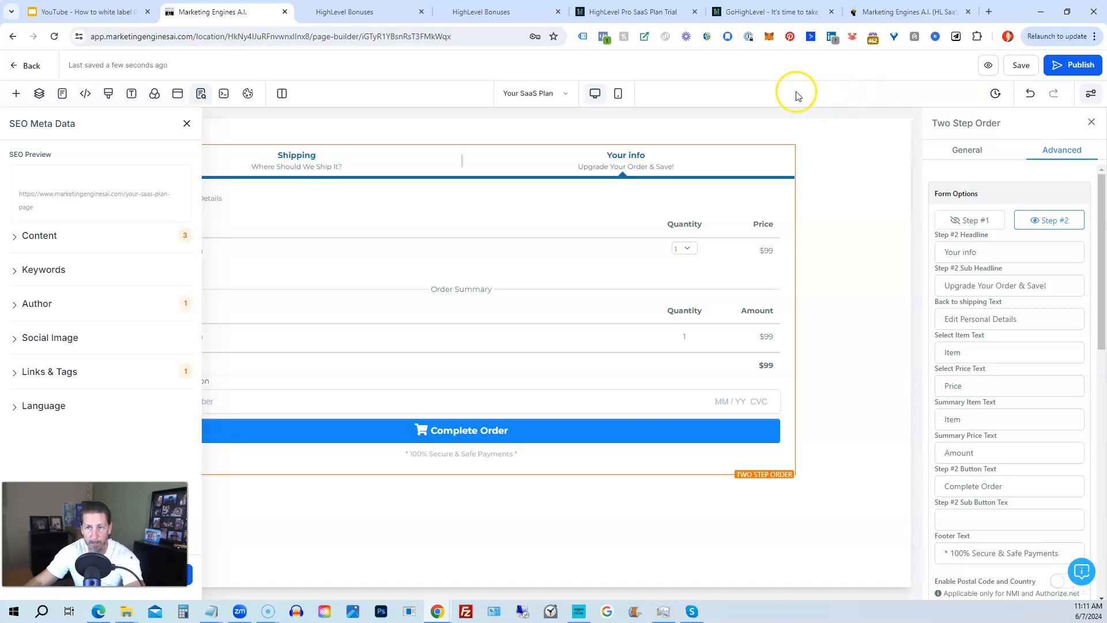
mouse_move(31, 75)
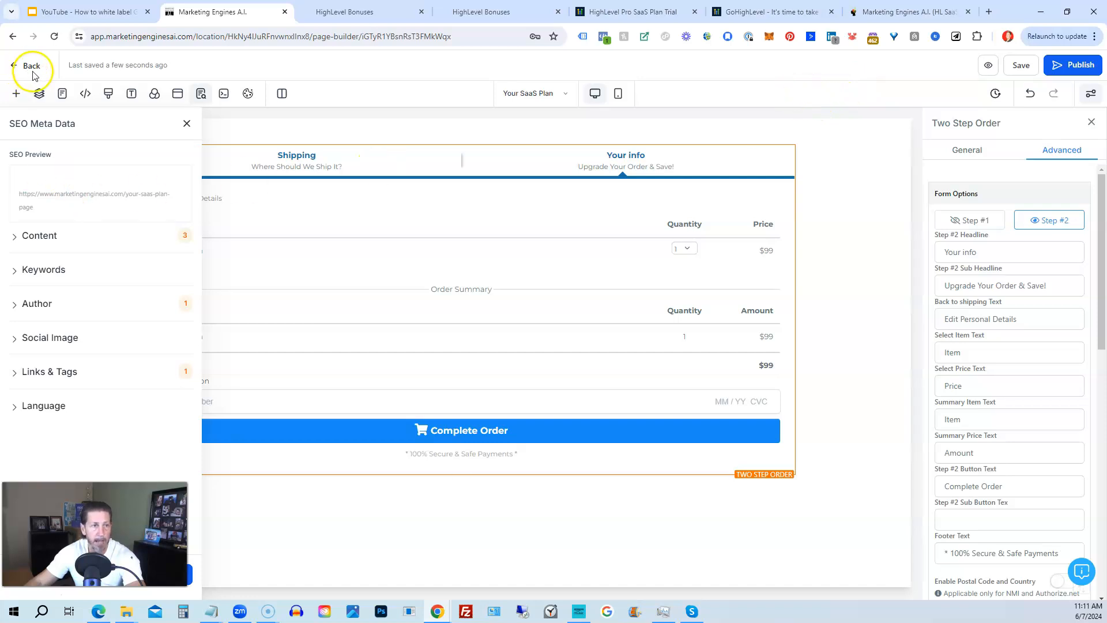
Exit the page builder back to the Your SaaS Plan step overview at /your-saas-plan.
click(31, 65)
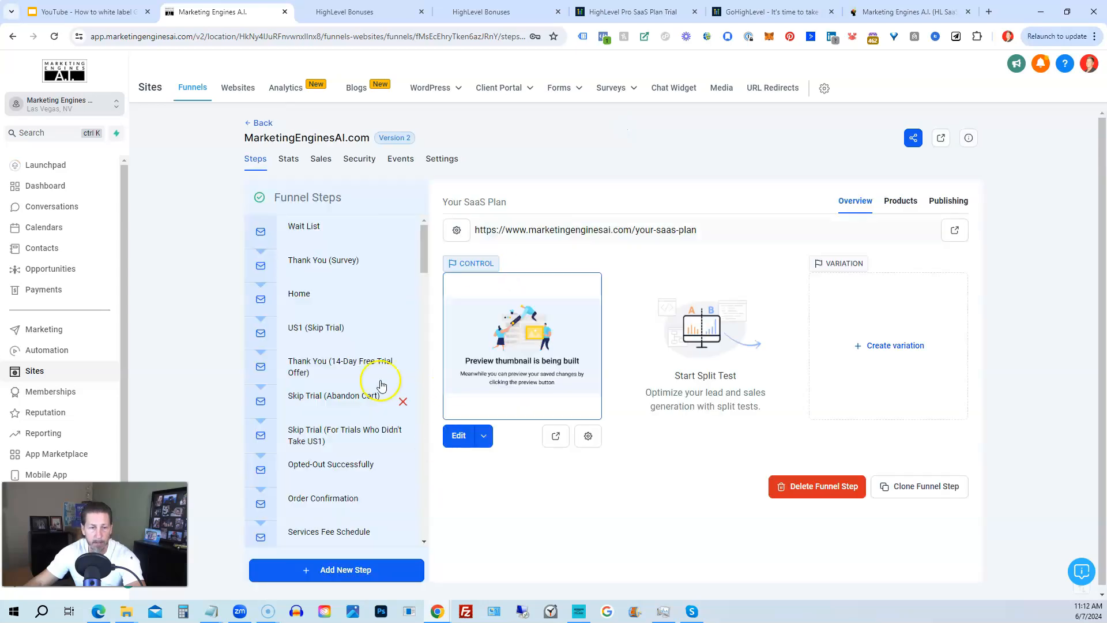
scroll(down, 3)
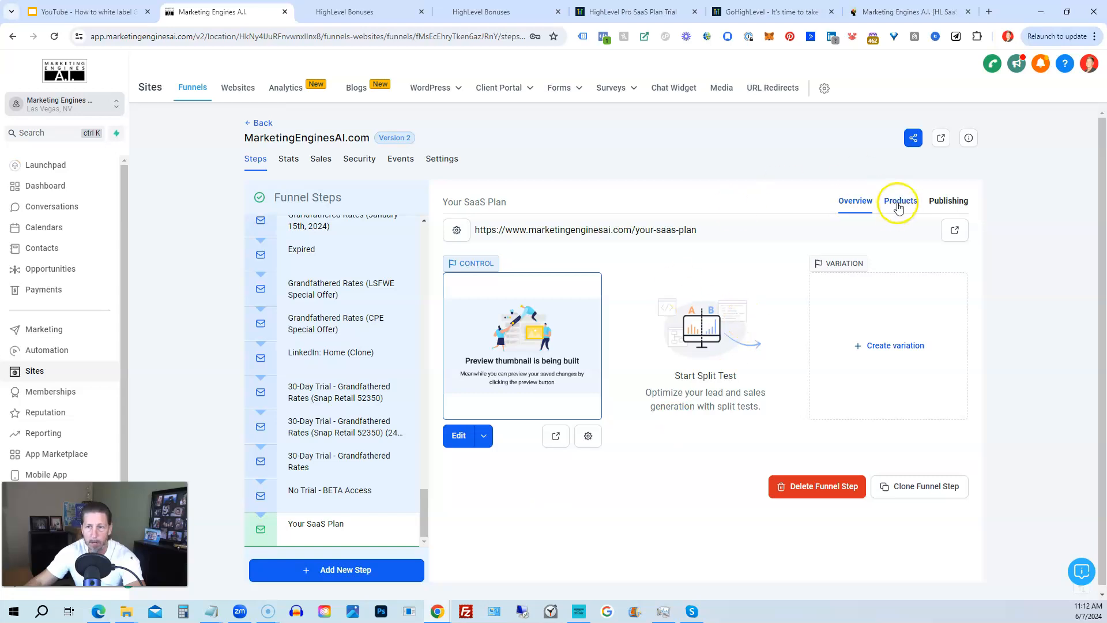
Add 'Your SaaS Plan Name - Monthly' at $497.00/month with custom authorization amount 1.
click(901, 201)
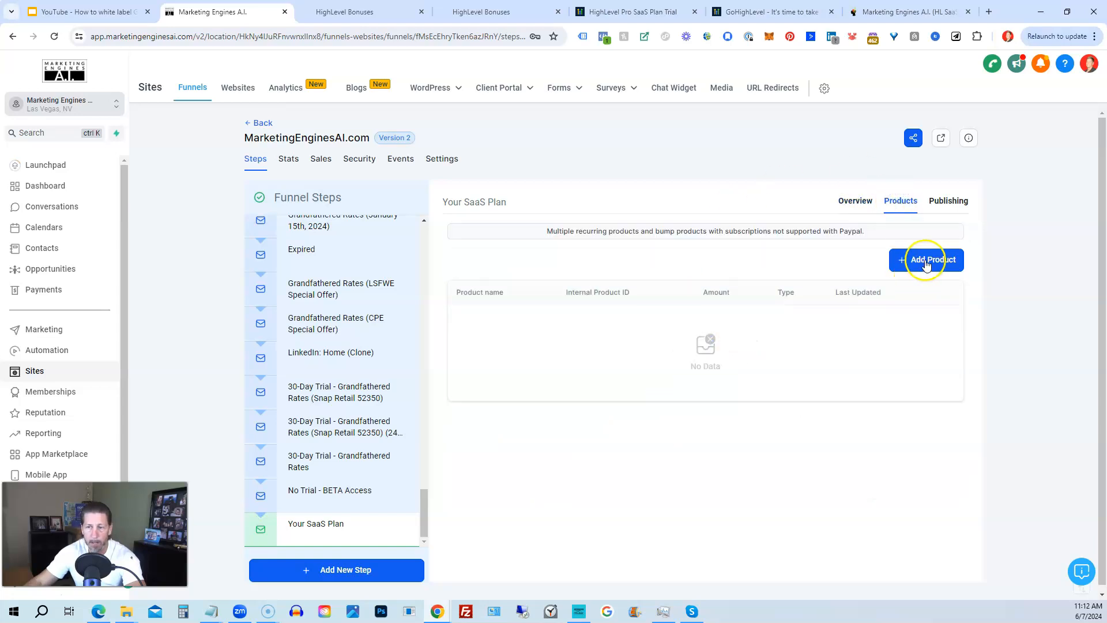
click(927, 259)
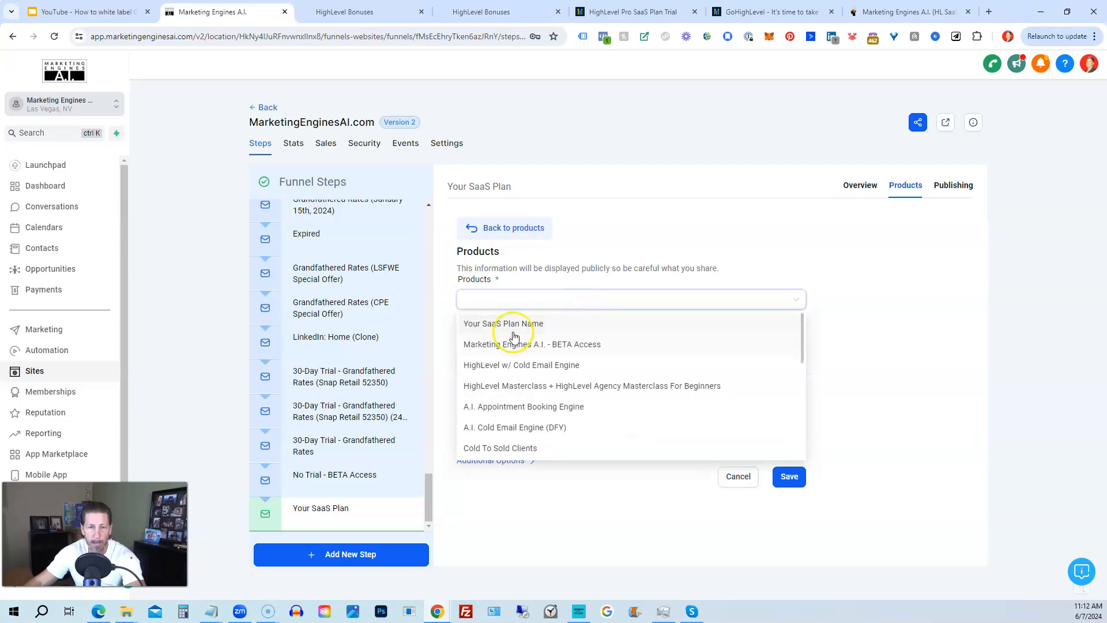
click(503, 324)
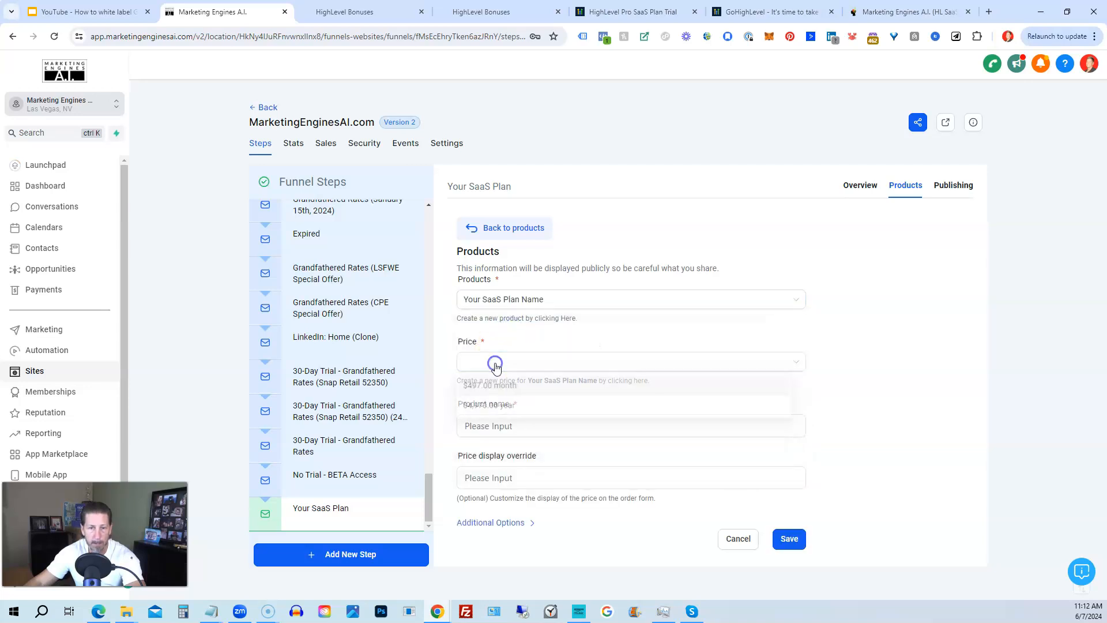
click(490, 386)
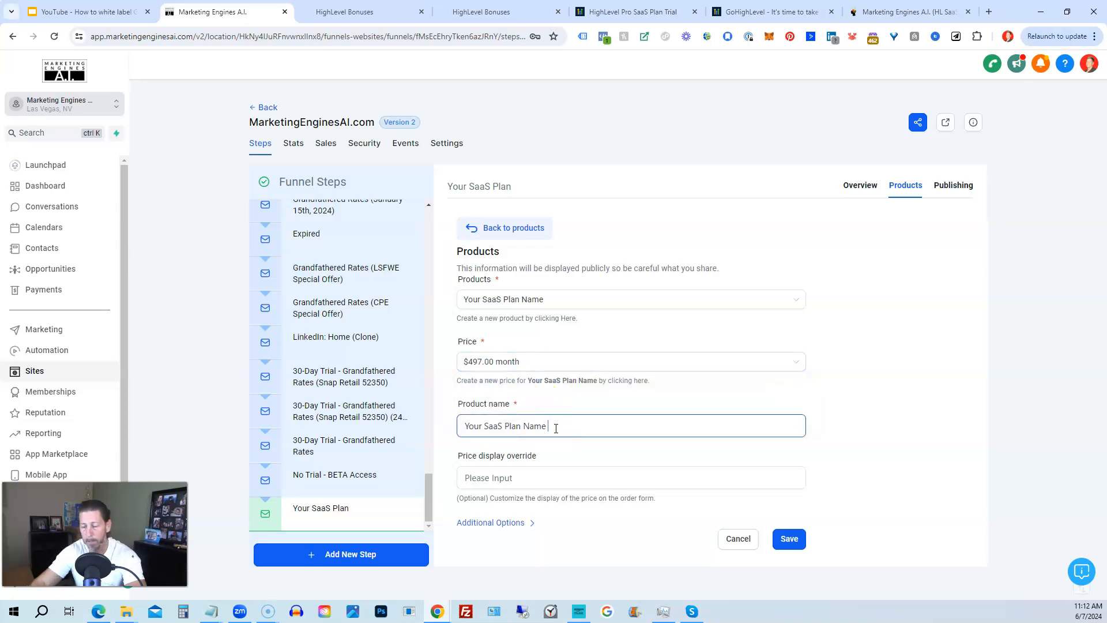
text(- Monthly)
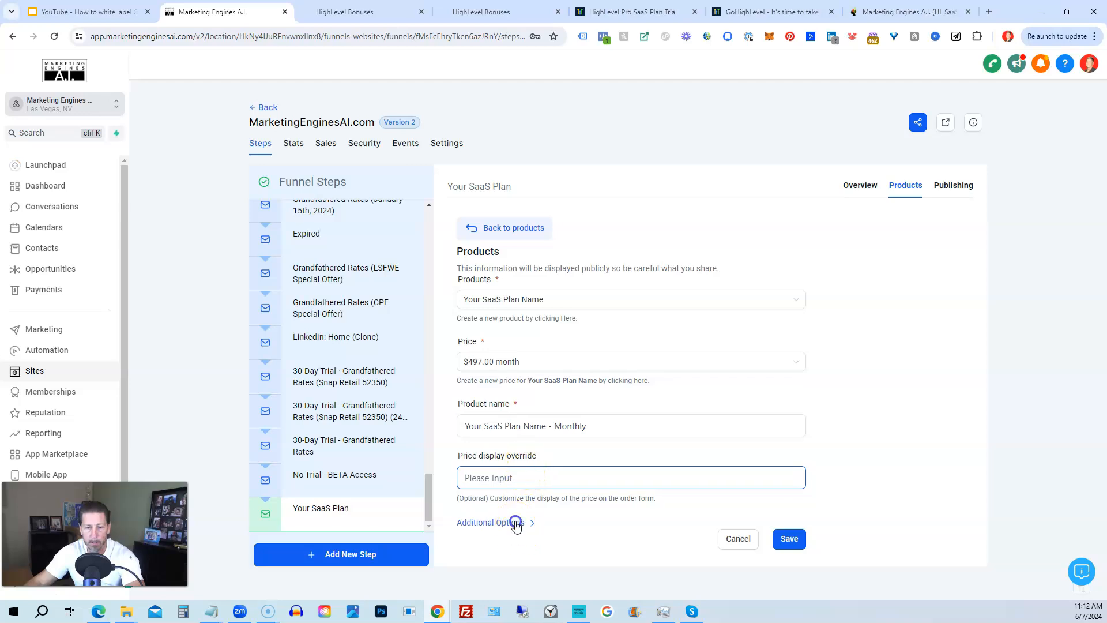
click(495, 522)
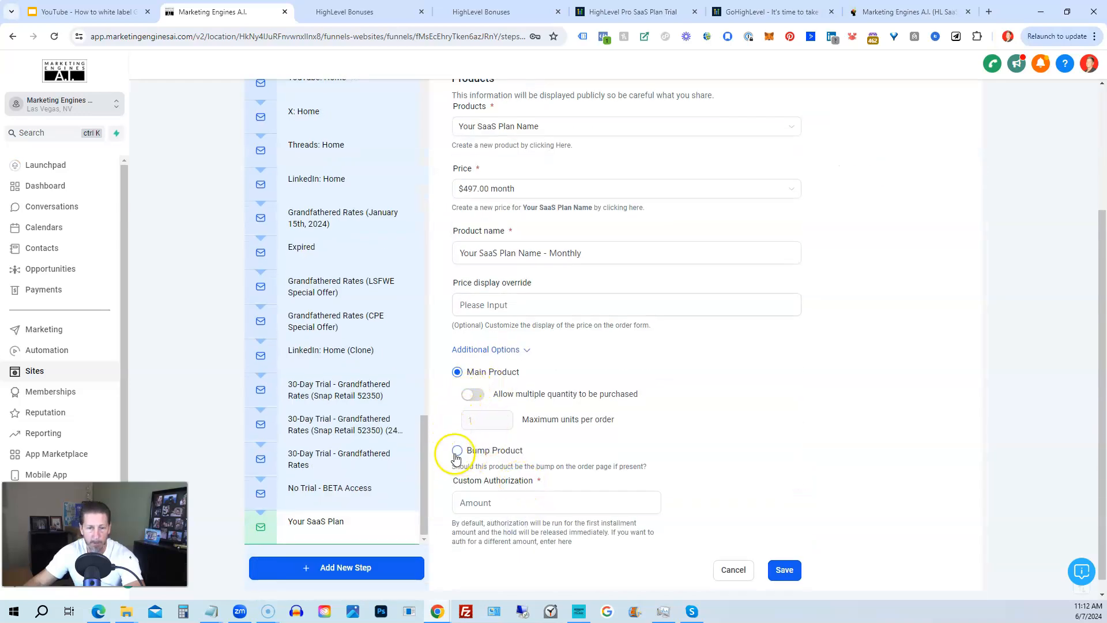
scroll(up, 3)
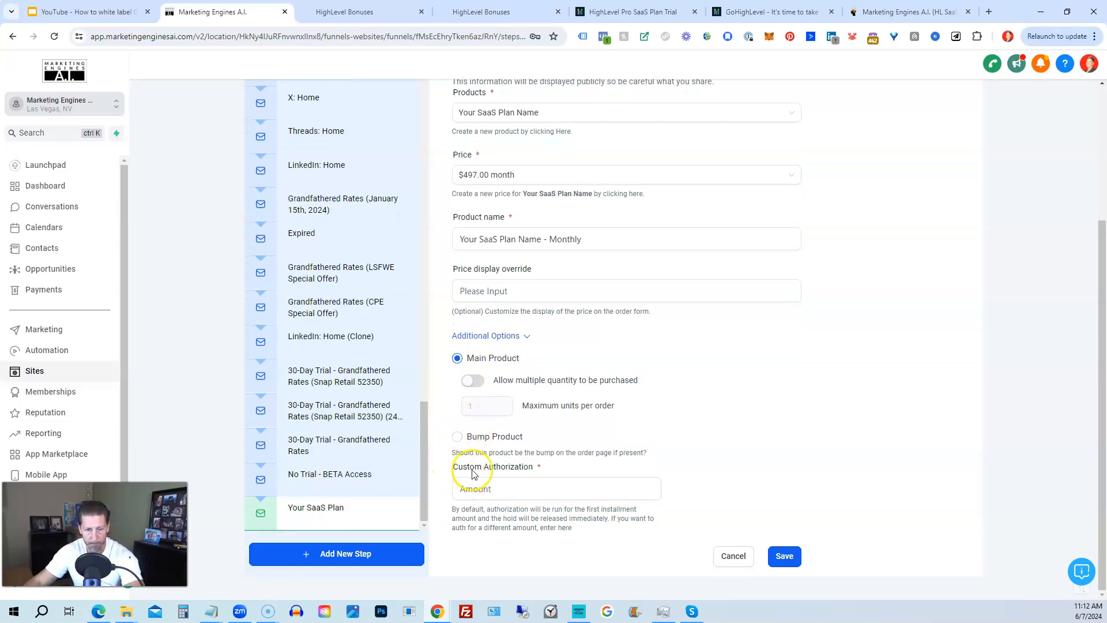
mouse_move(536, 469)
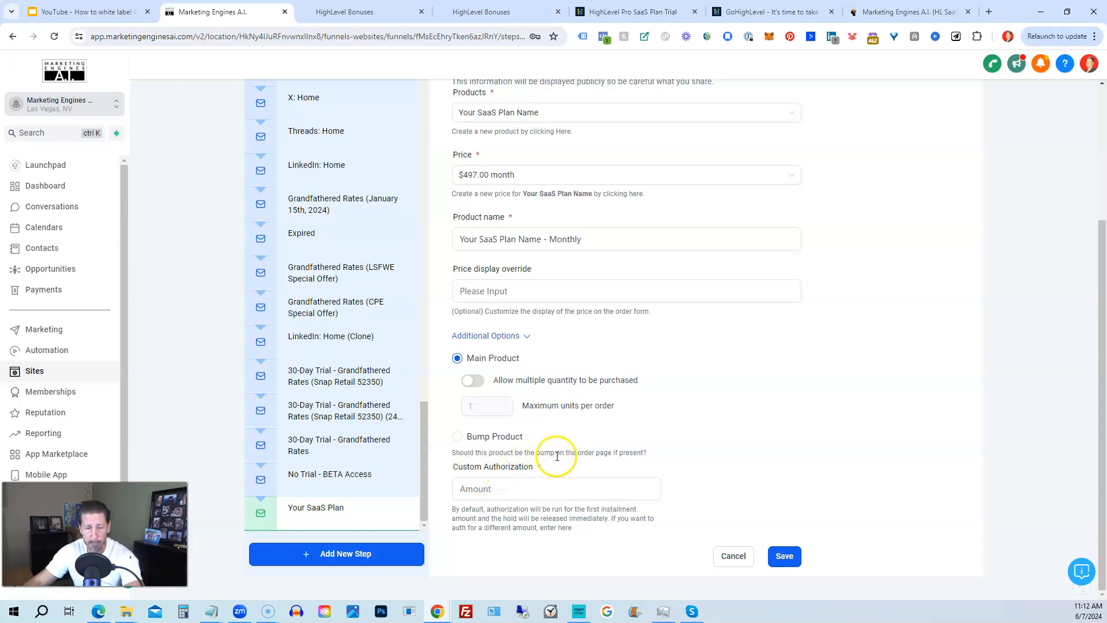
click(556, 488)
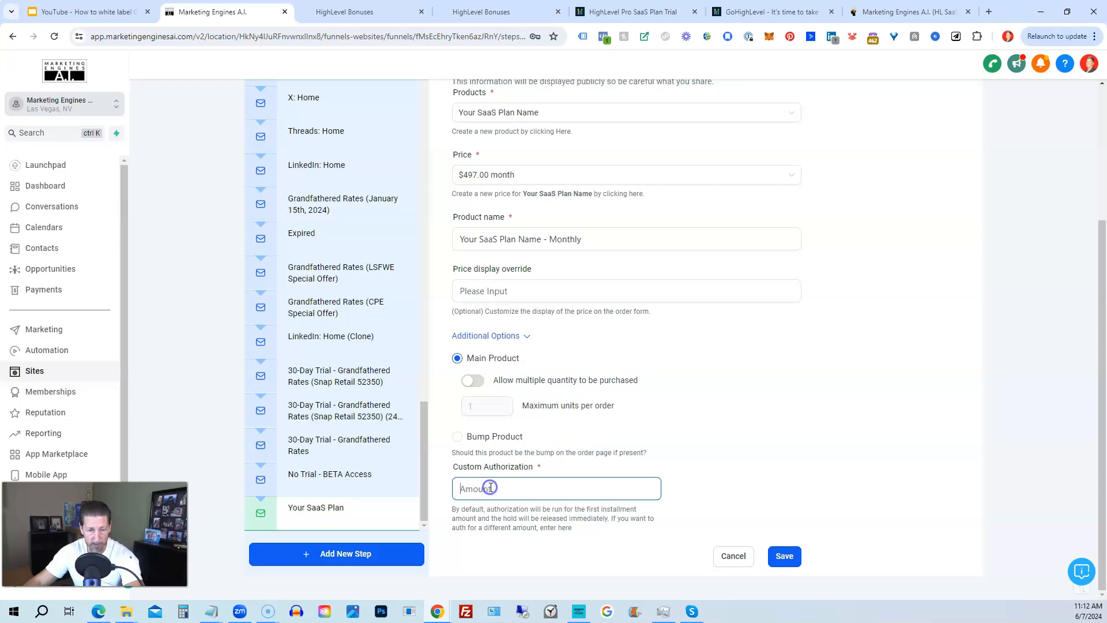
text(1)
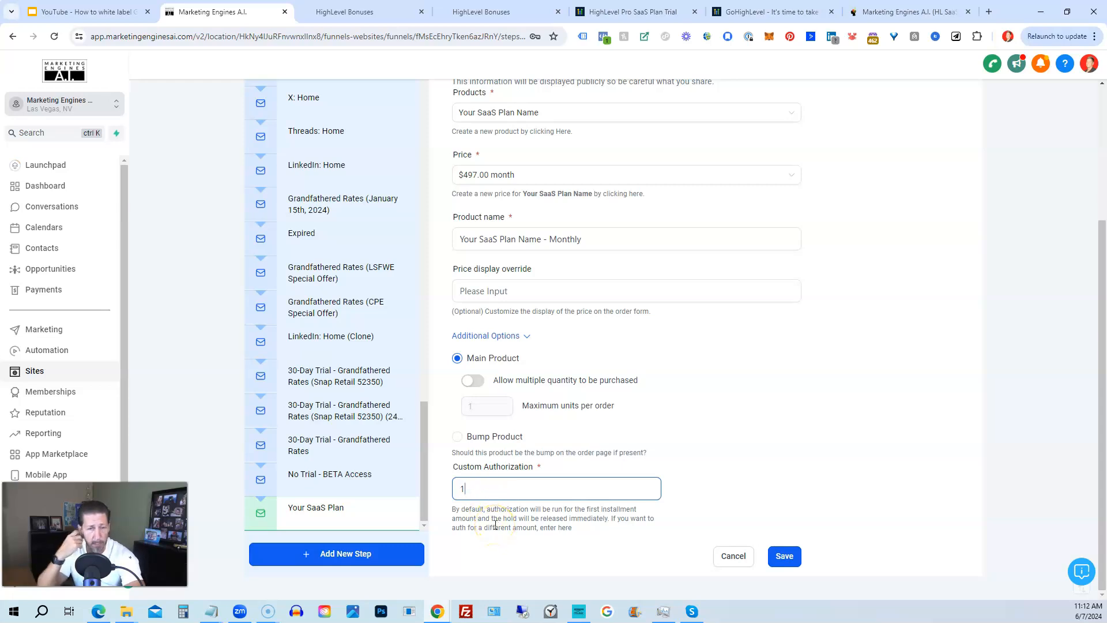
mouse_move(593, 527)
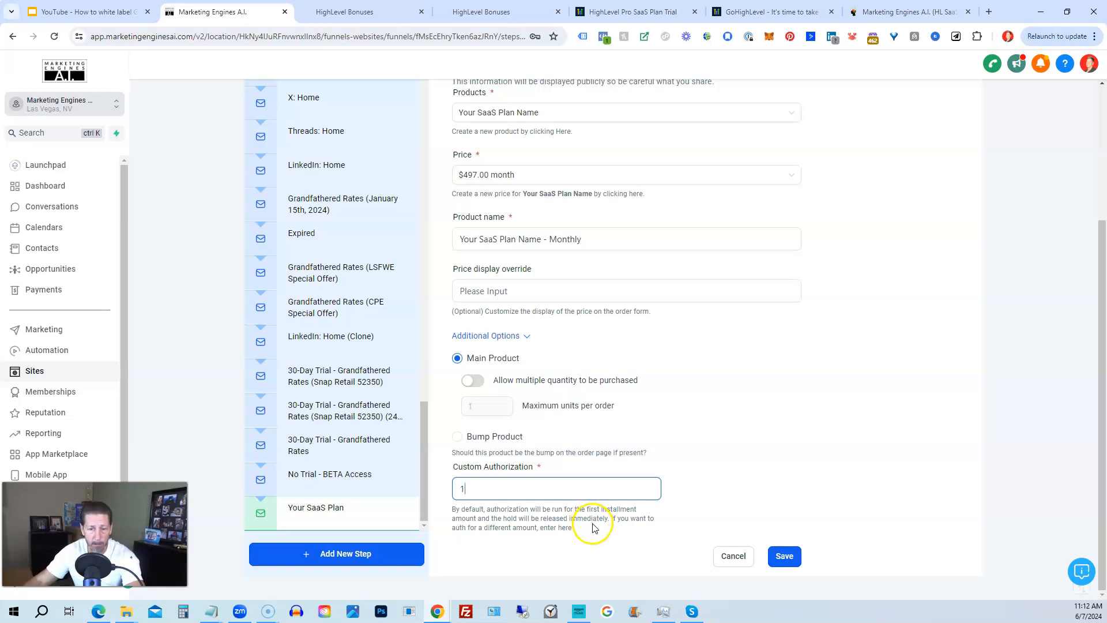
mouse_move(578, 530)
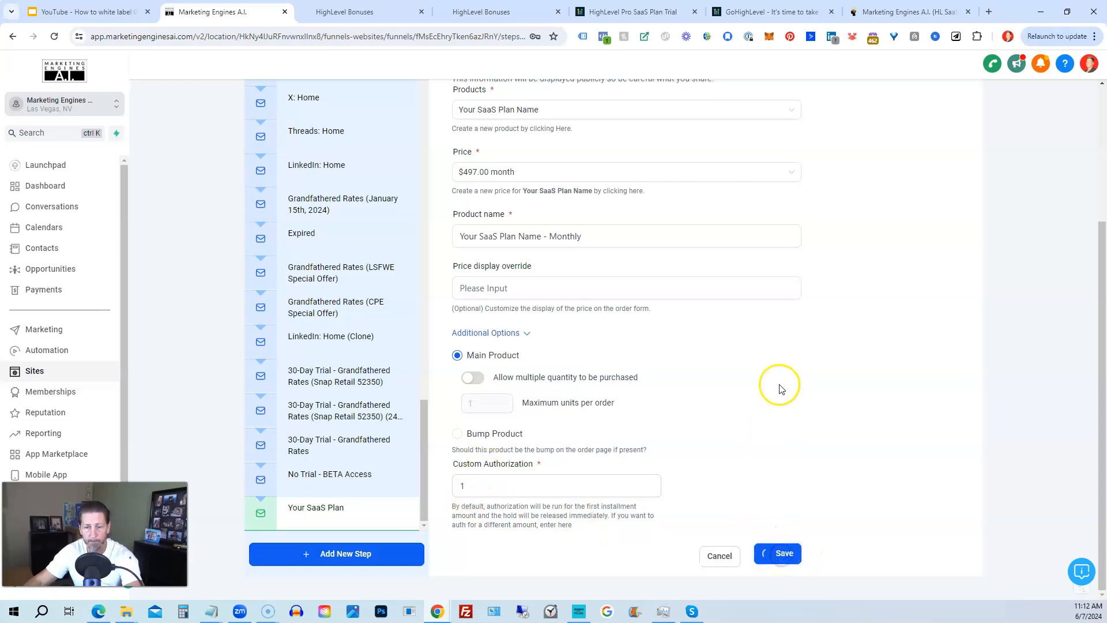
Save the monthly product, then add 'Your SaaS Plan Name - Yearly' at $4,970.00/year.
click(777, 553)
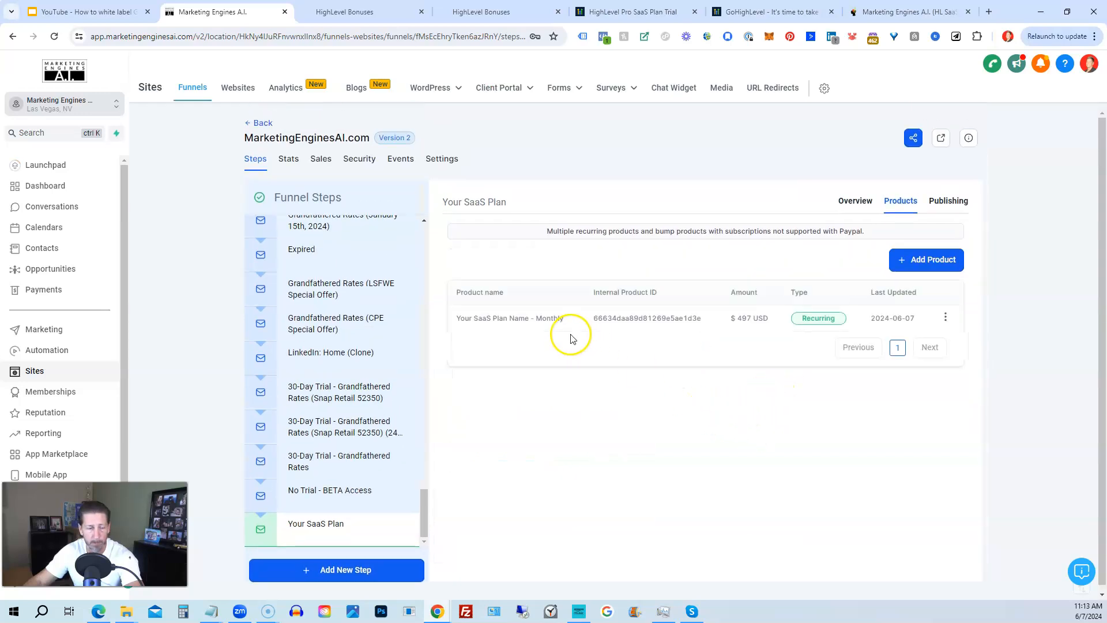
mouse_move(544, 324)
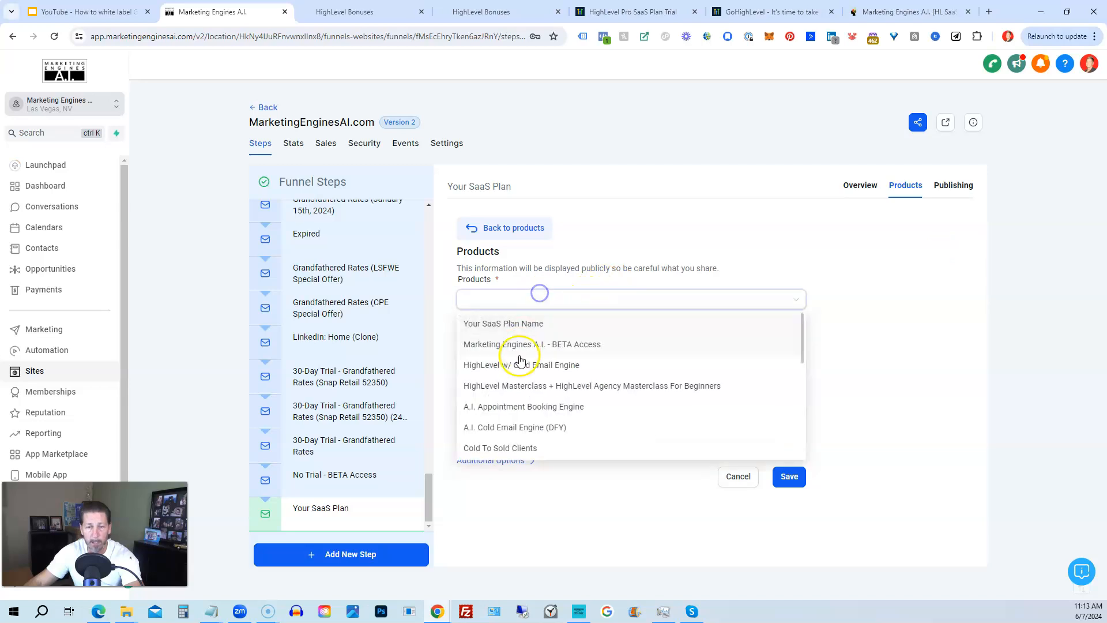
click(504, 324)
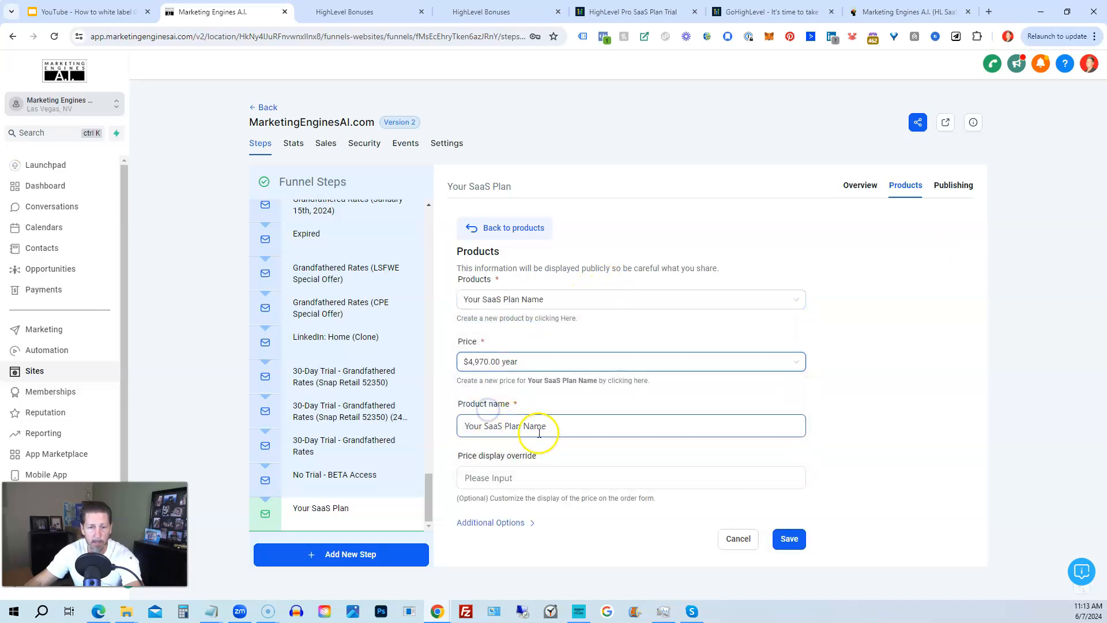
text(- Yea)
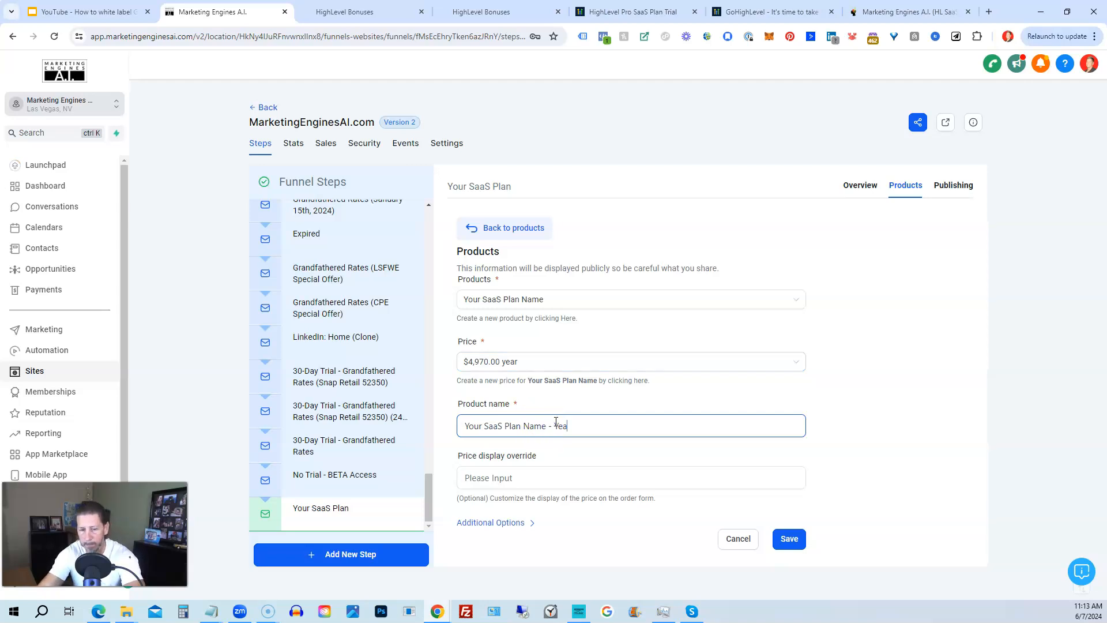
text(rly)
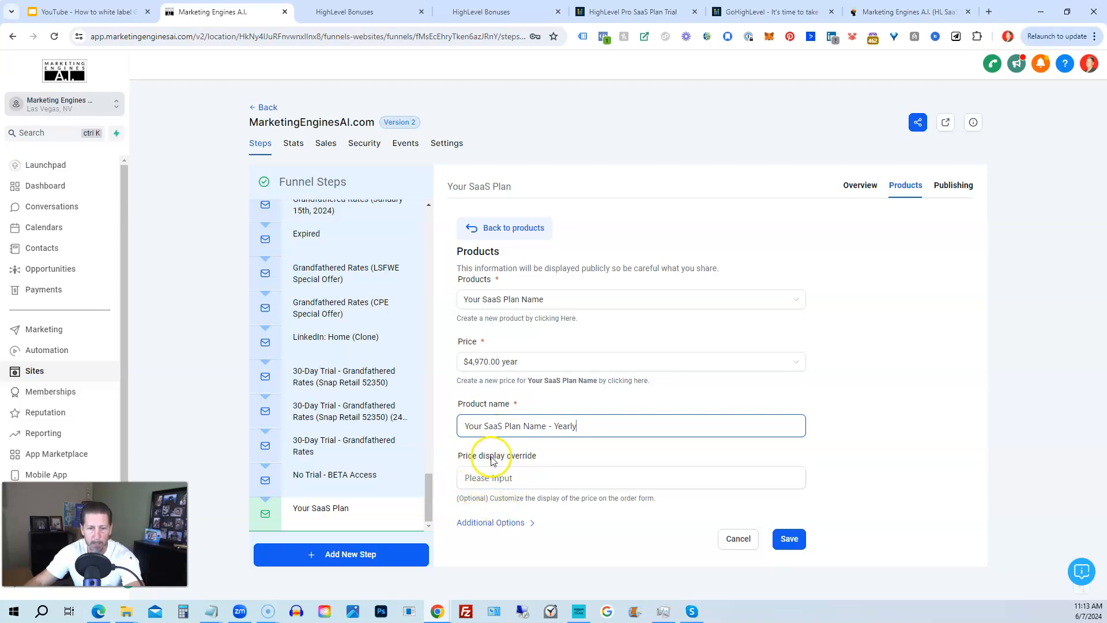
click(789, 538)
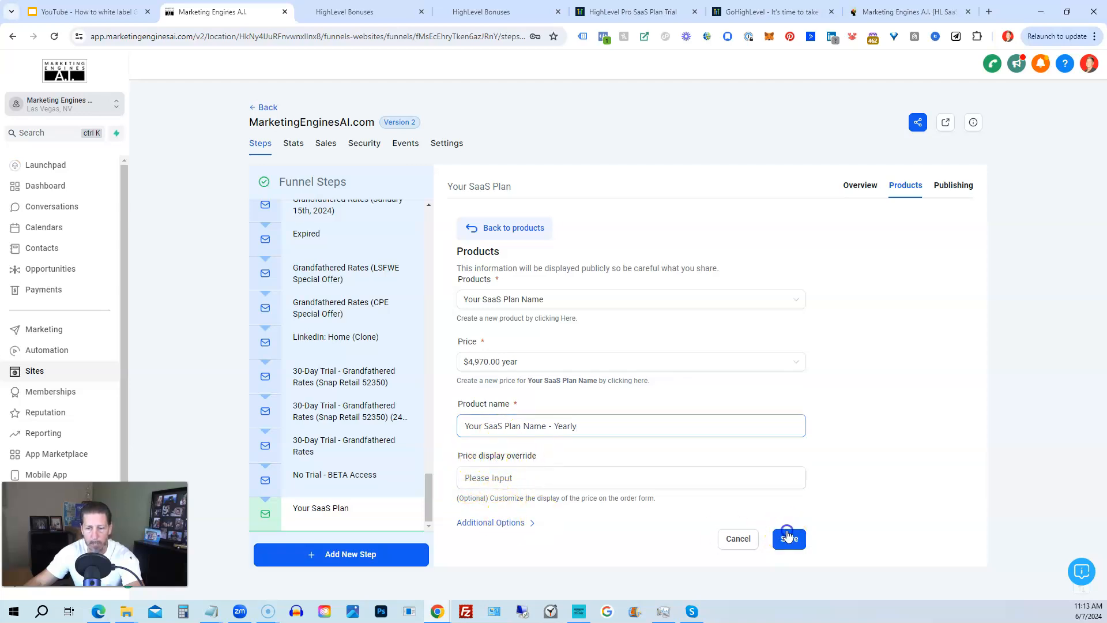
click(789, 538)
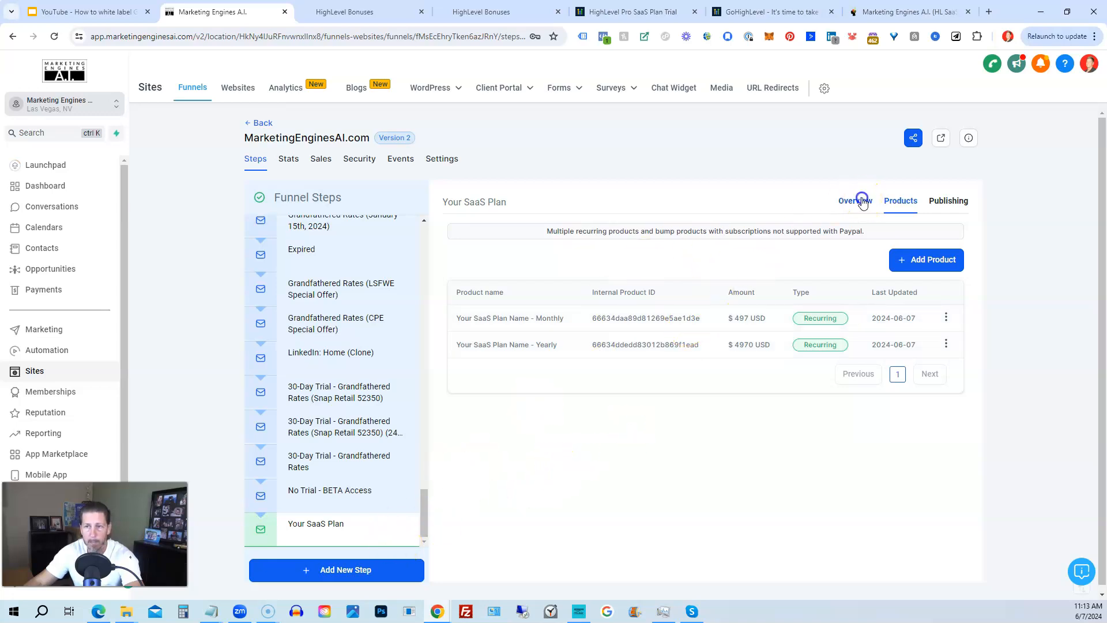
Preview the your-saas-plan order page and submit name, email and phone on step one.
click(855, 200)
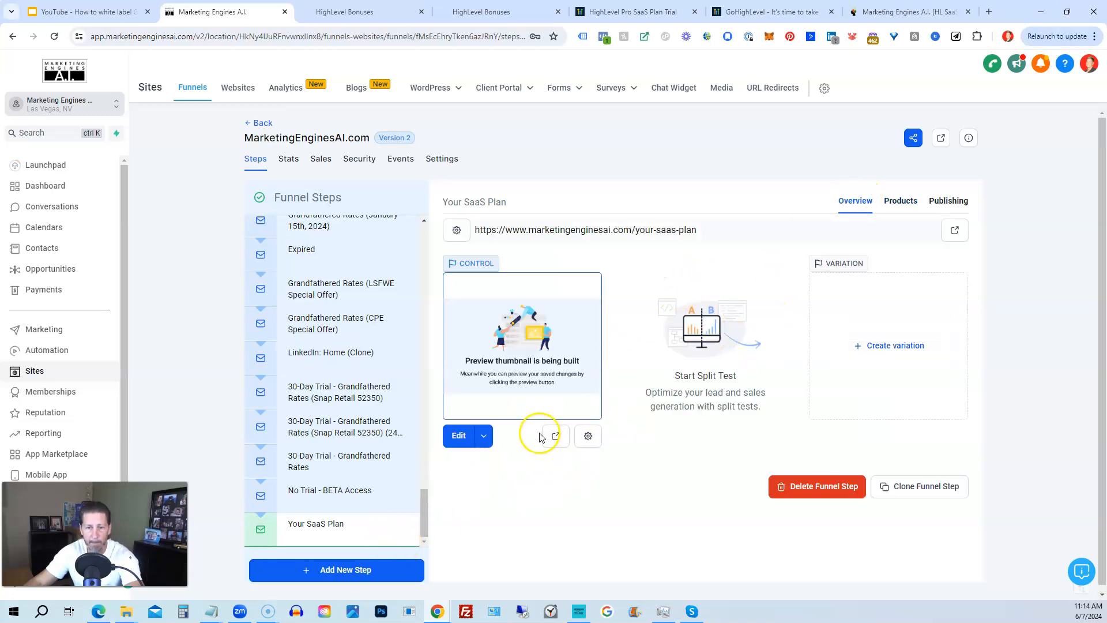
click(555, 436)
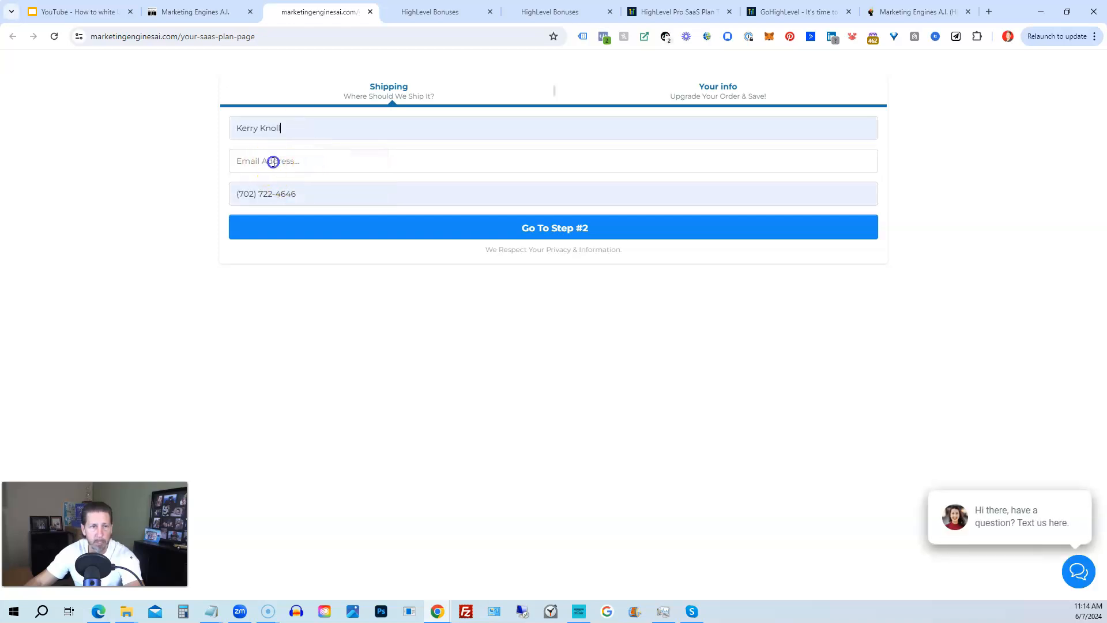
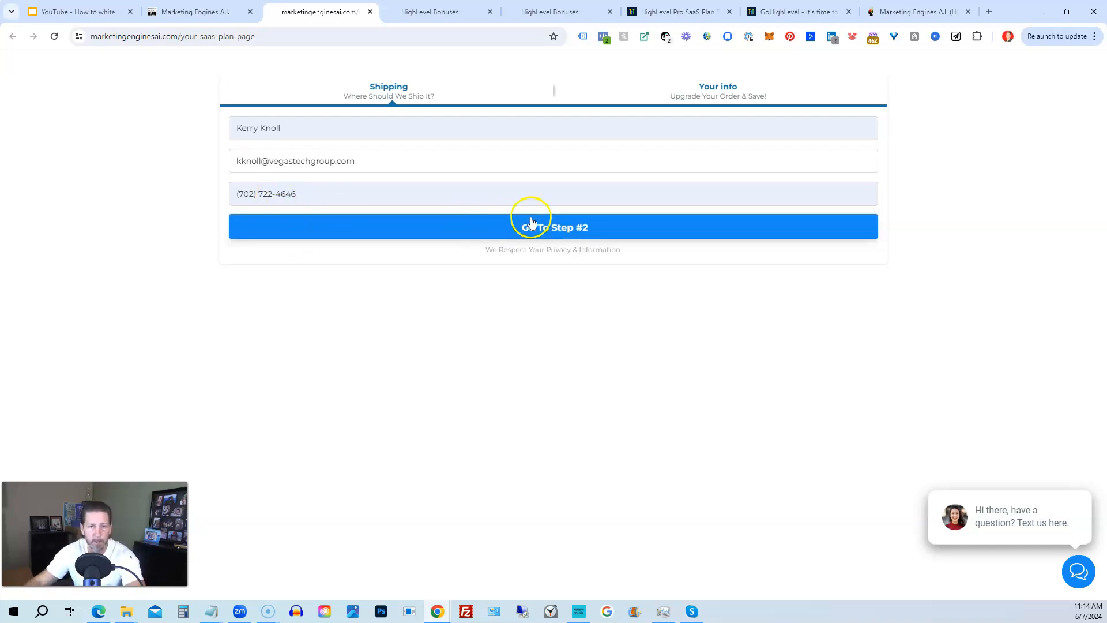
click(553, 227)
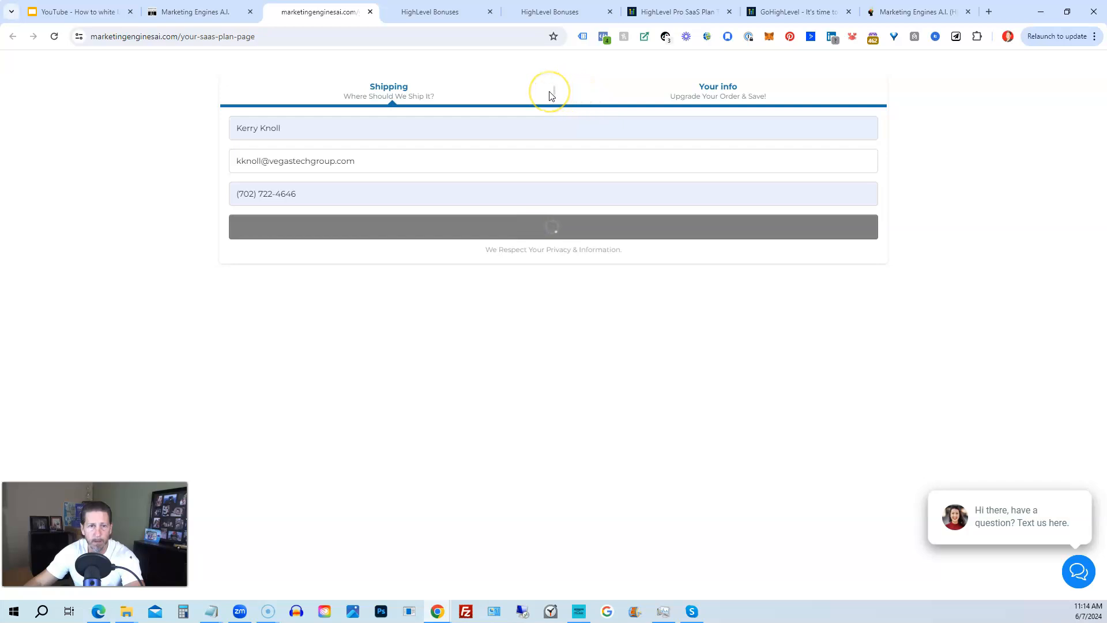
Load the order form's step two with Monthly and Yearly plans, $497 total and card fields.
click(553, 227)
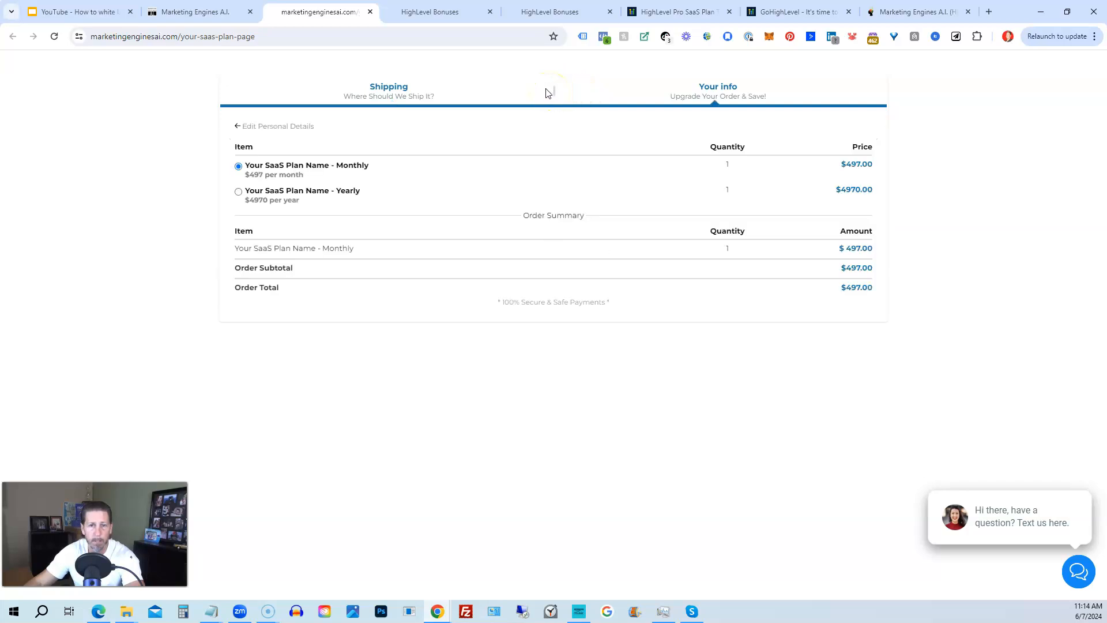
click(238, 166)
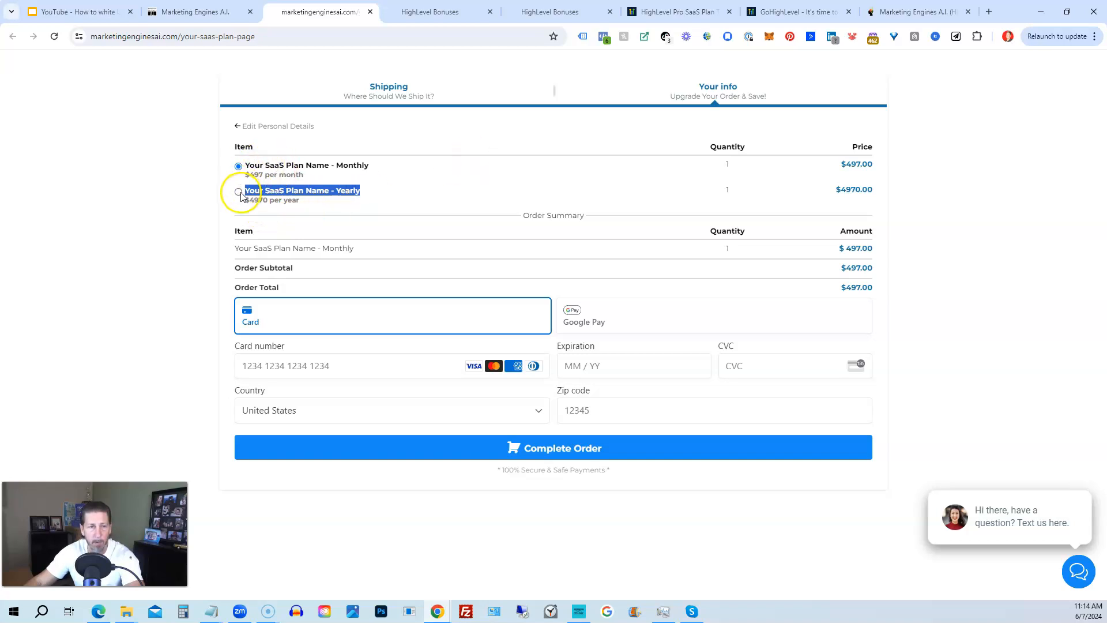
mouse_move(299, 198)
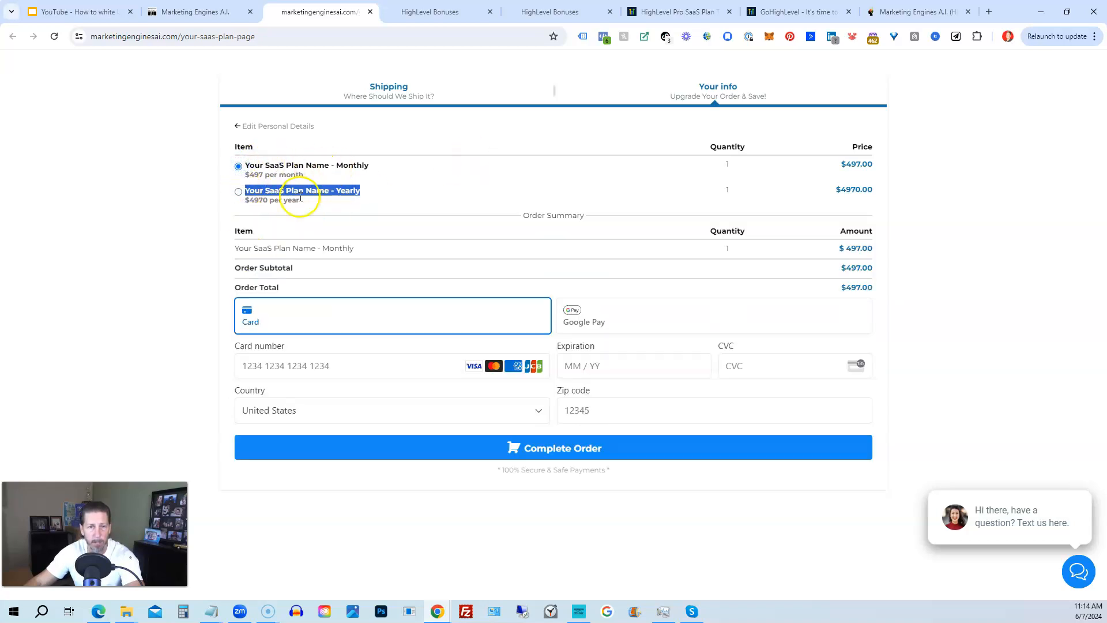
mouse_move(207, 275)
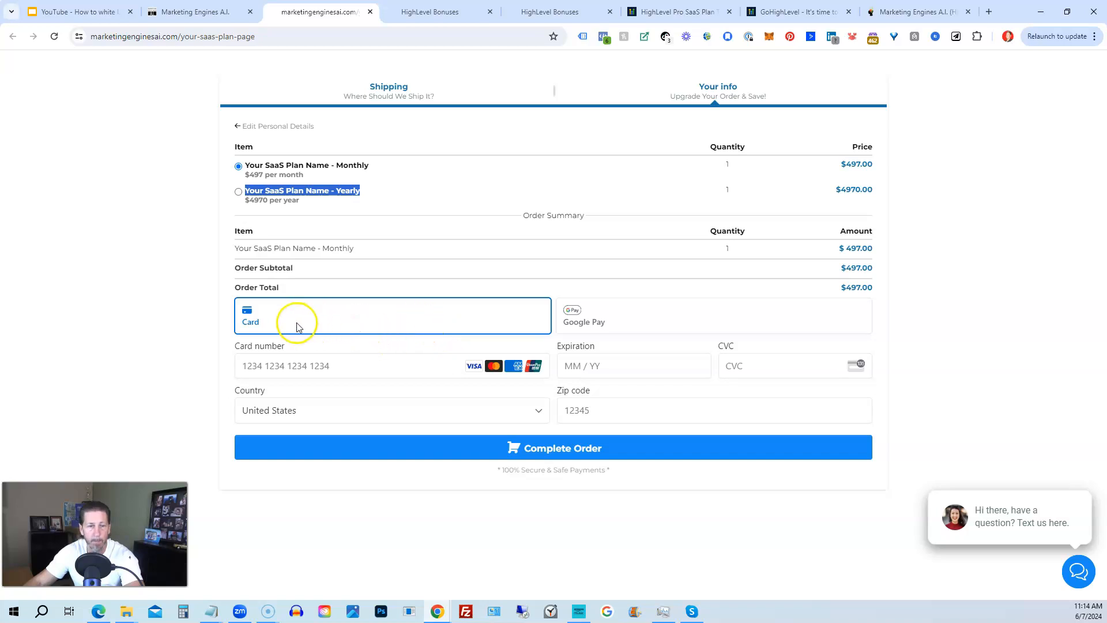
mouse_move(438, 296)
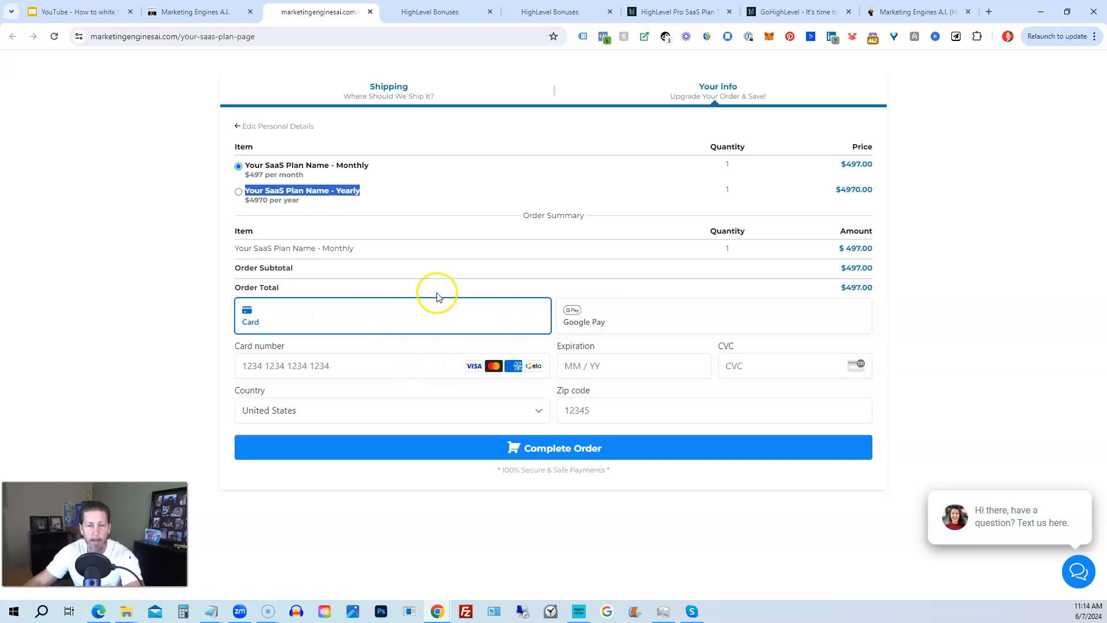
mouse_move(458, 302)
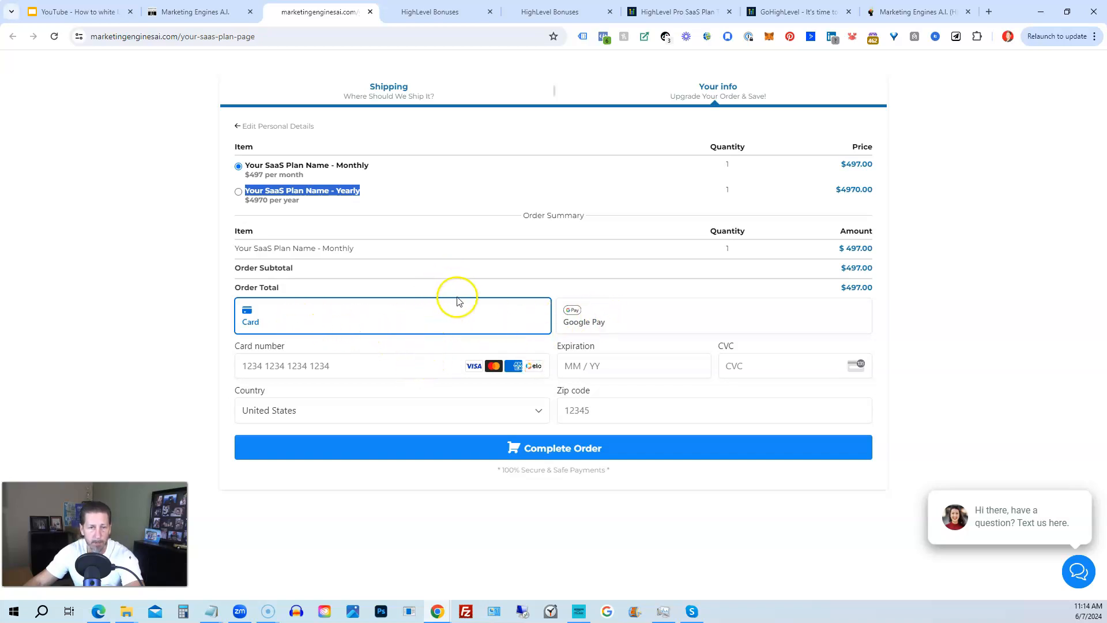
mouse_move(496, 292)
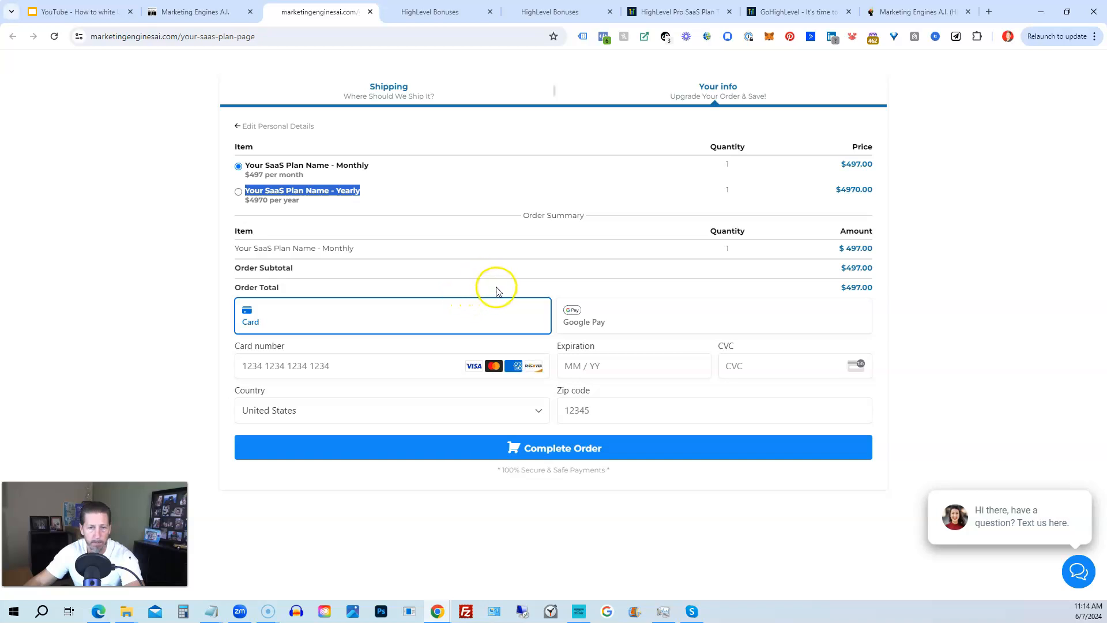
mouse_move(472, 439)
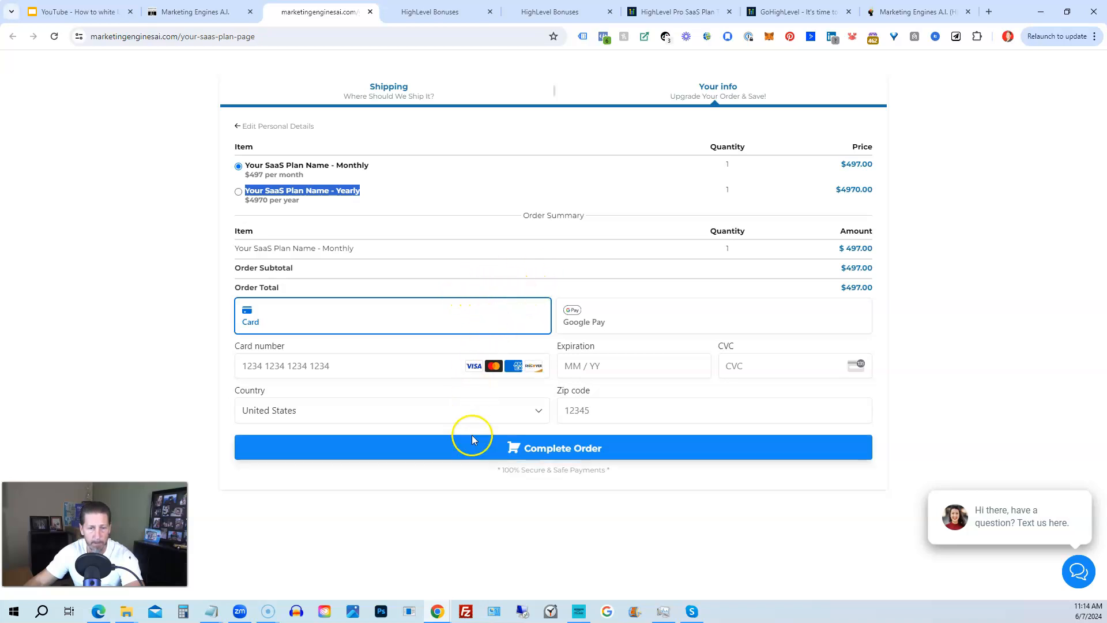
mouse_move(592, 148)
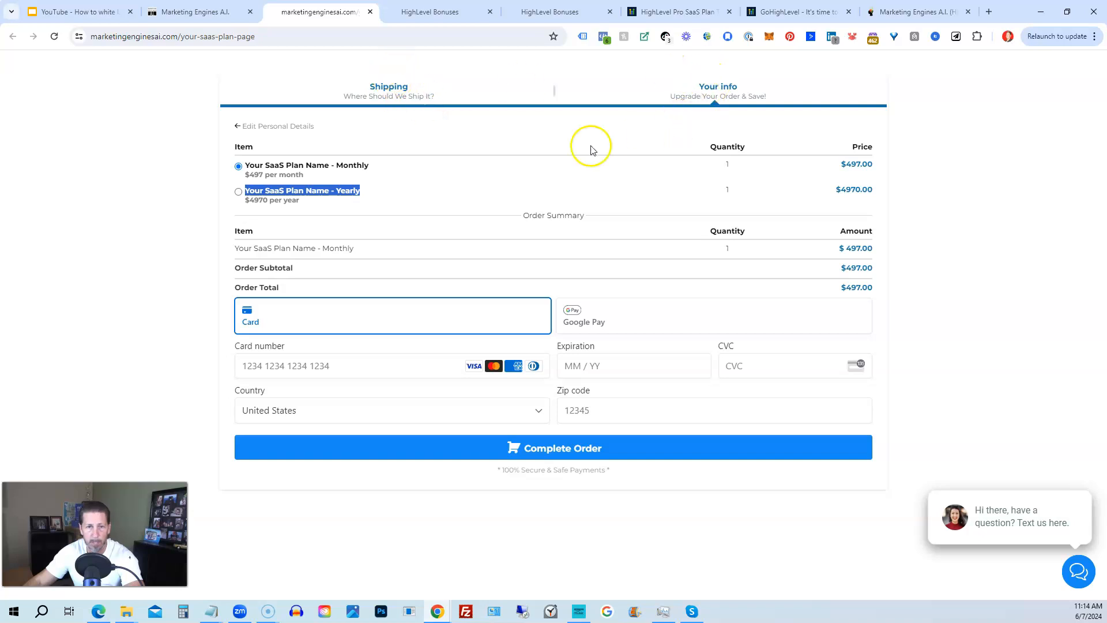
mouse_move(514, 171)
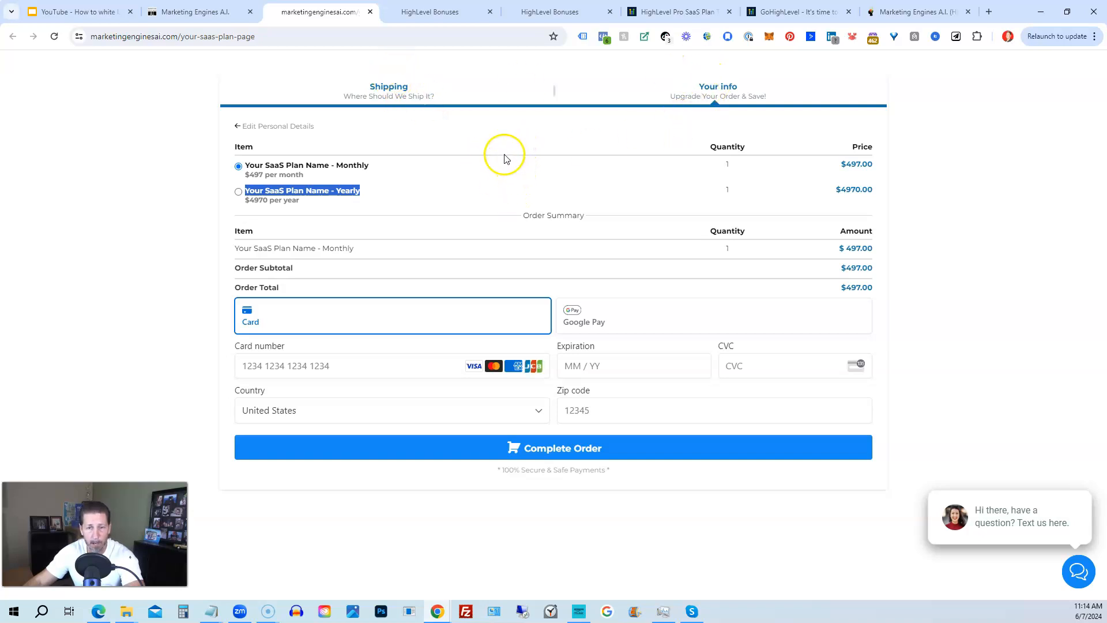
mouse_move(519, 175)
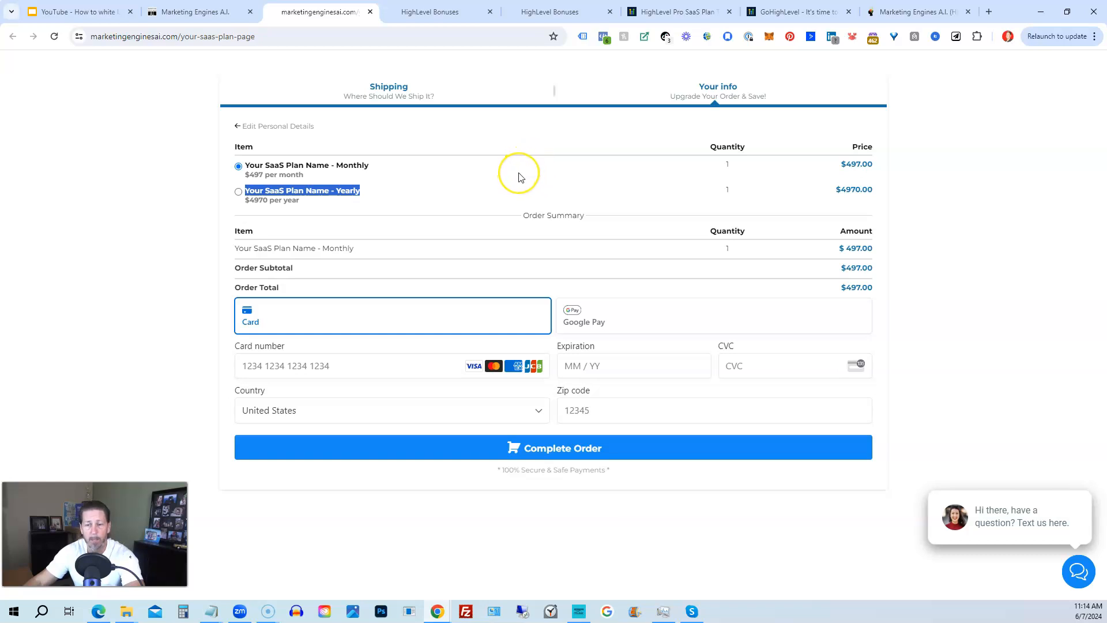
mouse_move(505, 176)
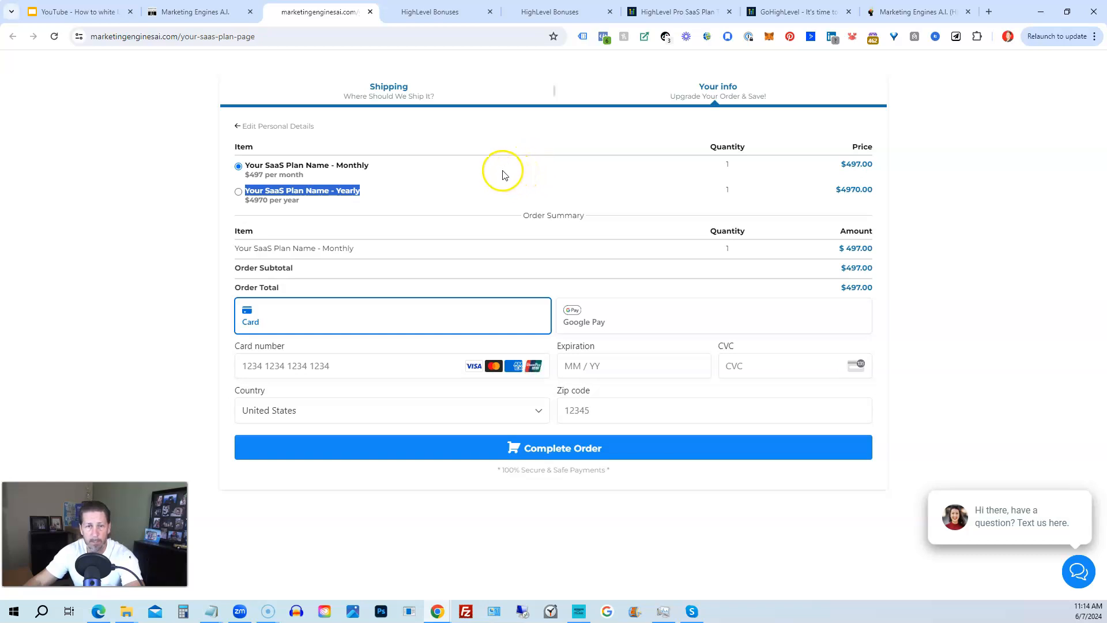
mouse_move(436, 173)
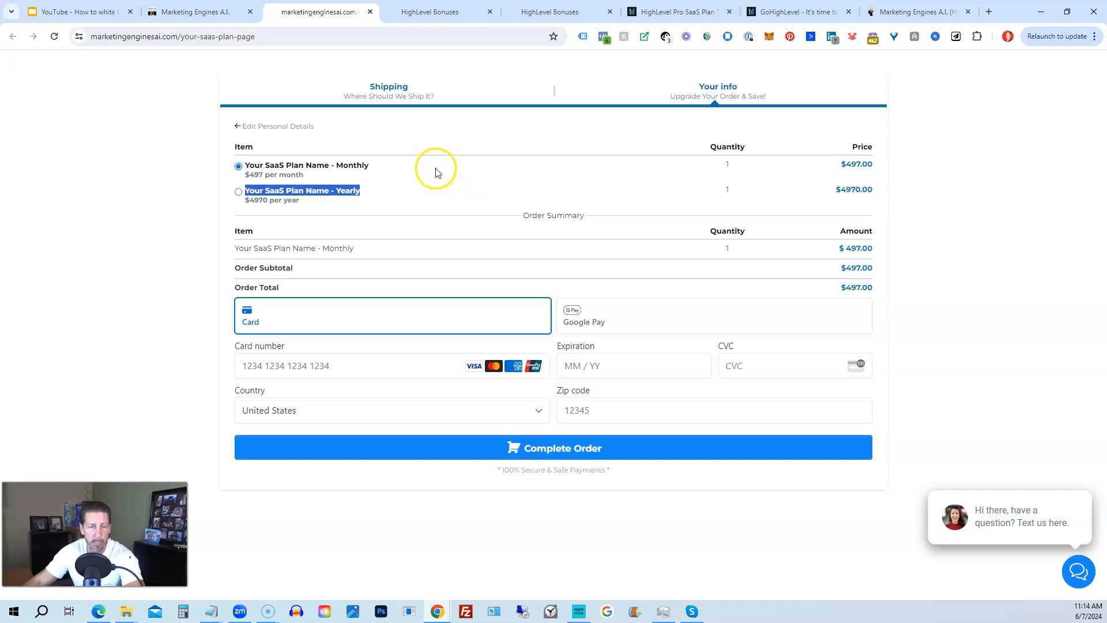
mouse_move(475, 120)
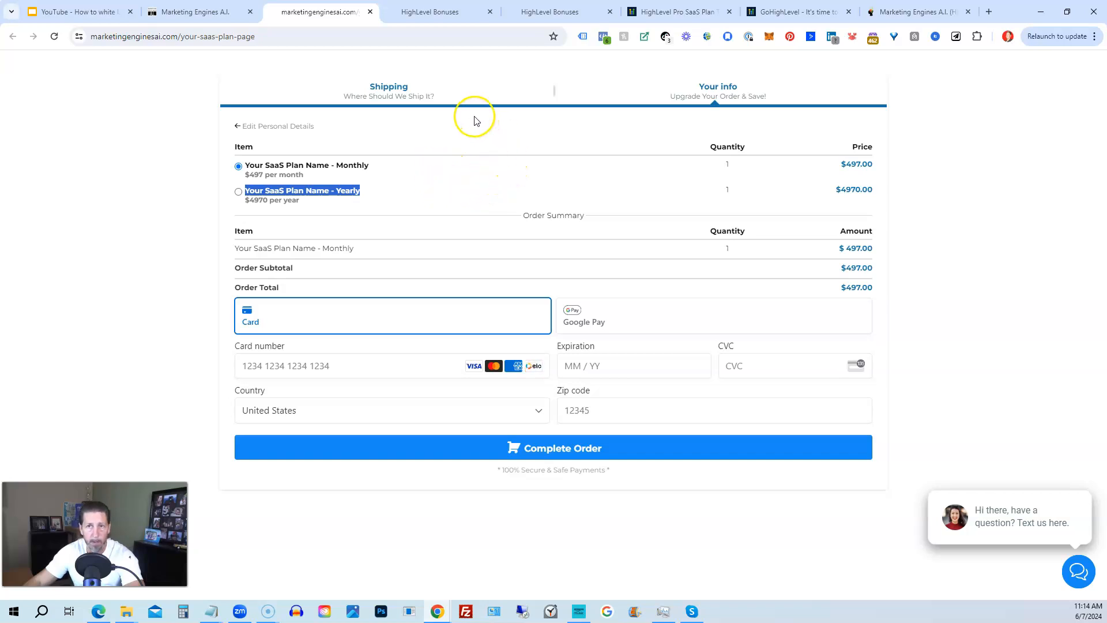
mouse_move(404, 67)
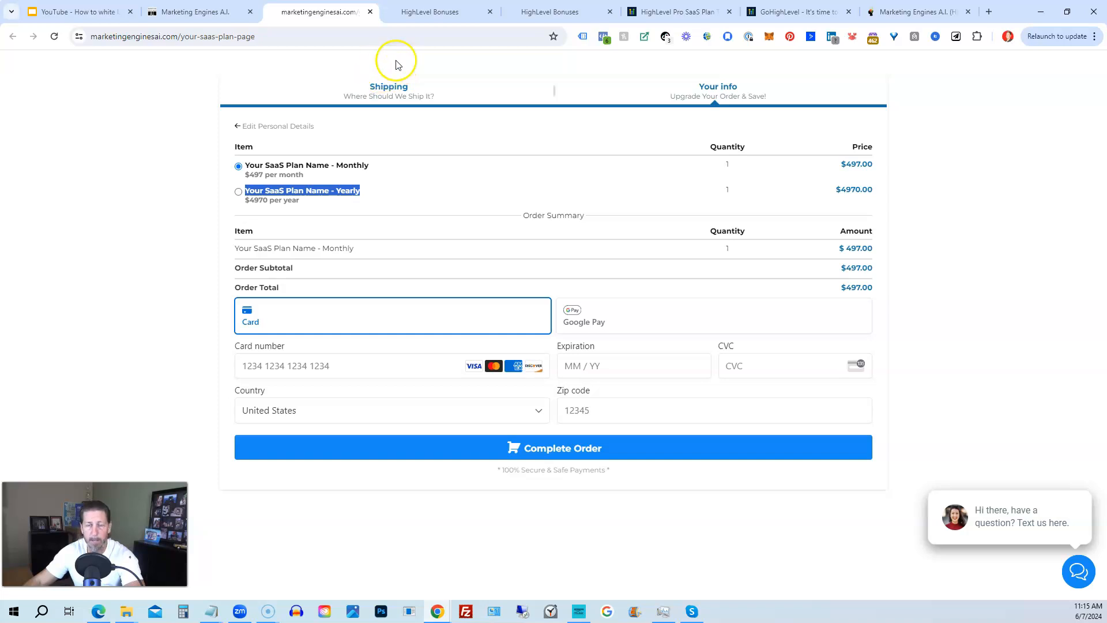
mouse_move(434, 74)
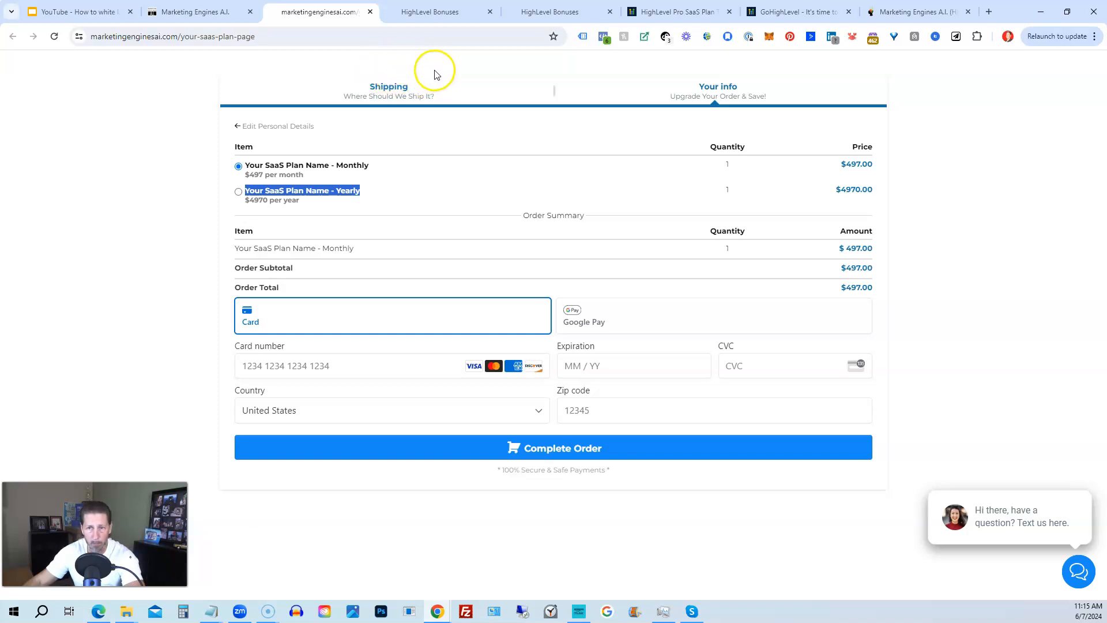
mouse_move(469, 77)
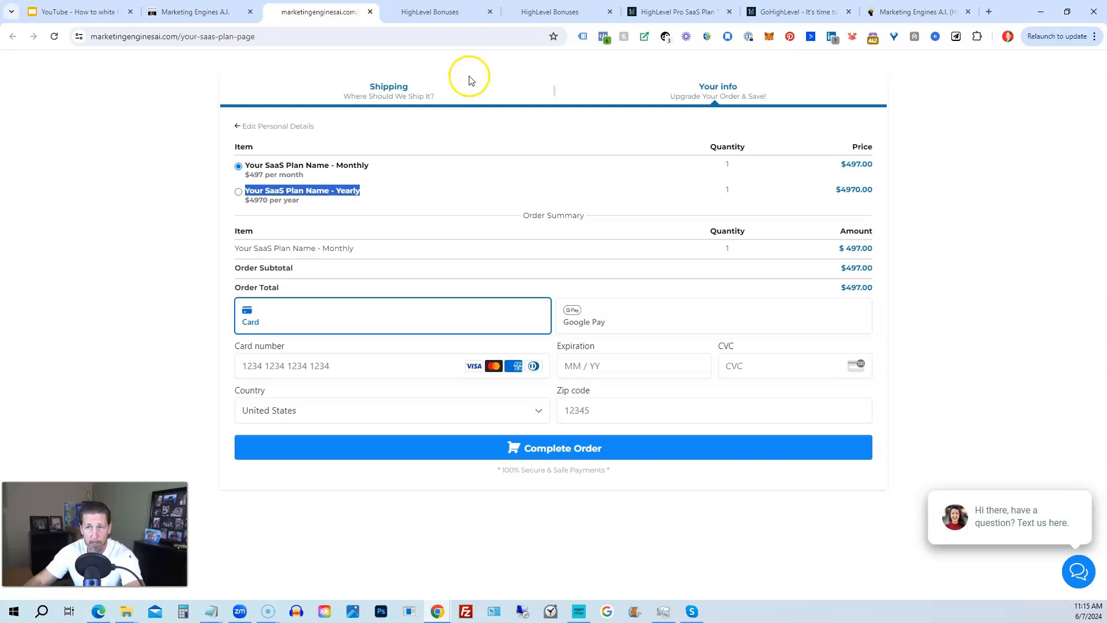
mouse_move(374, 47)
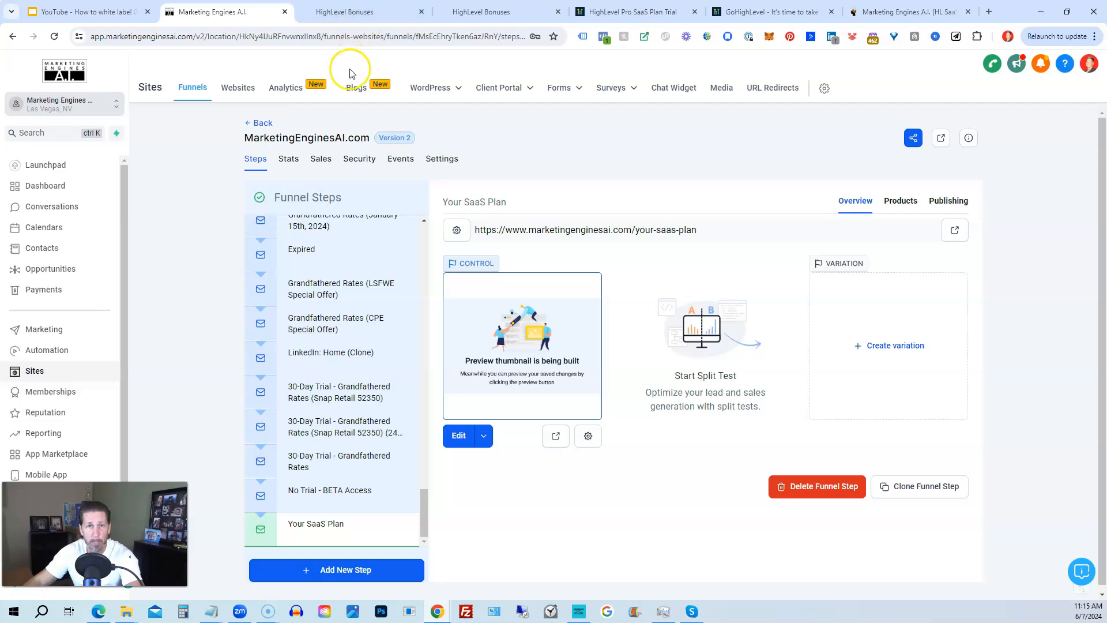
mouse_move(440, 72)
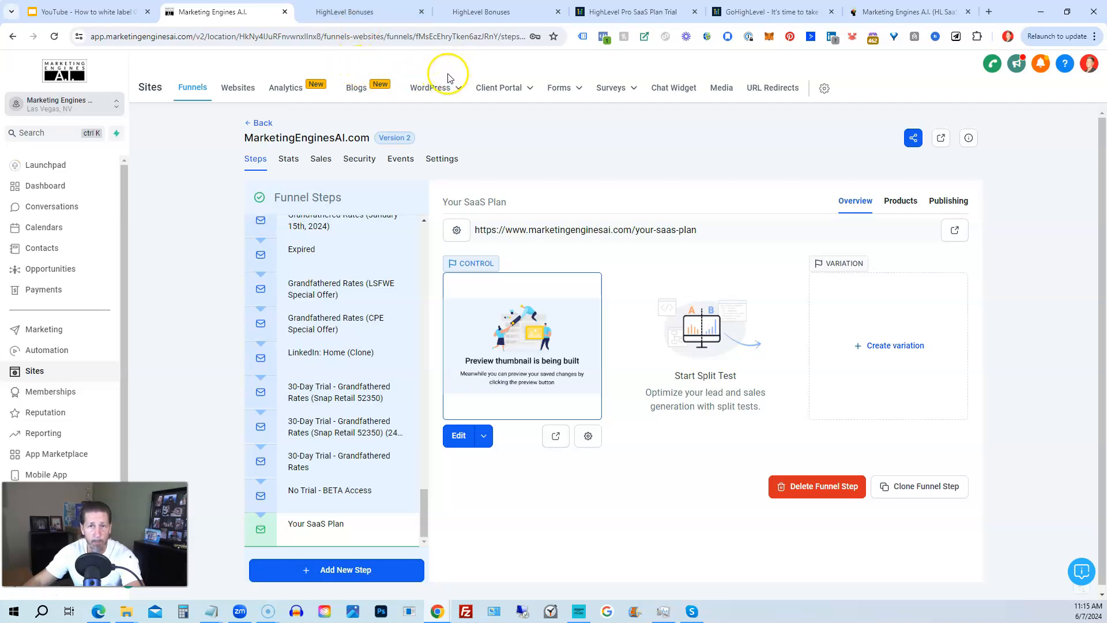
mouse_move(469, 91)
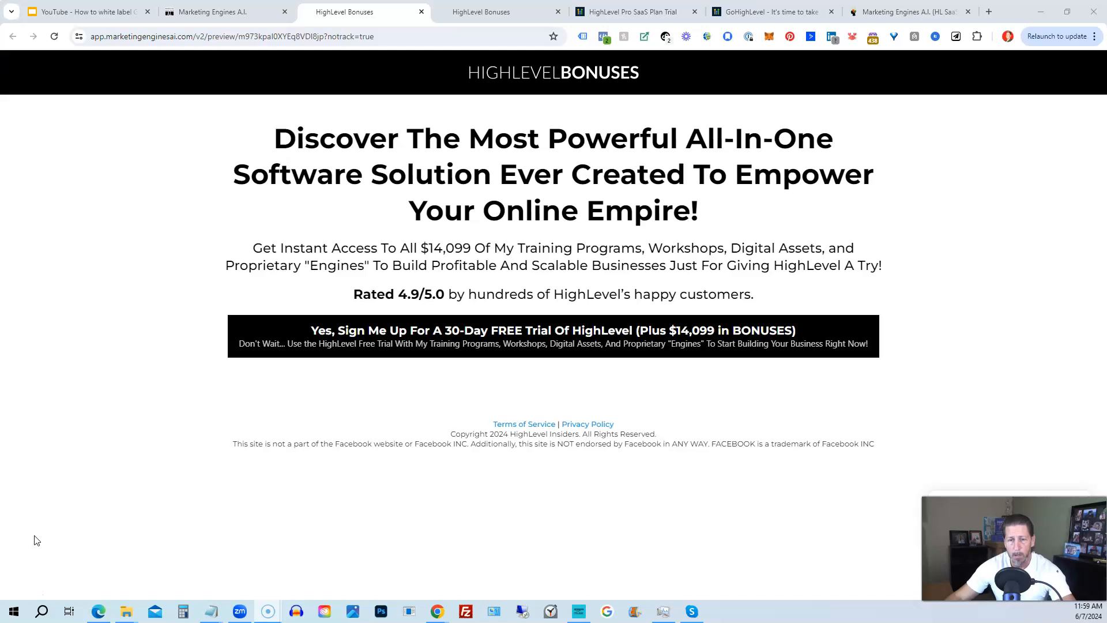
mouse_move(413, 353)
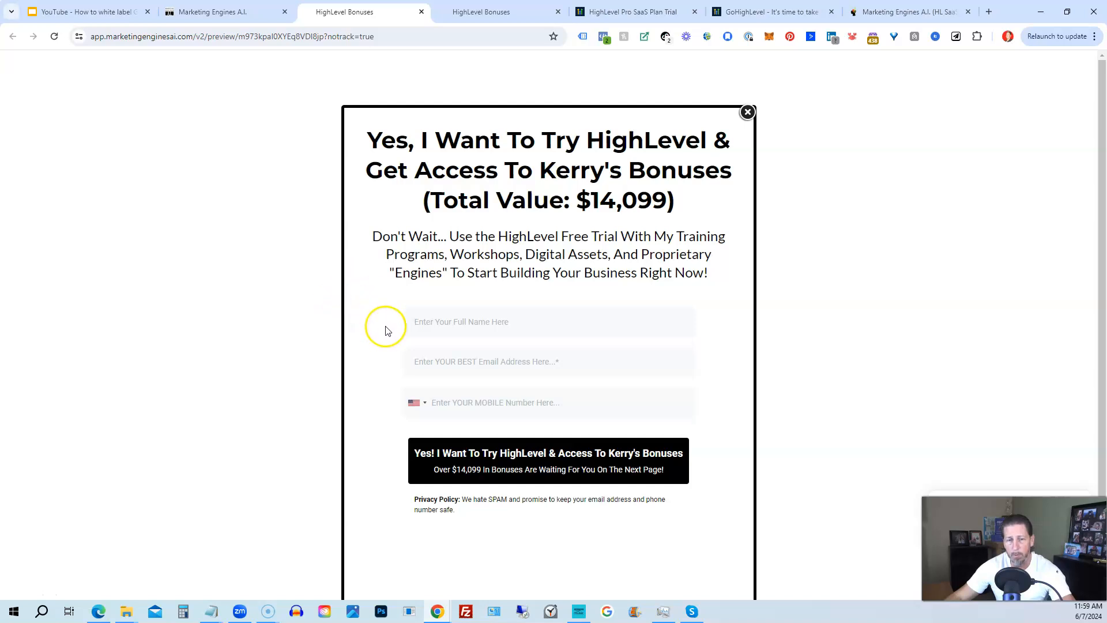
mouse_move(424, 412)
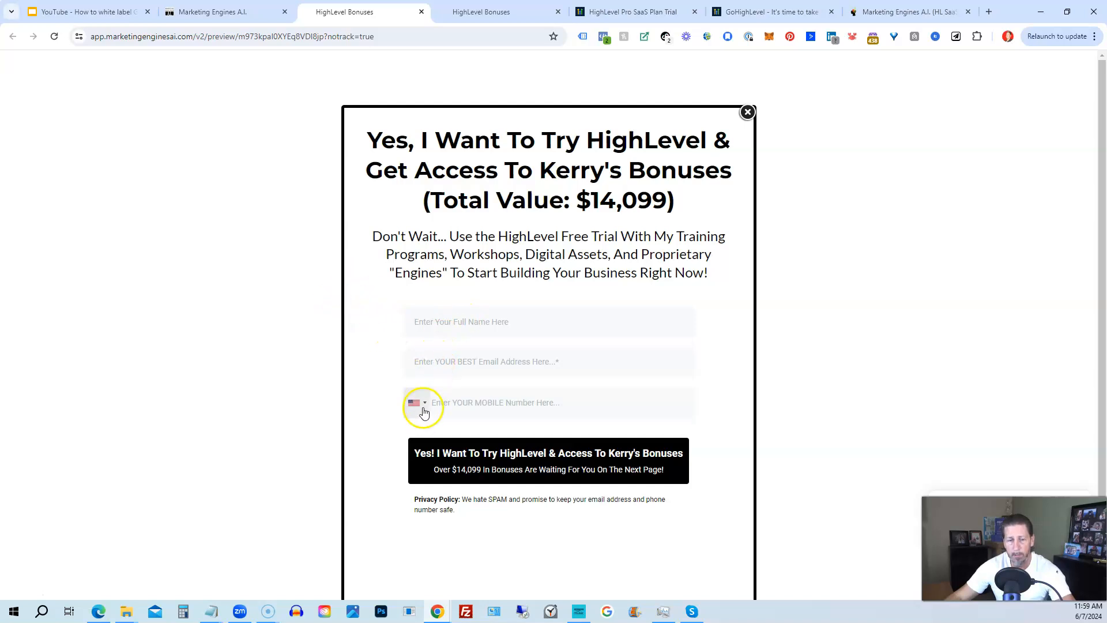
mouse_move(524, 425)
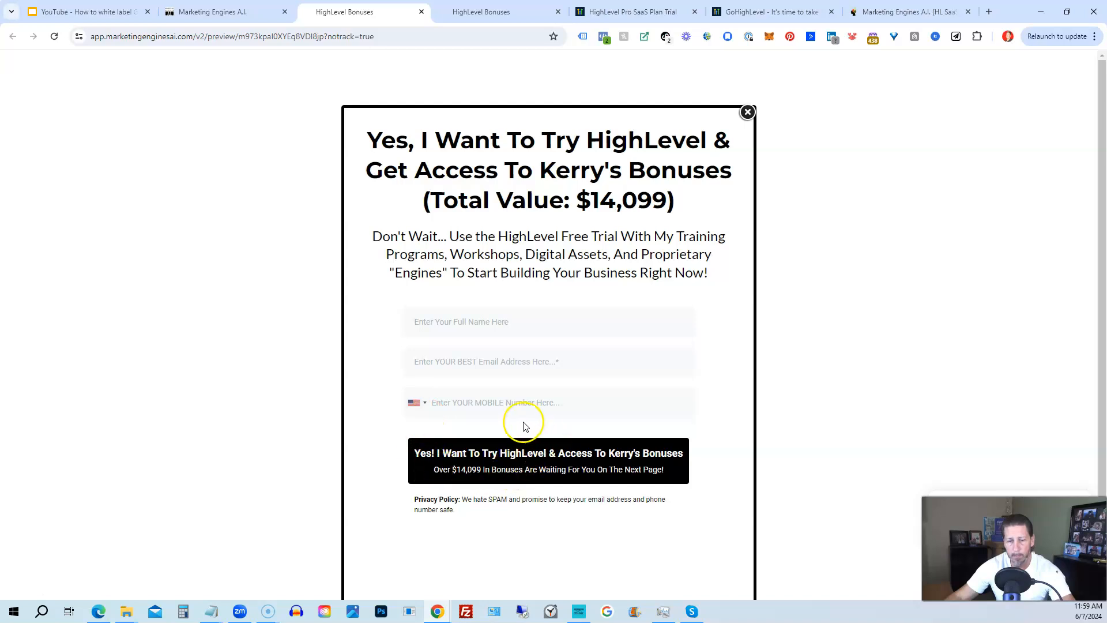
mouse_move(581, 471)
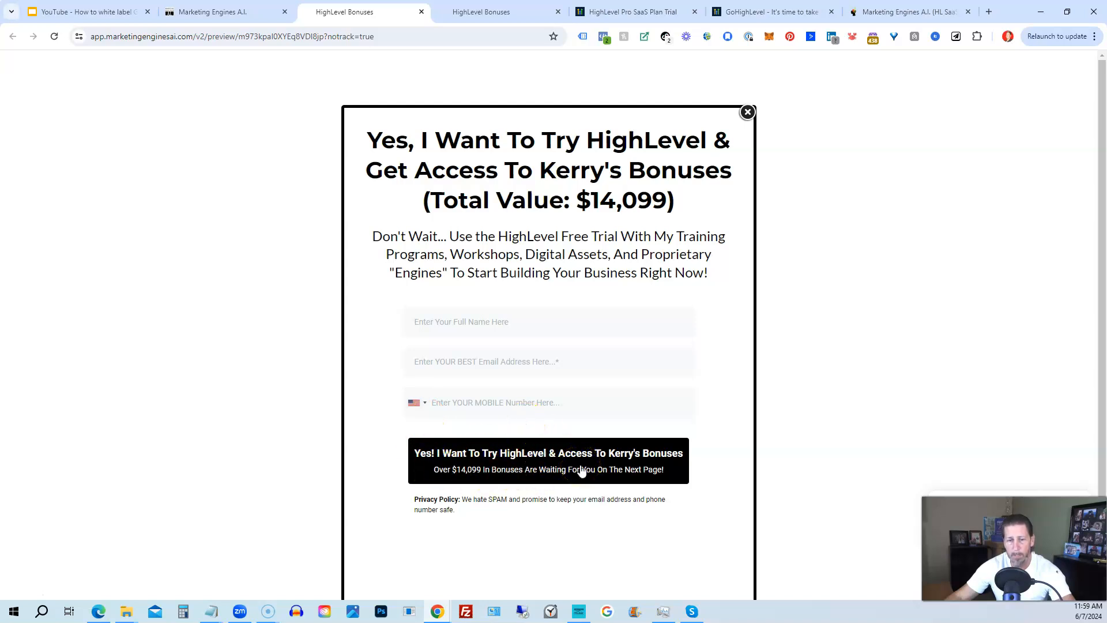
Switch to the second HighLevel Bonuses tab showing the free-trial landing page.
click(481, 12)
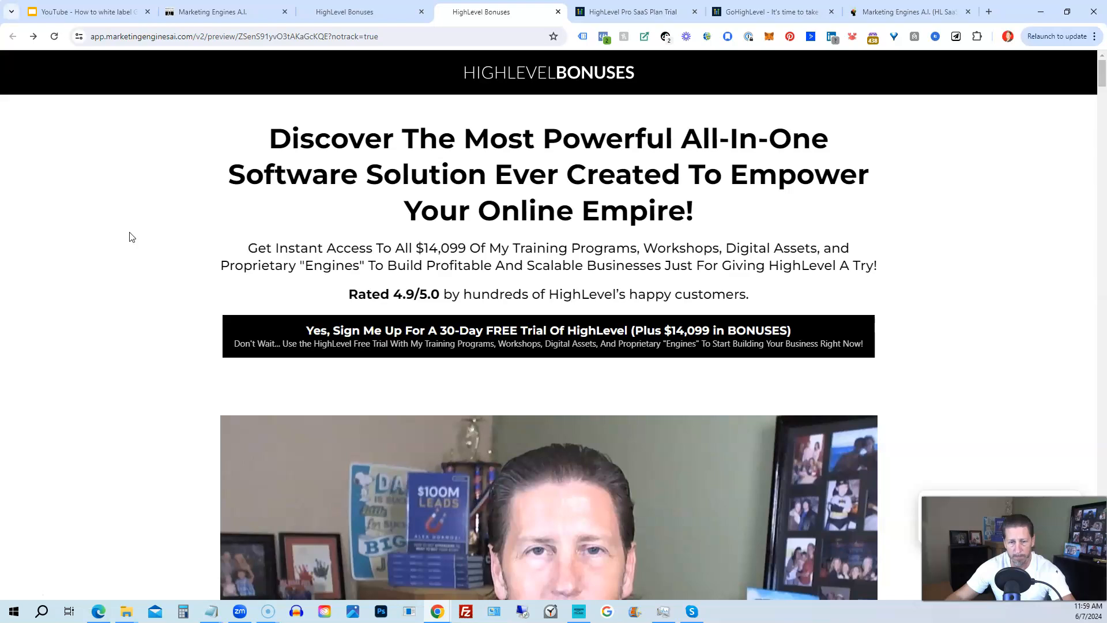
scroll(down, 3)
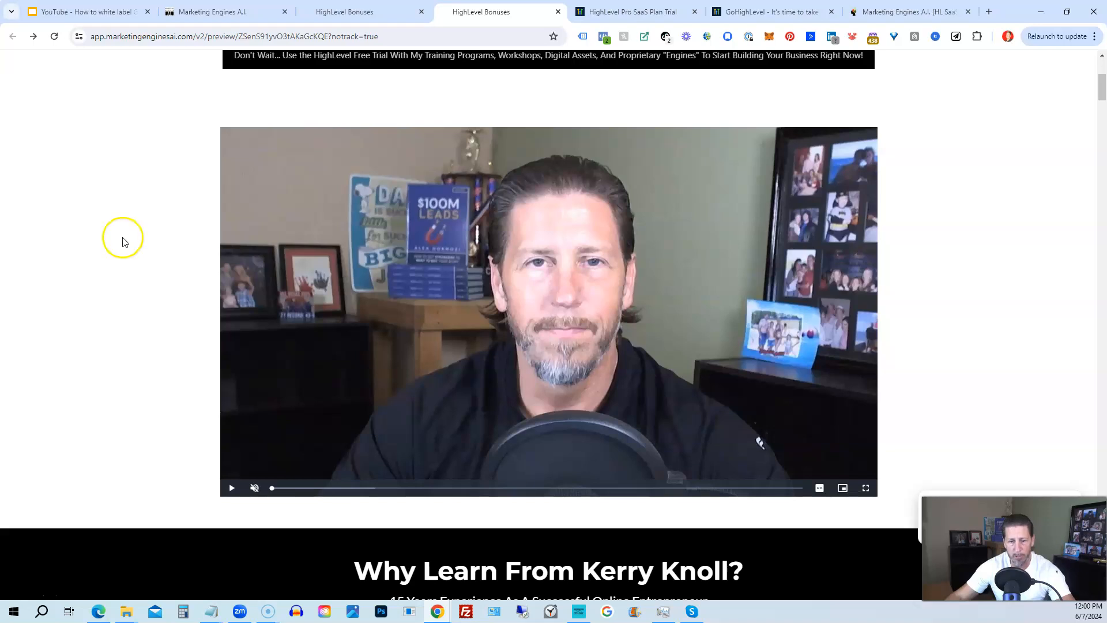
scroll(down, 3)
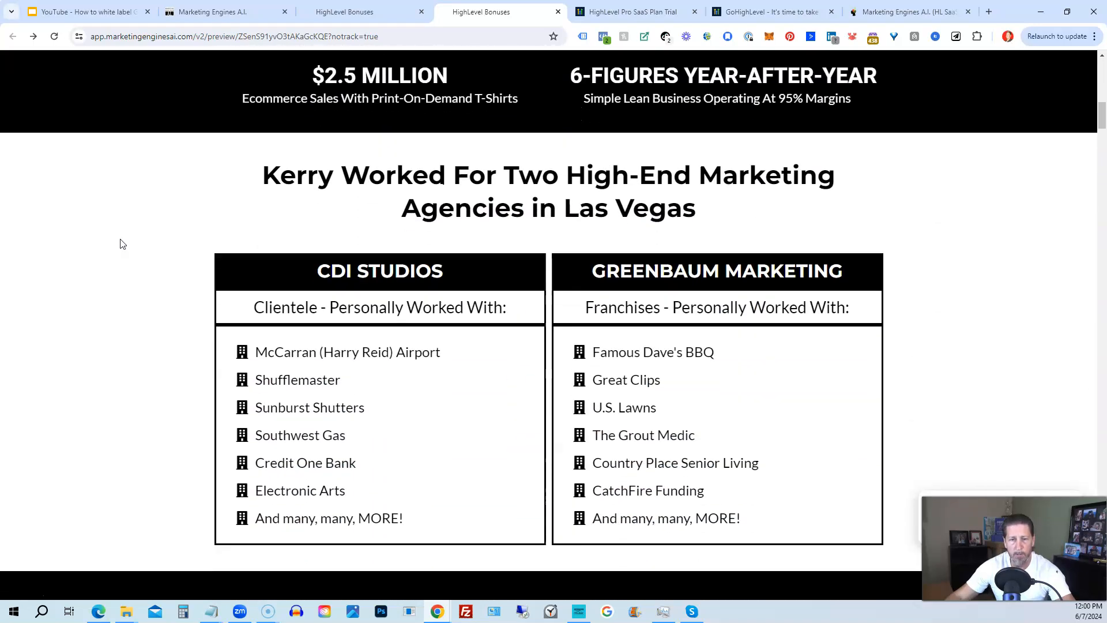
scroll(down, 3)
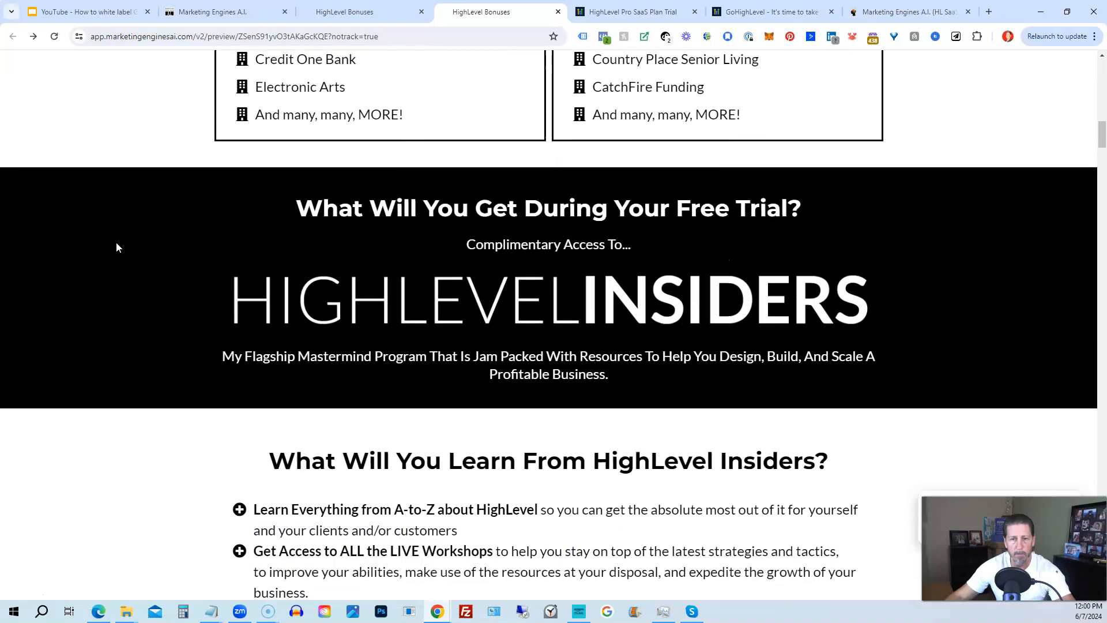
scroll(down, 3)
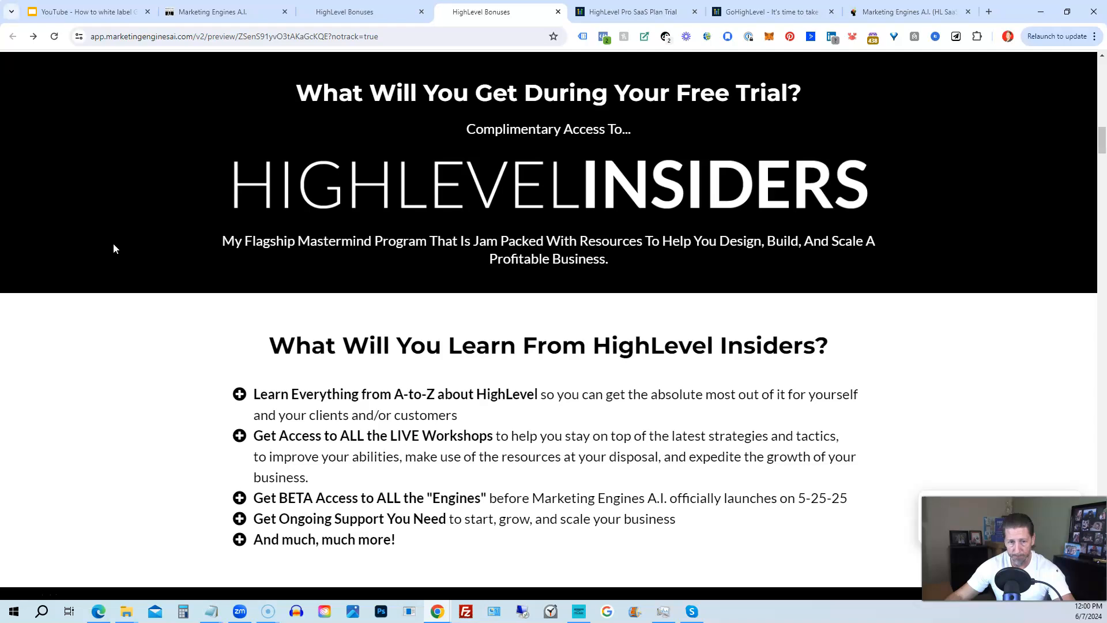
scroll(down, 3)
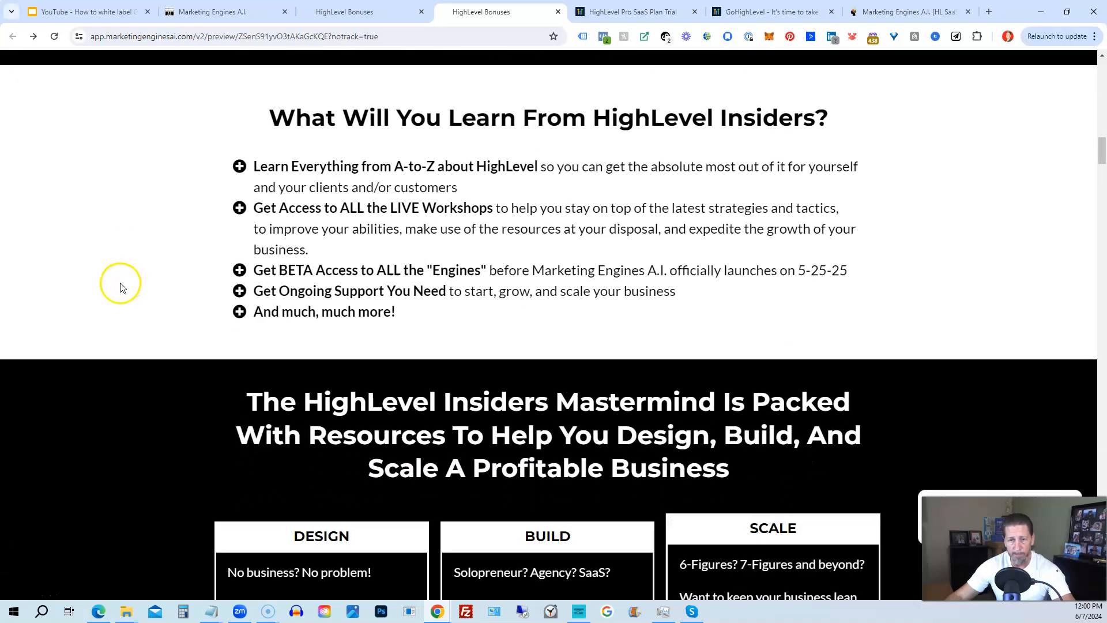
scroll(down, 3)
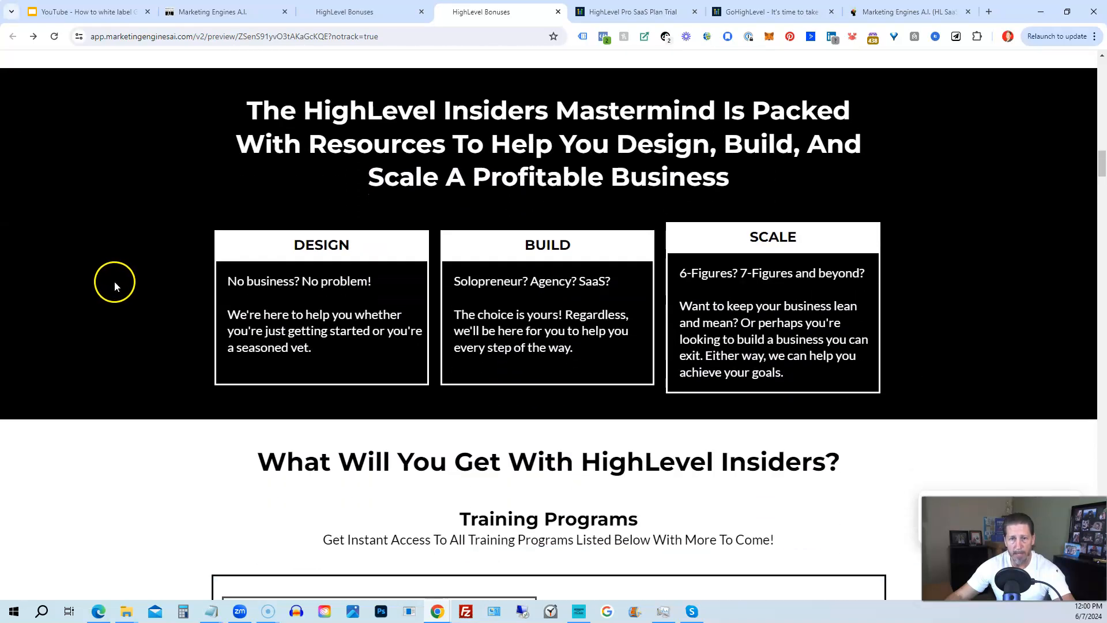
scroll(down, 3)
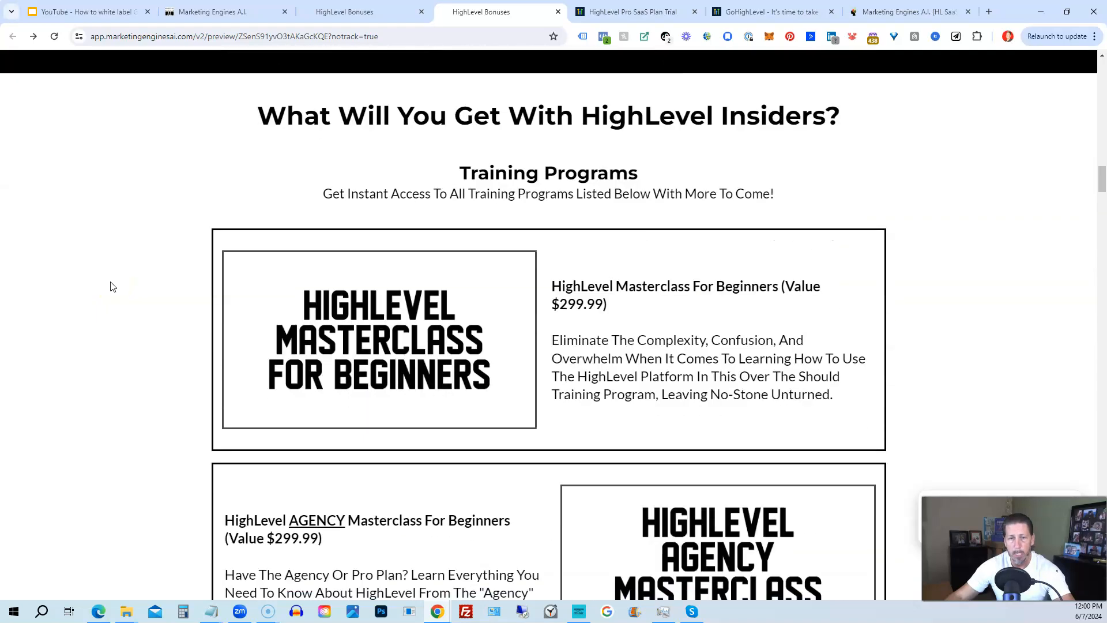
scroll(down, 3)
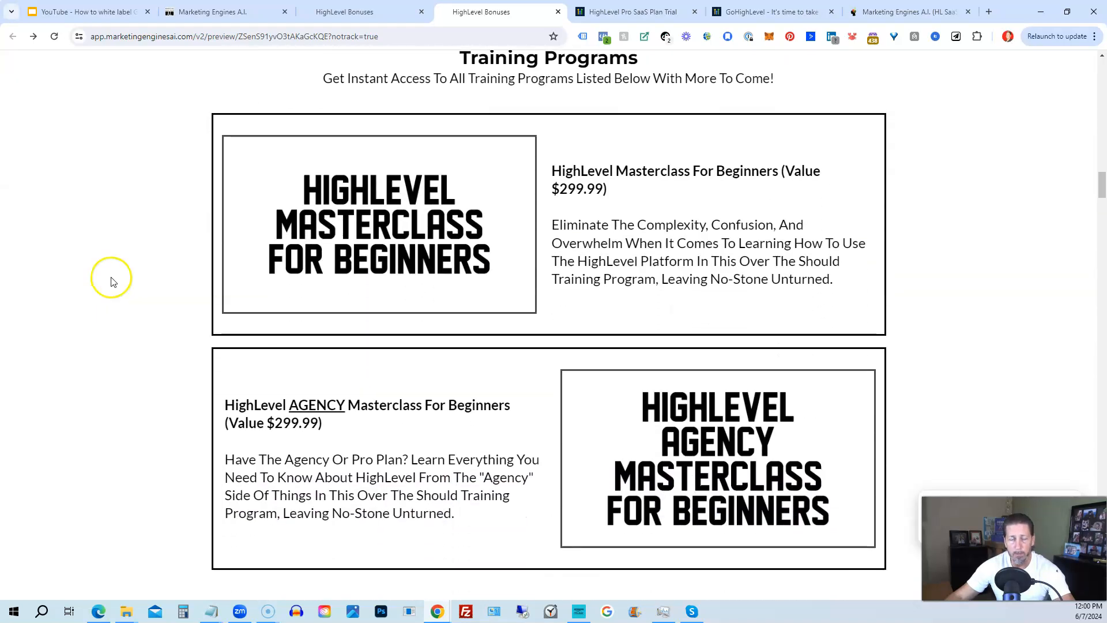
mouse_move(115, 278)
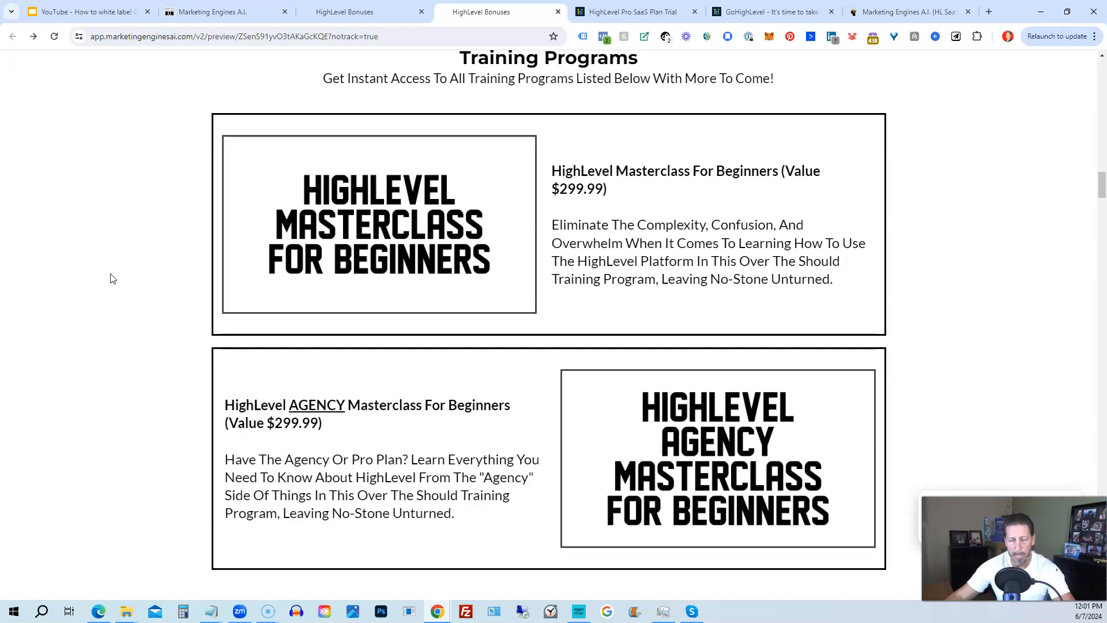
scroll(down, 3)
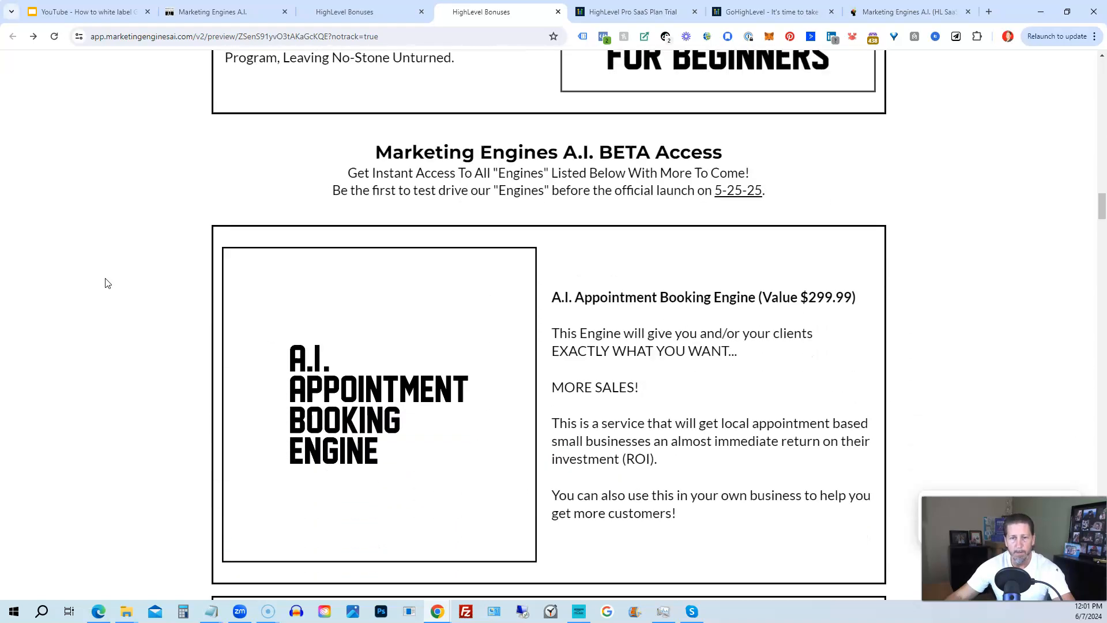
scroll(down, 3)
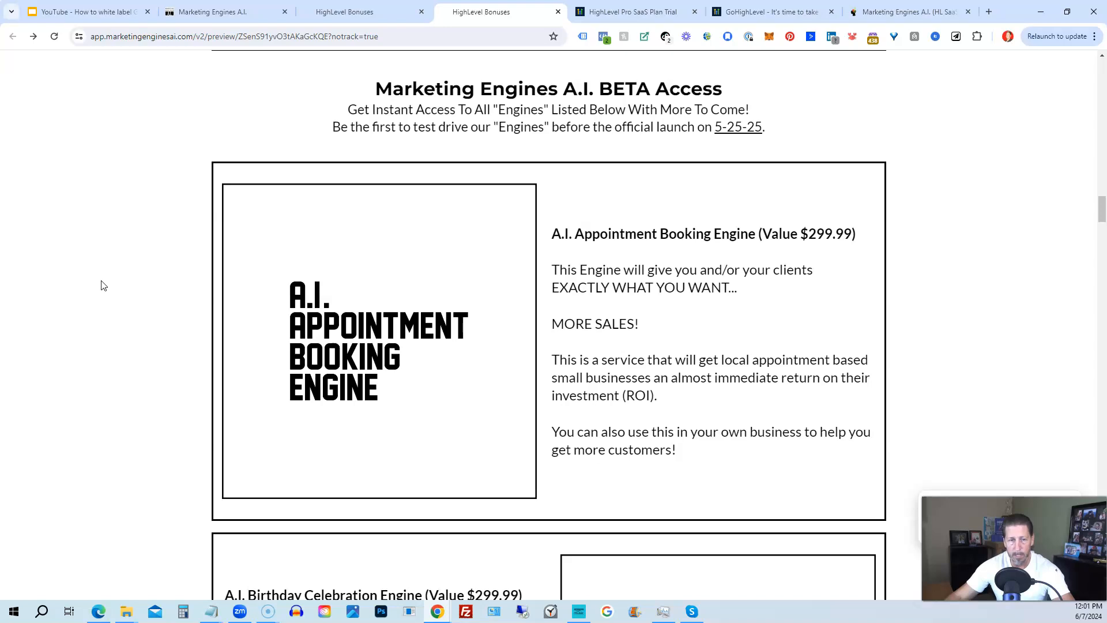
scroll(down, 3)
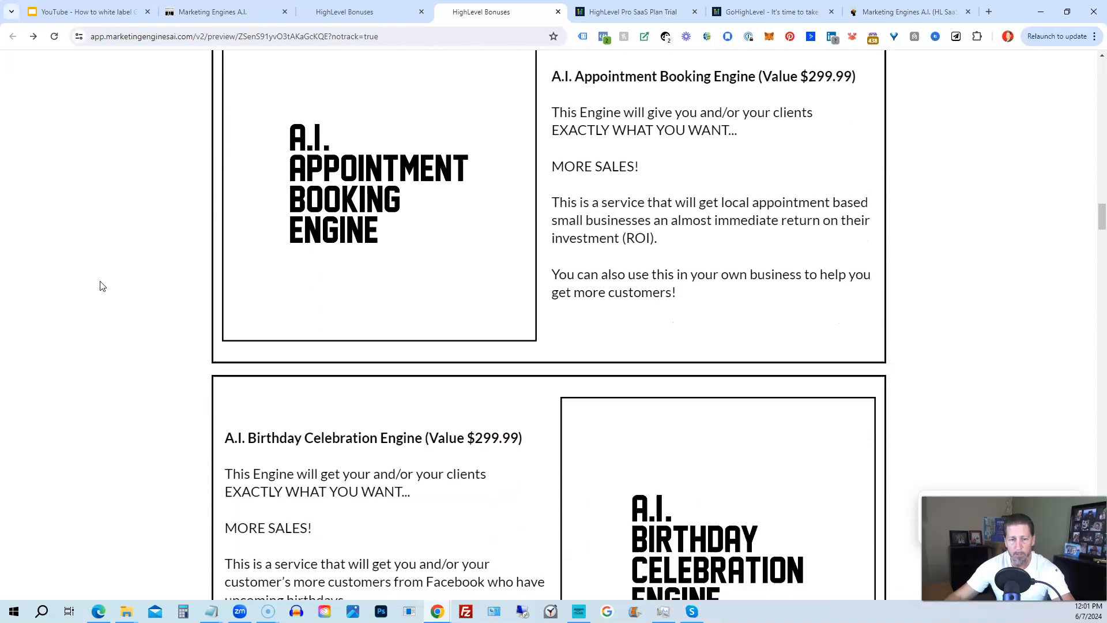
scroll(down, 3)
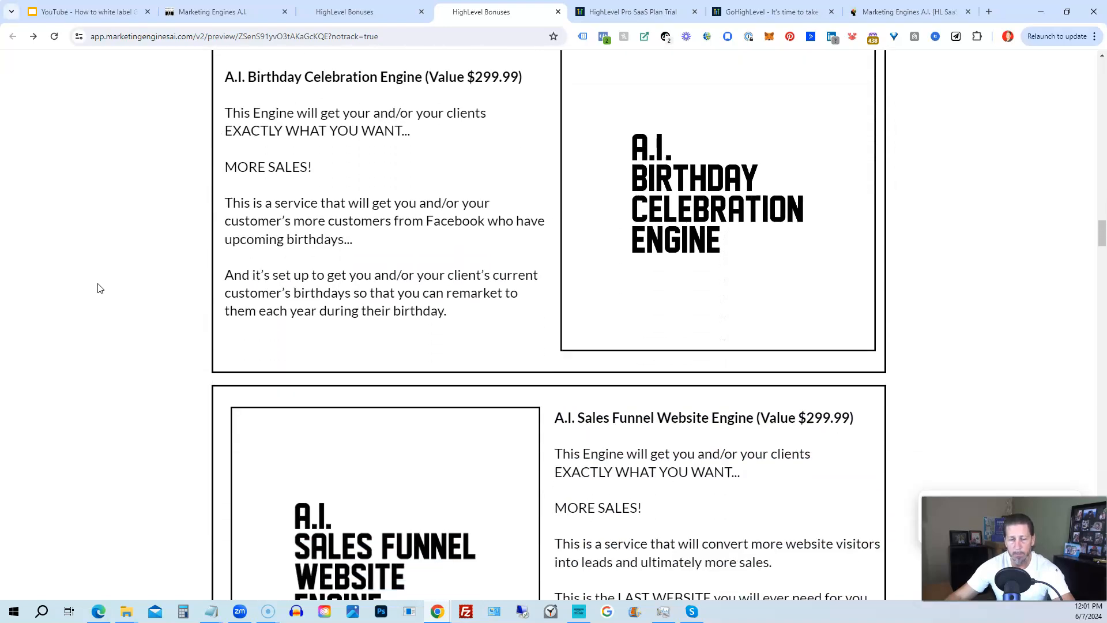
scroll(down, 3)
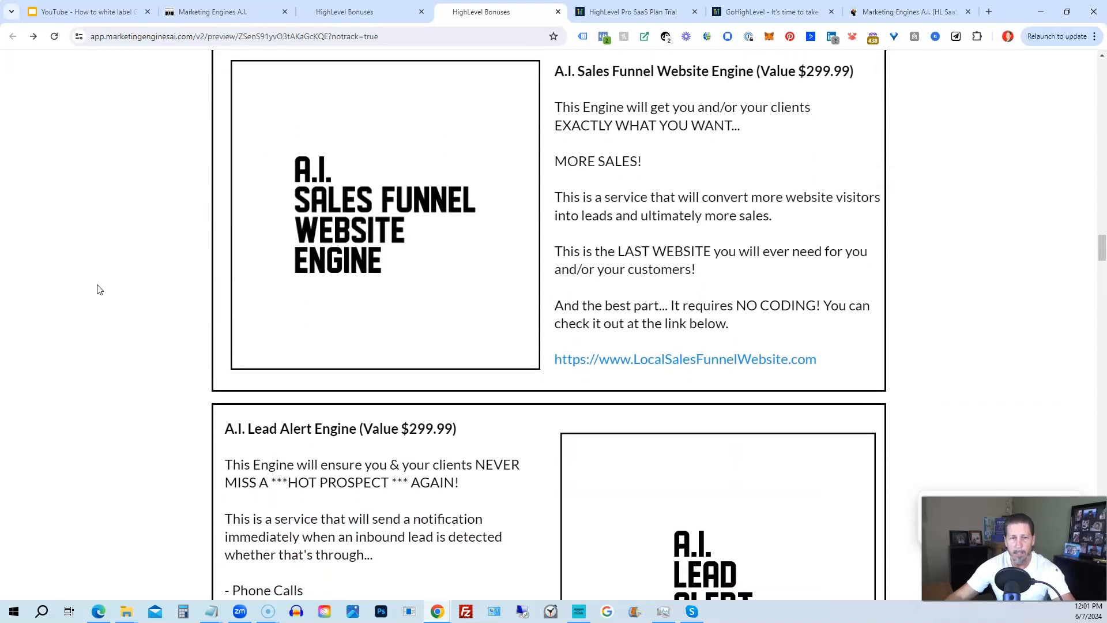
scroll(down, 3)
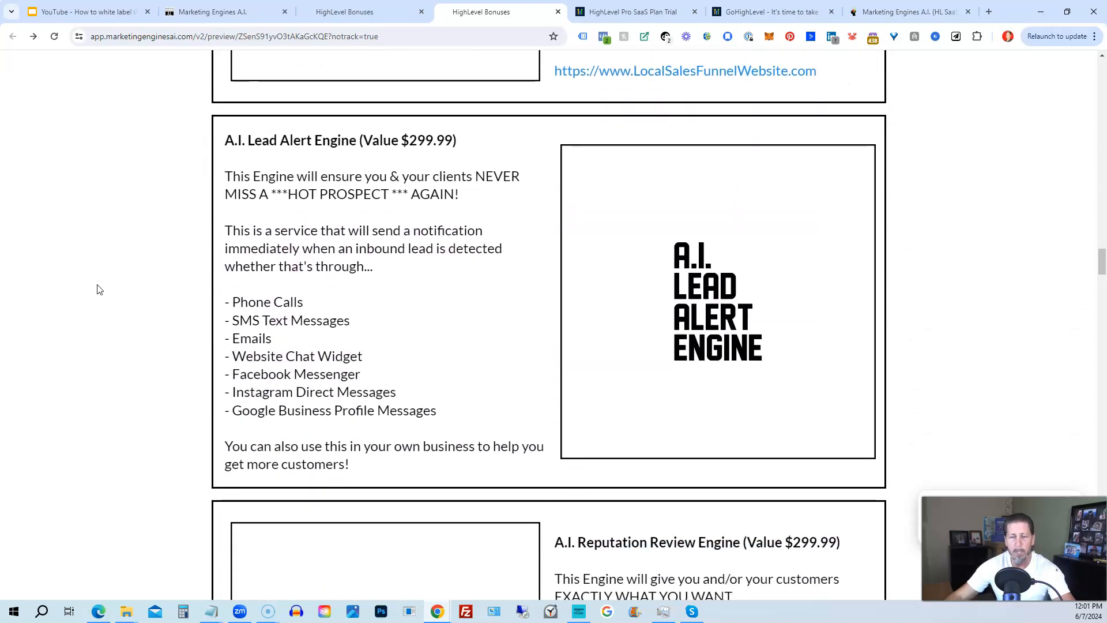
scroll(down, 3)
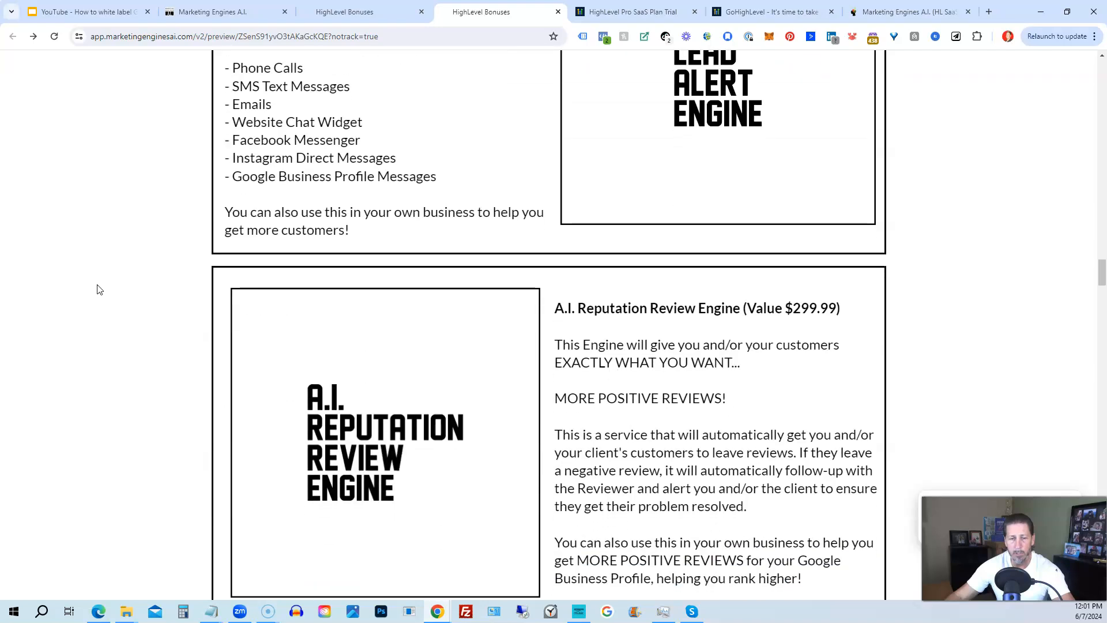
scroll(down, 3)
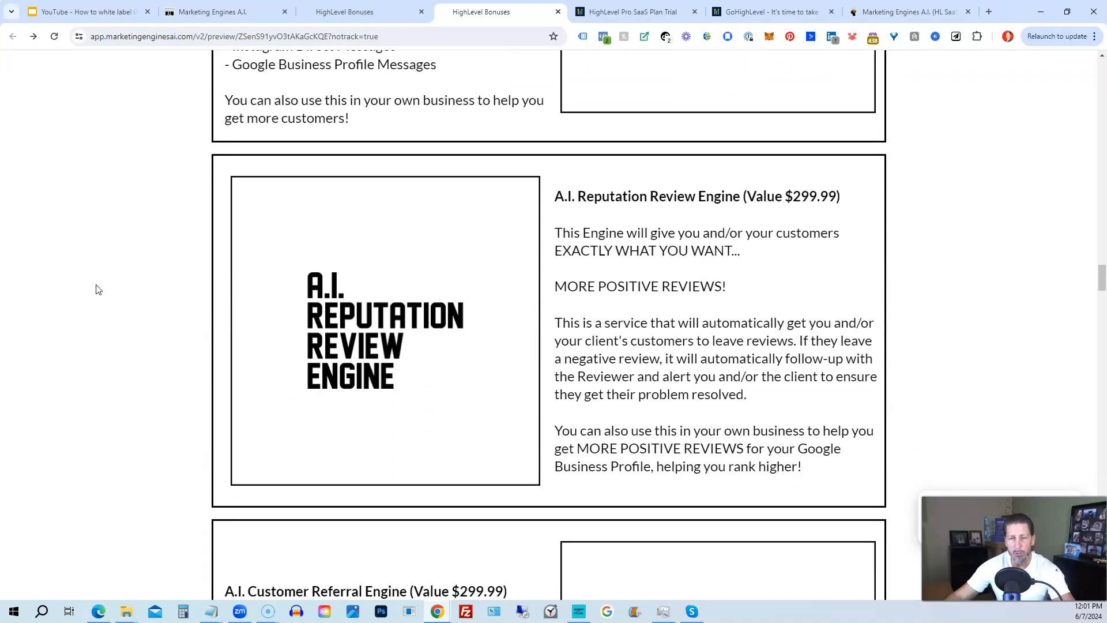
scroll(down, 3)
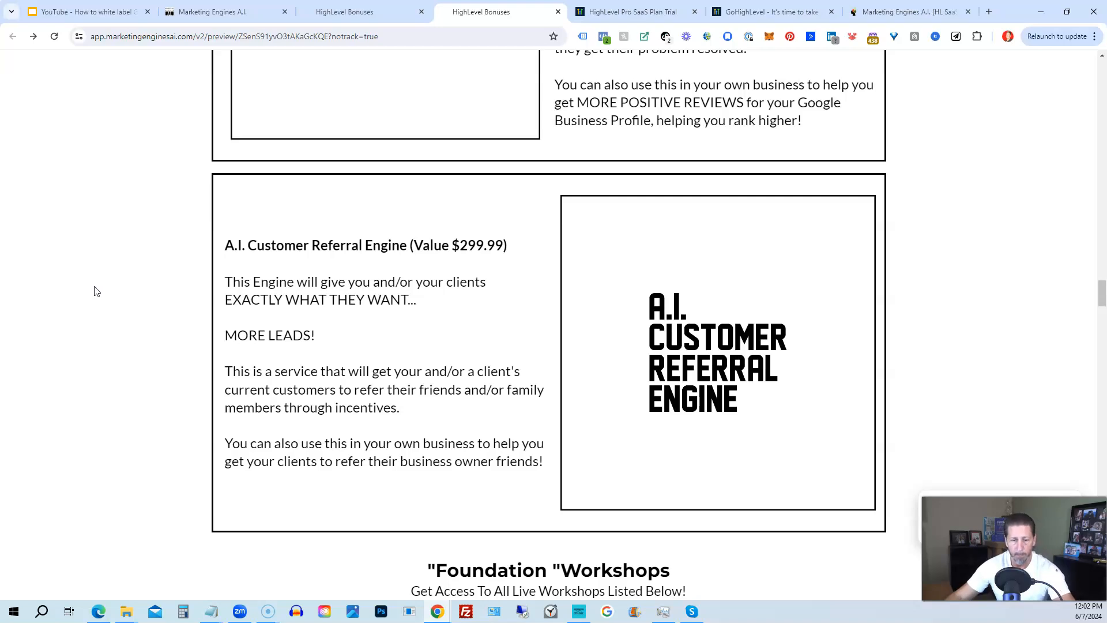
scroll(down, 3)
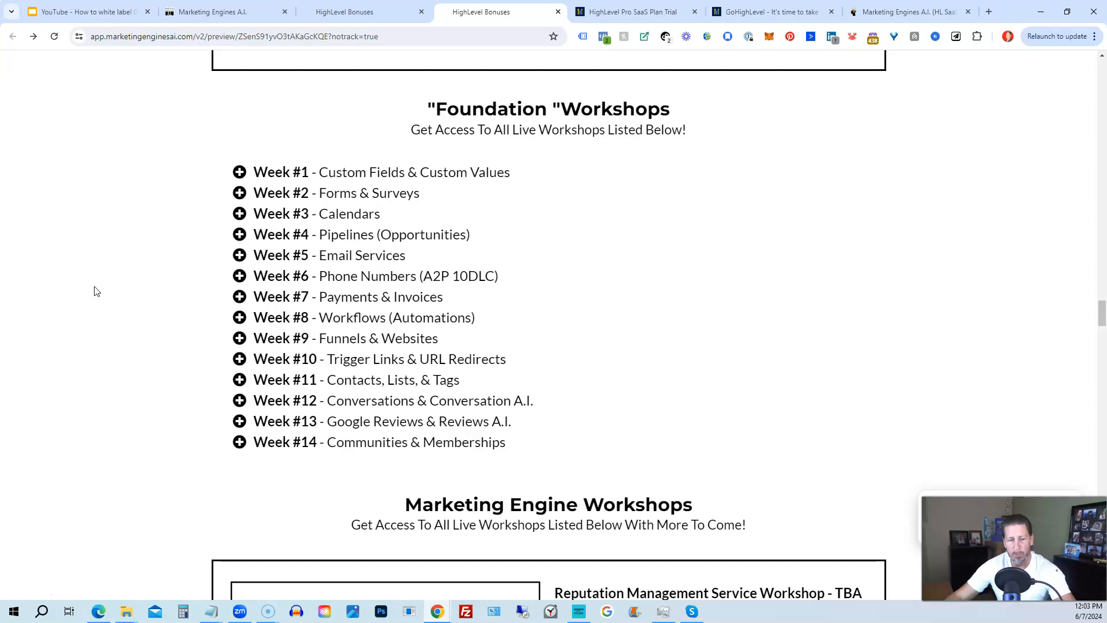
scroll(down, 3)
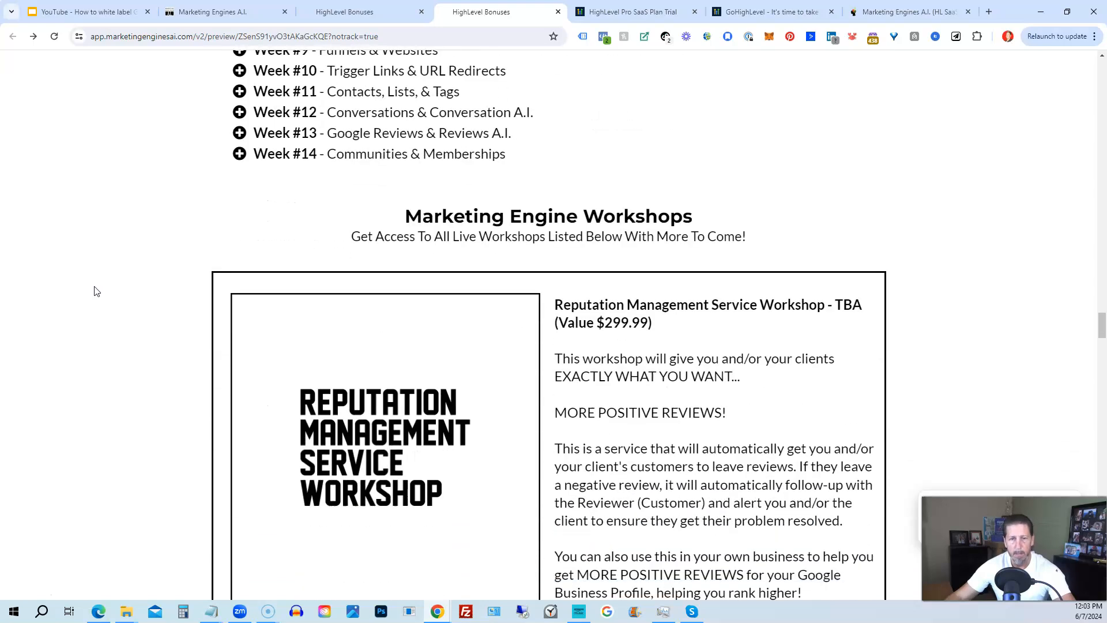
scroll(down, 3)
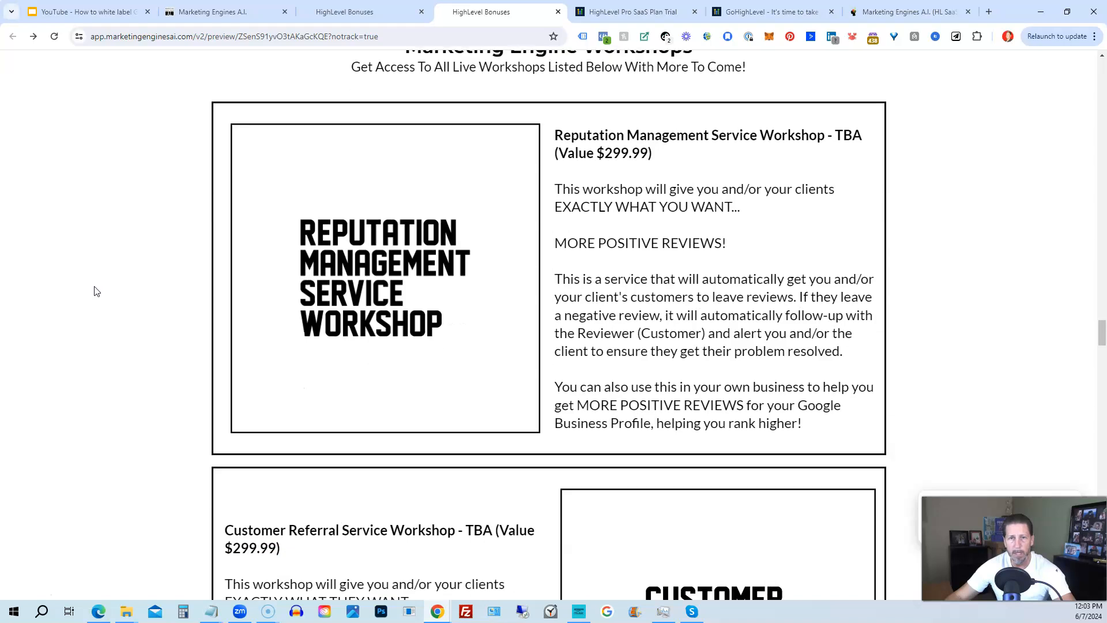
scroll(up, 3)
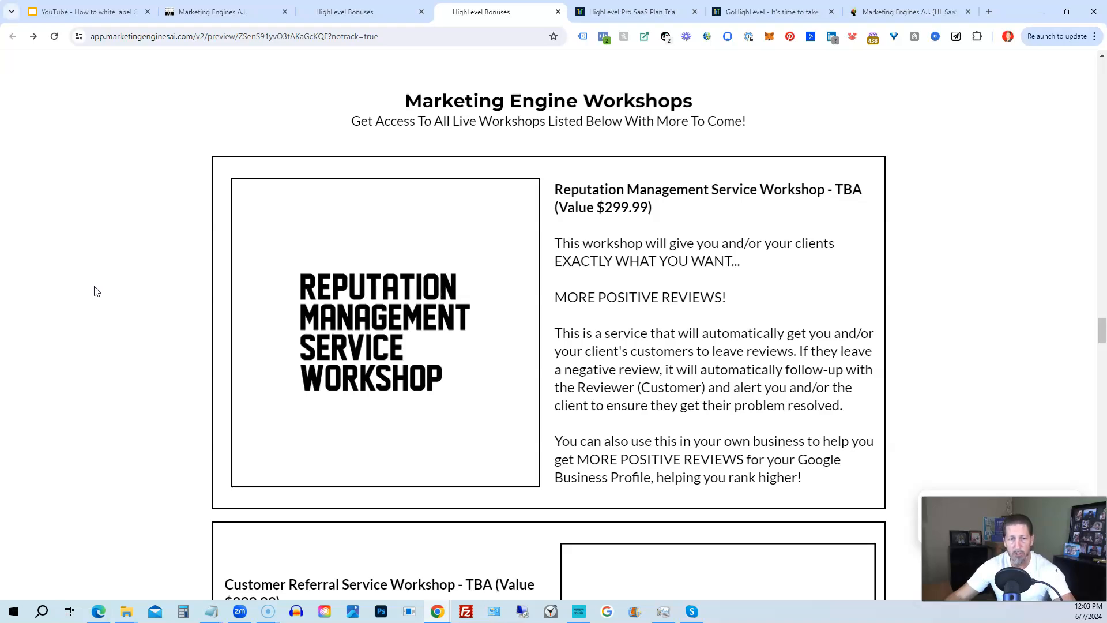
scroll(down, 3)
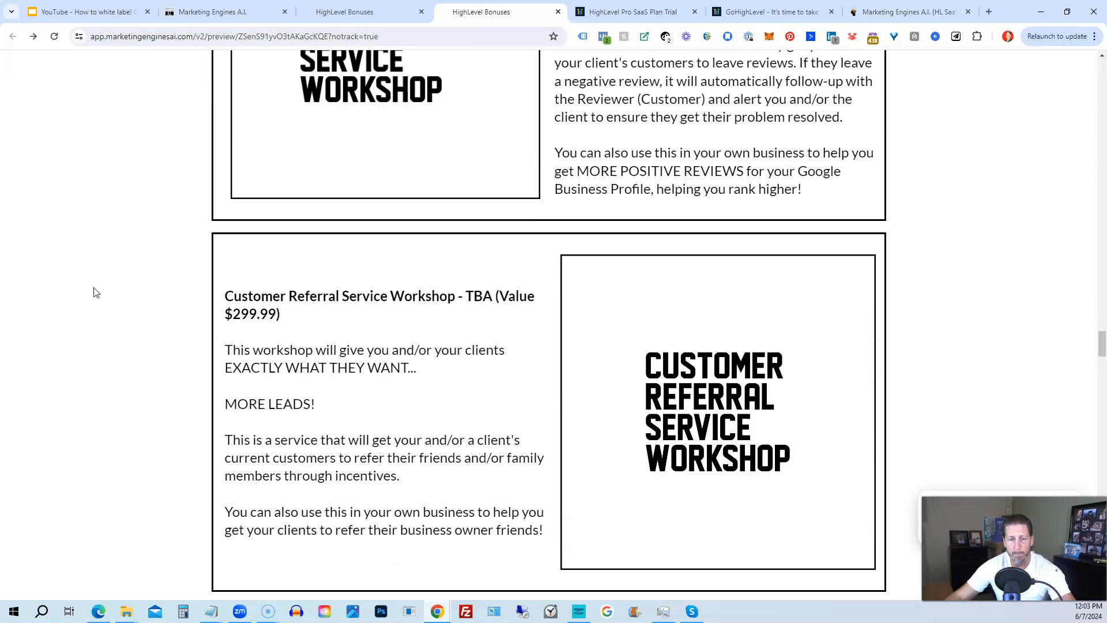
scroll(down, 3)
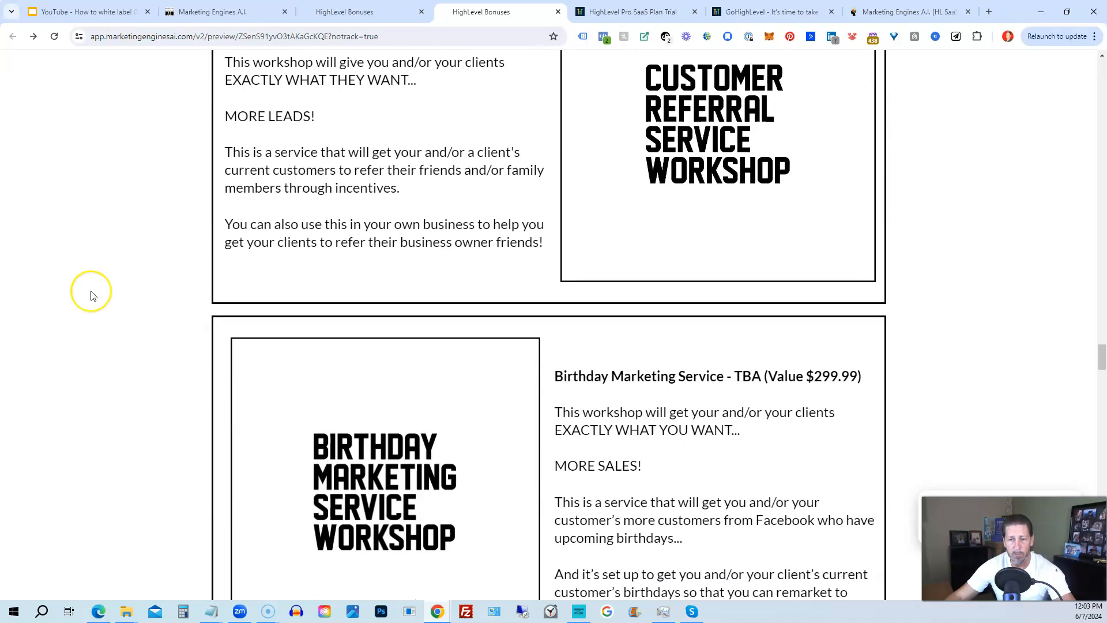
scroll(down, 3)
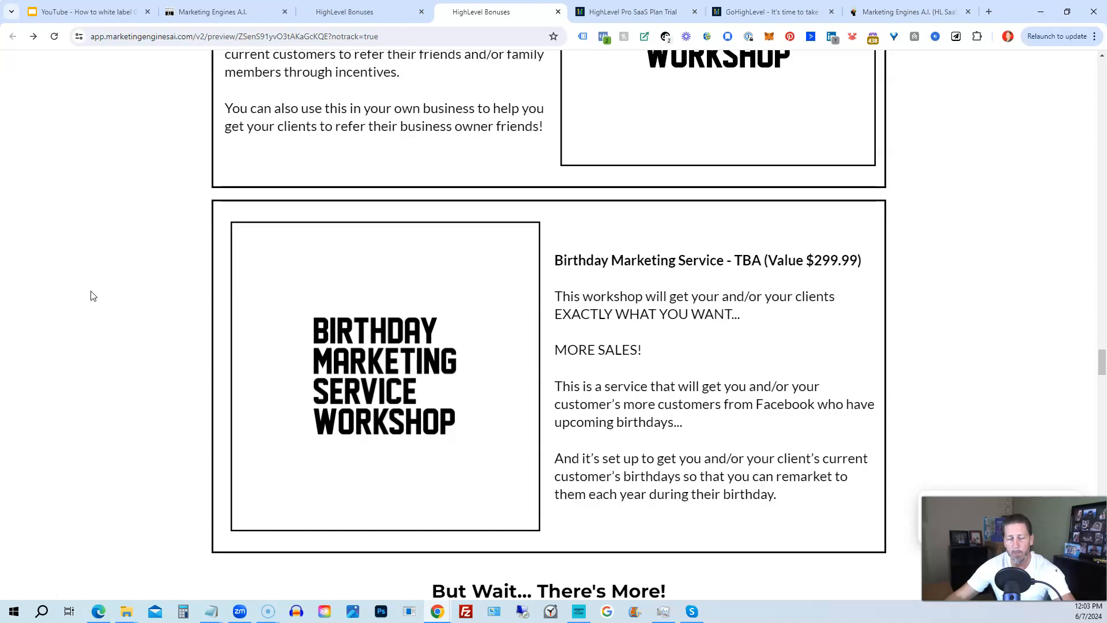
scroll(down, 3)
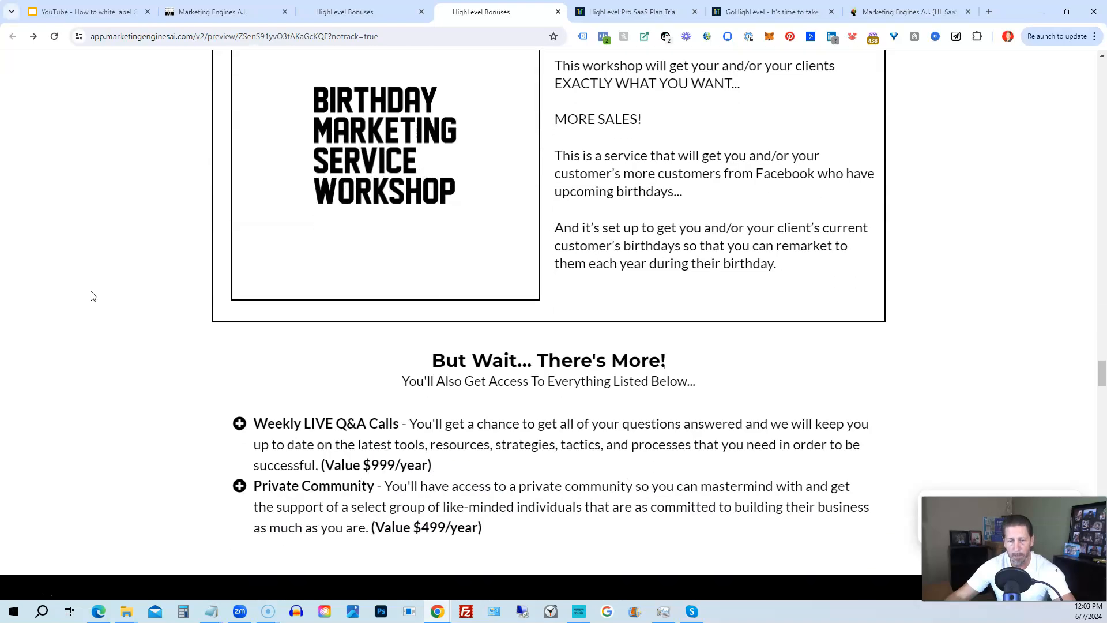
scroll(down, 3)
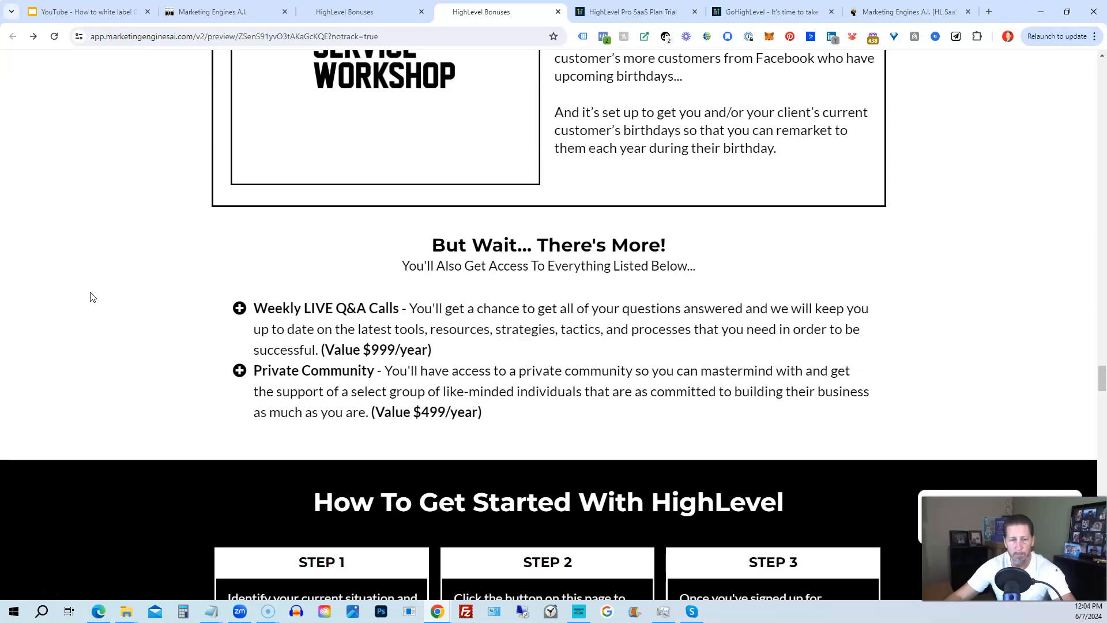
Scroll past the cancel-anytime steps and $14,099 Total Bonus Value to the FAQ section.
scroll(down, 3)
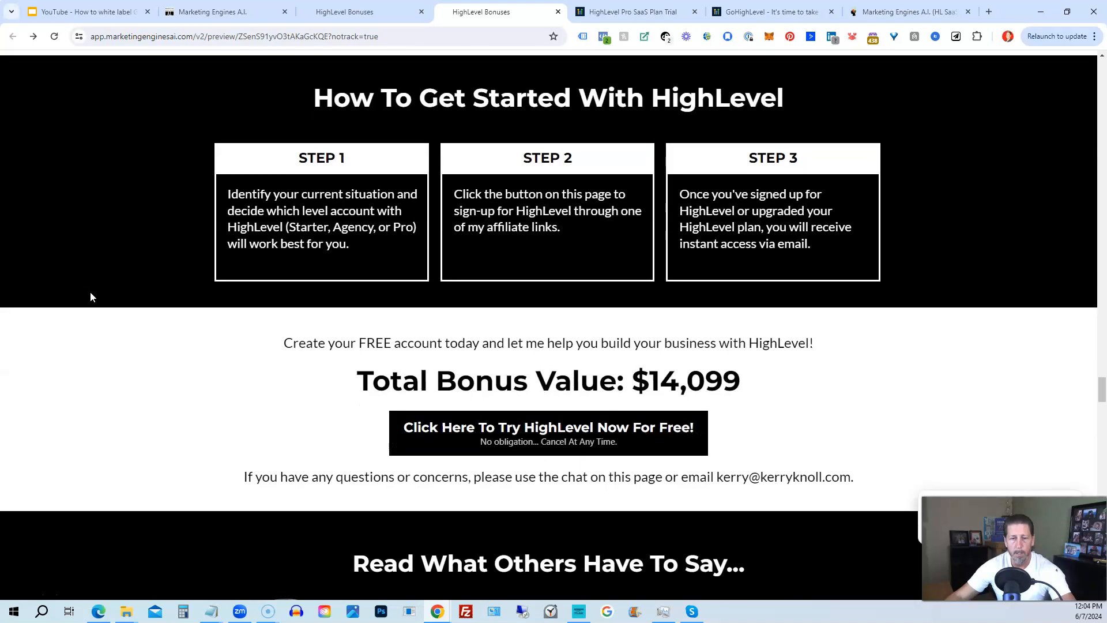
scroll(down, 3)
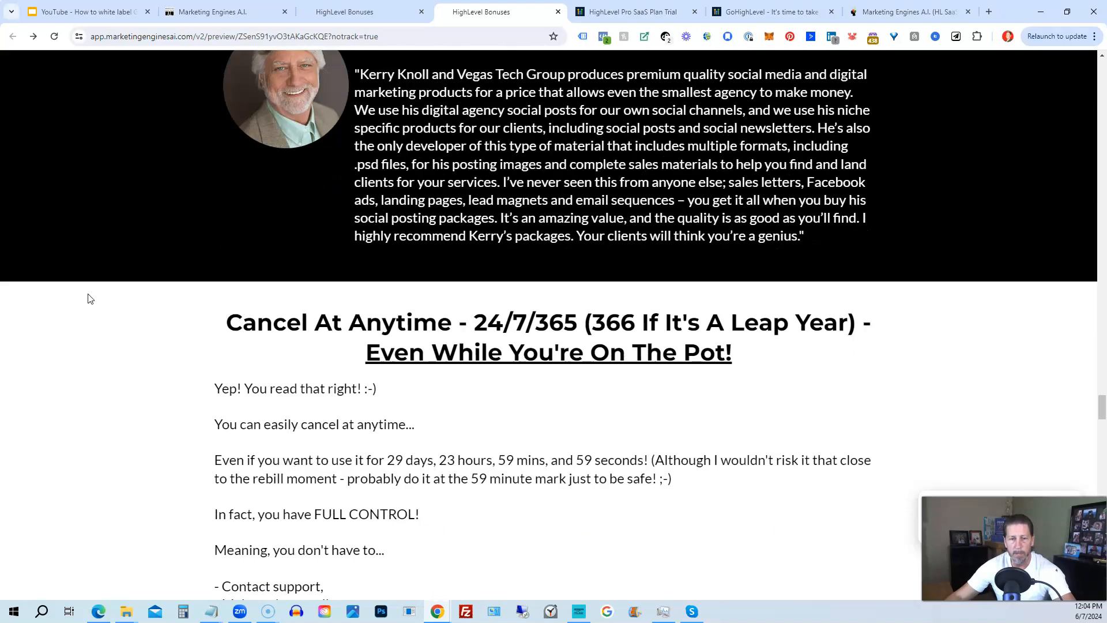
scroll(down, 3)
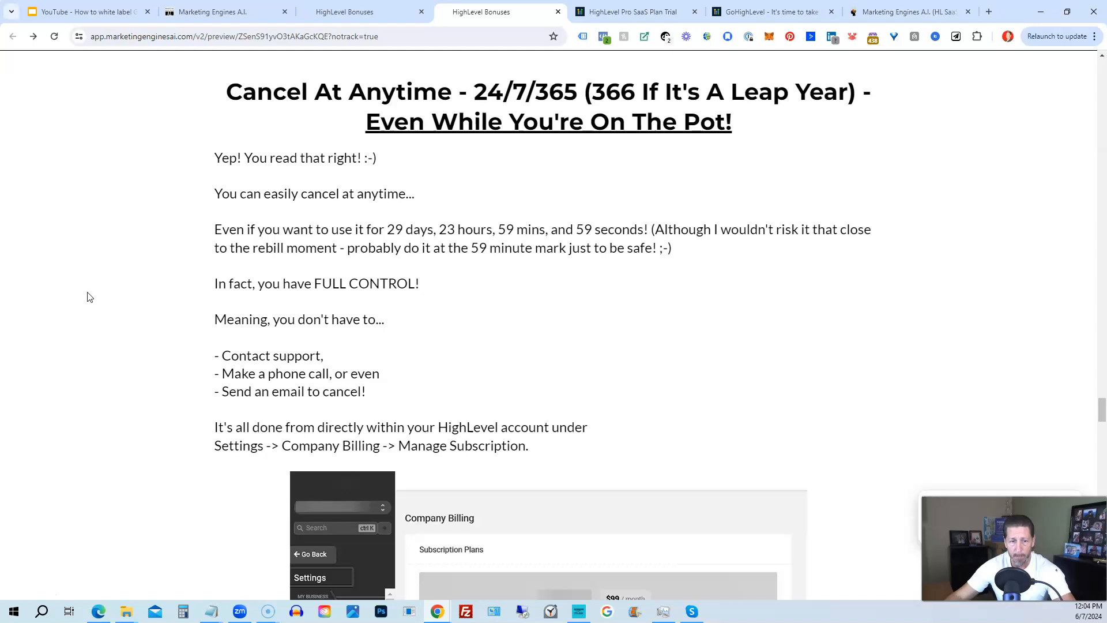
scroll(down, 3)
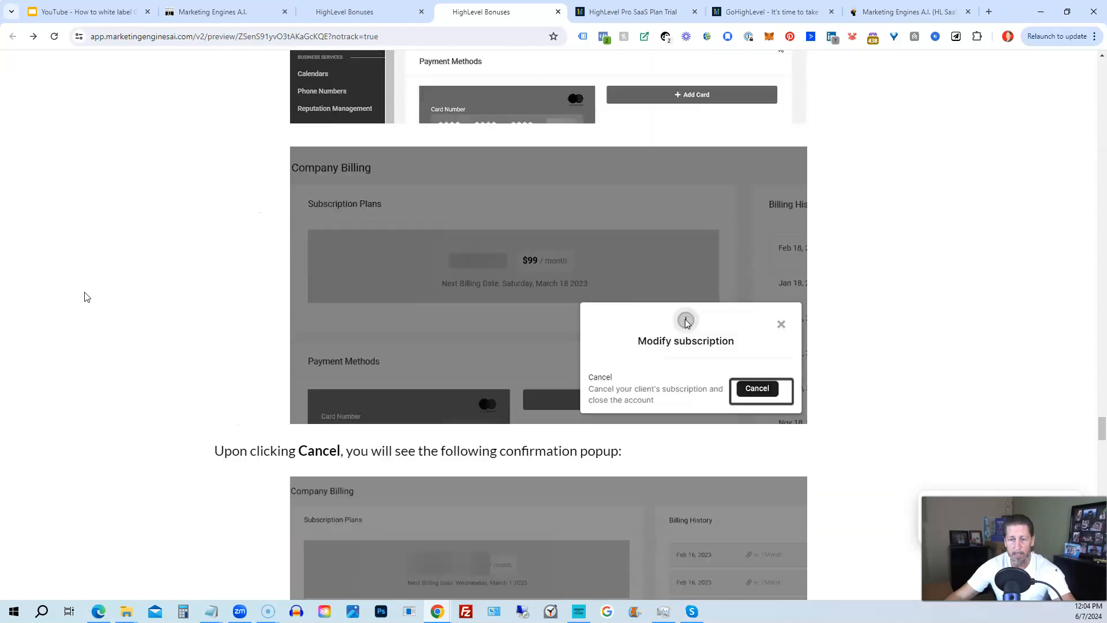
scroll(down, 3)
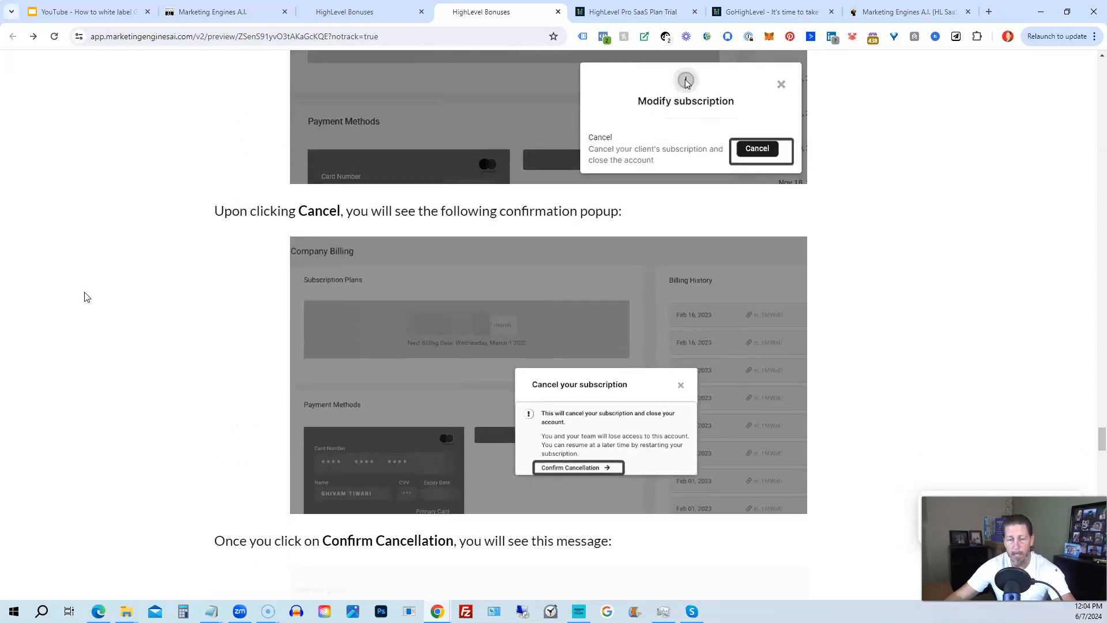
scroll(down, 3)
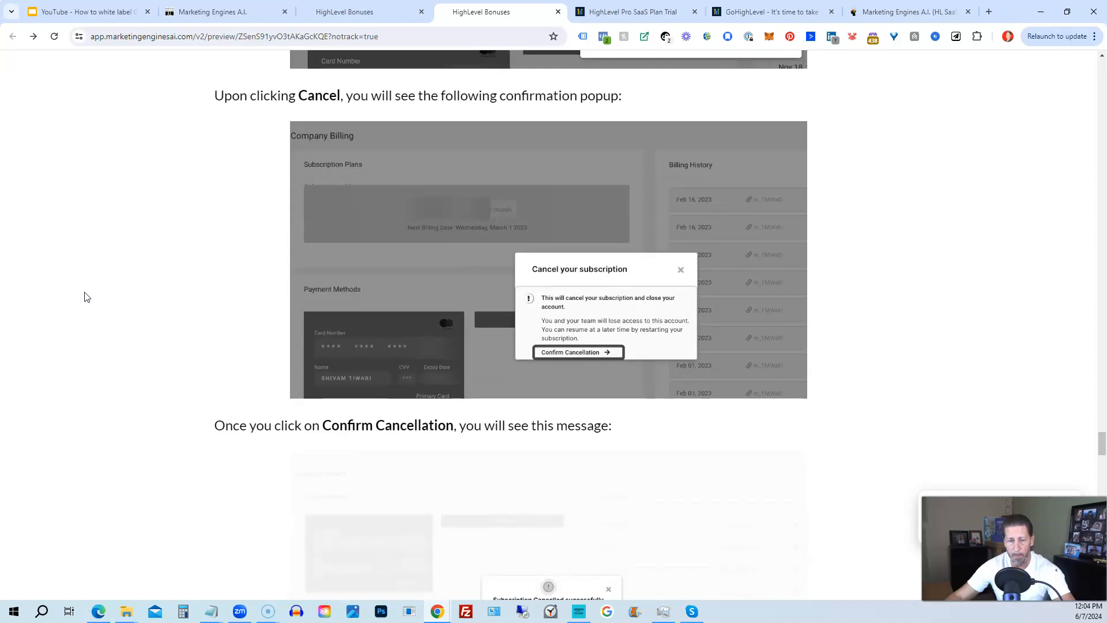
scroll(down, 3)
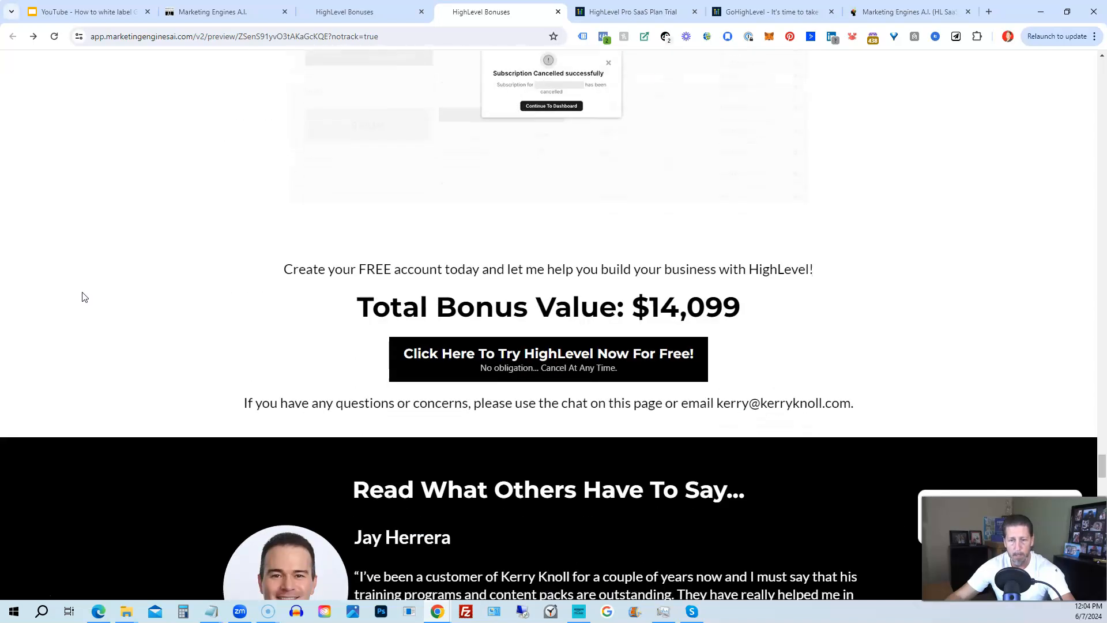
scroll(down, 3)
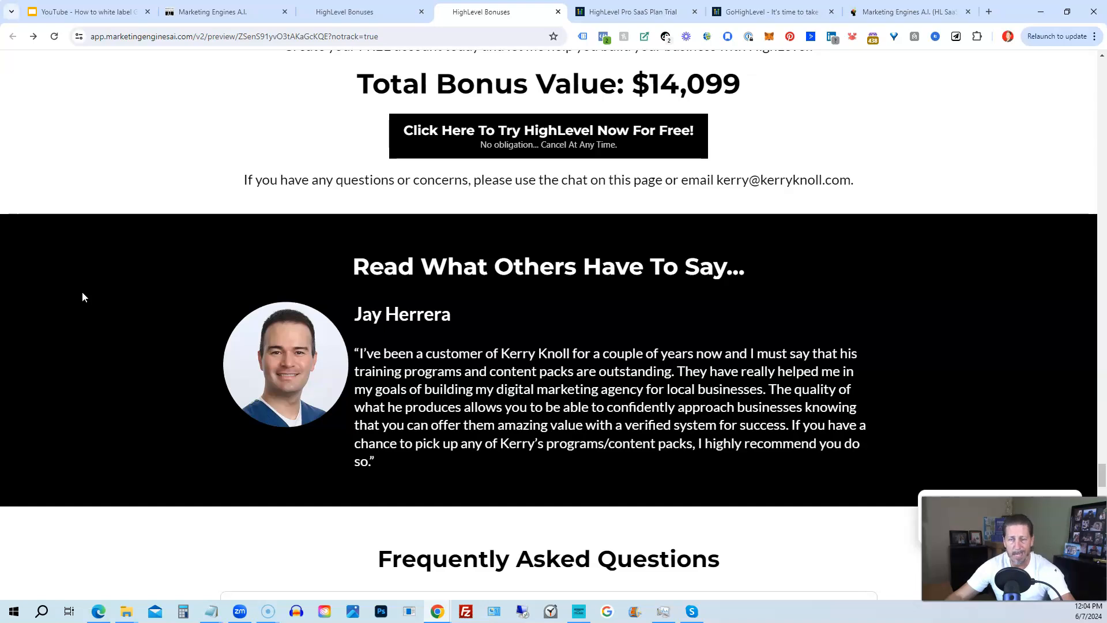
scroll(down, 3)
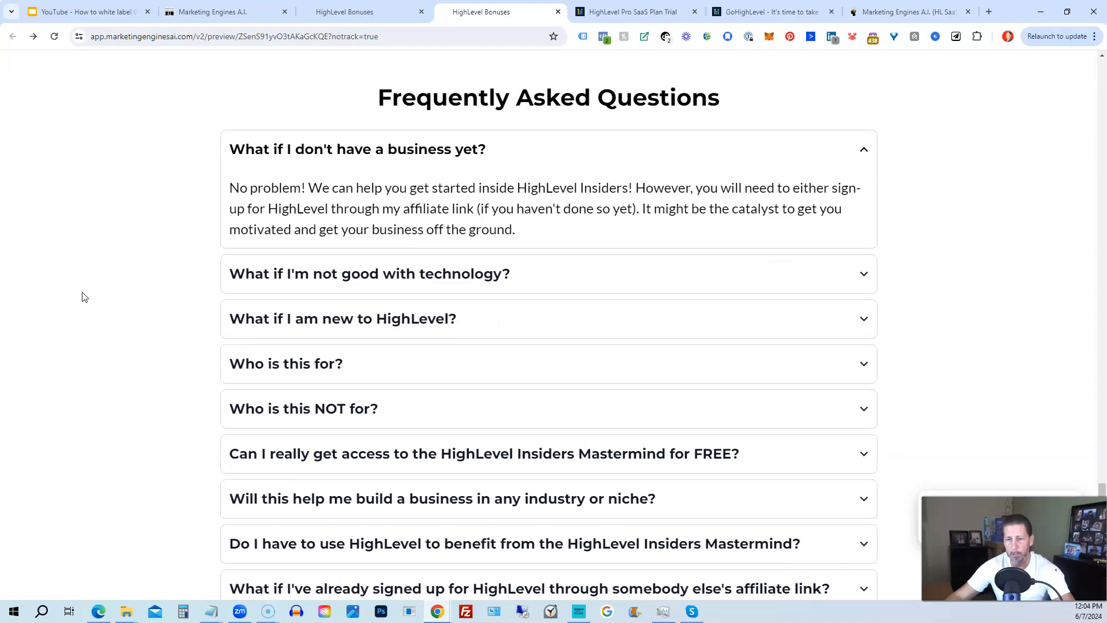
scroll(down, 3)
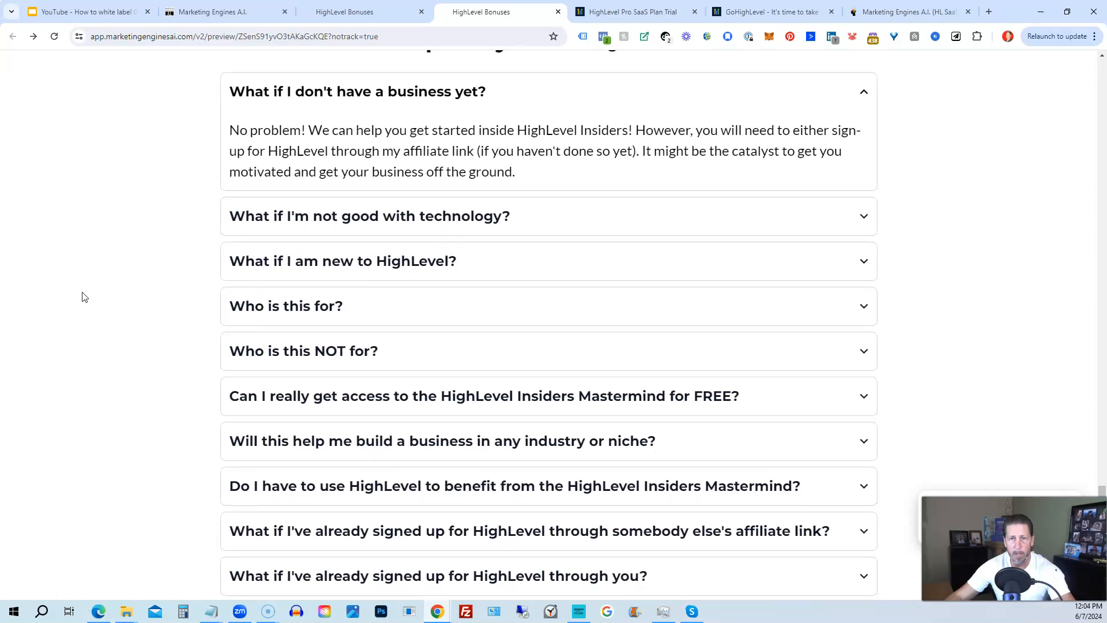
scroll(up, 3)
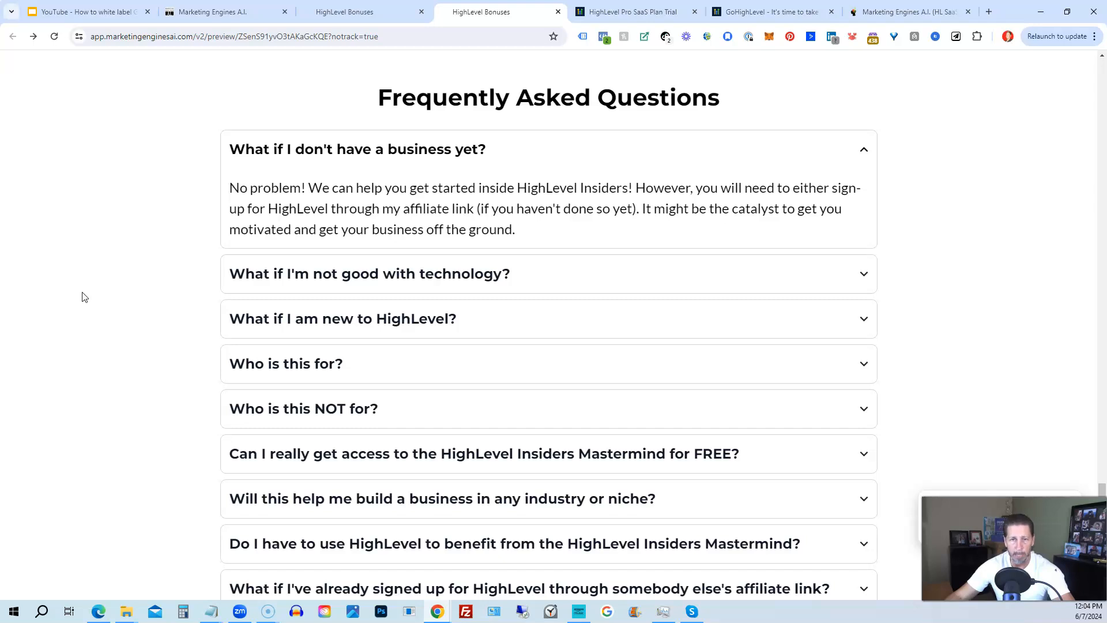
scroll(down, 3)
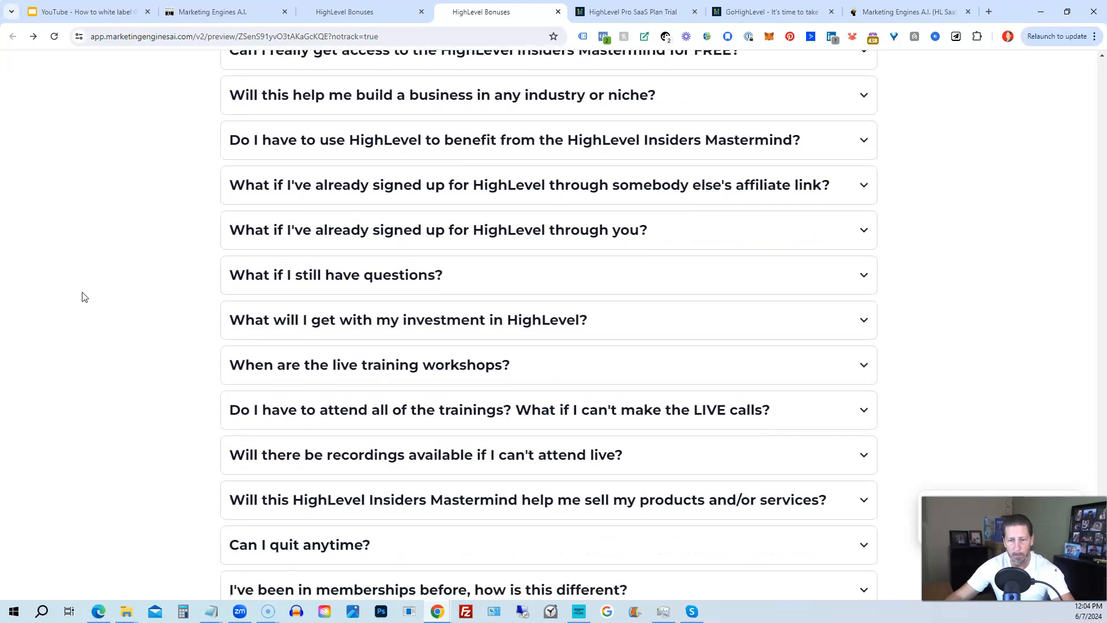
scroll(down, 3)
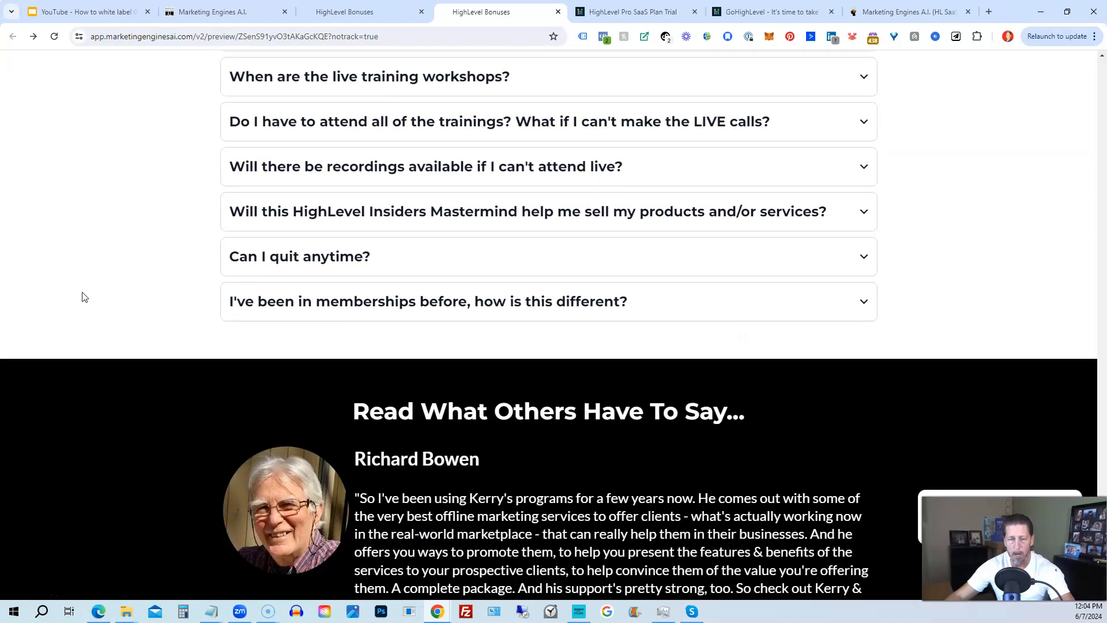
scroll(down, 3)
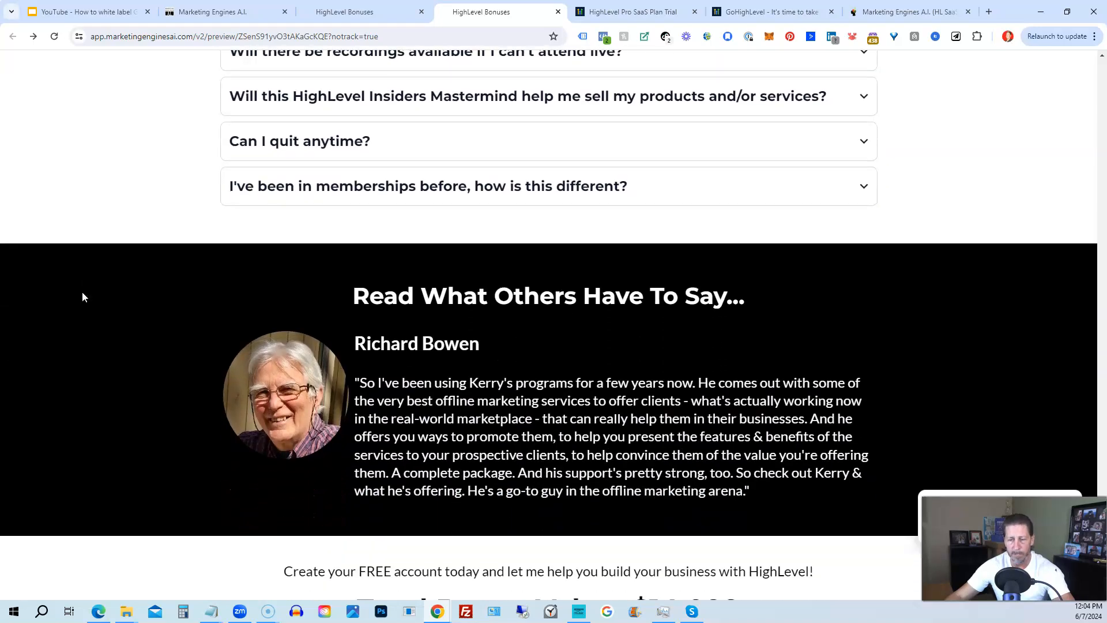
scroll(down, 3)
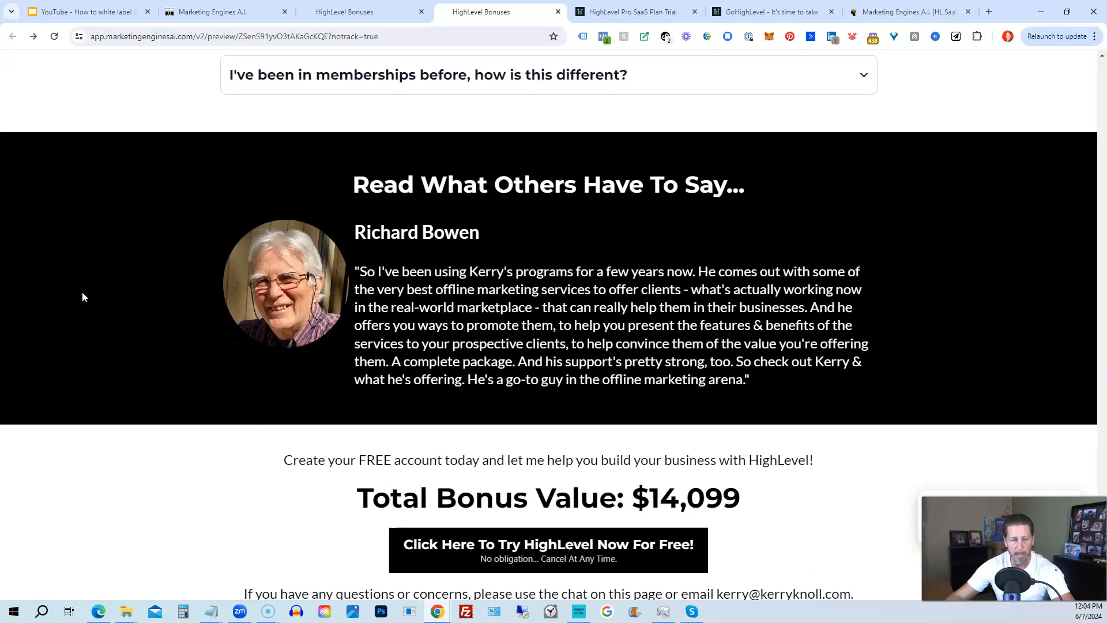
scroll(down, 3)
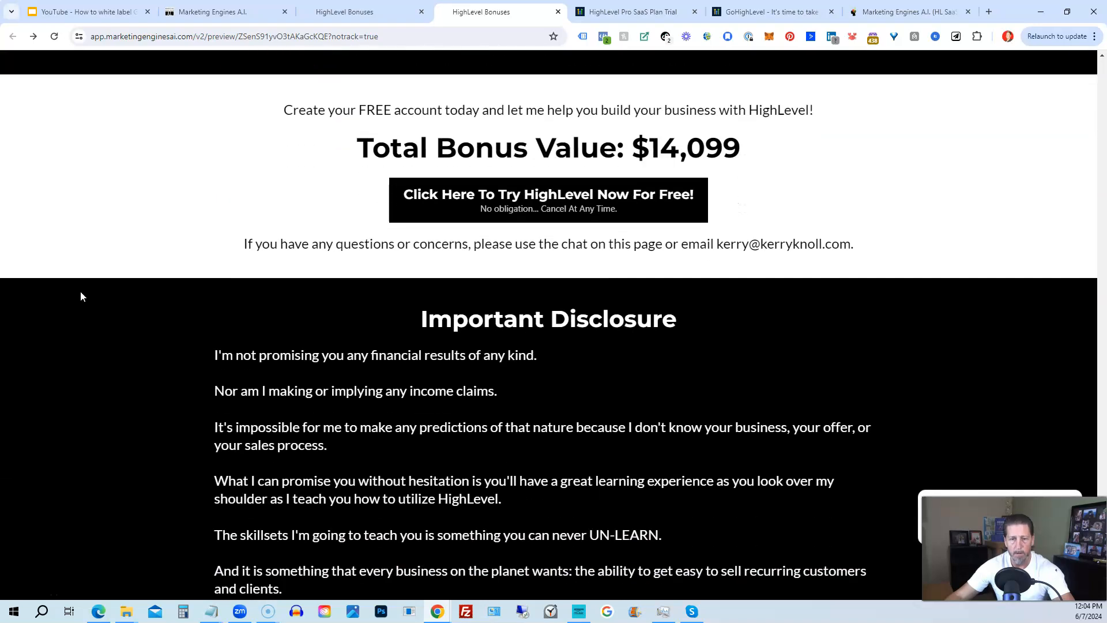
scroll(down, 3)
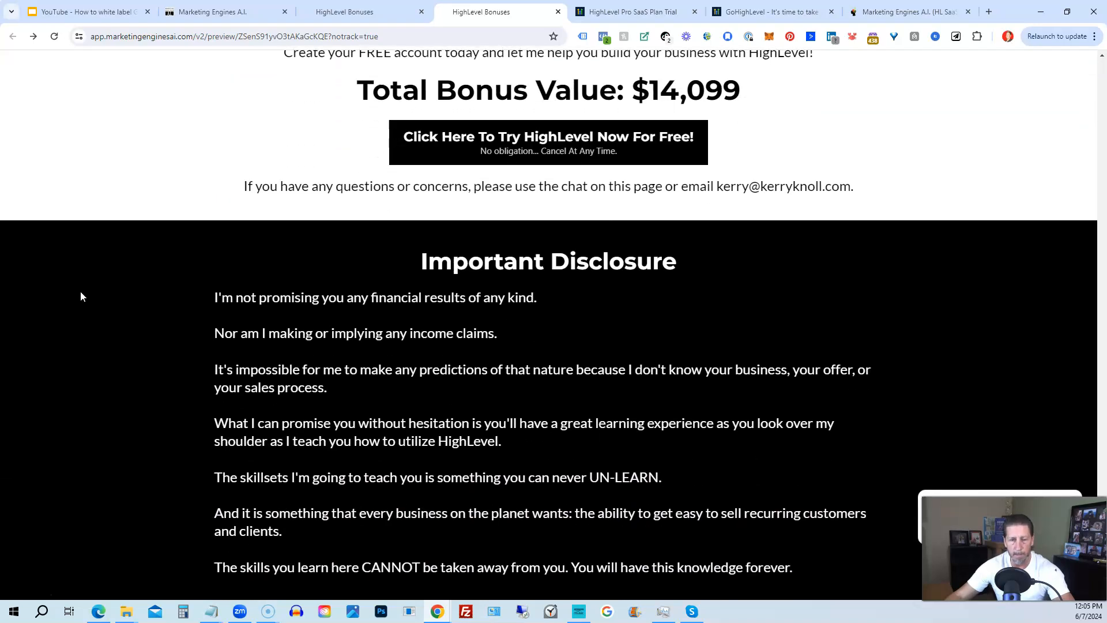
mouse_move(87, 289)
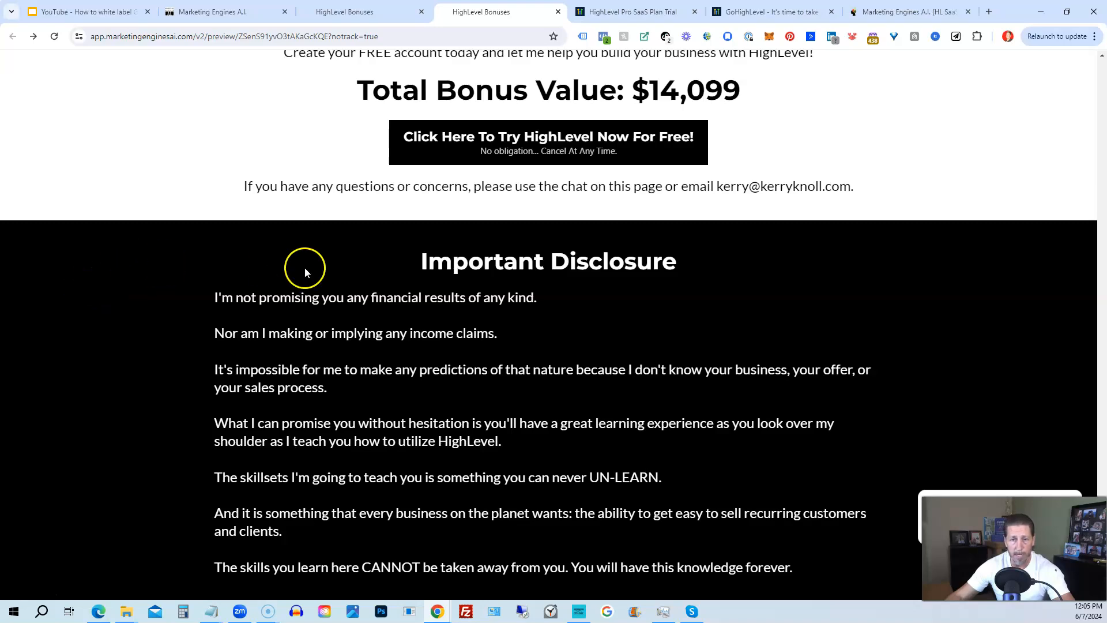
mouse_move(481, 148)
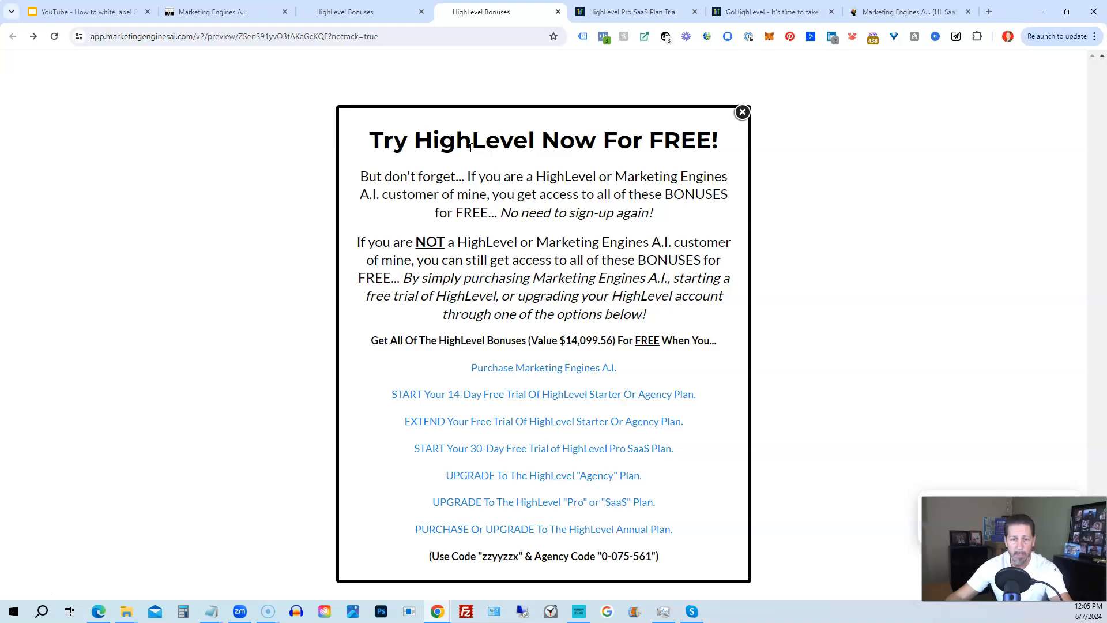
mouse_move(468, 240)
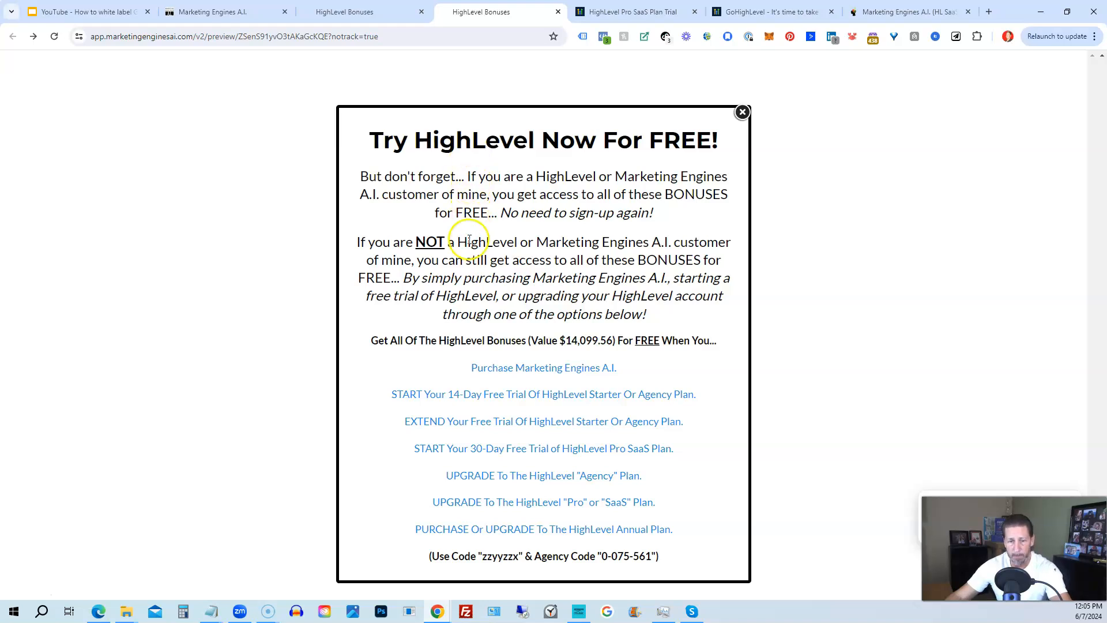
mouse_move(531, 371)
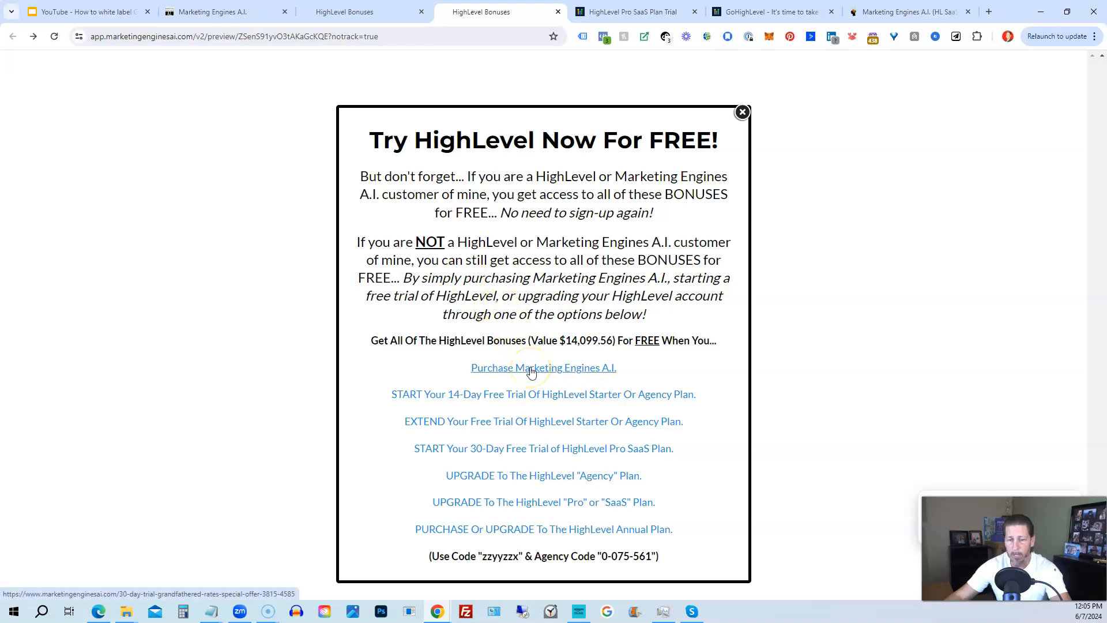
mouse_move(509, 339)
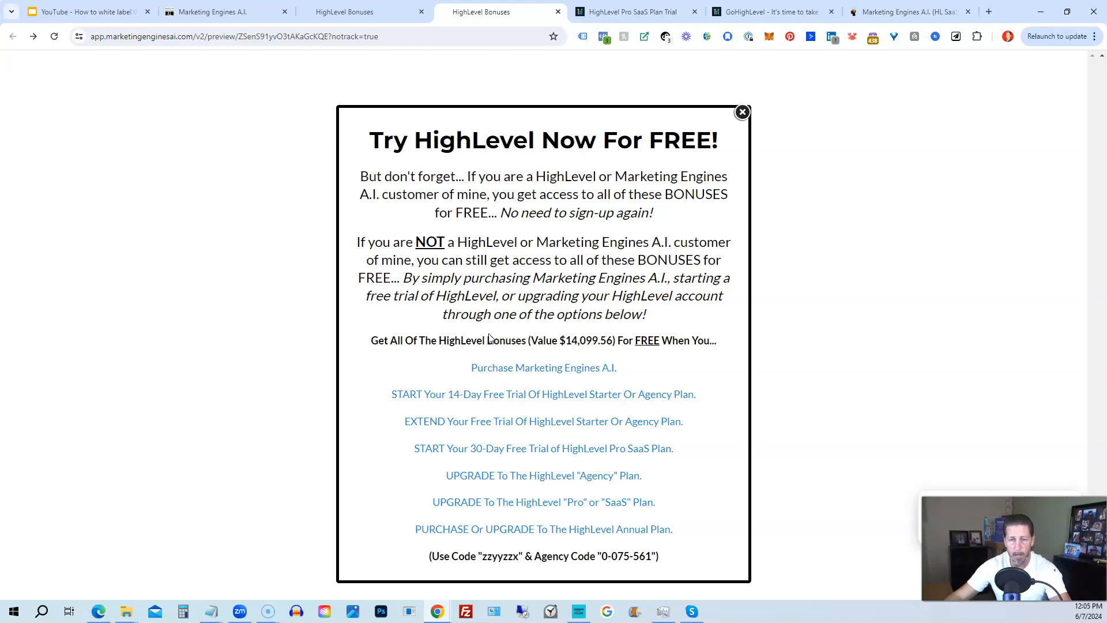
mouse_move(481, 339)
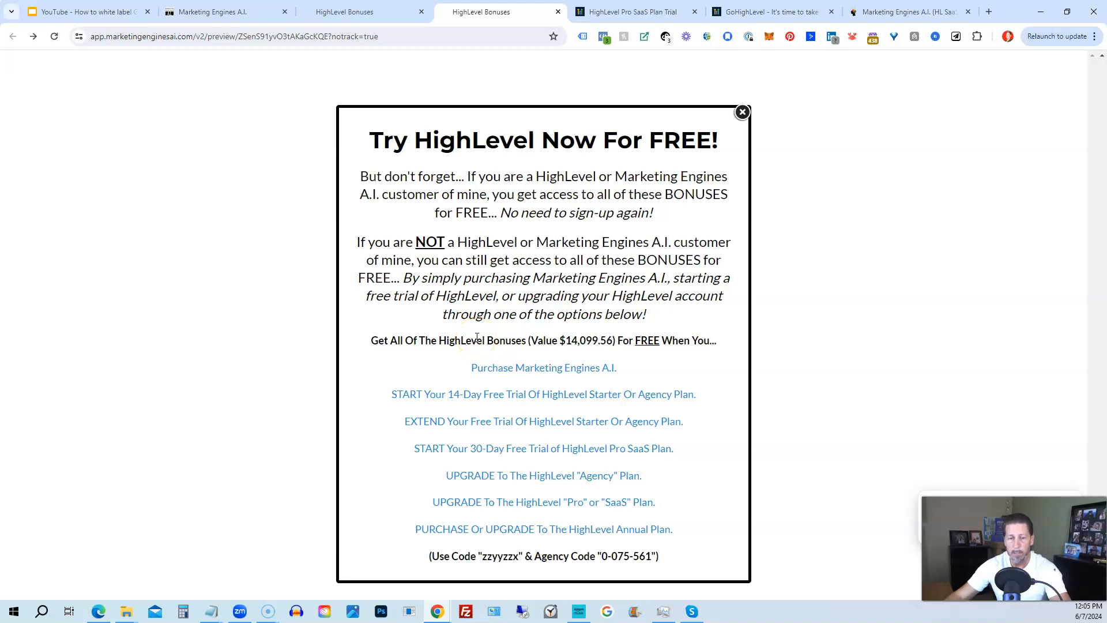
mouse_move(429, 394)
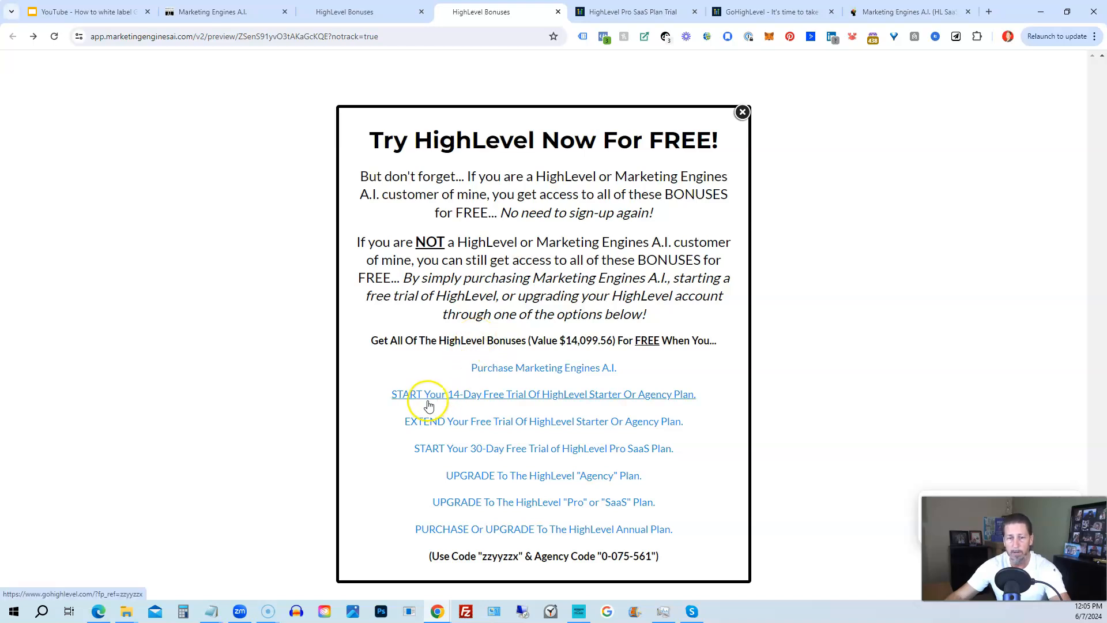
mouse_move(458, 397)
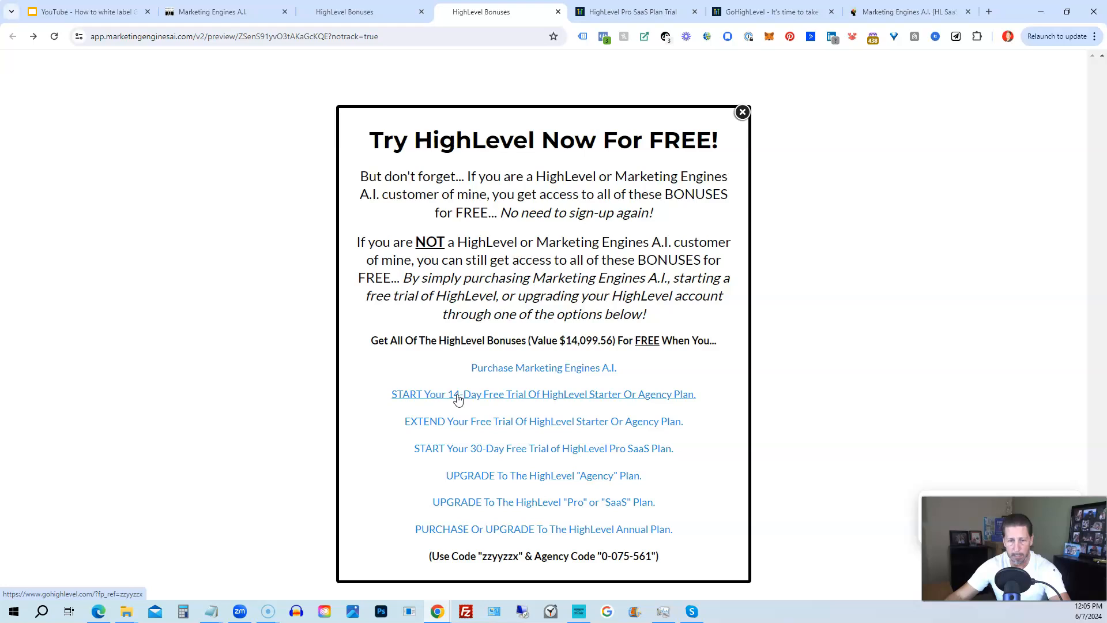
mouse_move(458, 422)
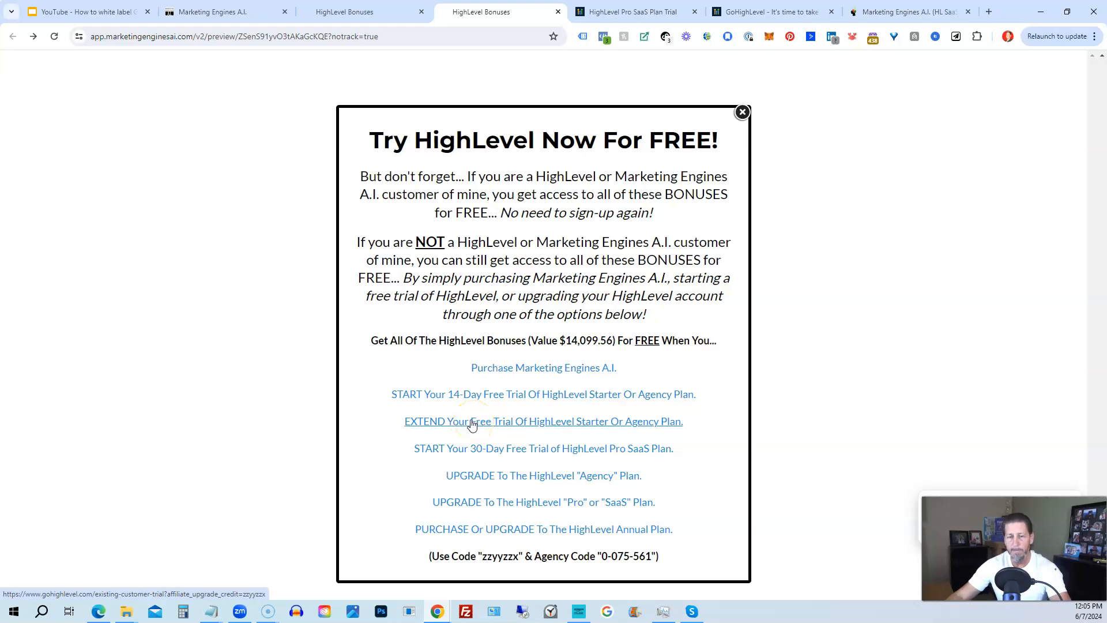
mouse_move(466, 448)
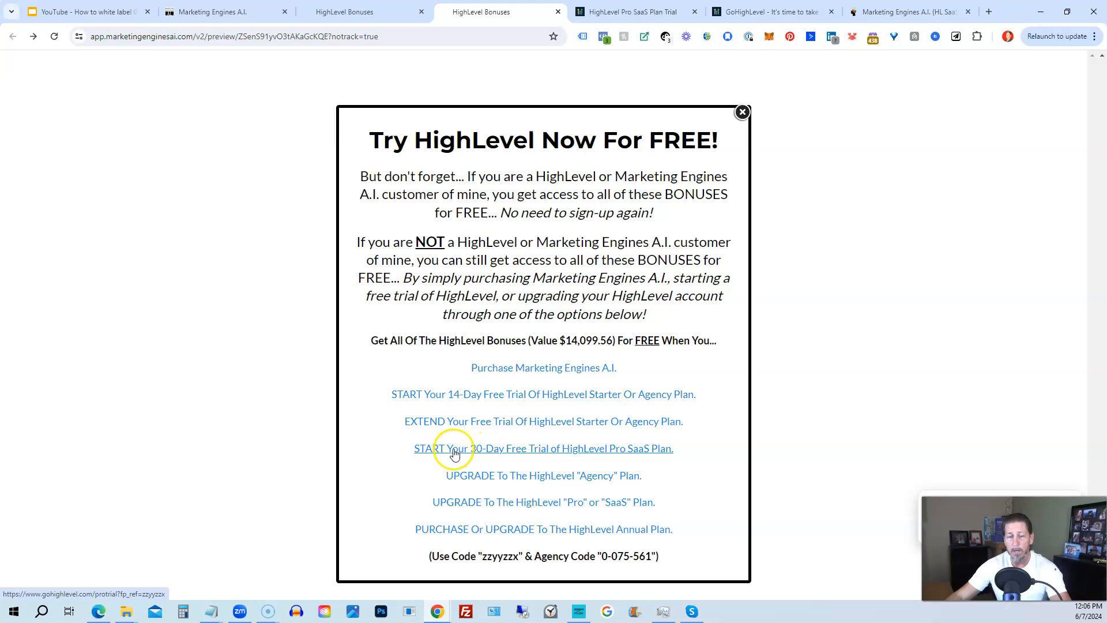
mouse_move(560, 454)
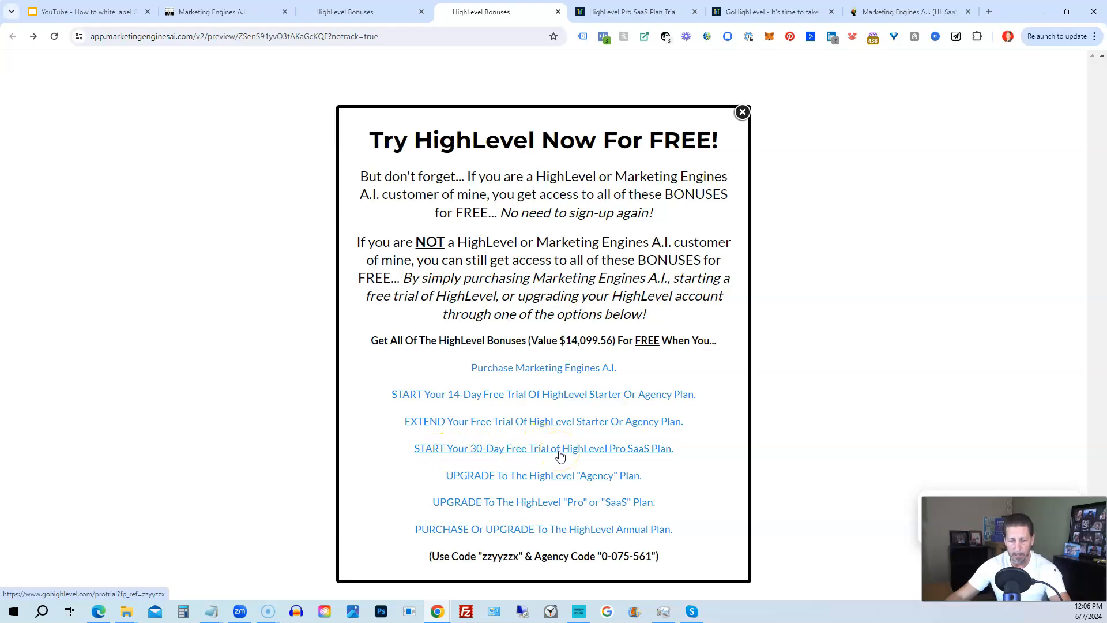
mouse_move(375, 452)
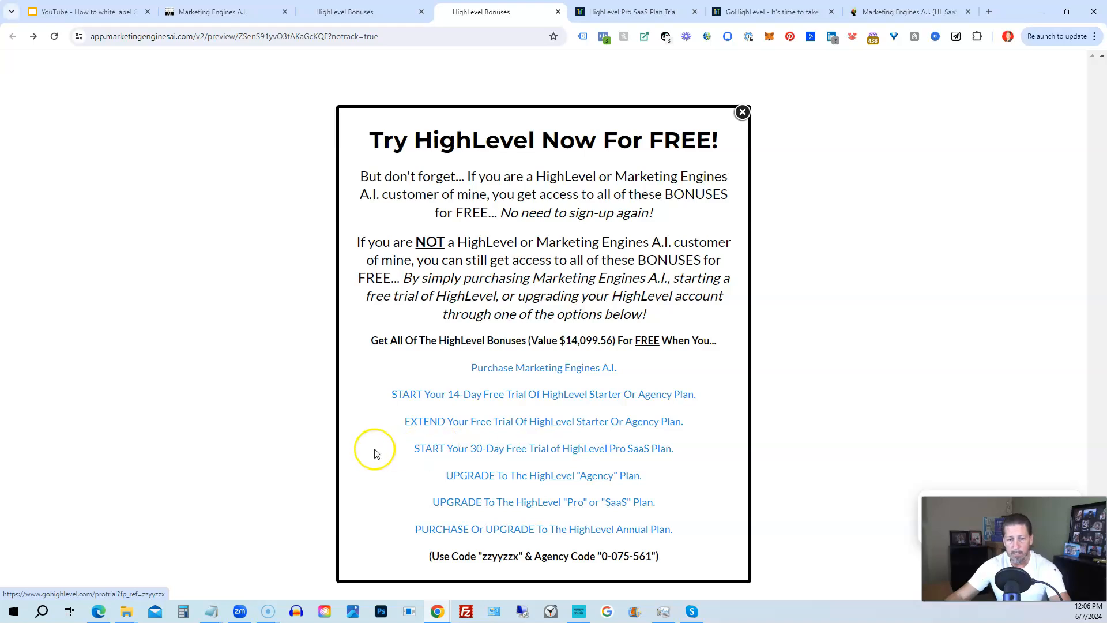
mouse_move(377, 450)
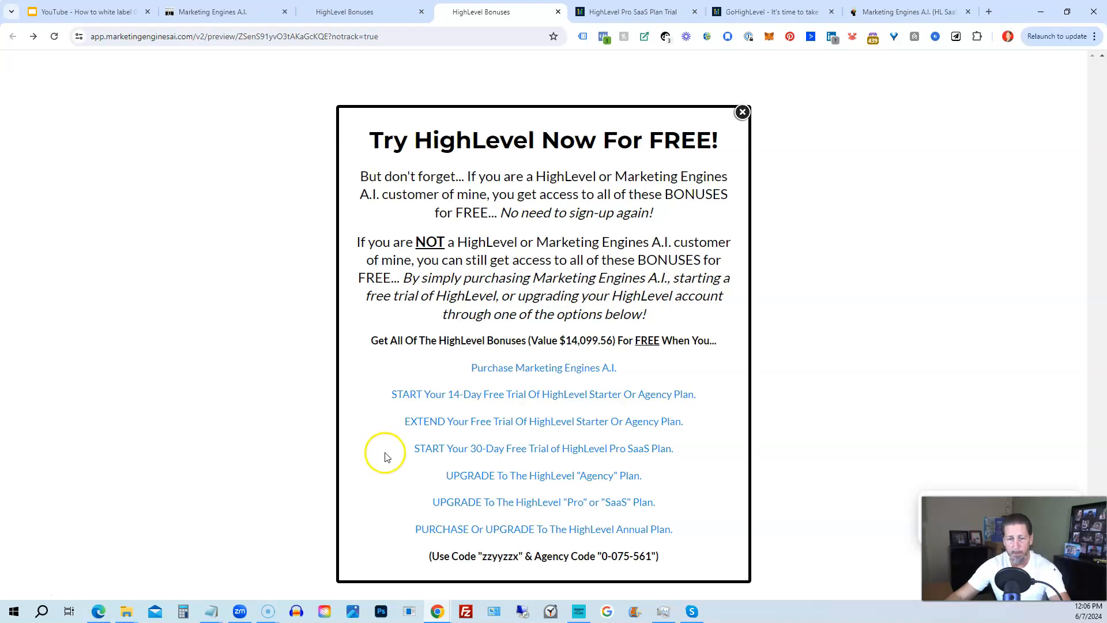
mouse_move(494, 476)
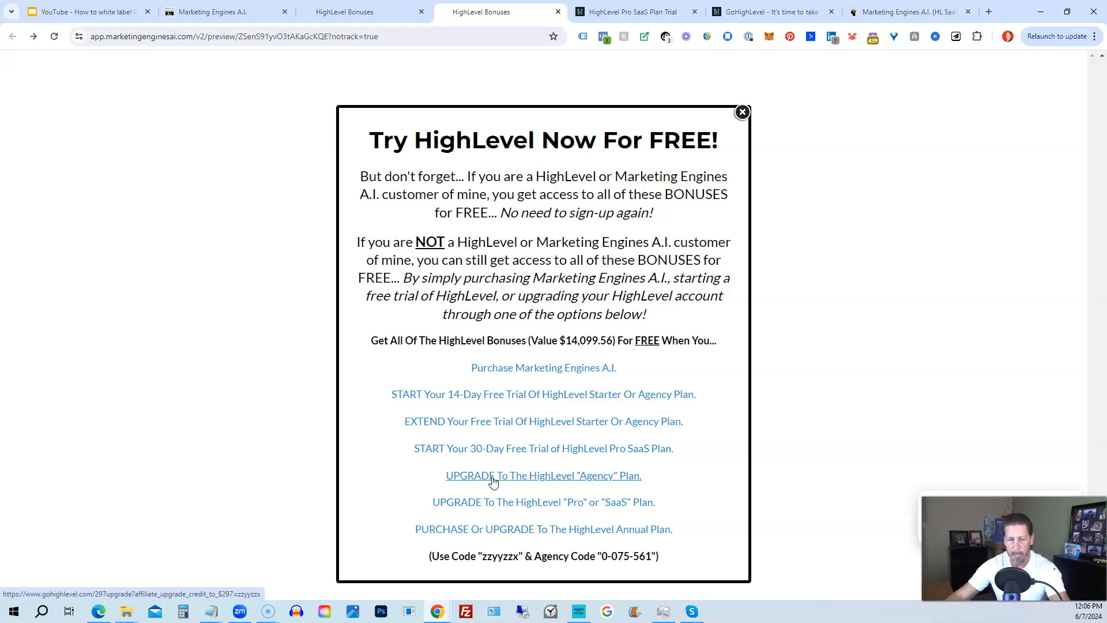
mouse_move(476, 502)
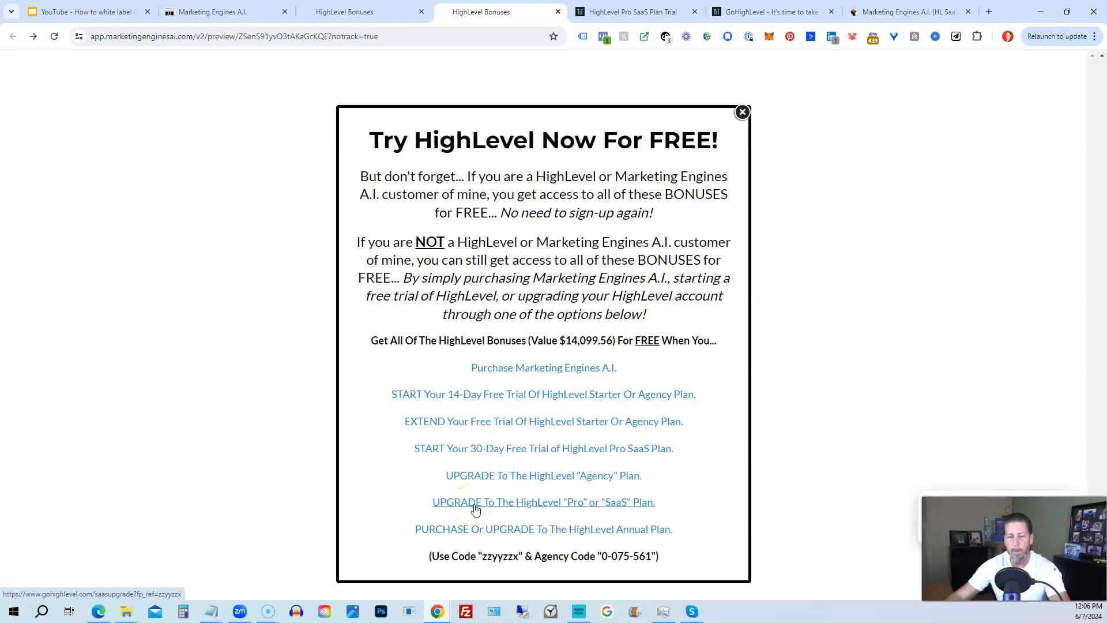
mouse_move(592, 505)
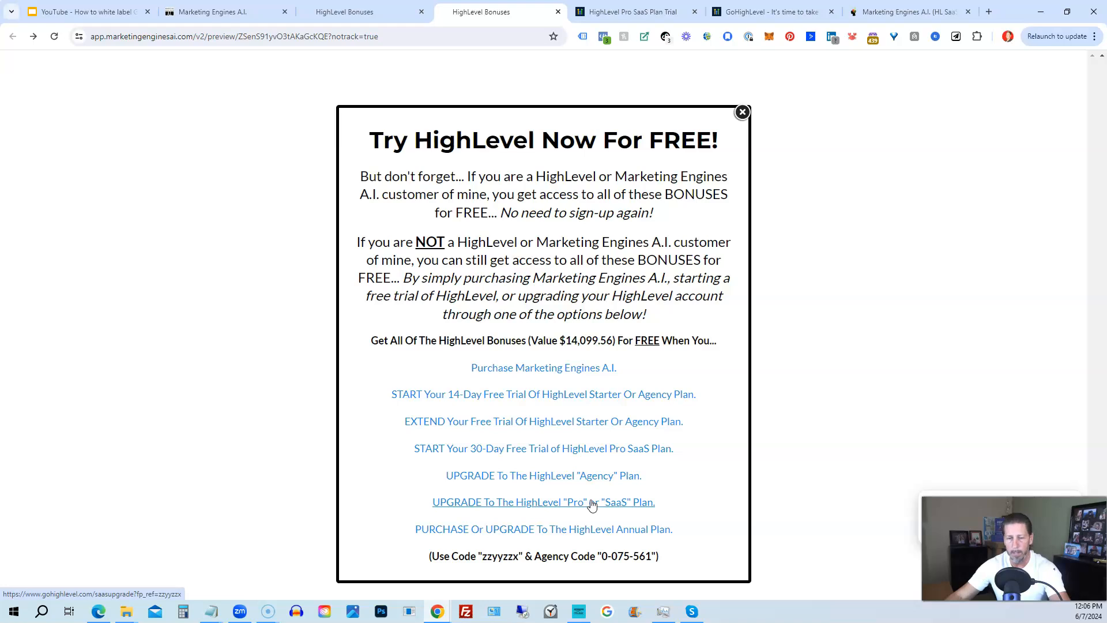
mouse_move(513, 488)
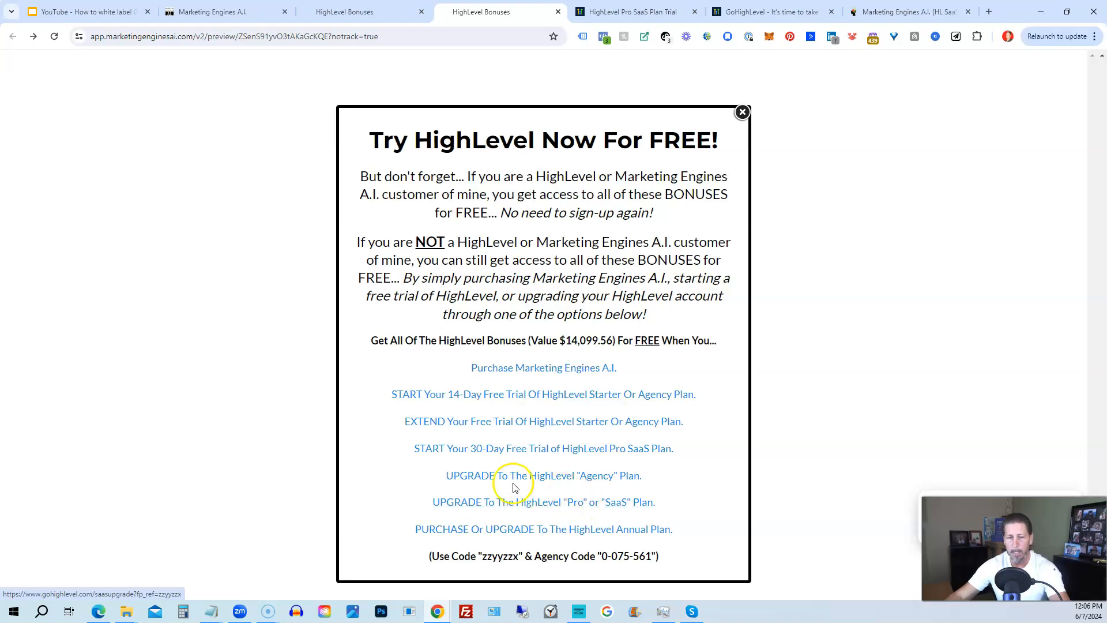
mouse_move(454, 528)
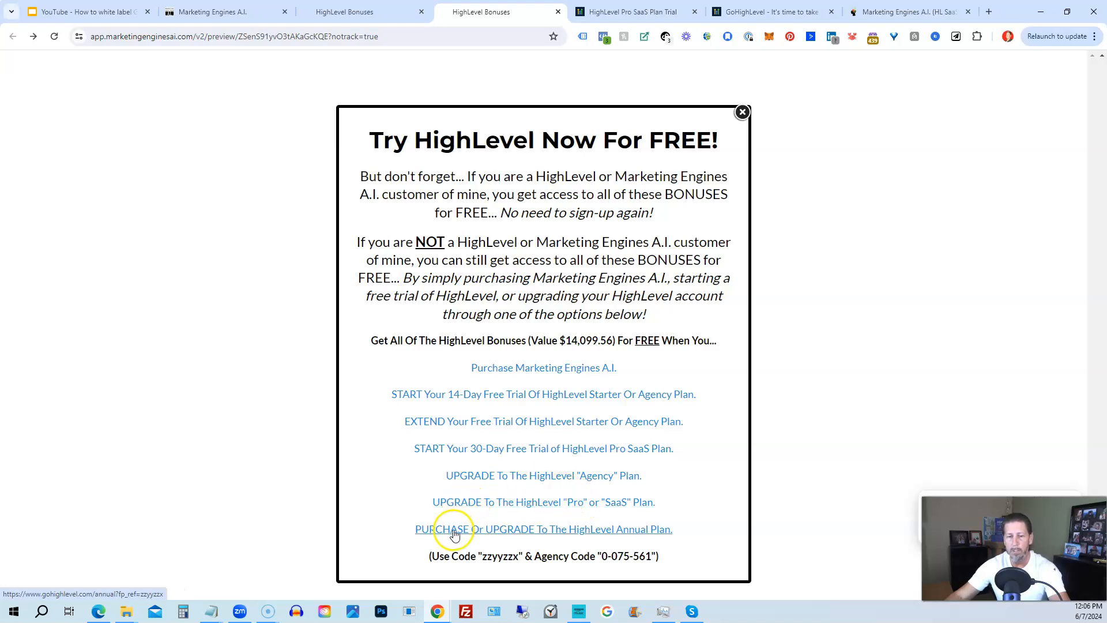
mouse_move(542, 529)
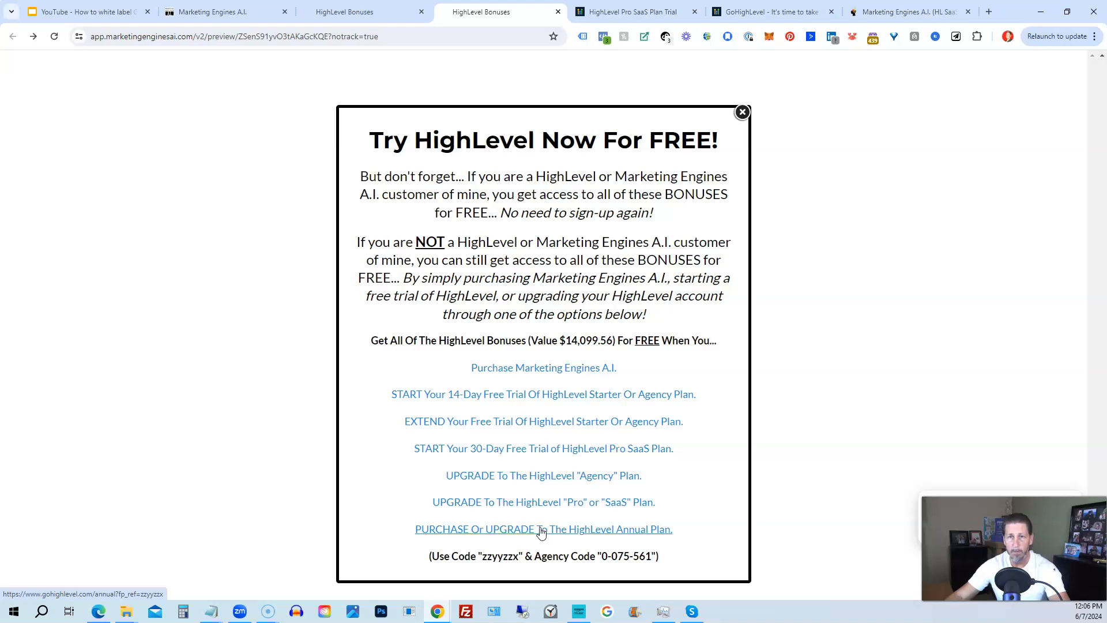
mouse_move(524, 501)
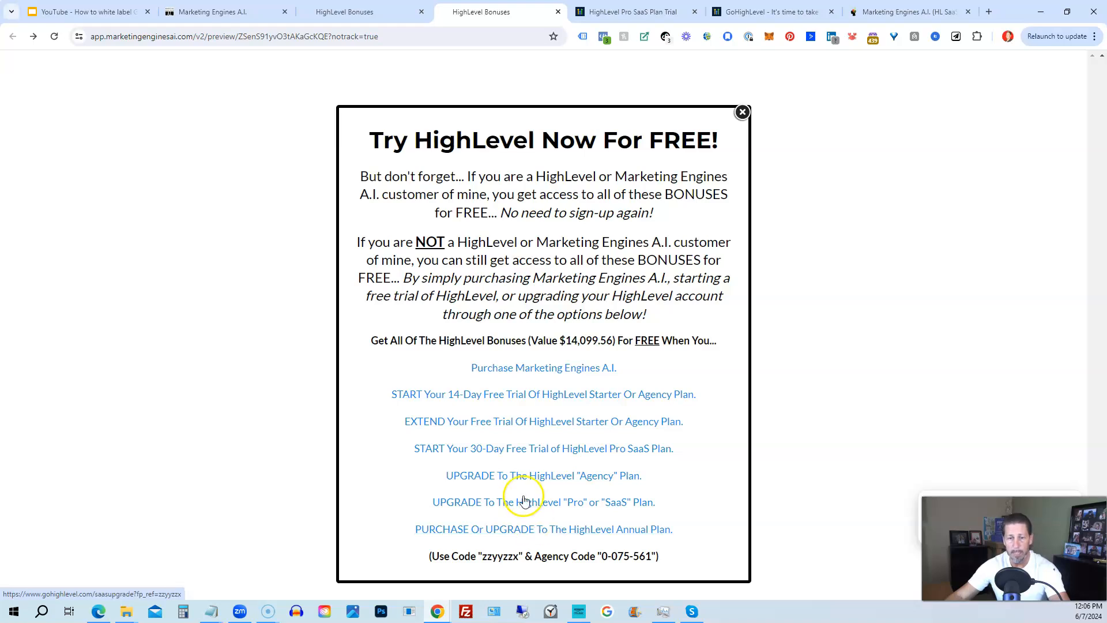
mouse_move(479, 463)
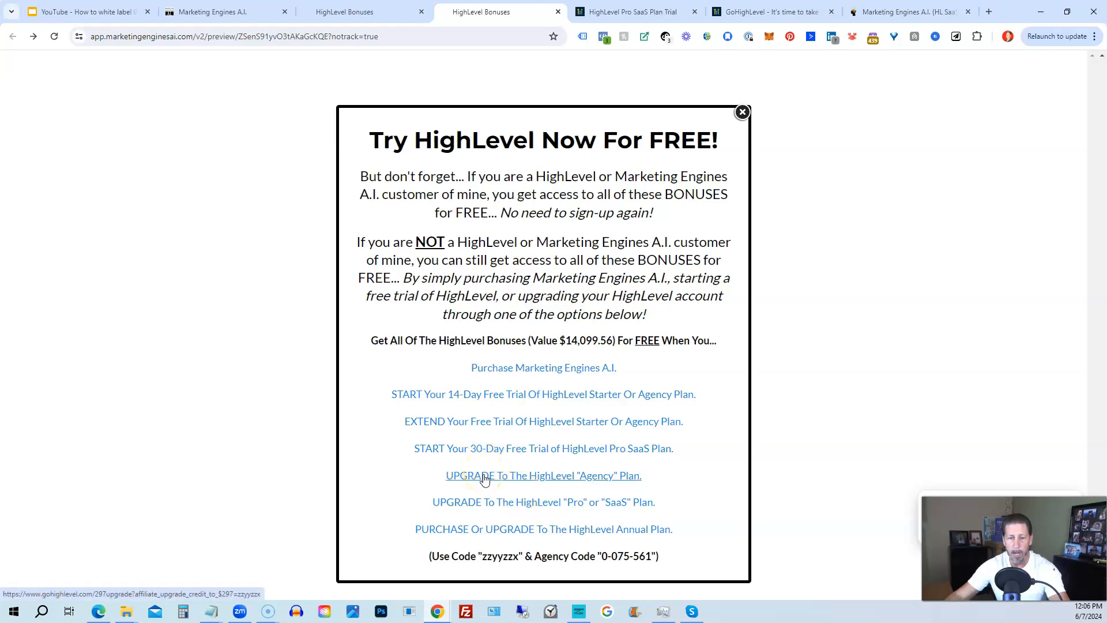
mouse_move(749, 12)
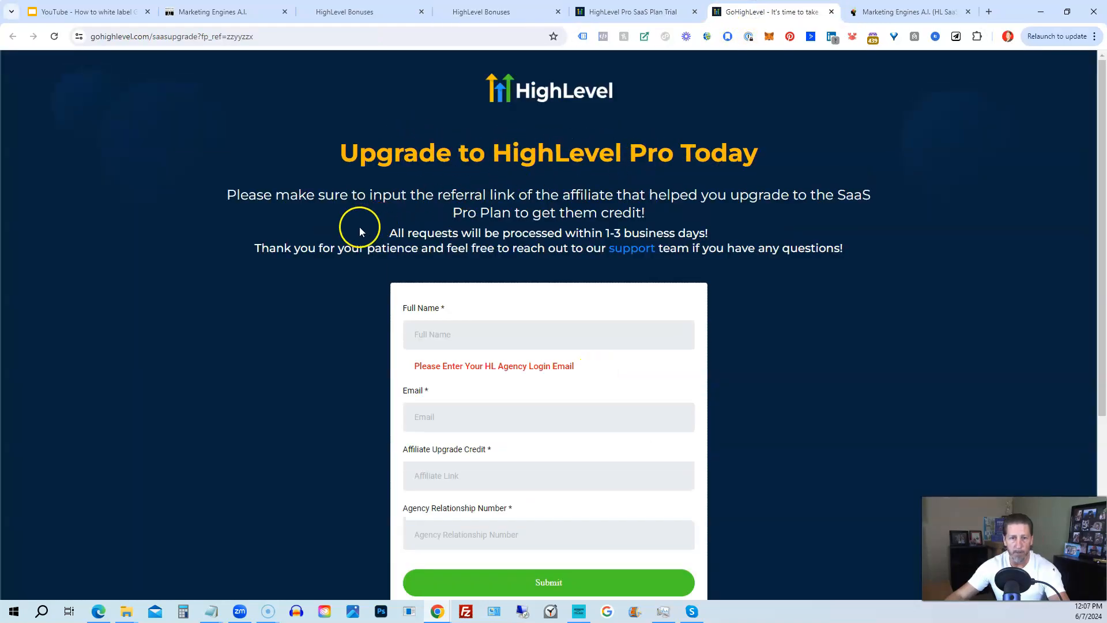
Scroll the Upgrade to HighLevel Pro form, then return to the bonuses popup tab.
scroll(down, 3)
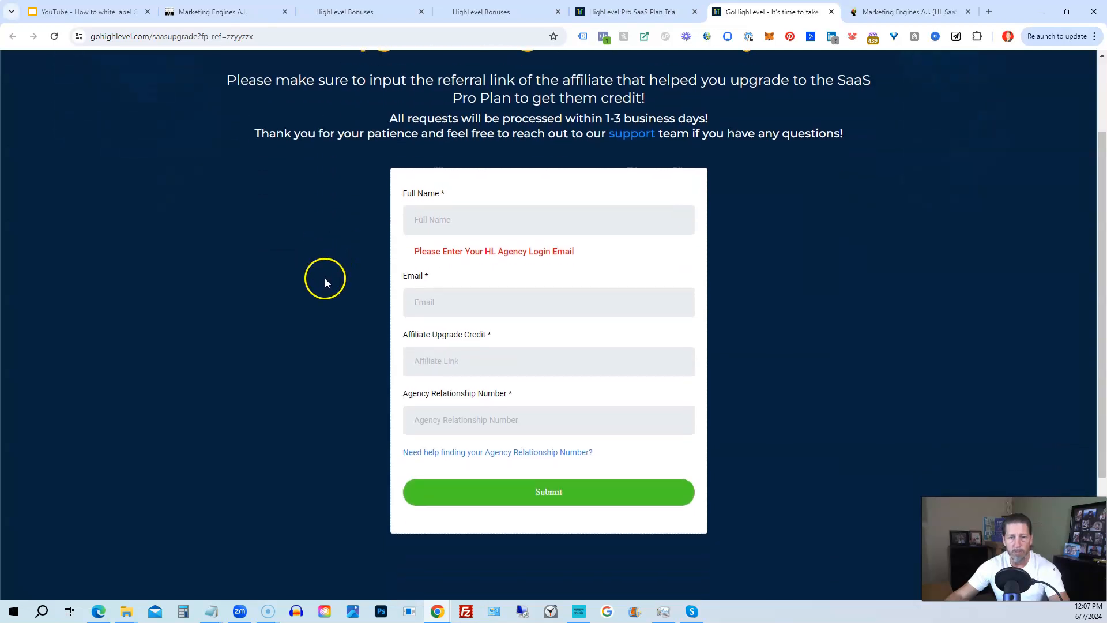
mouse_move(416, 397)
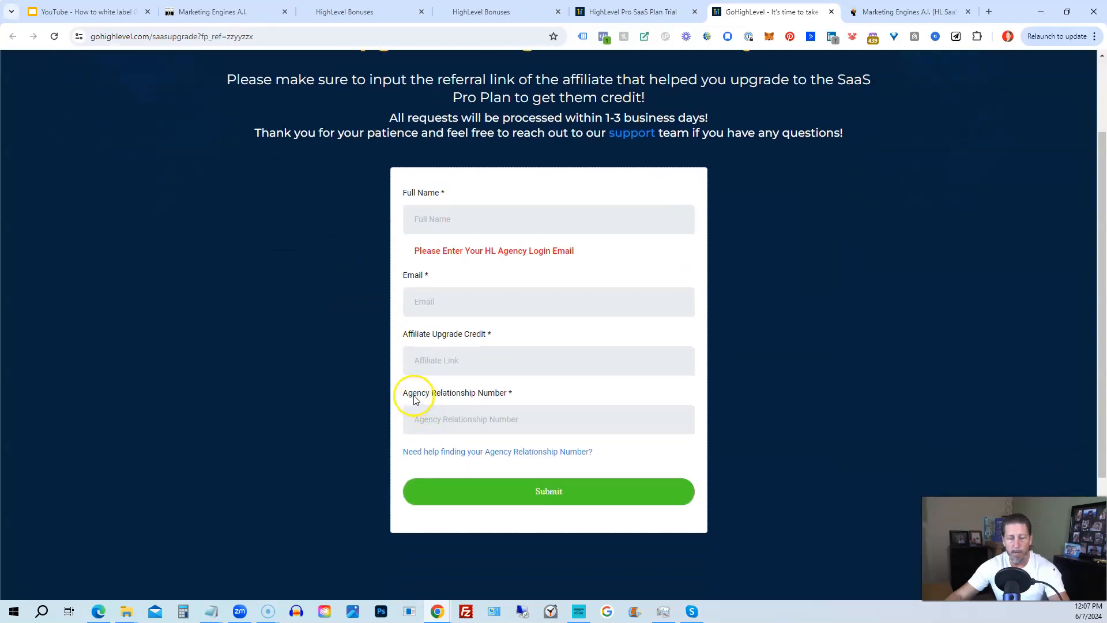
click(481, 12)
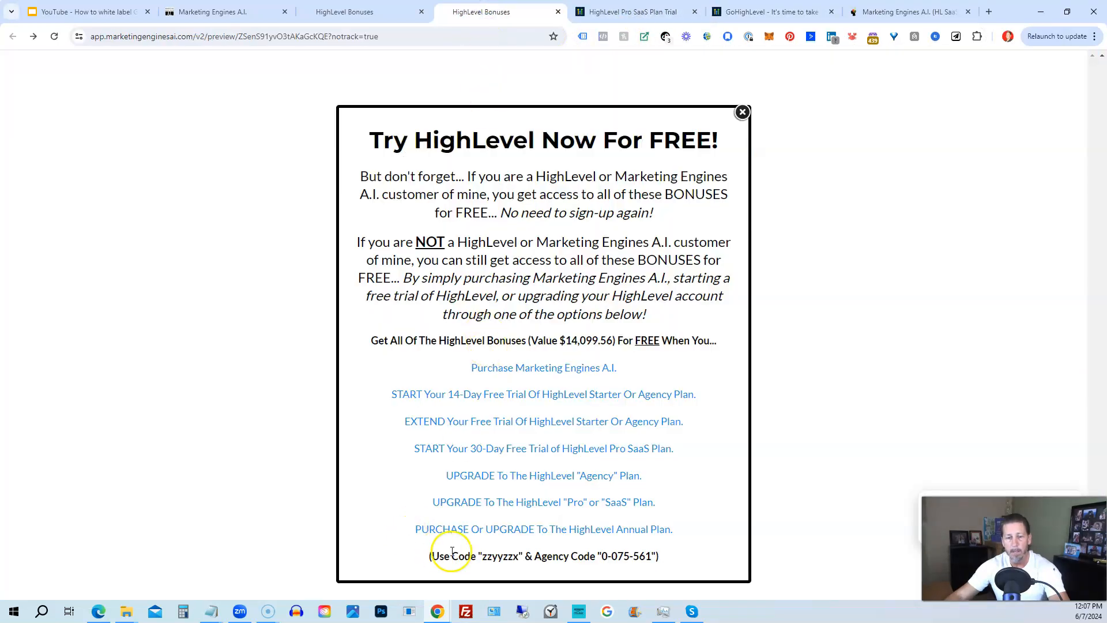
double_click(617, 556)
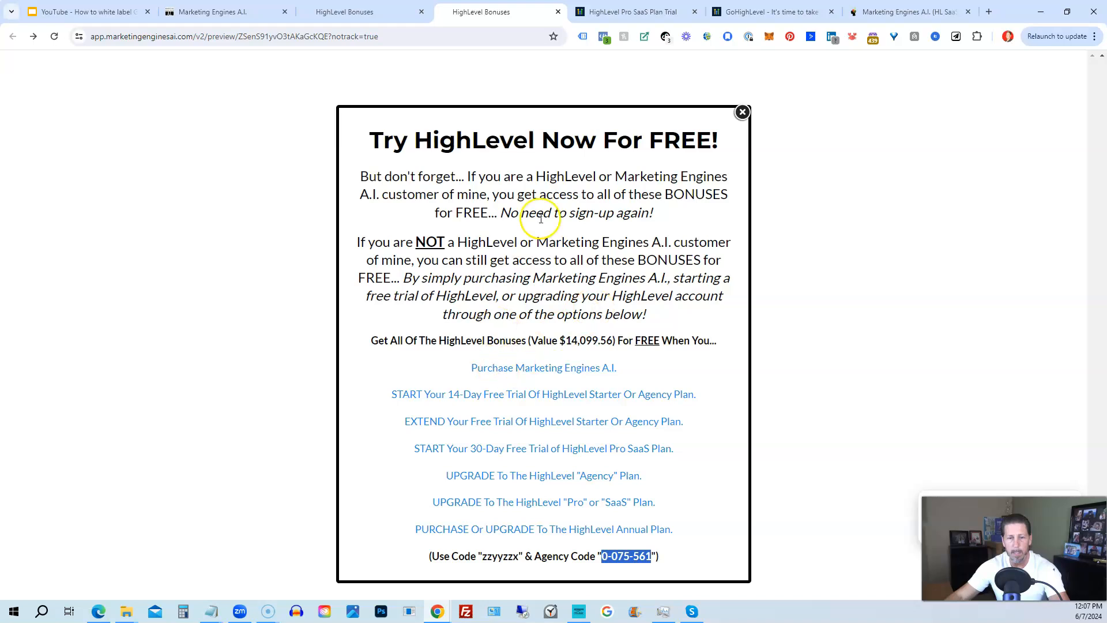
double_click(498, 556)
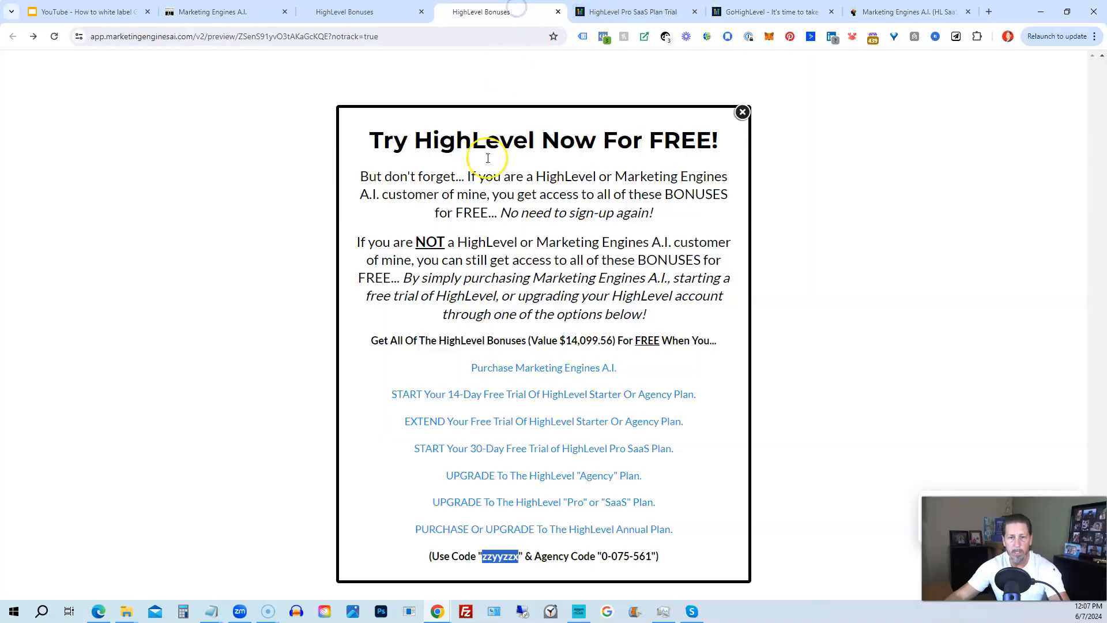
mouse_move(494, 449)
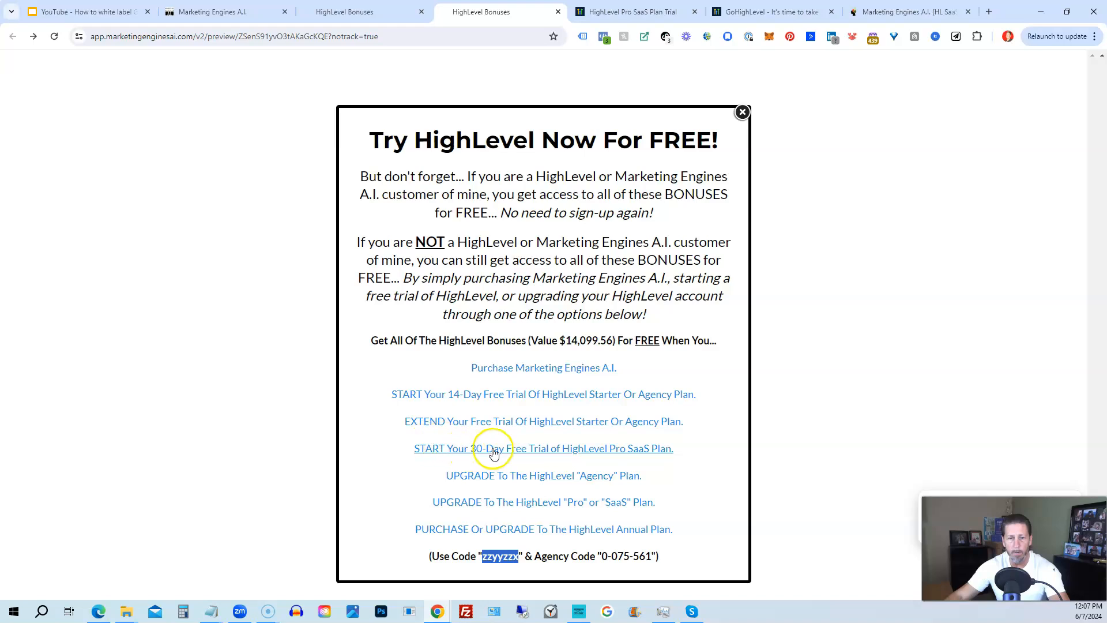
mouse_move(658, 452)
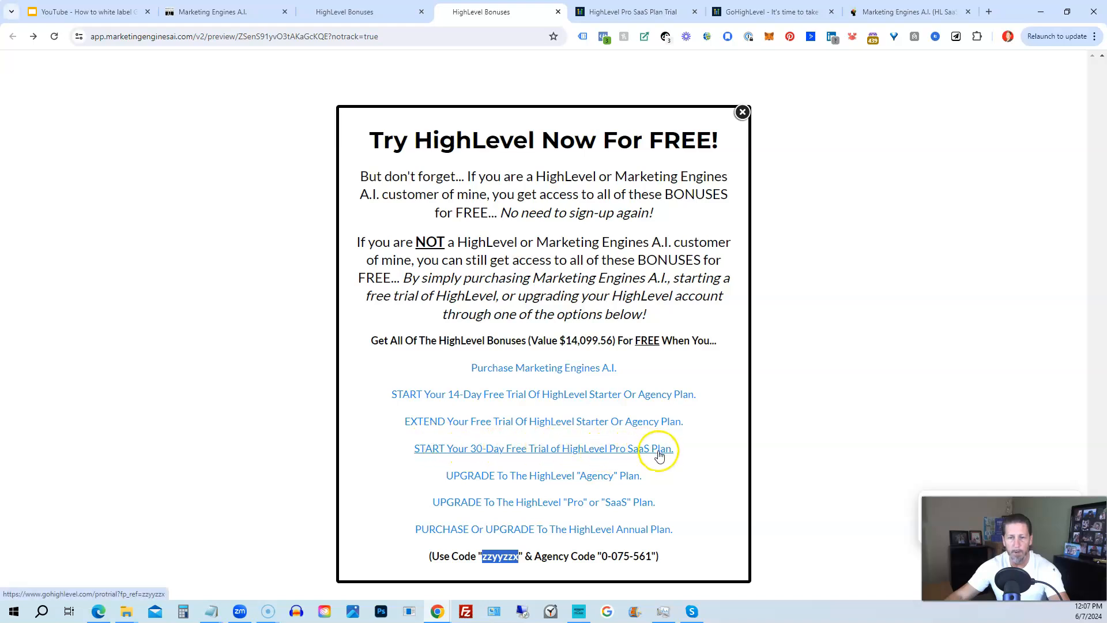
Review the Pro SaaS Plan trial page's feature table, $497/month price and footer, then return to top.
click(544, 449)
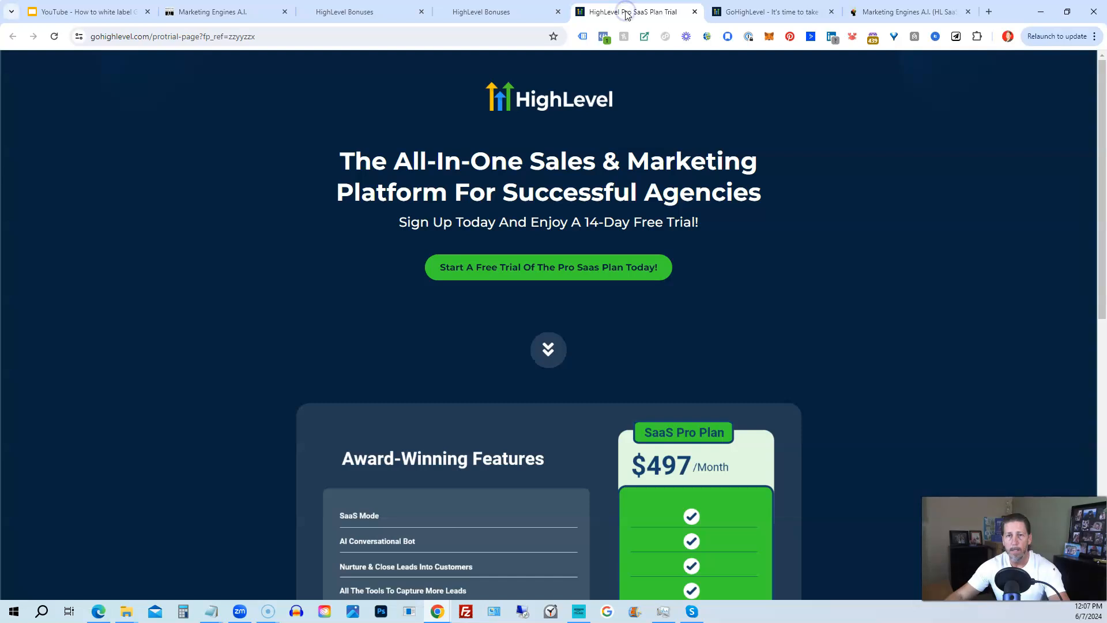
scroll(down, 3)
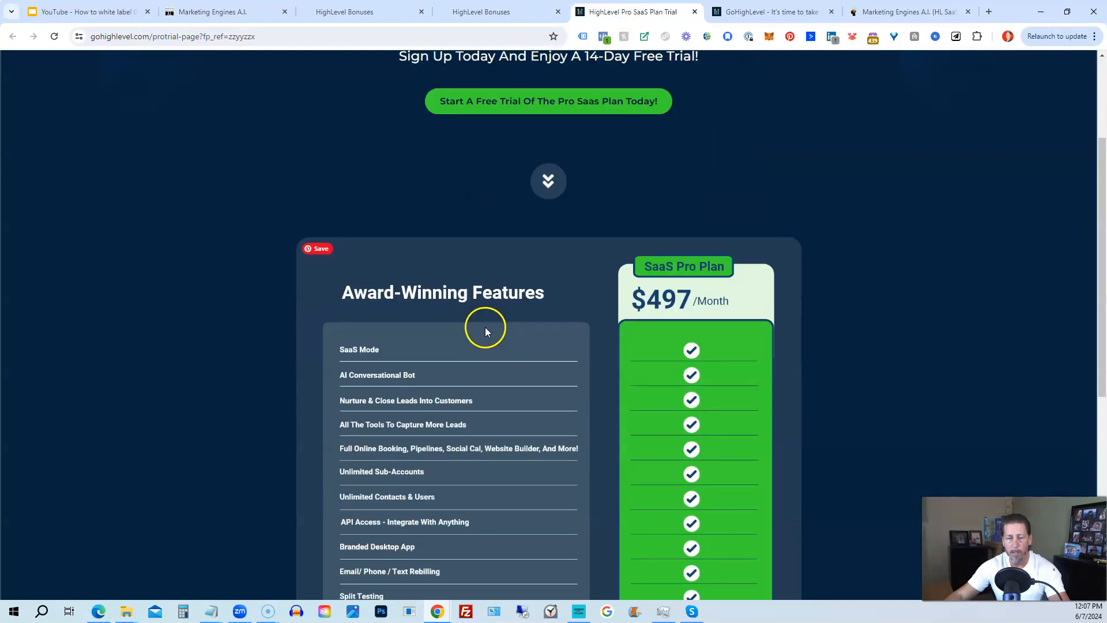
scroll(down, 3)
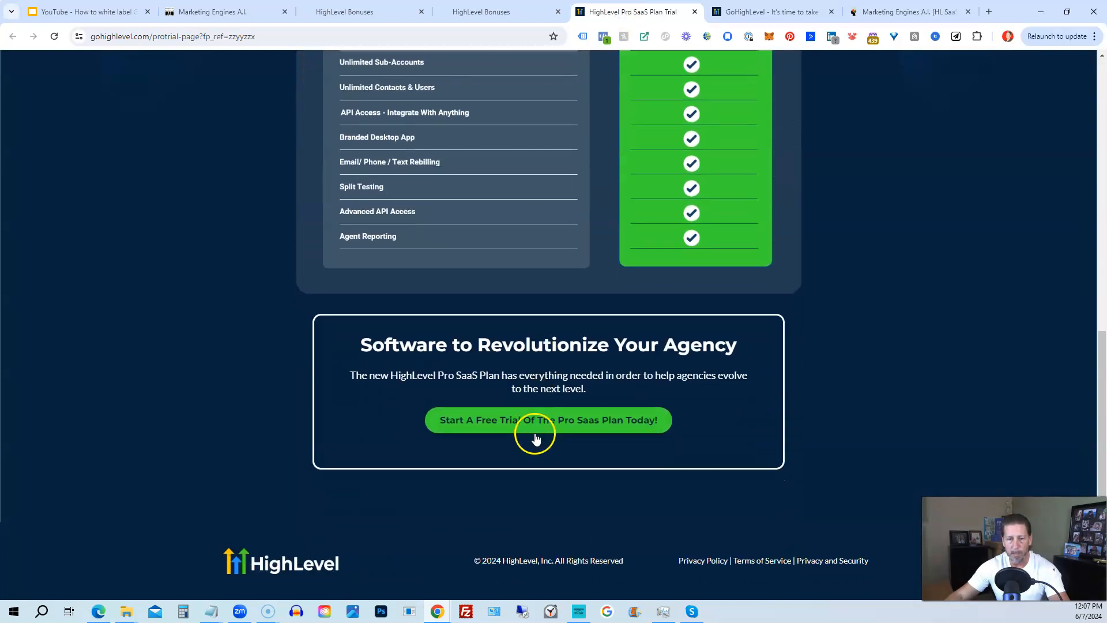
mouse_move(562, 427)
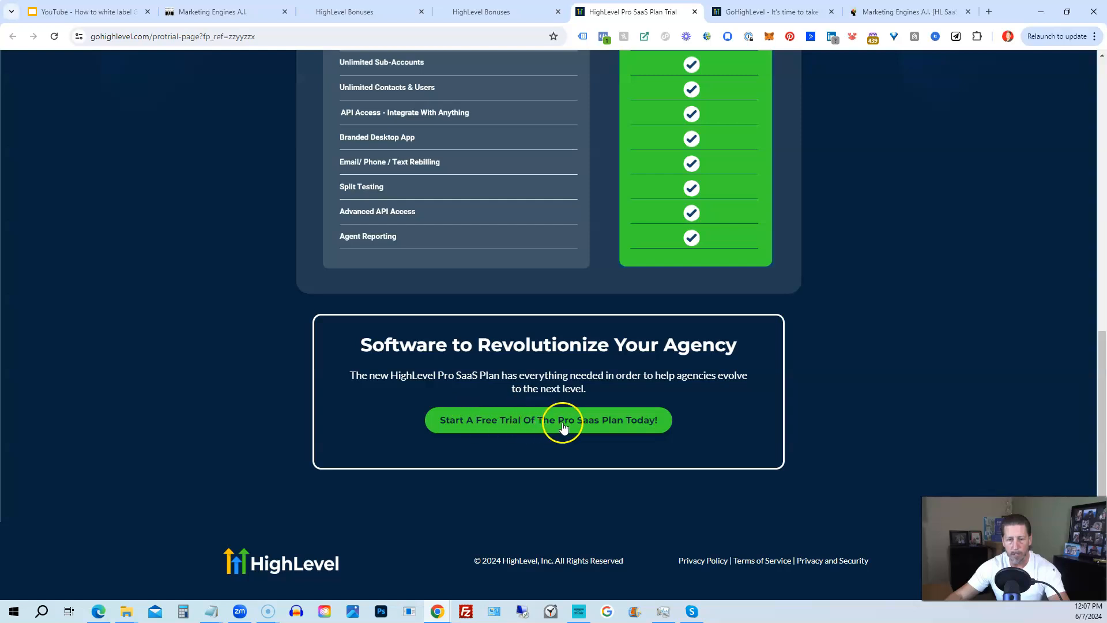
mouse_move(594, 415)
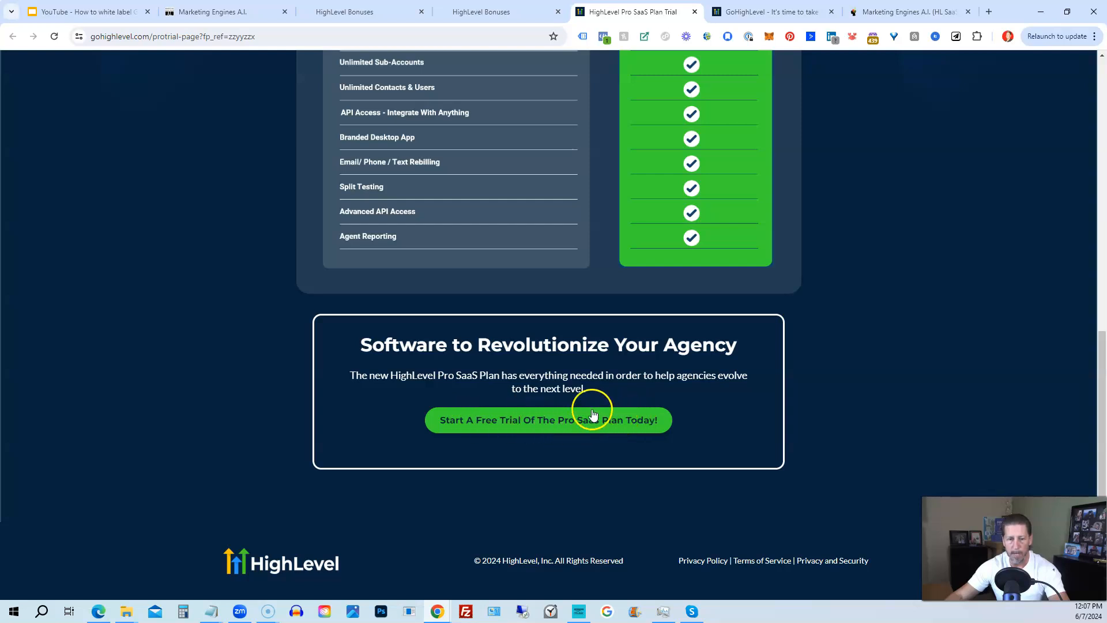
scroll(up, 3)
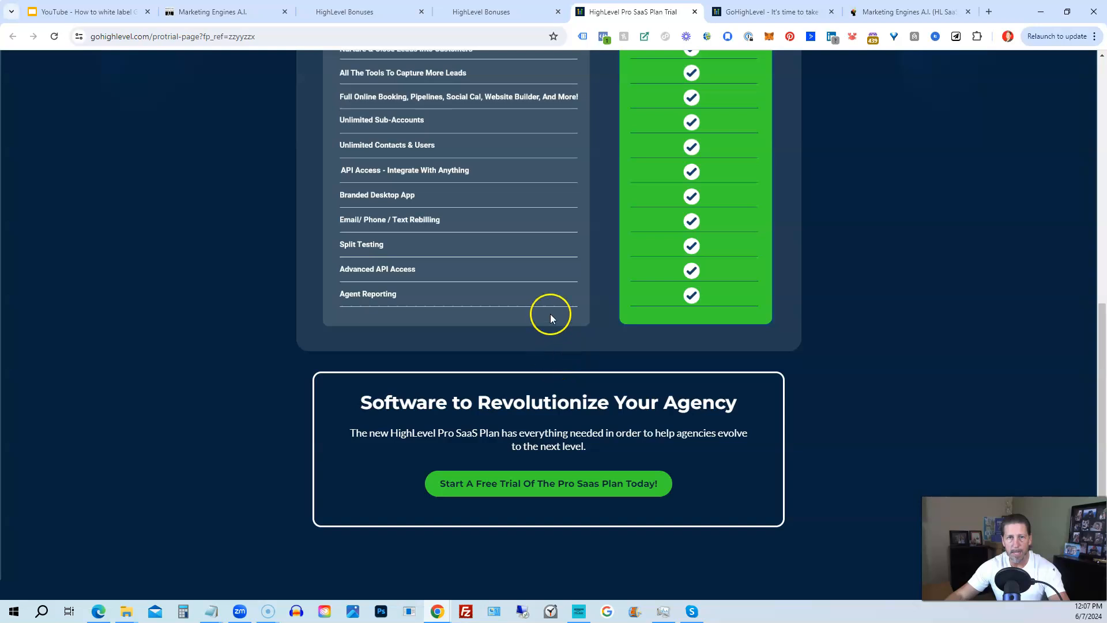
scroll(up, 3)
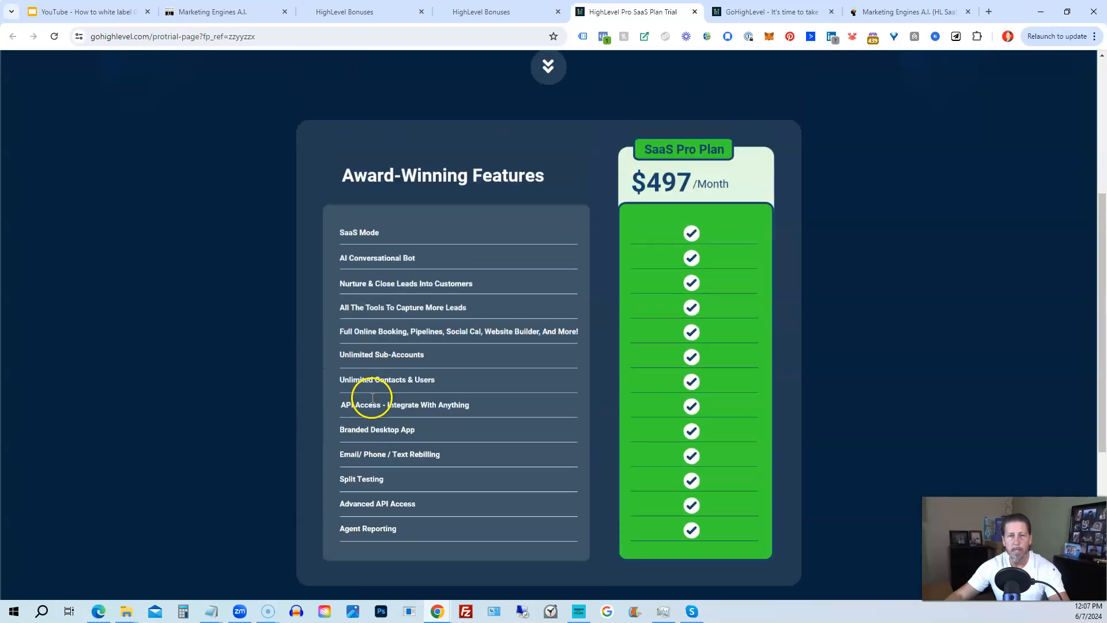
scroll(up, 3)
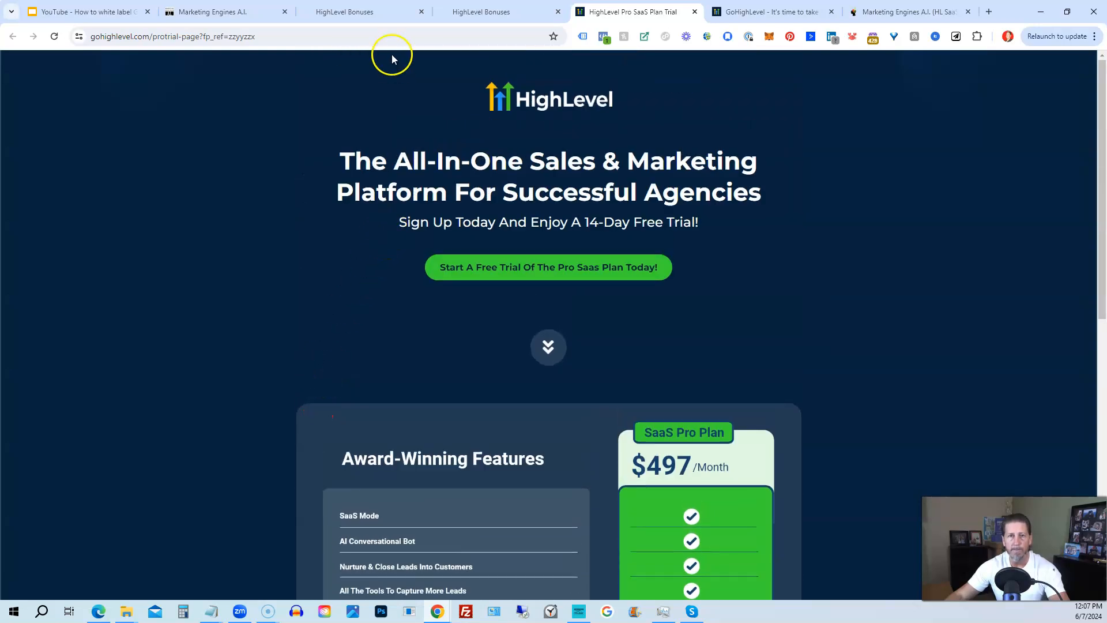
Return to the HighLevel Bonuses tab showing the plan signup links popup.
click(481, 13)
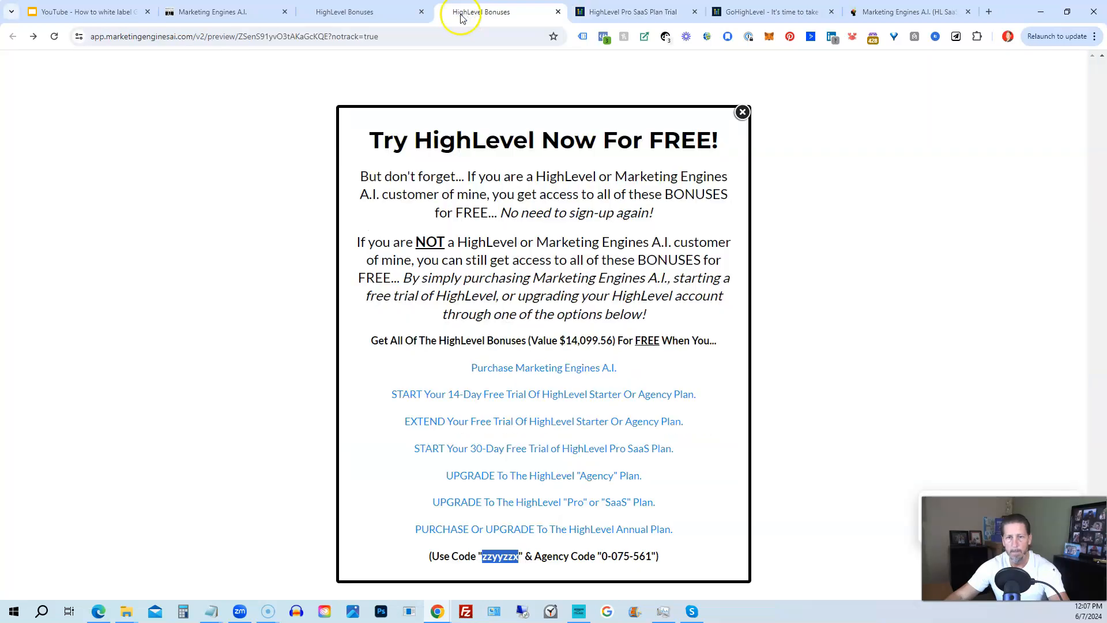
mouse_move(543, 368)
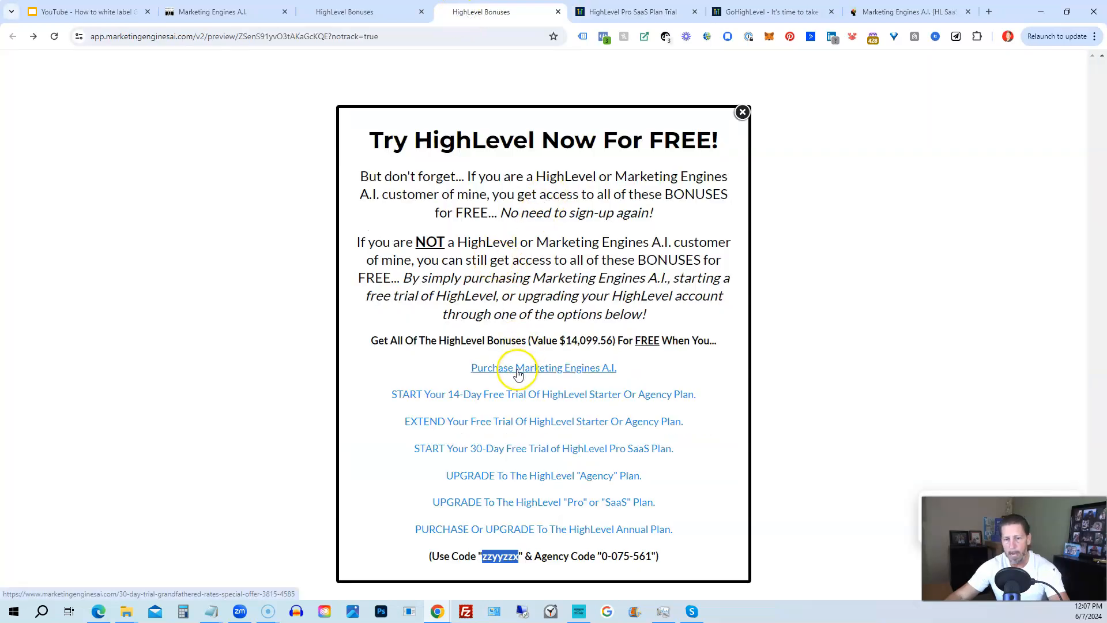
mouse_move(490, 529)
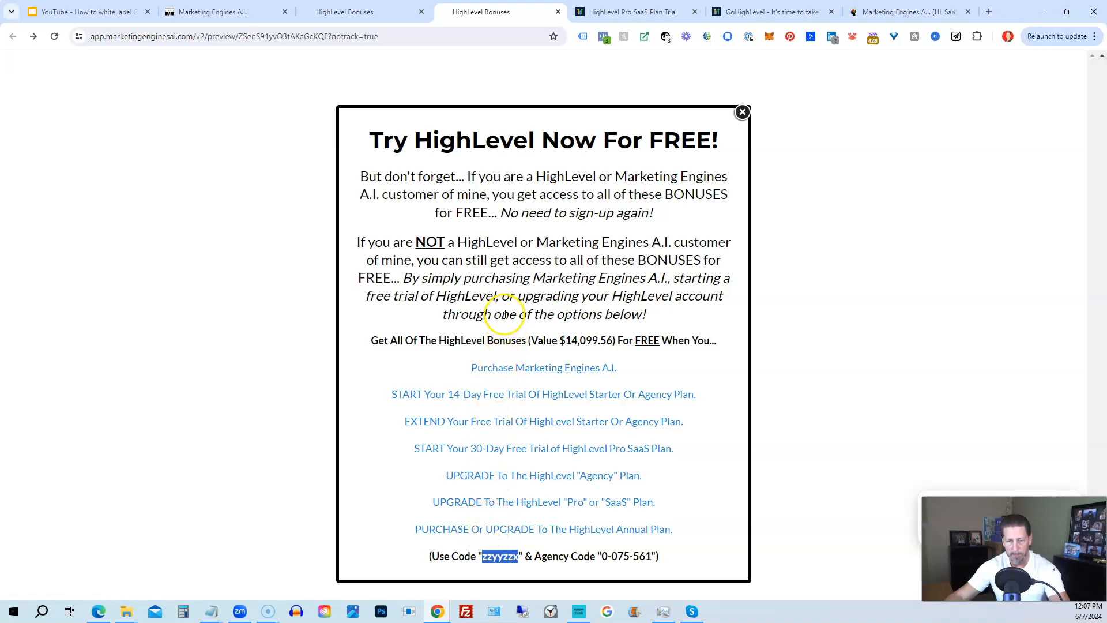
mouse_move(496, 275)
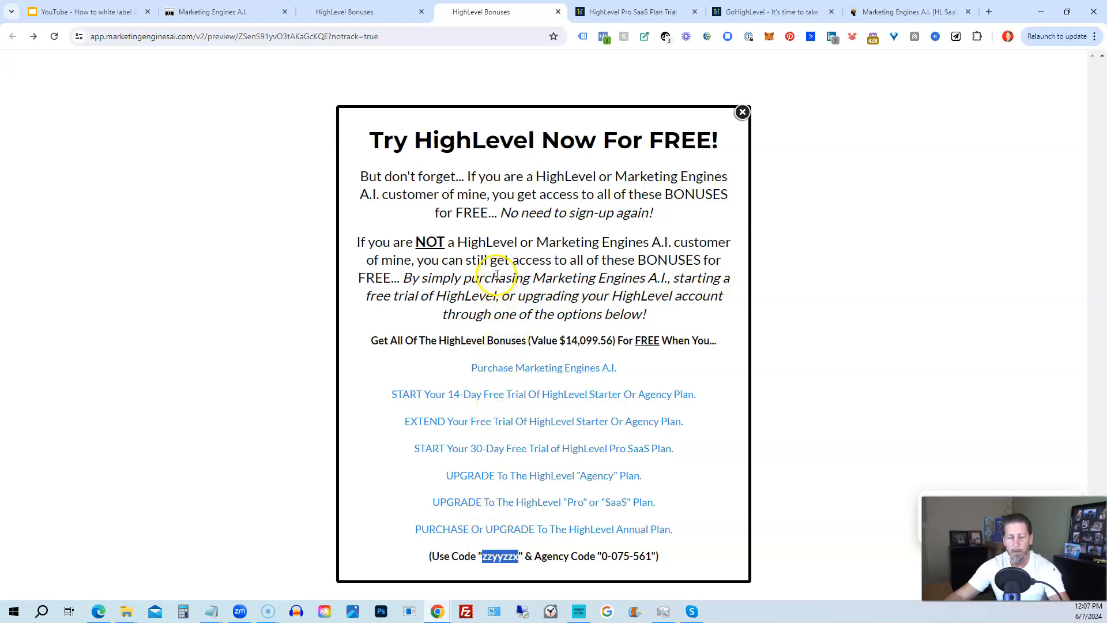
mouse_move(496, 271)
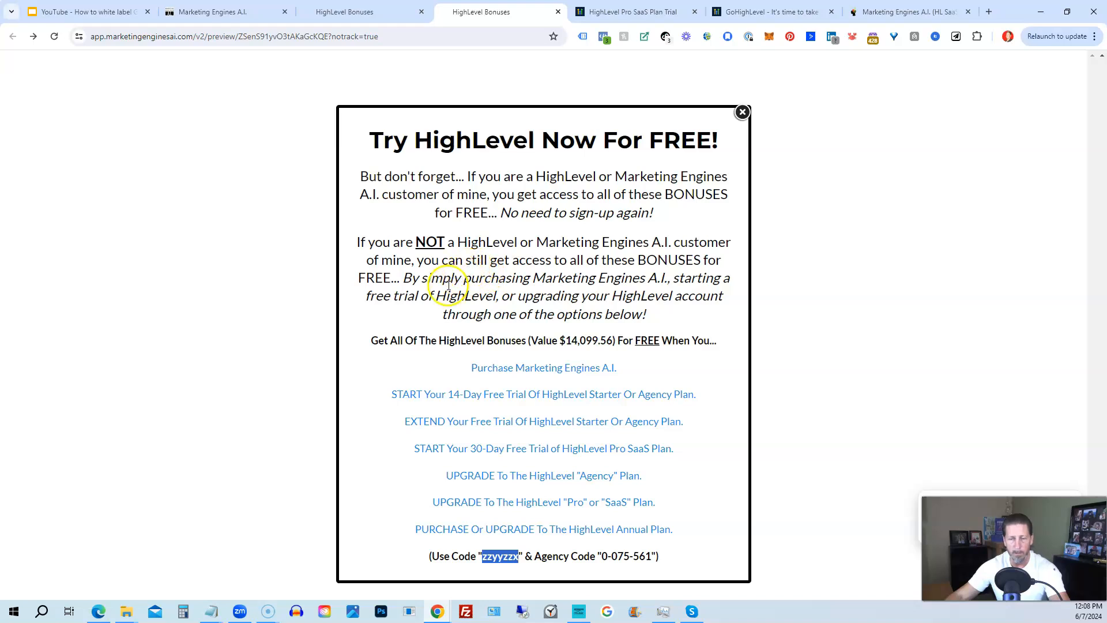
mouse_move(446, 272)
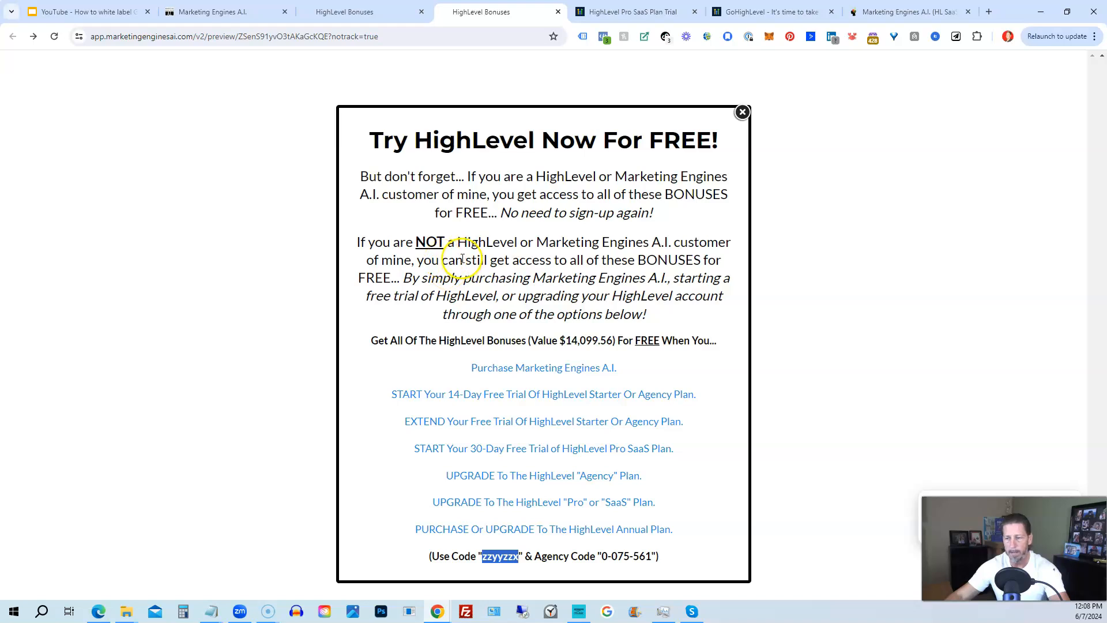
mouse_move(459, 249)
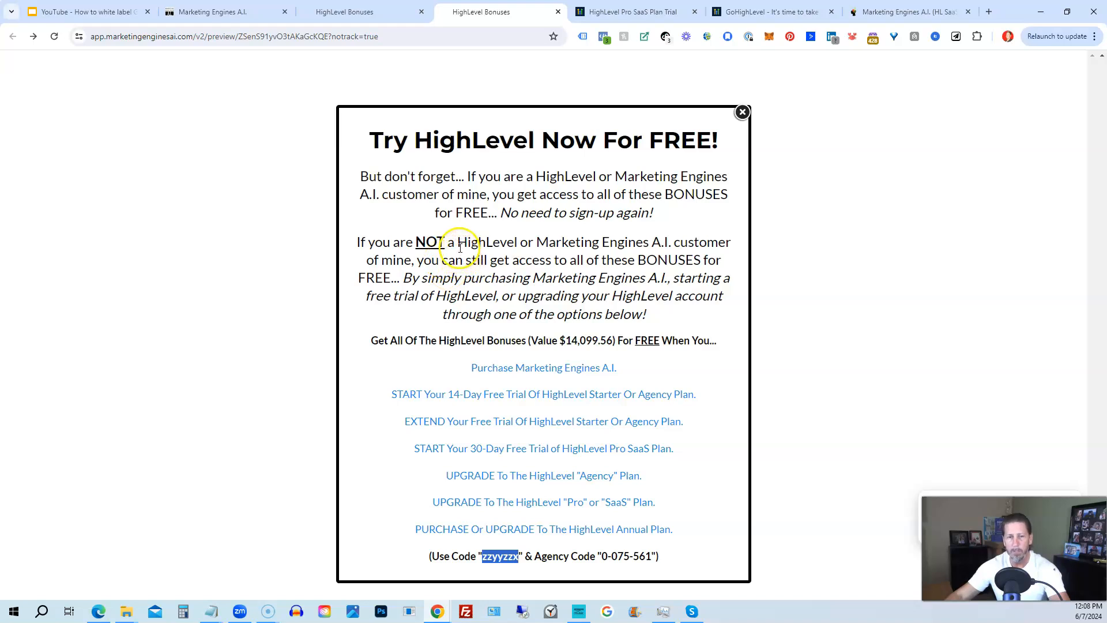